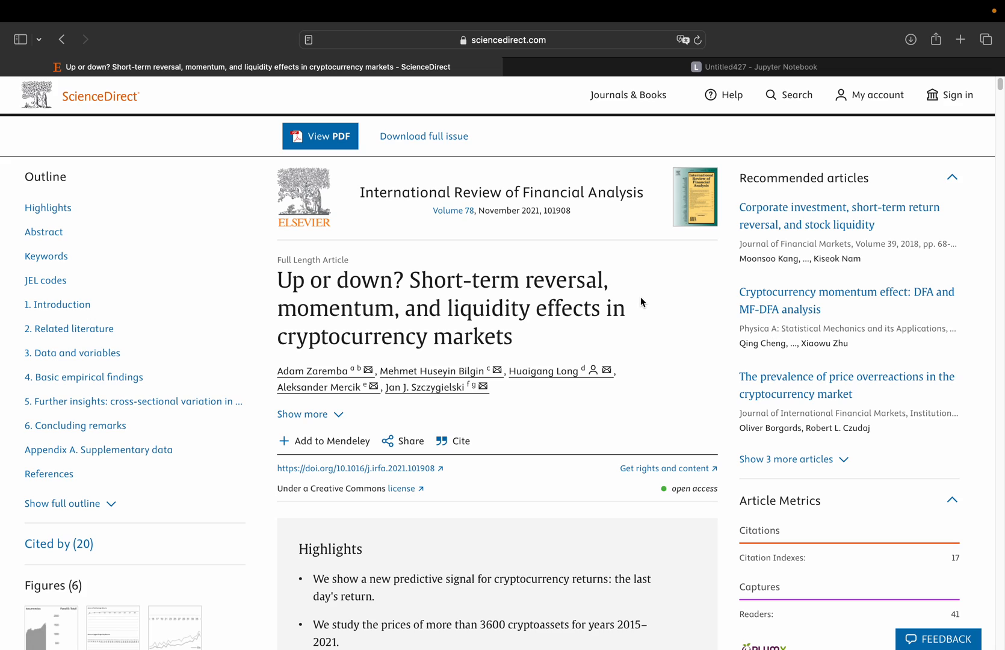
pyautogui.moveTo(364, 294)
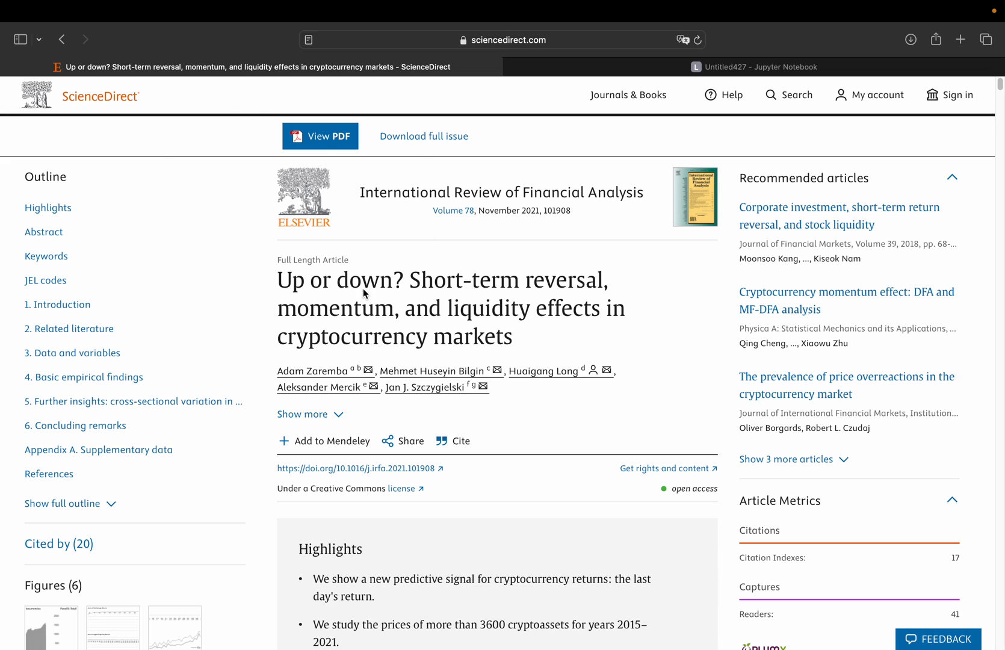
pyautogui.moveTo(548, 255)
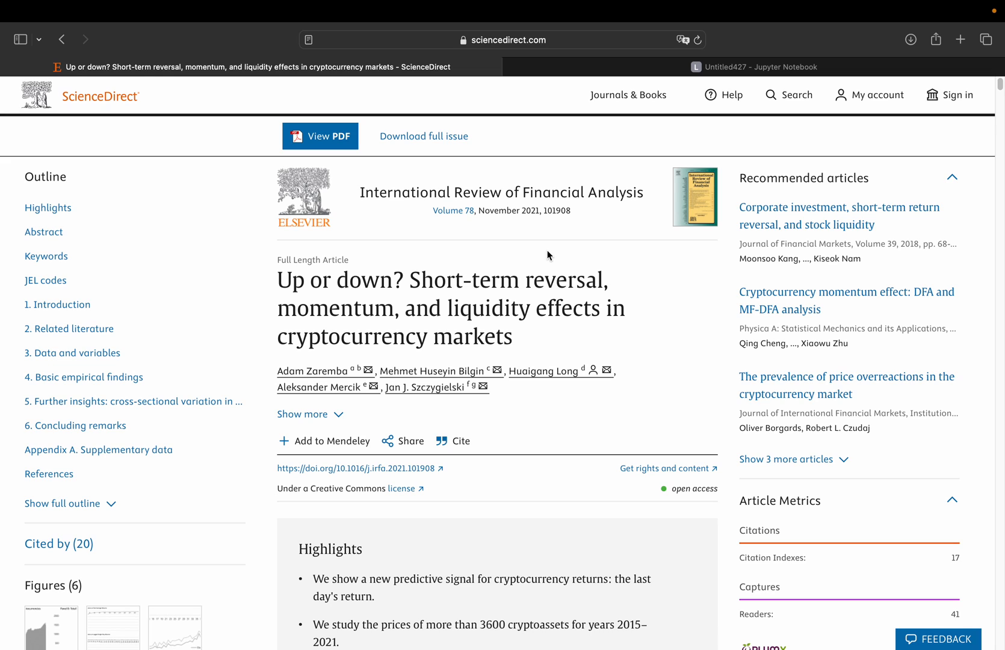
pyautogui.moveTo(545, 264)
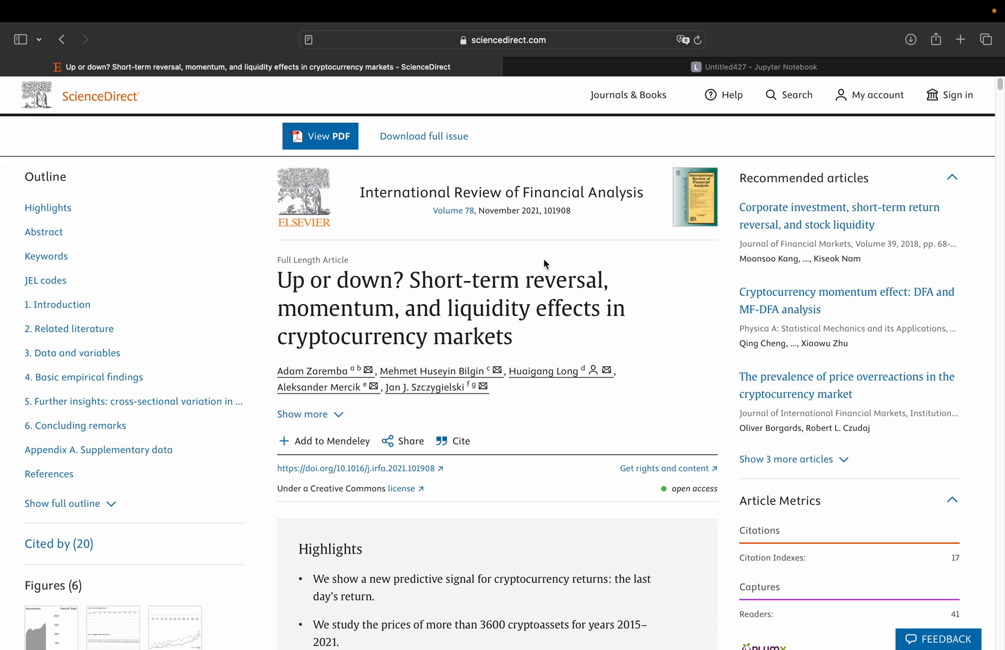
pyautogui.moveTo(528, 229)
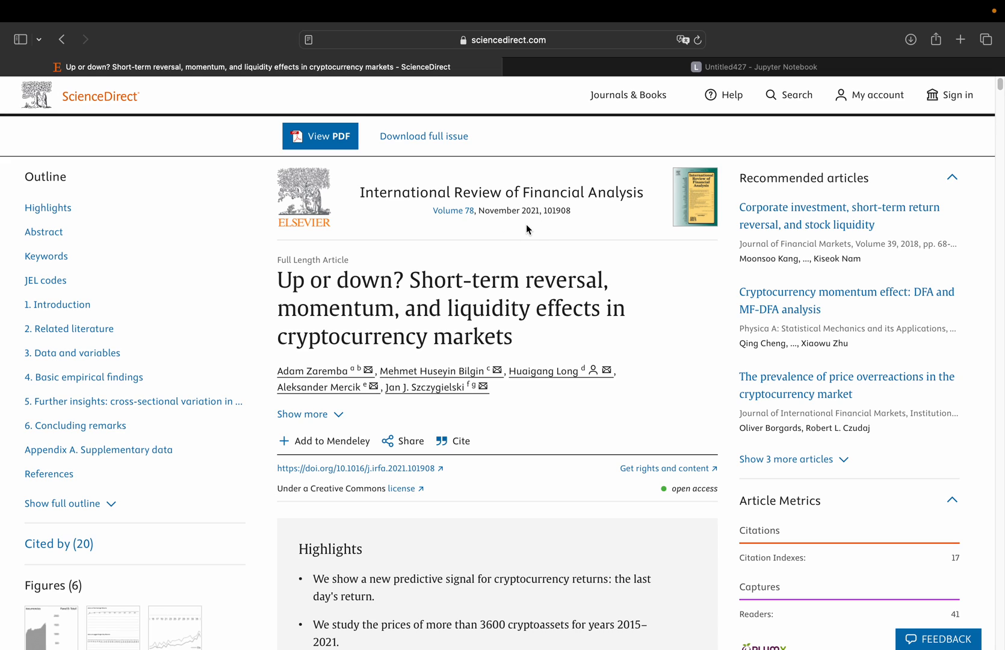
pyautogui.moveTo(496, 333)
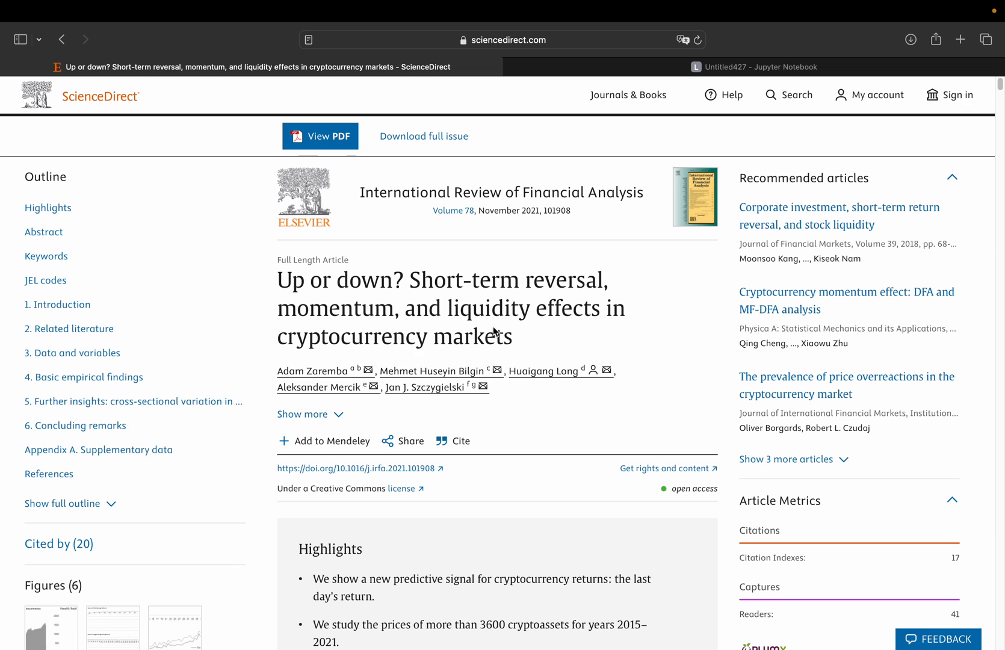
# Scroll the ScienceDirect article down from its title to the Highlights and opening Abstract
pyautogui.scroll(-3)
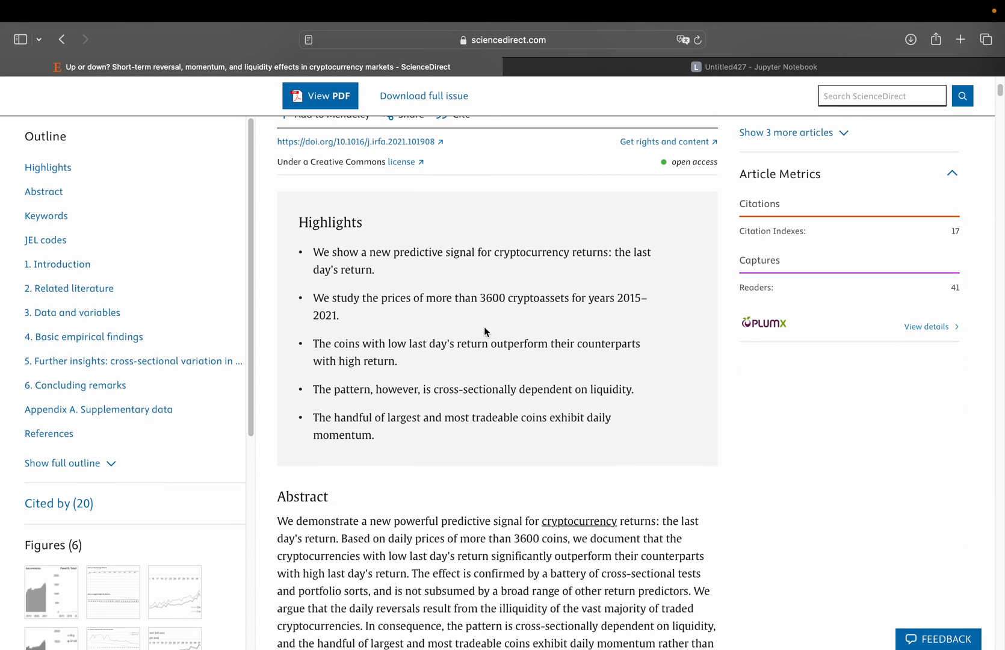
pyautogui.moveTo(431, 262)
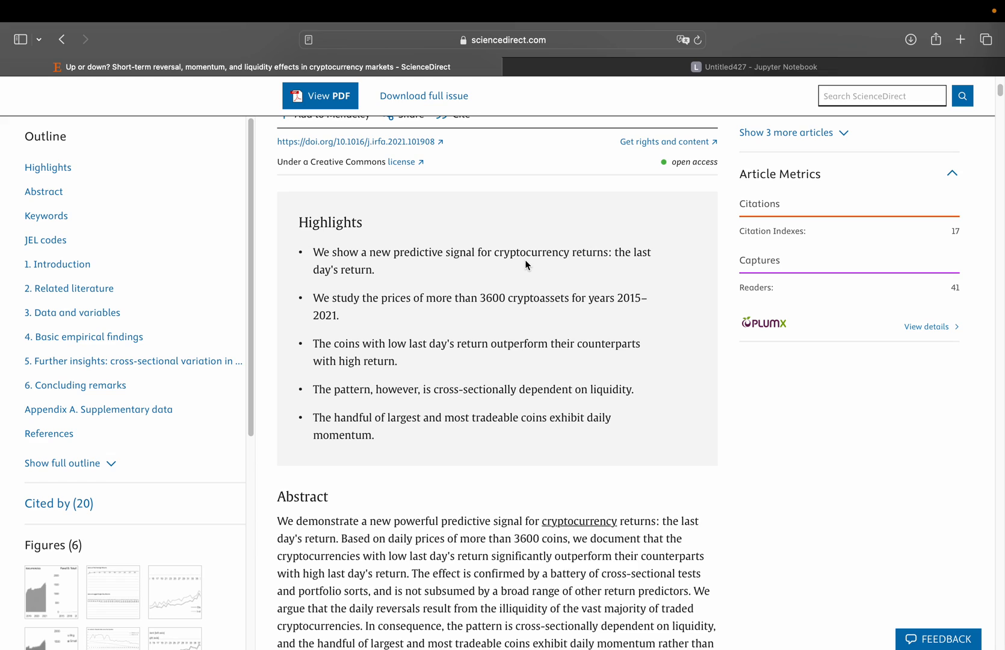
pyautogui.moveTo(377, 345)
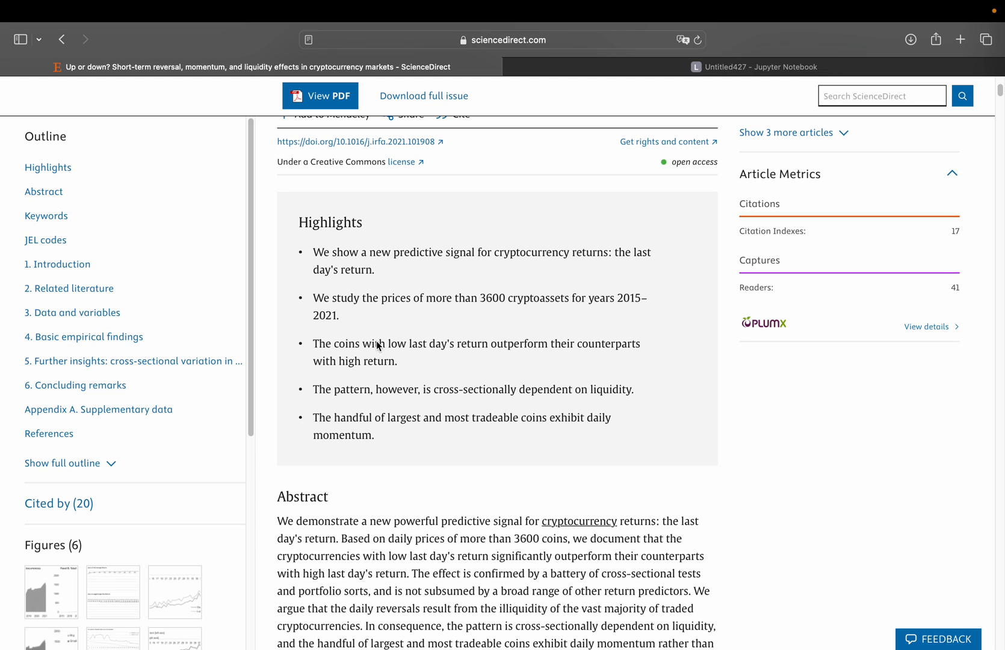
pyautogui.moveTo(346, 361)
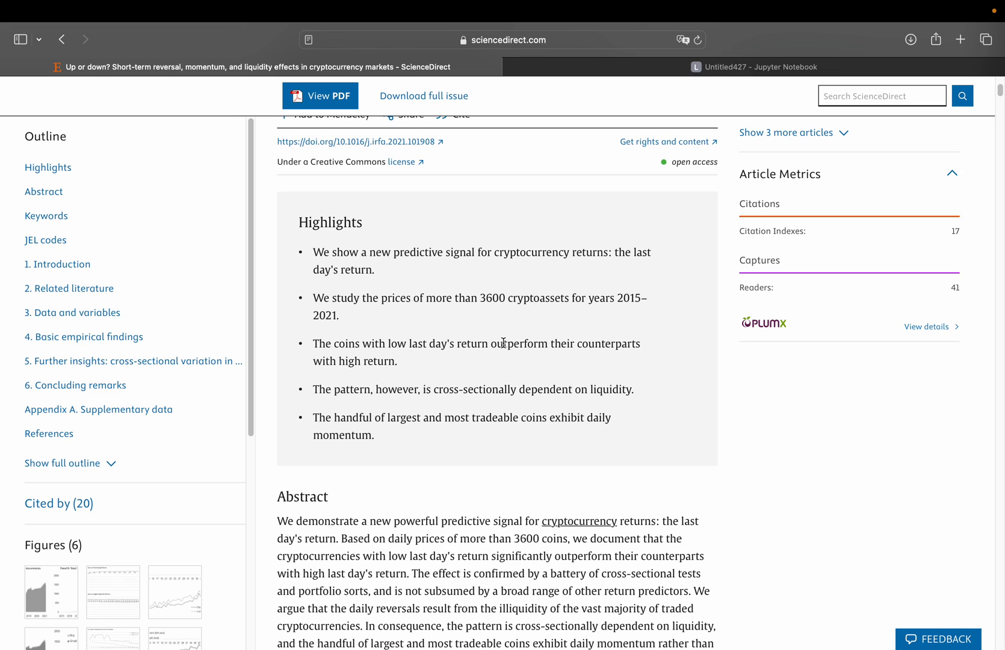
pyautogui.moveTo(393, 372)
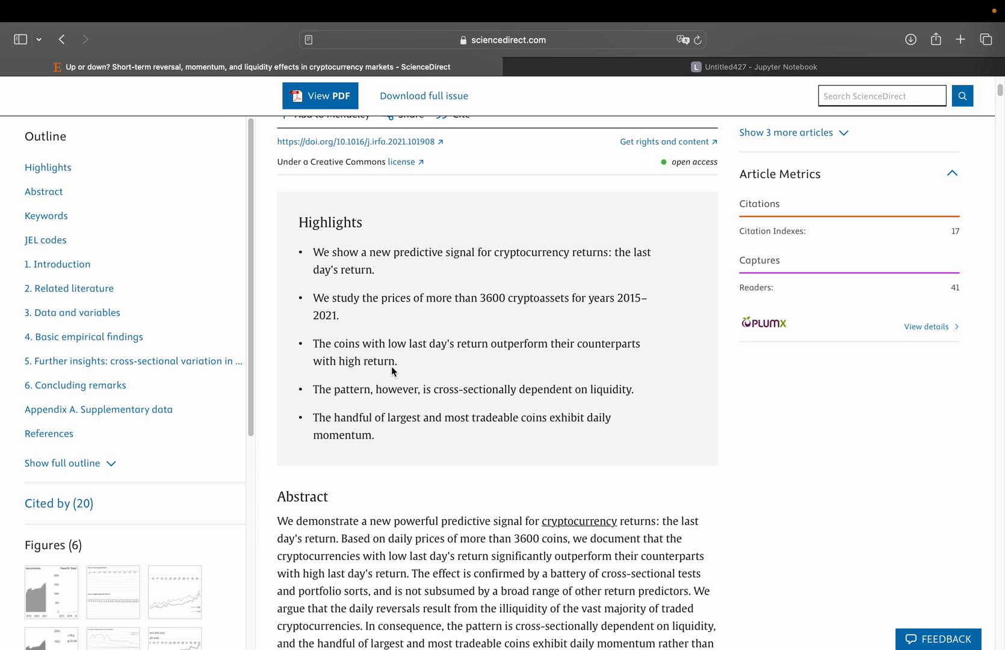
pyautogui.moveTo(459, 362)
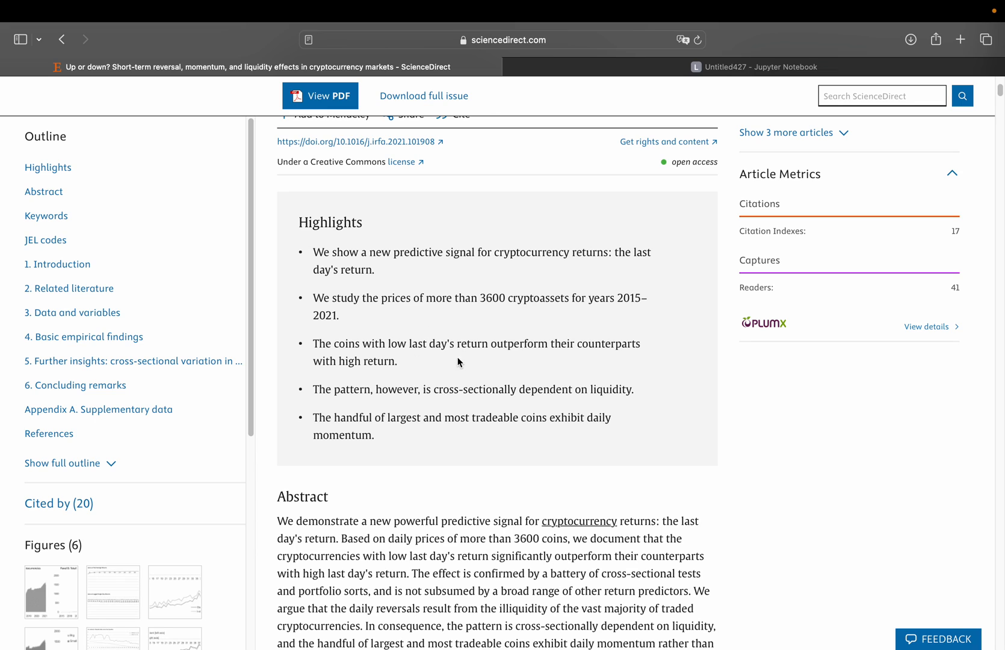
pyautogui.moveTo(416, 356)
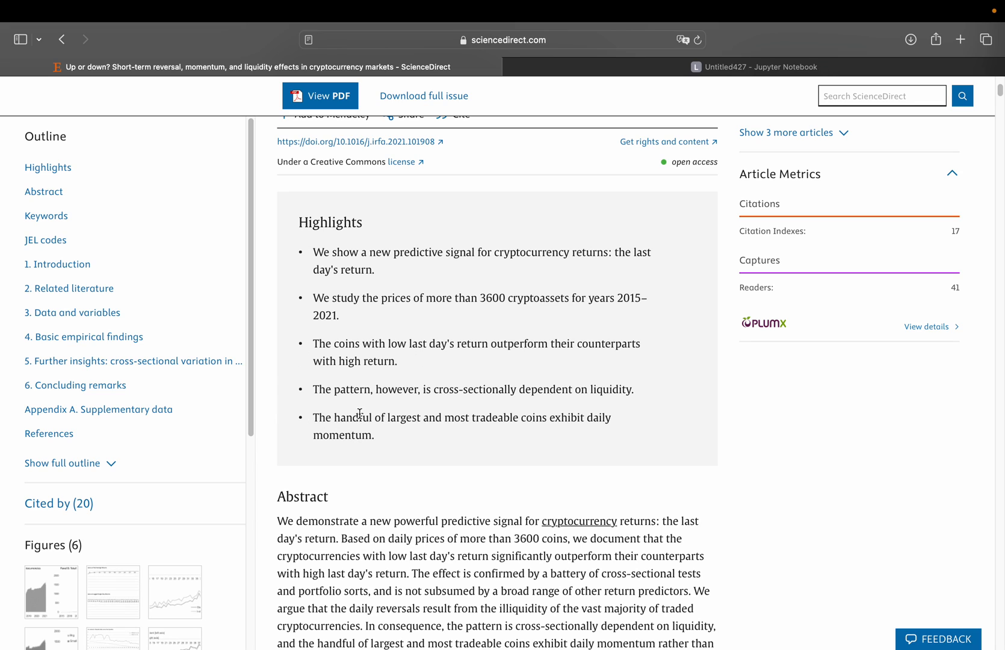
pyautogui.moveTo(396, 452)
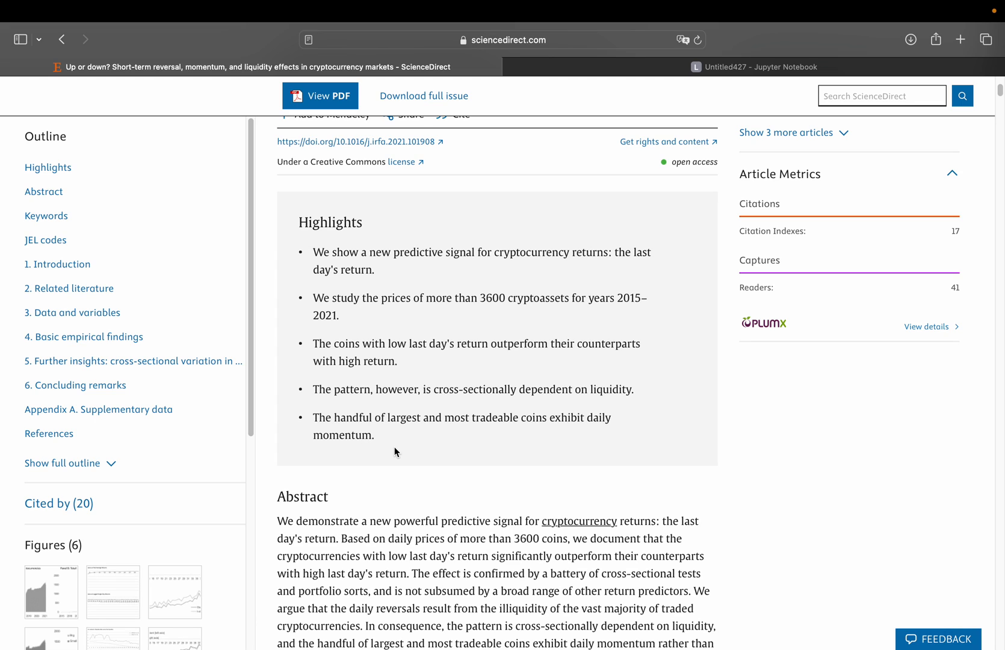
pyautogui.moveTo(401, 447)
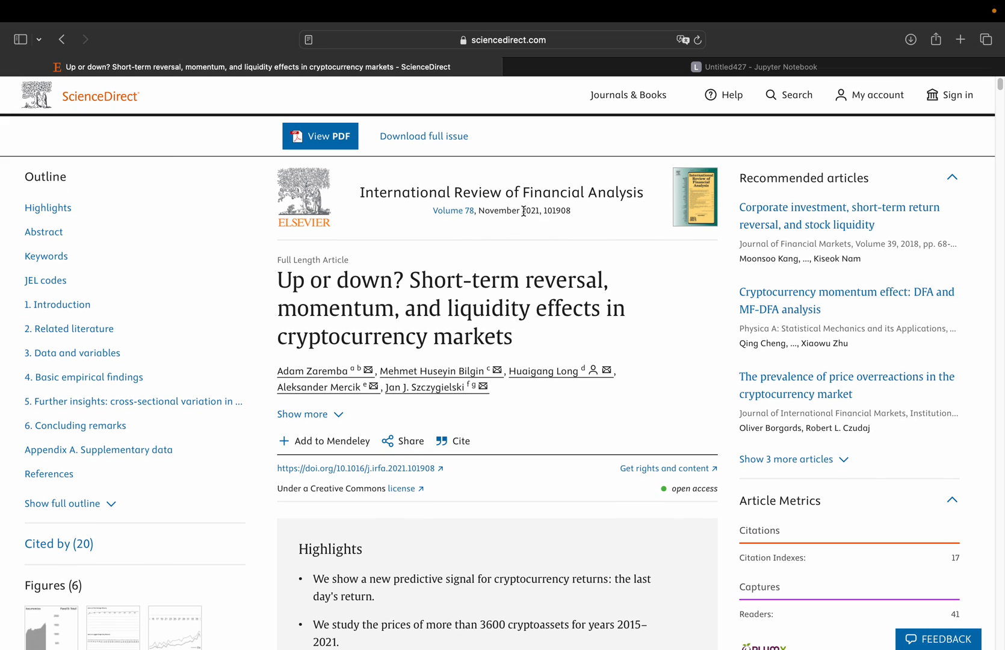
pyautogui.moveTo(521, 229)
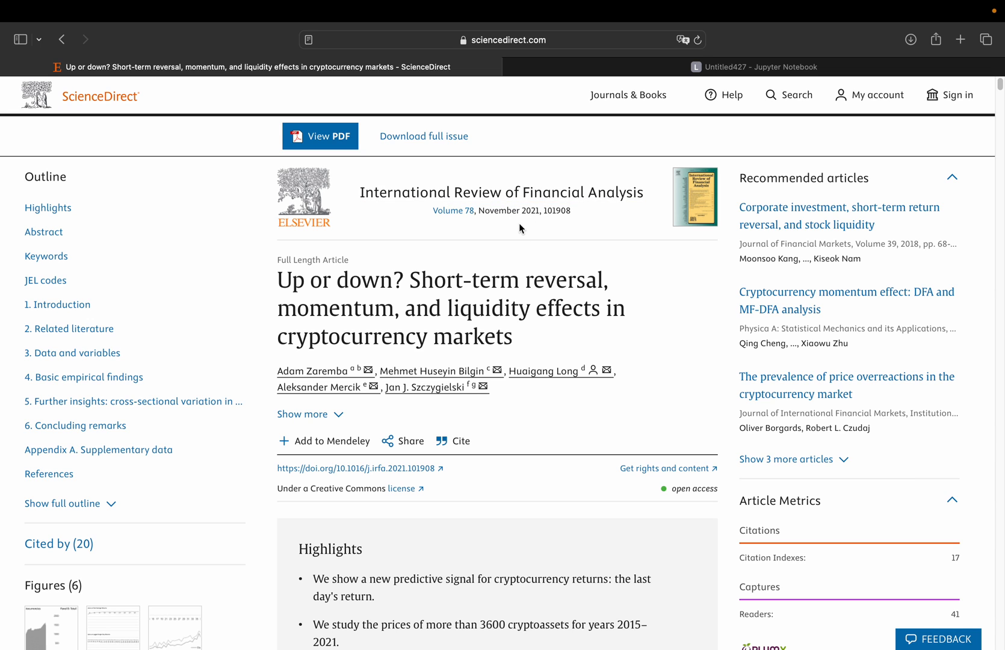
pyautogui.scroll(-3)
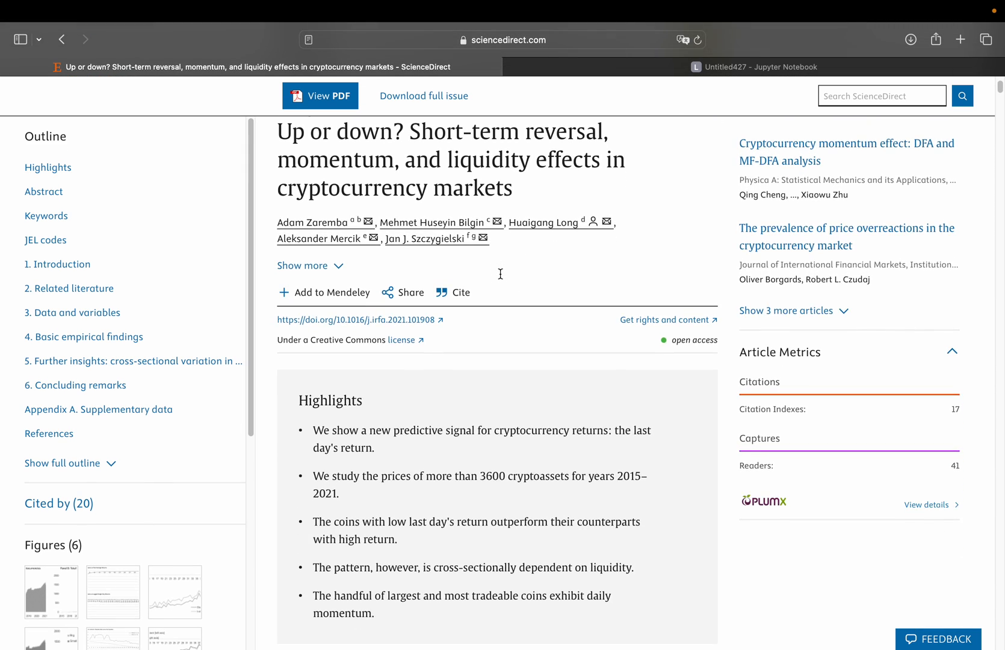
pyautogui.scroll(-3)
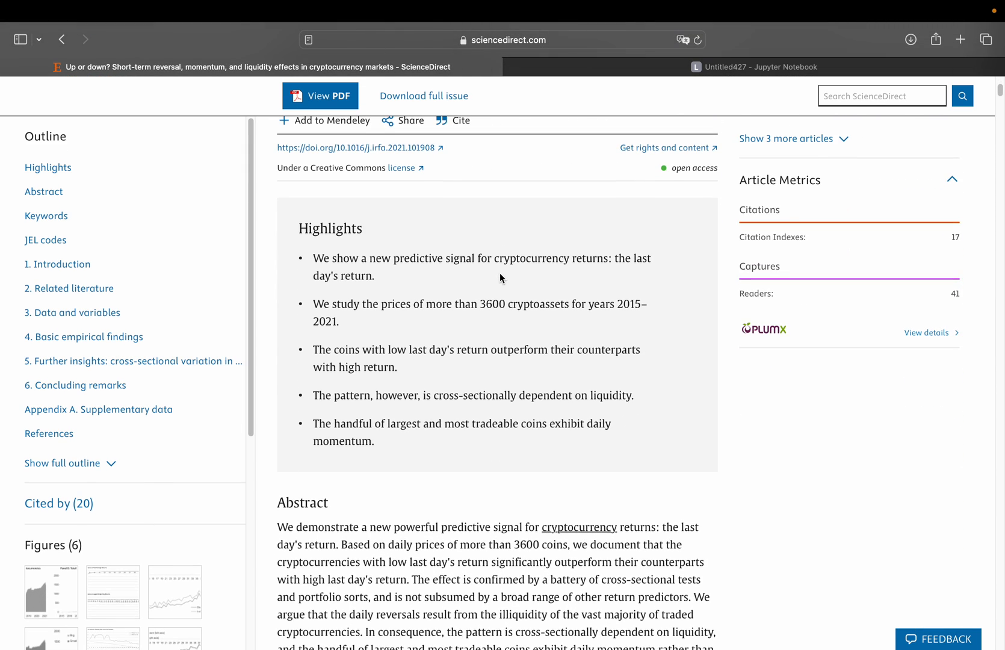
pyautogui.moveTo(620, 314)
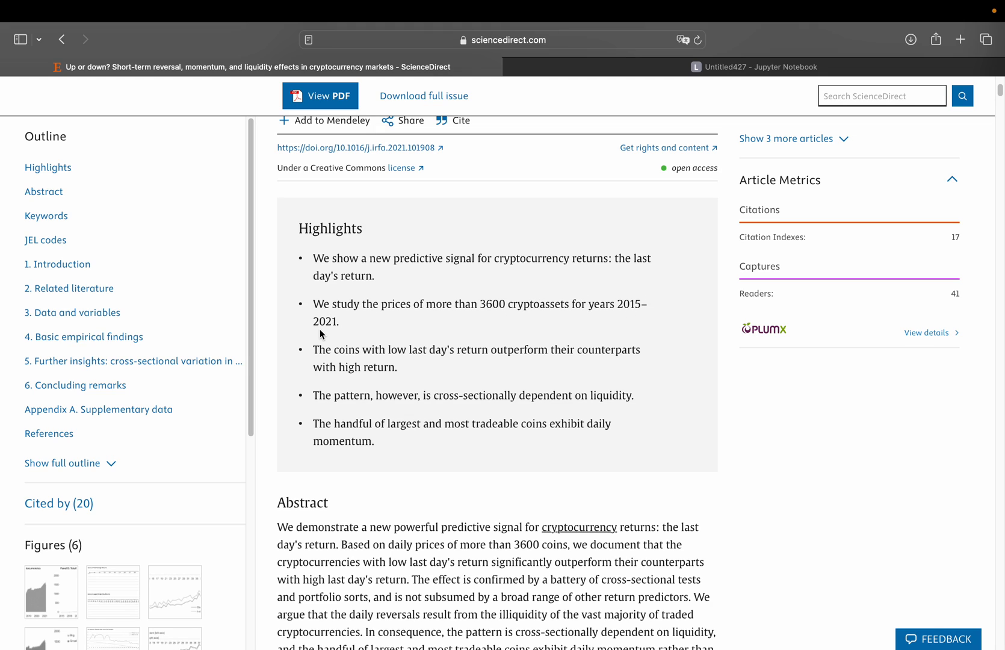
pyautogui.moveTo(518, 305)
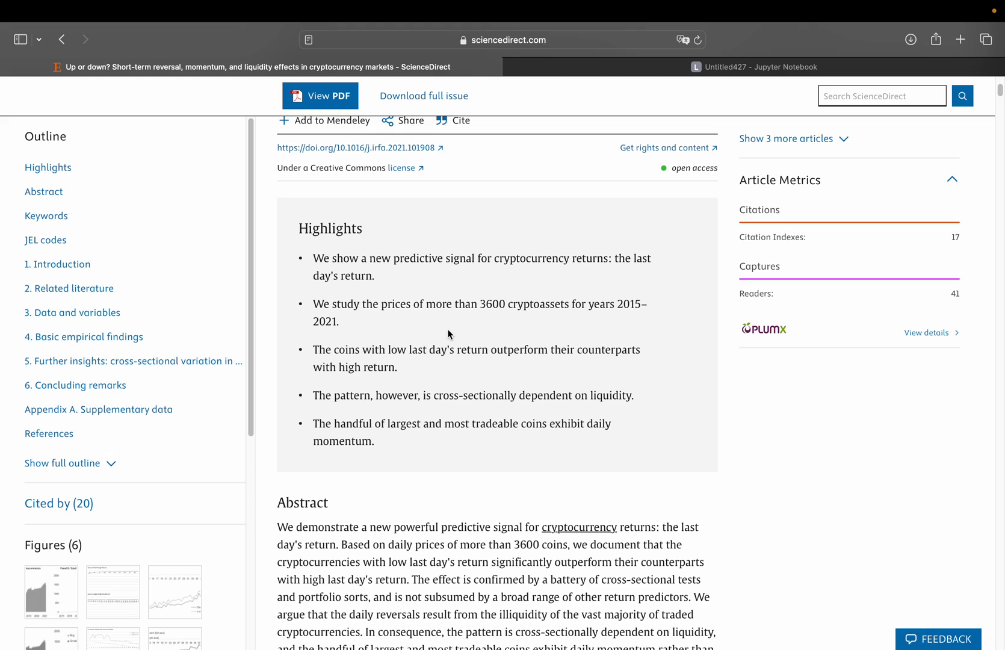
pyautogui.moveTo(673, 53)
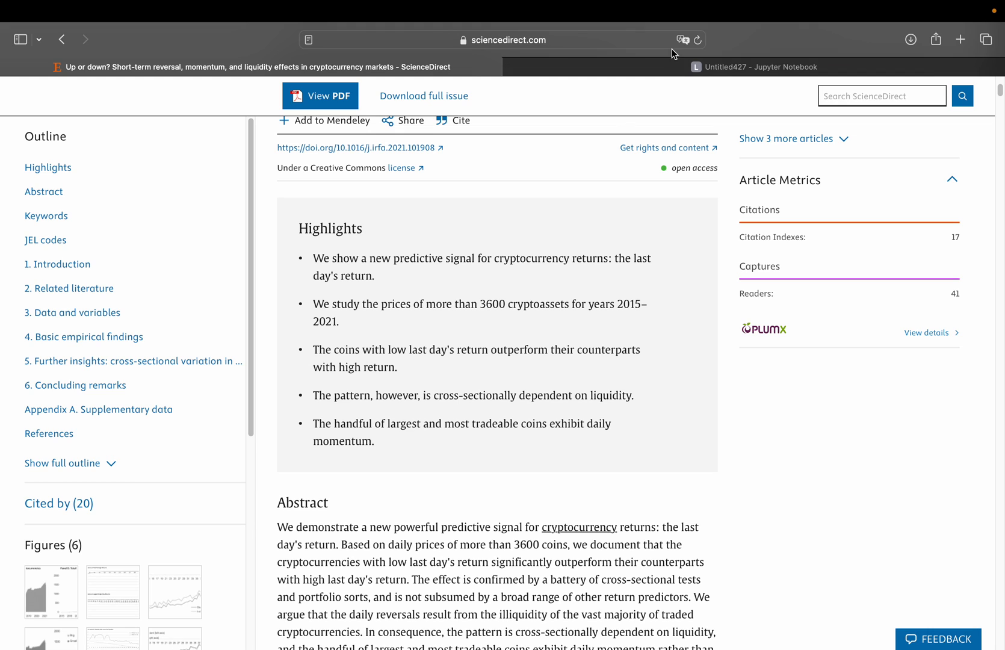
# In Untitled427, run a cell with import yfinance as yf, pandas as pd, numpy as np
pyautogui.click(754, 66)
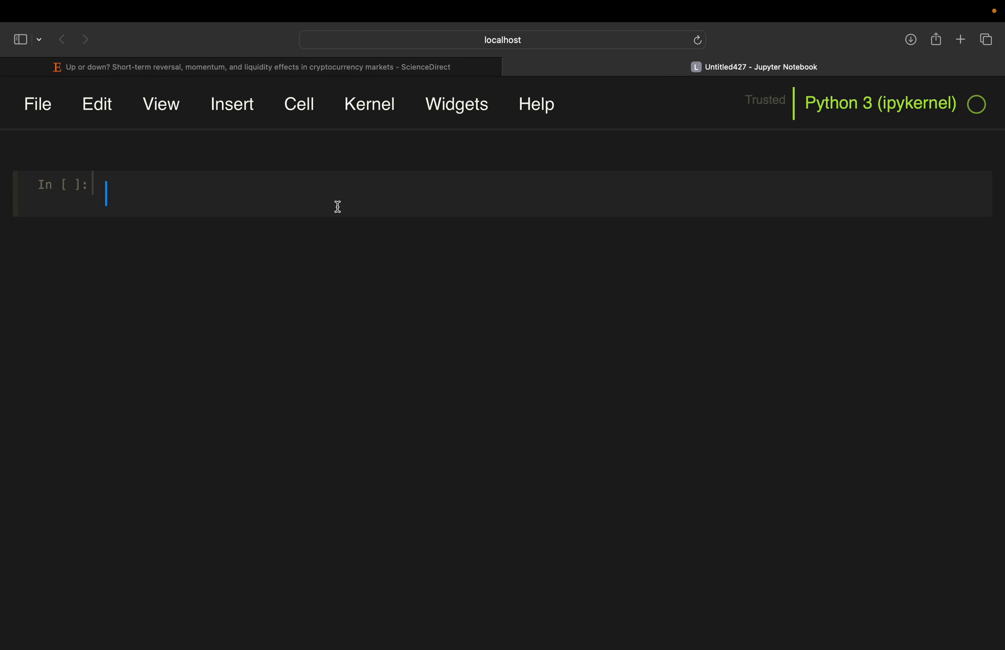
pyautogui.write('imp')
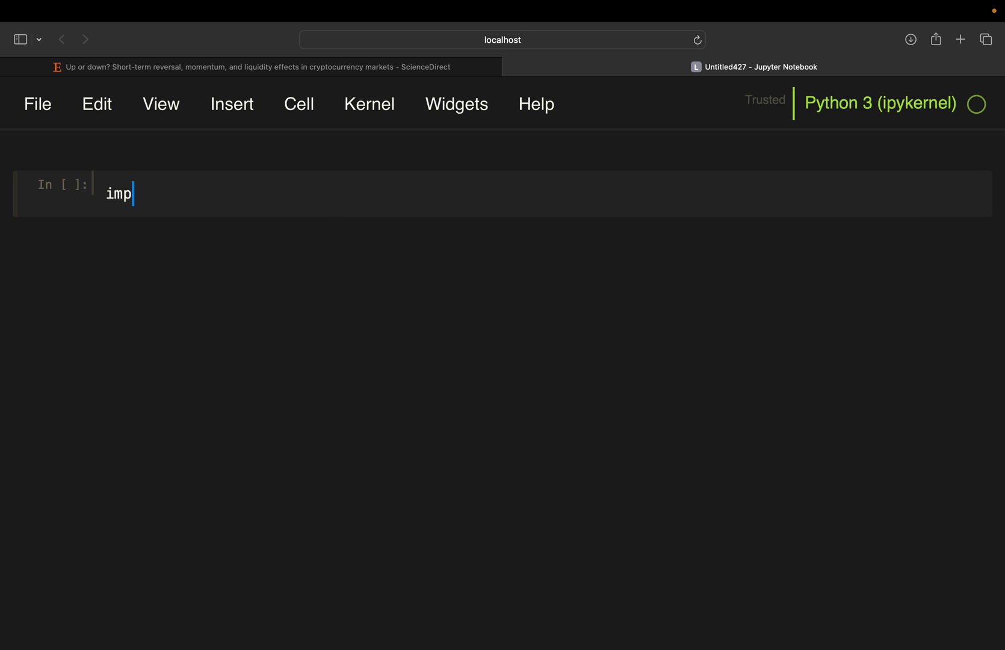
pyautogui.write('ort yfinance as')
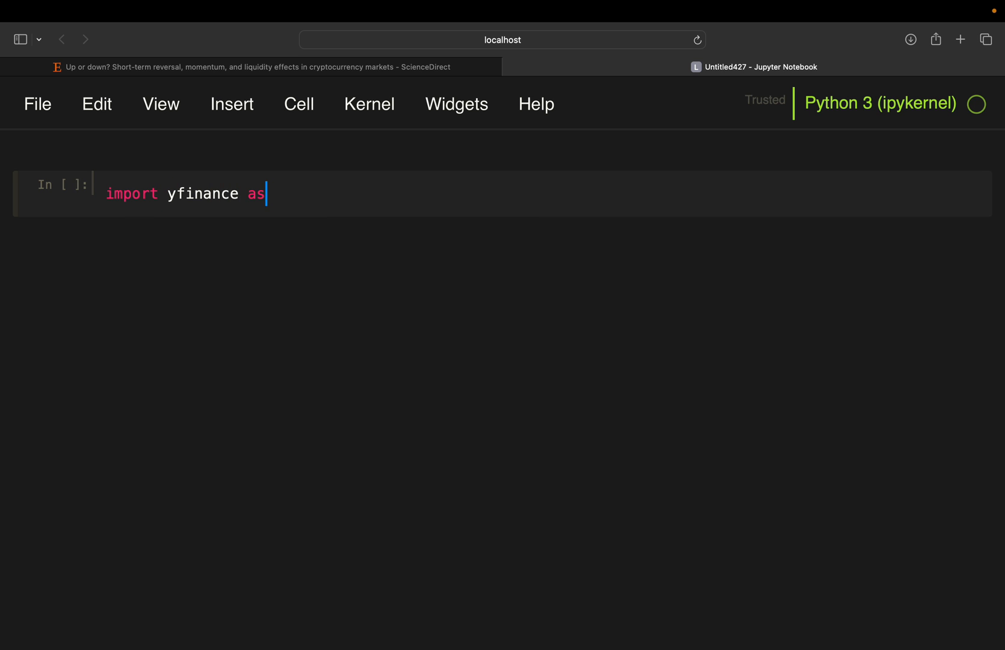
pyautogui.write('yf')
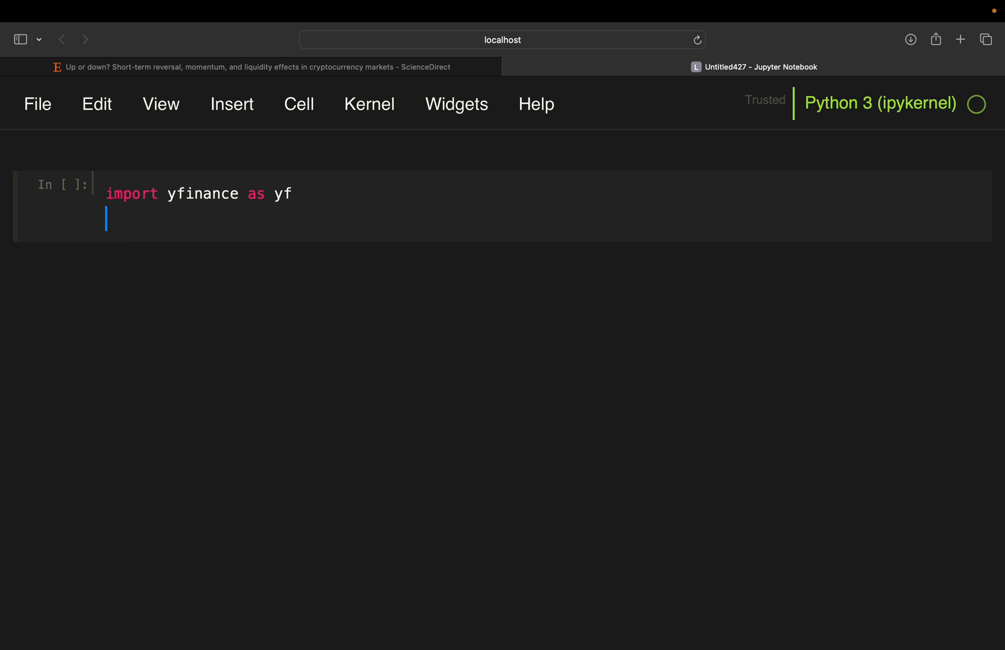
pyautogui.write('i')
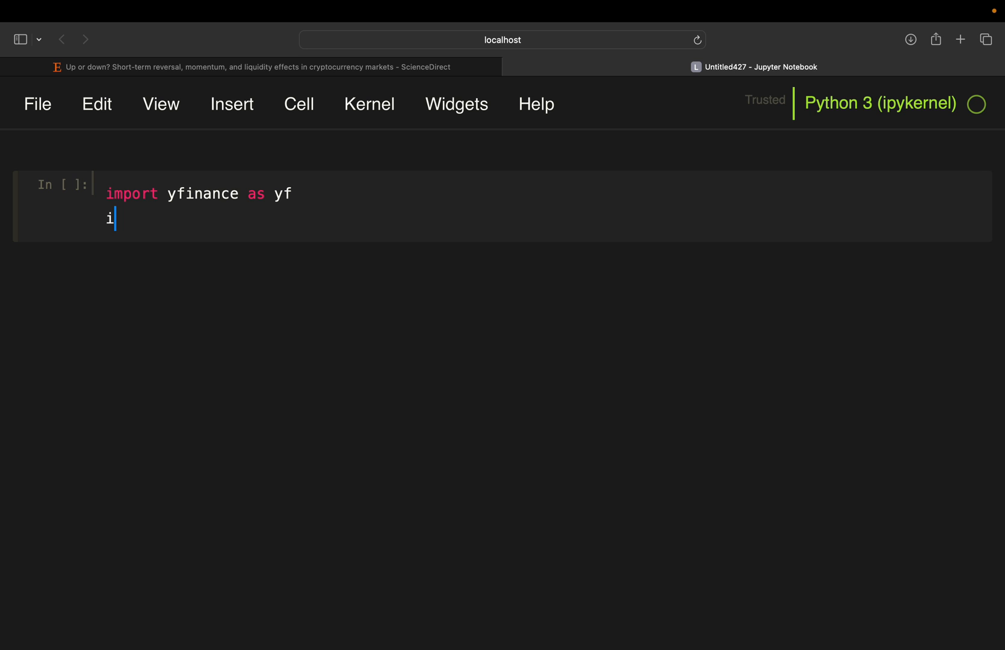
pyautogui.write('mport')
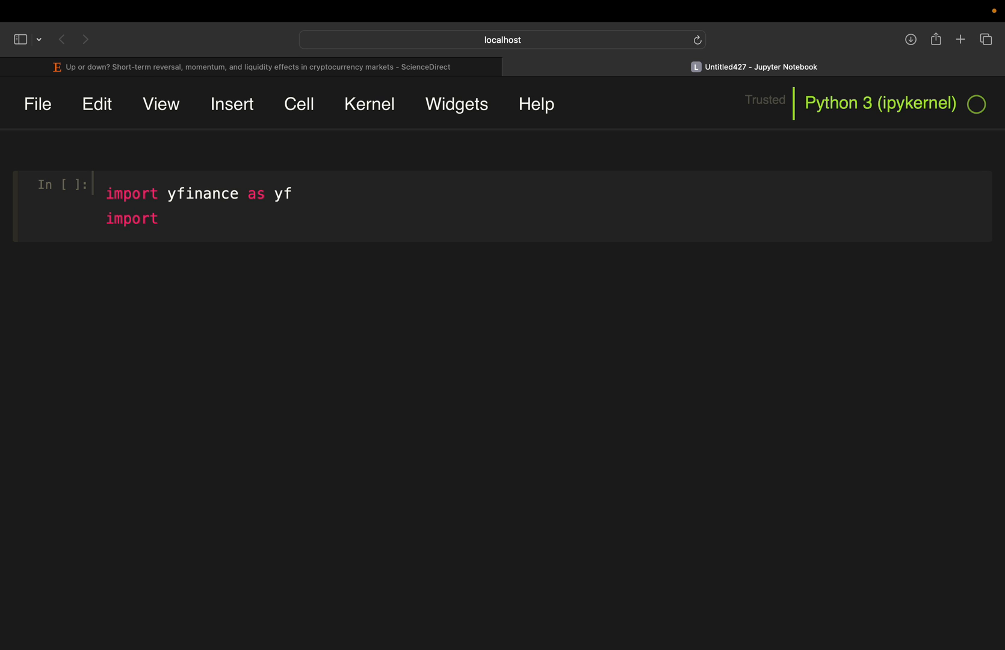
pyautogui.write('pandas as')
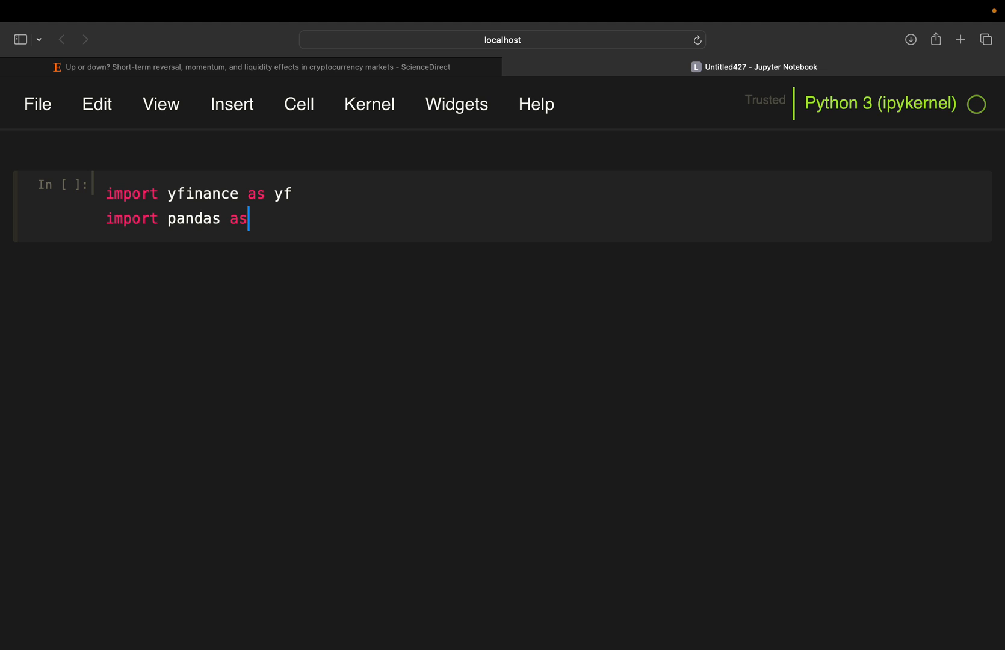
pyautogui.write('pd')
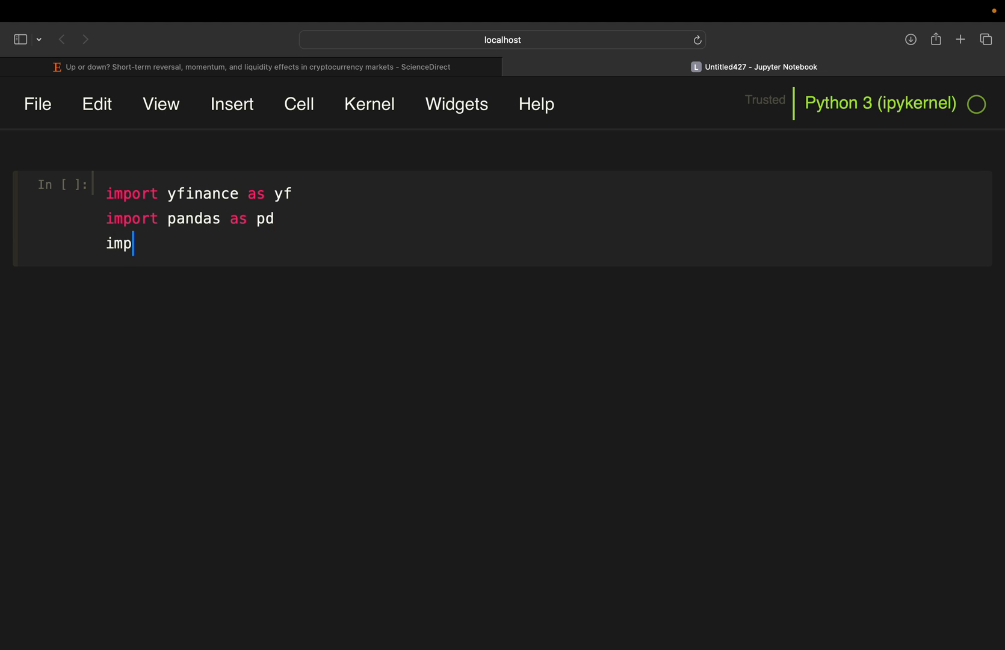
pyautogui.write('ort')
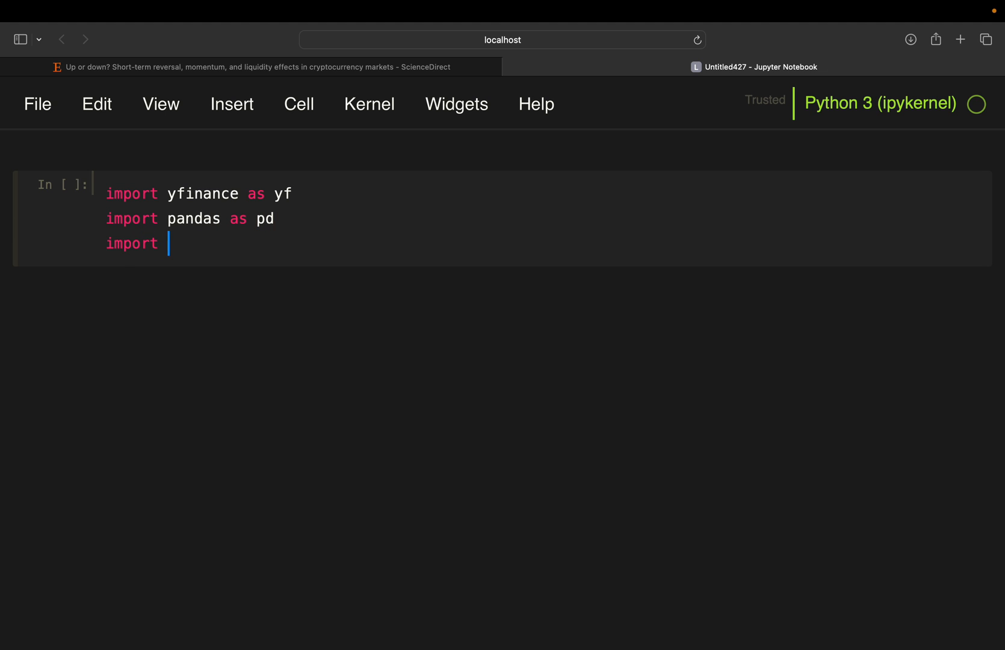
pyautogui.write('numpy as np')
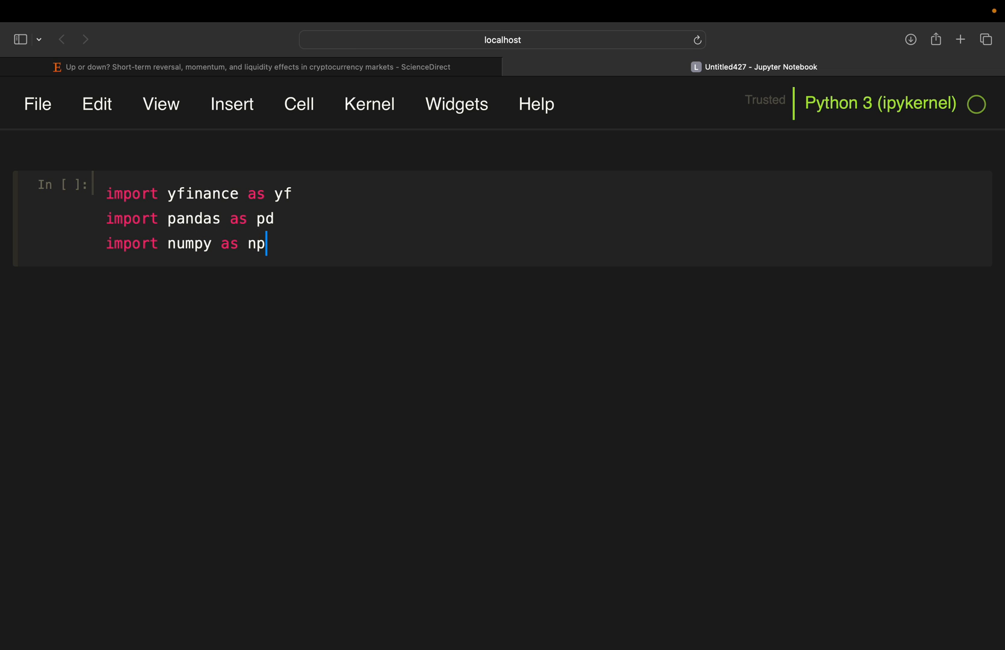
pyautogui.press('shift+enter')
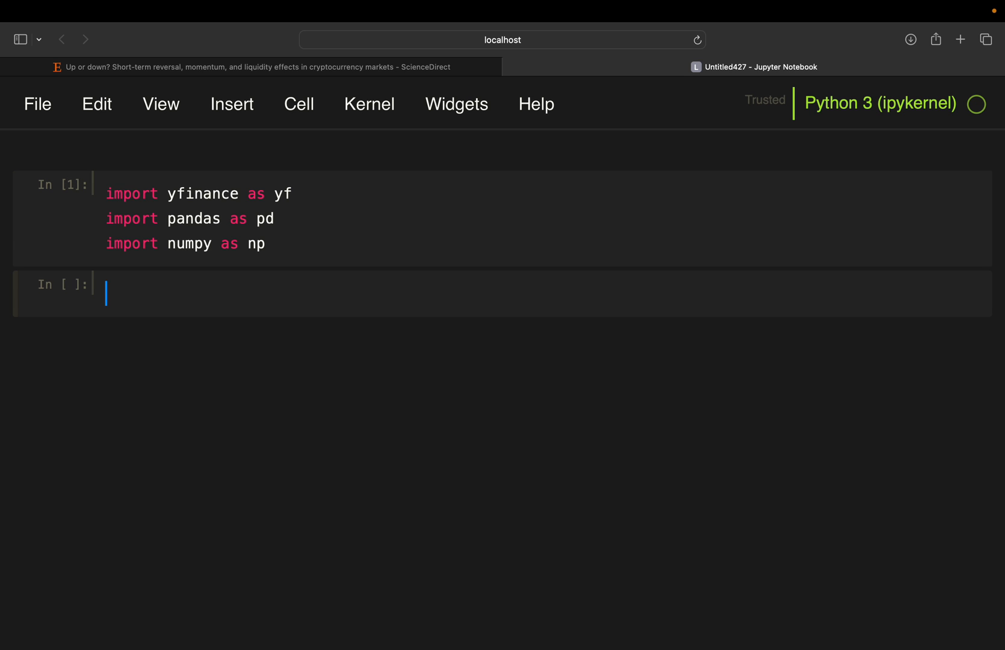
# Write df = yf.download('BTC-USD', start='2015-01-01') to fetch Bitcoin prices since 2015
pyautogui.write('df')
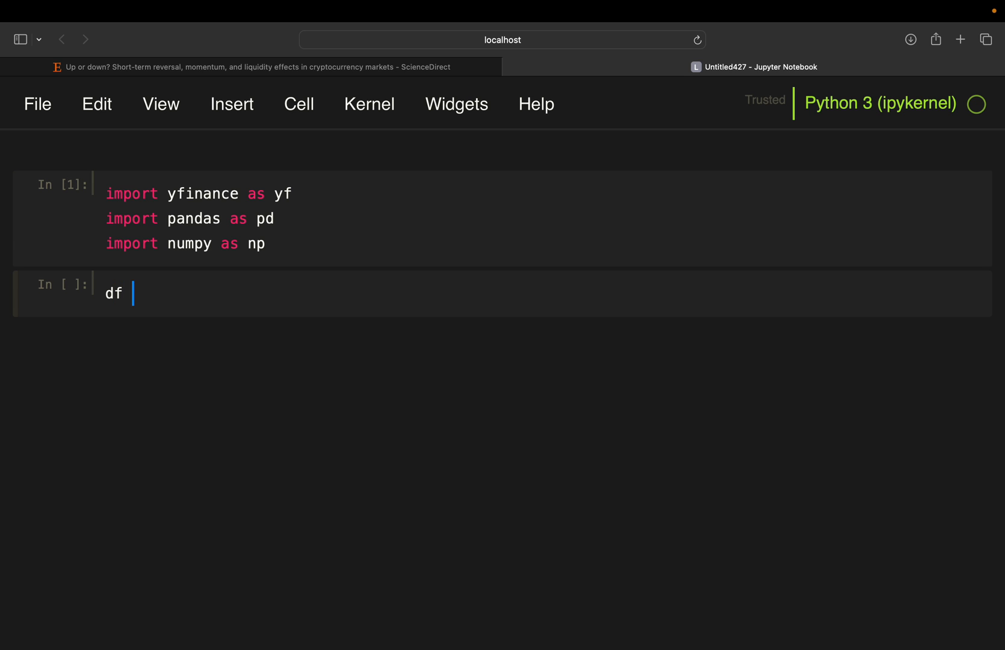
pyautogui.write('= yf.downlo')
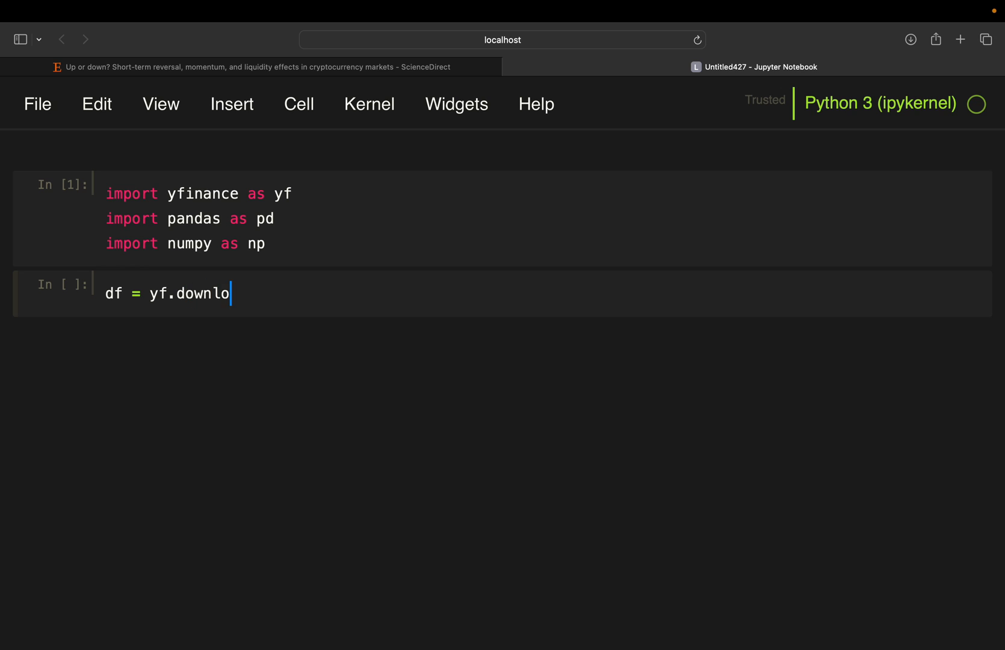
pyautogui.write("ad('BTC')")
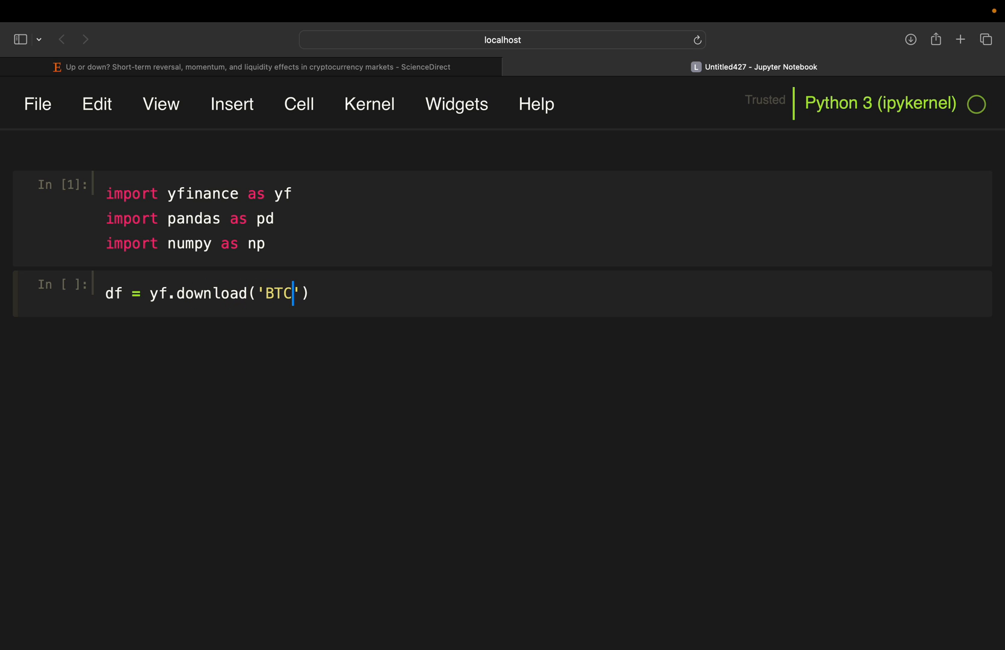
pyautogui.write('-USD')
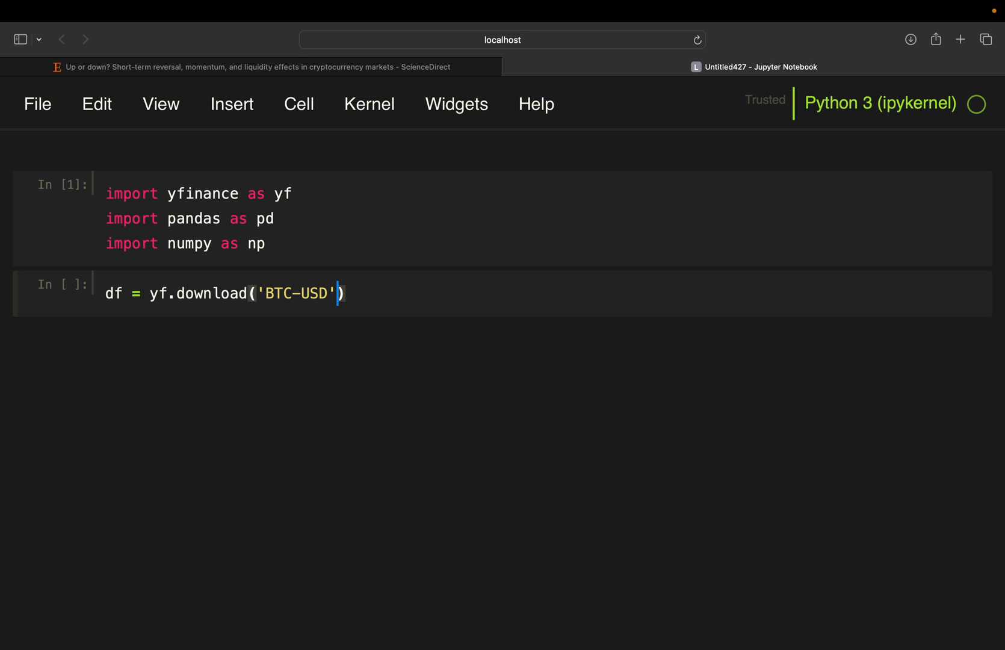
pyautogui.write(',start')
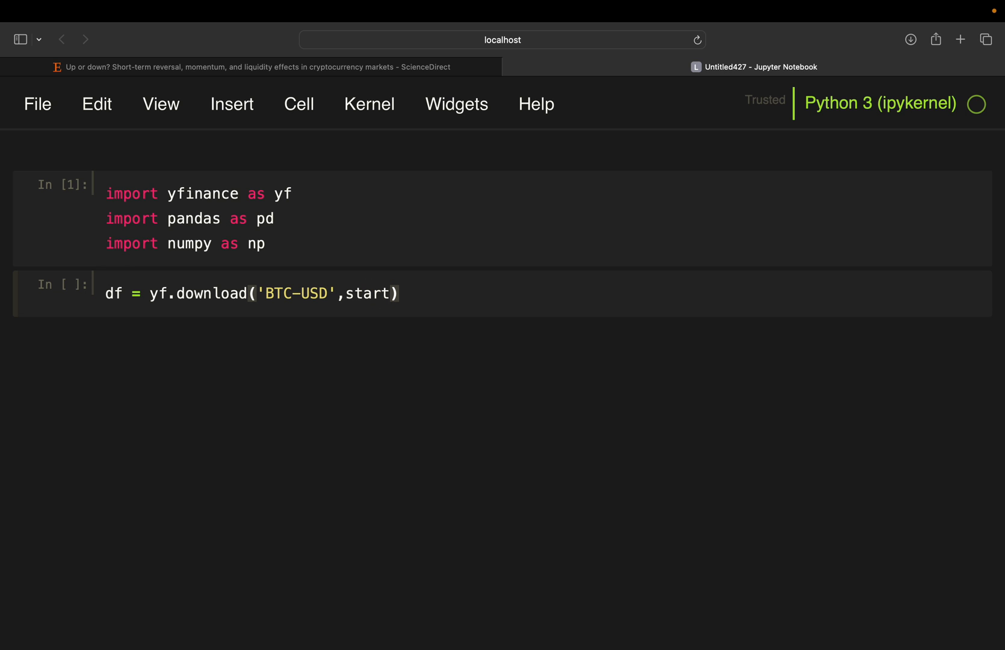
pyautogui.write("='20'")
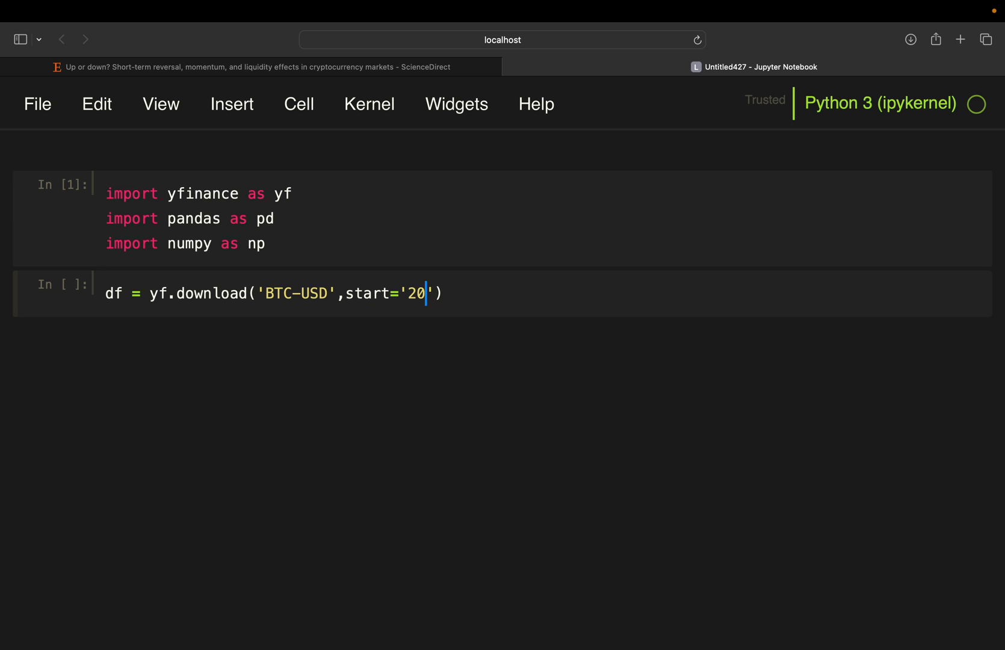
pyautogui.write('15-01-01')
pyautogui.write('df')
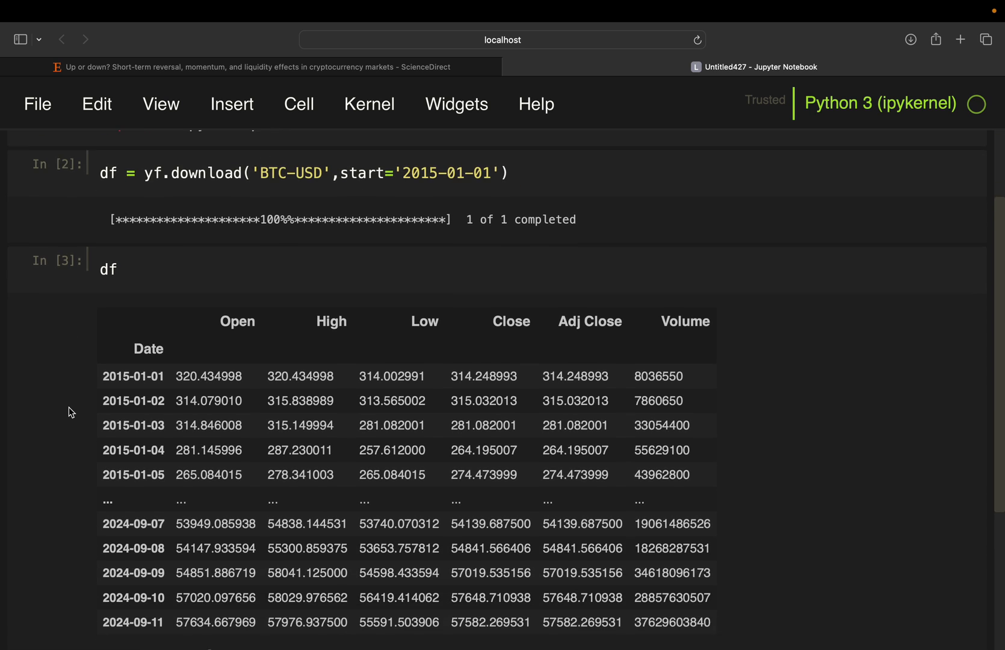
# Add df['ret'] = df.Close.pct_change() and view the seven-column Bitcoin table
pyautogui.scroll(-3)
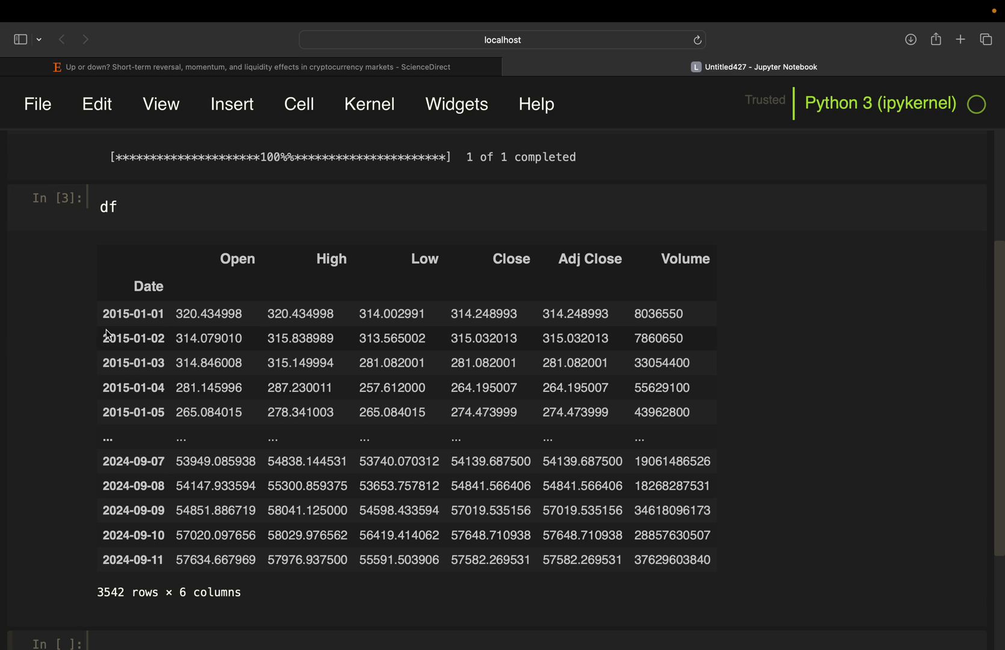
pyautogui.moveTo(90, 336)
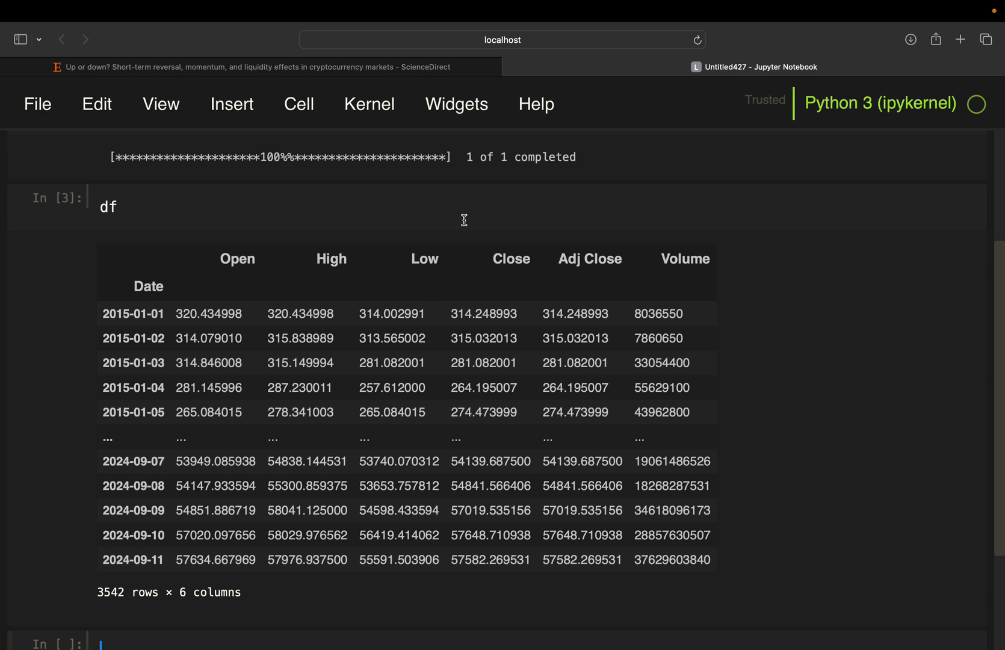
pyautogui.moveTo(169, 196)
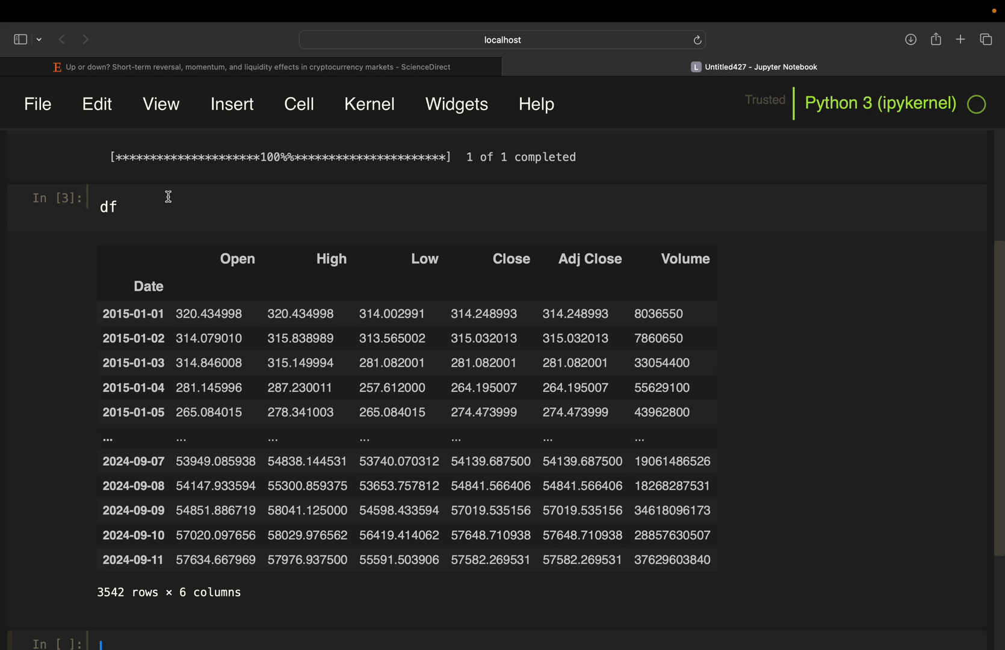
pyautogui.moveTo(121, 304)
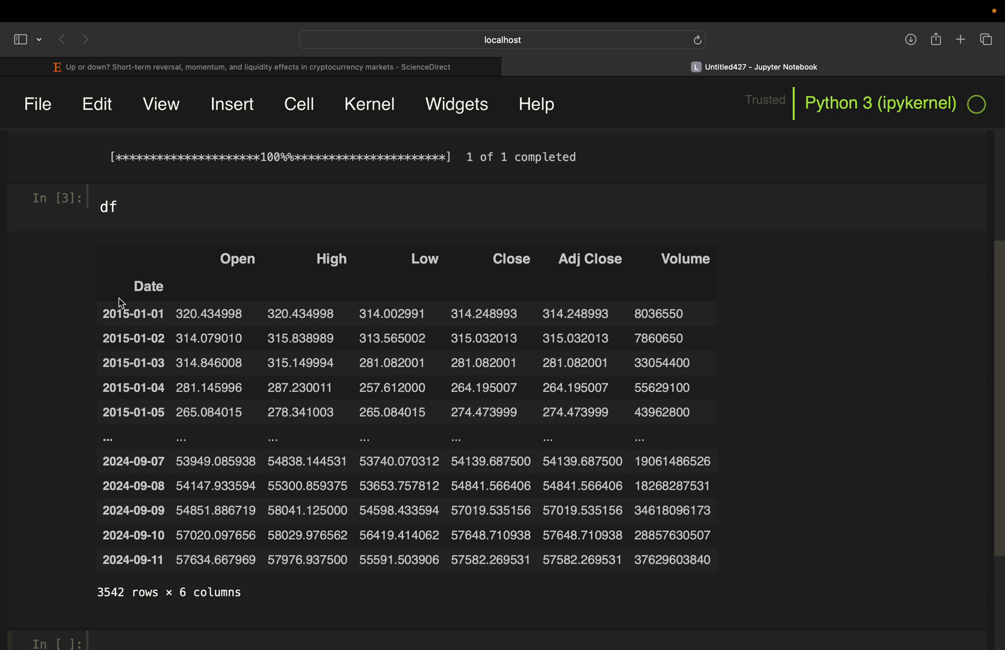
pyautogui.moveTo(476, 283)
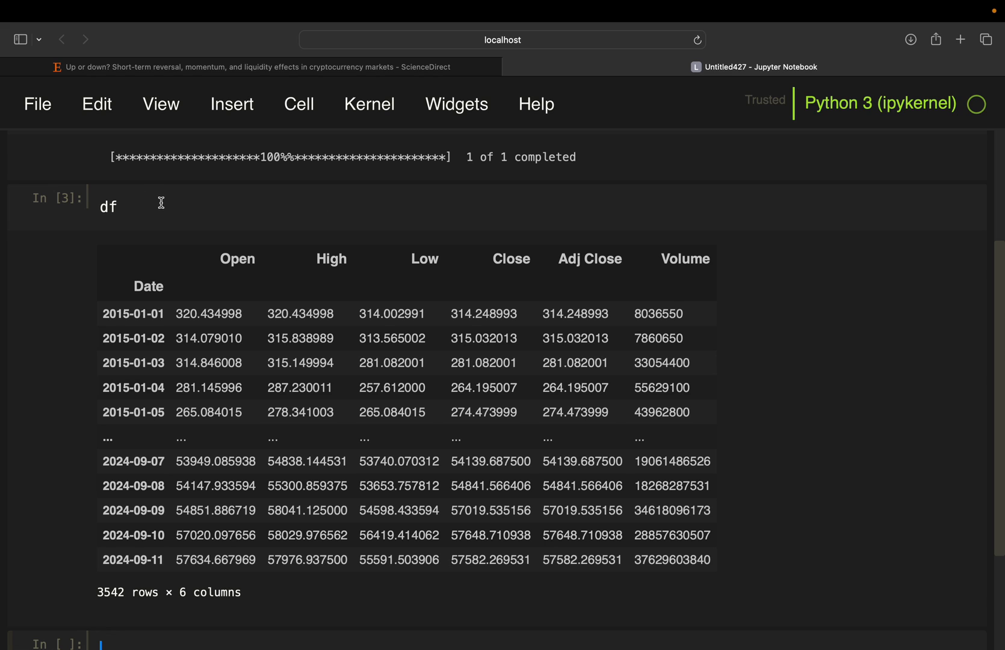
pyautogui.moveTo(447, 327)
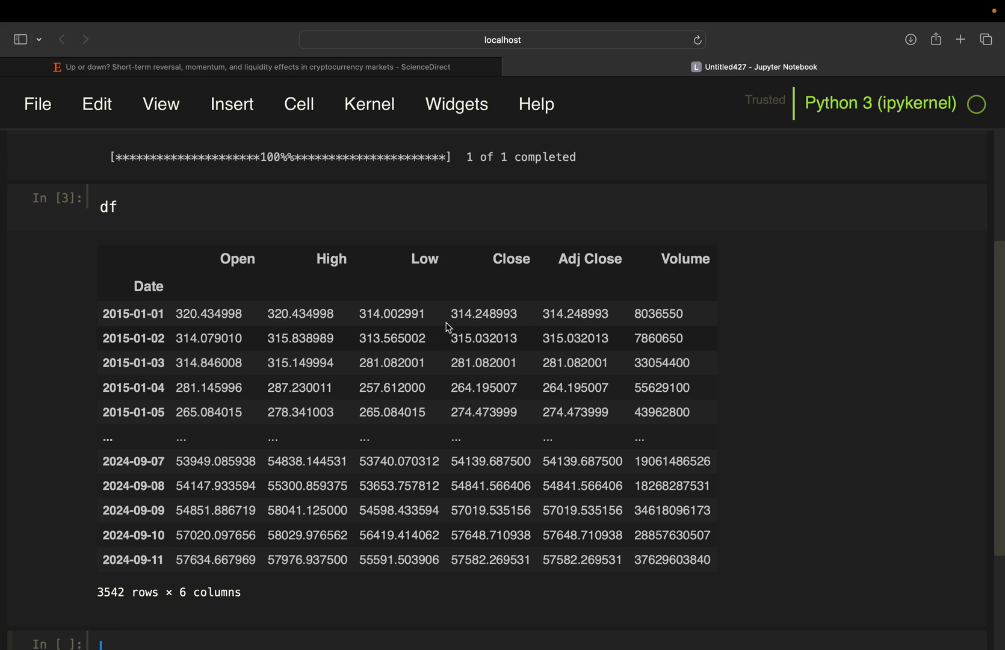
pyautogui.moveTo(449, 337)
pyautogui.write("['")
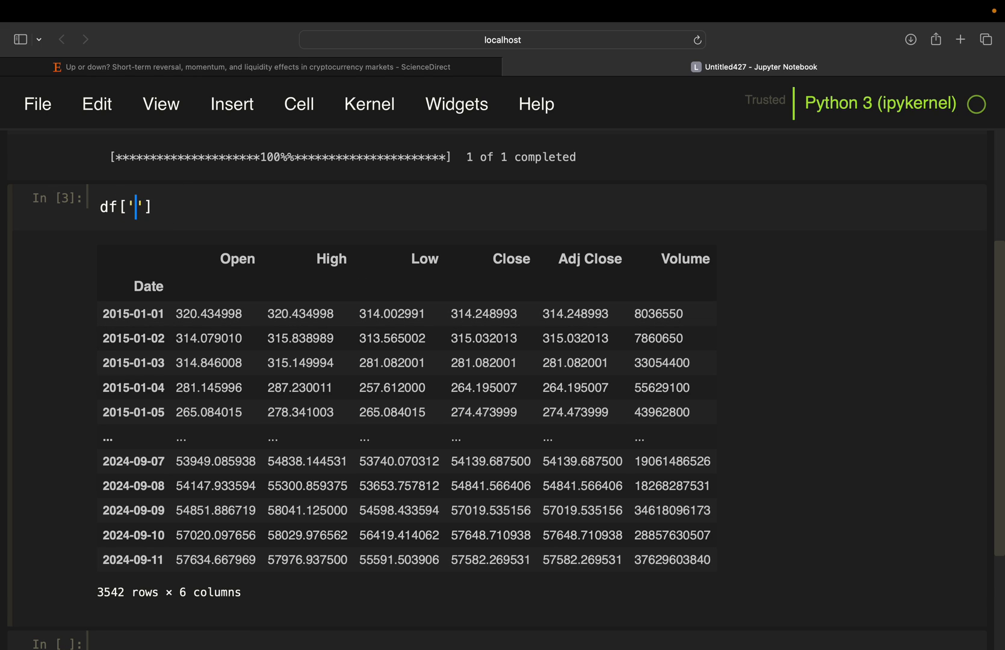
pyautogui.write('ret')
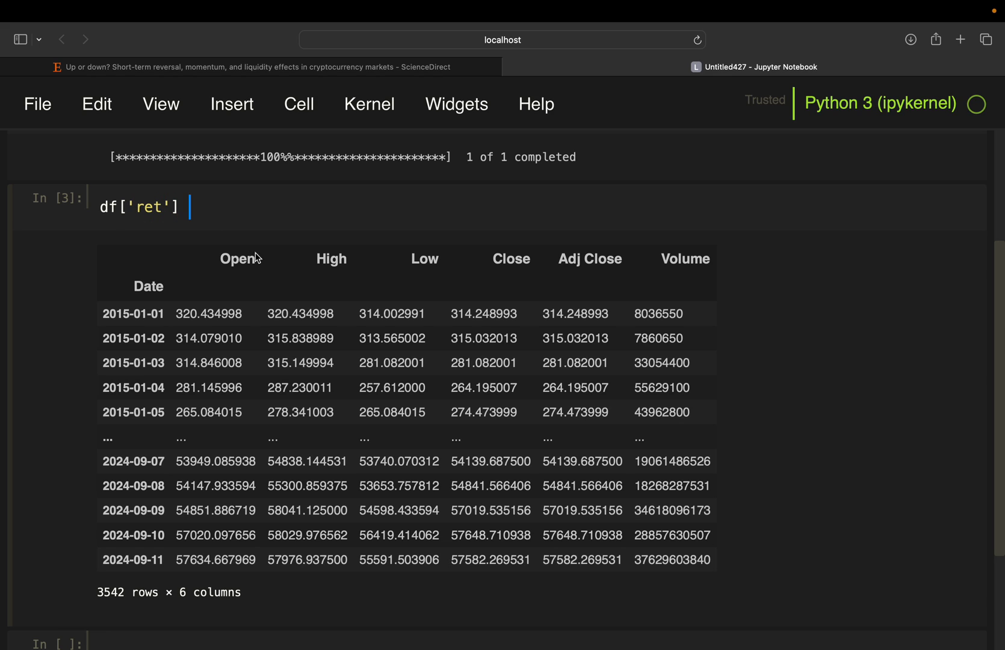
pyautogui.write('= df.')
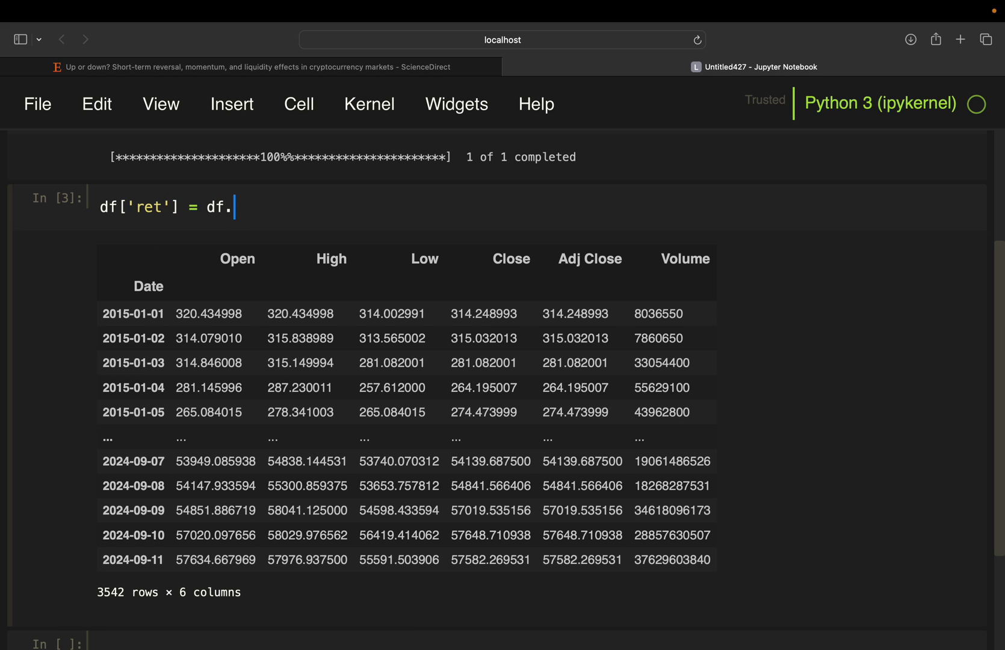
pyautogui.write('Close.pct_c')
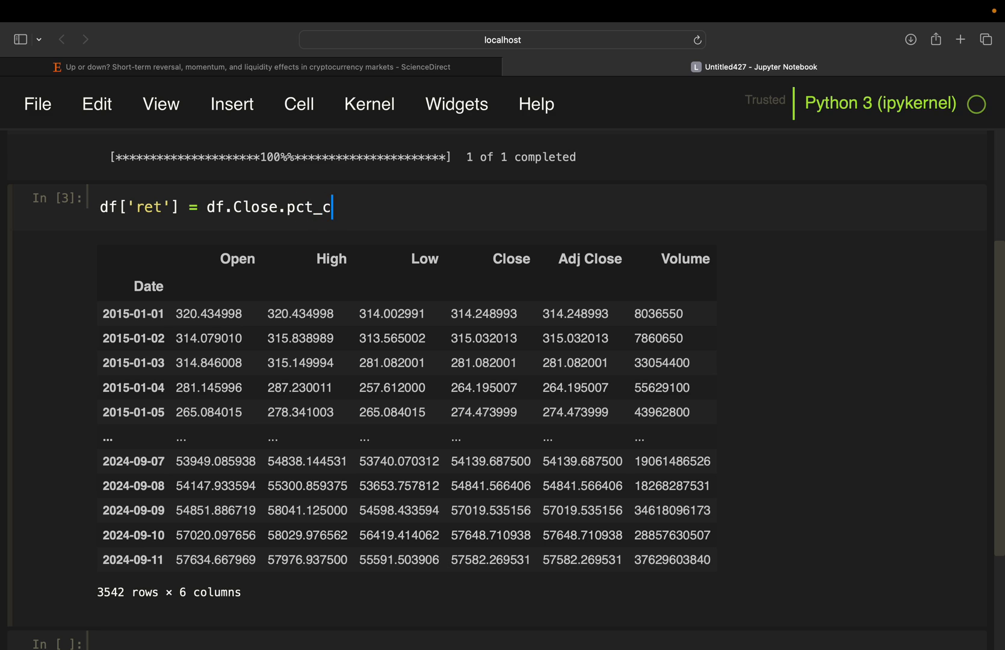
pyautogui.write('hange()')
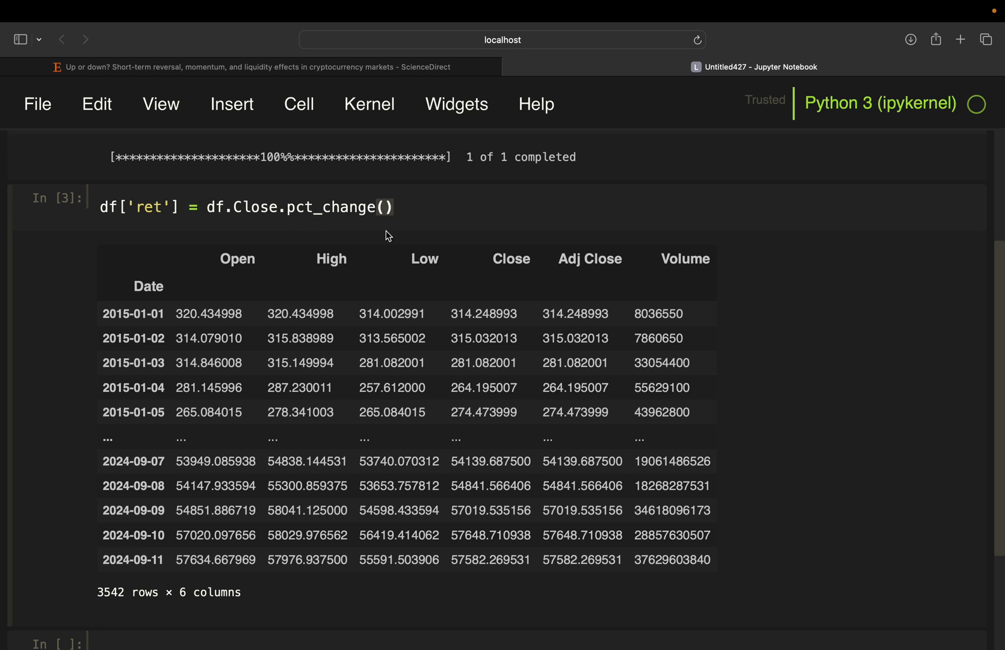
pyautogui.click(396, 206)
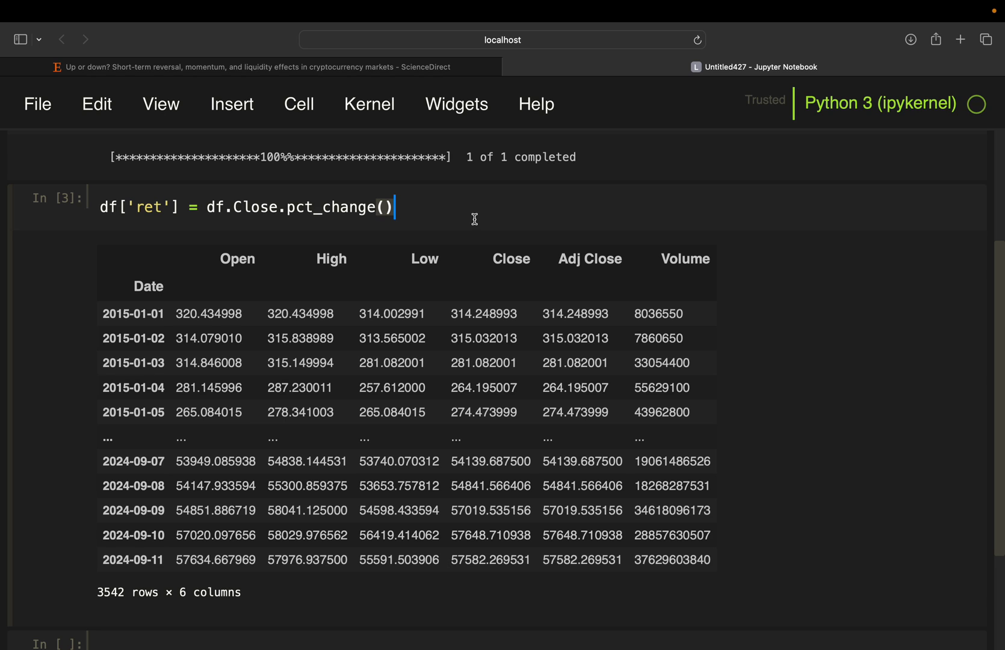
pyautogui.moveTo(480, 213)
pyautogui.write('df')
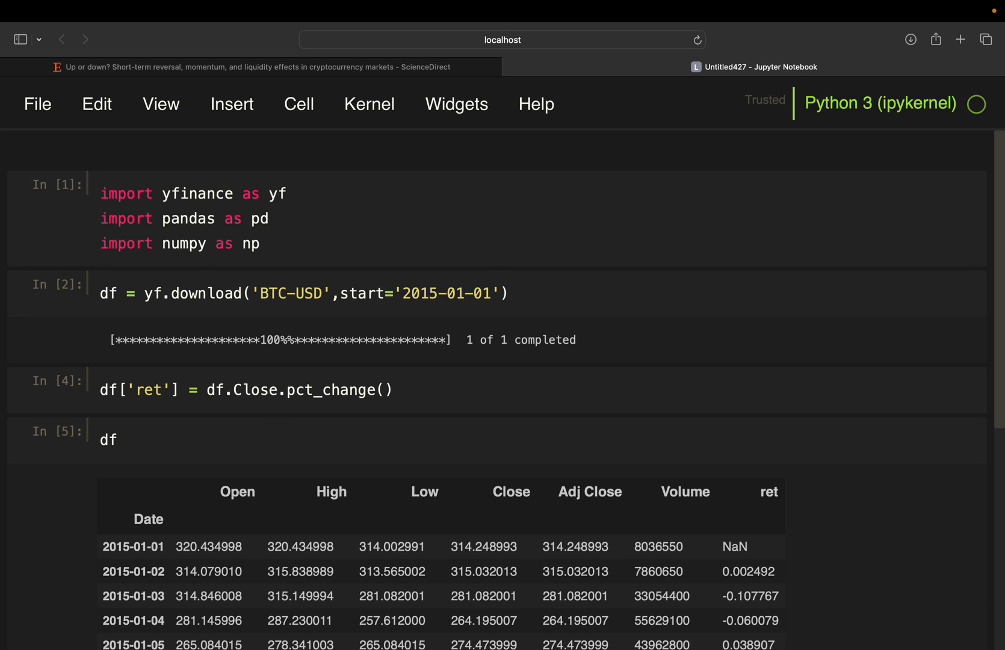
pyautogui.scroll(-3)
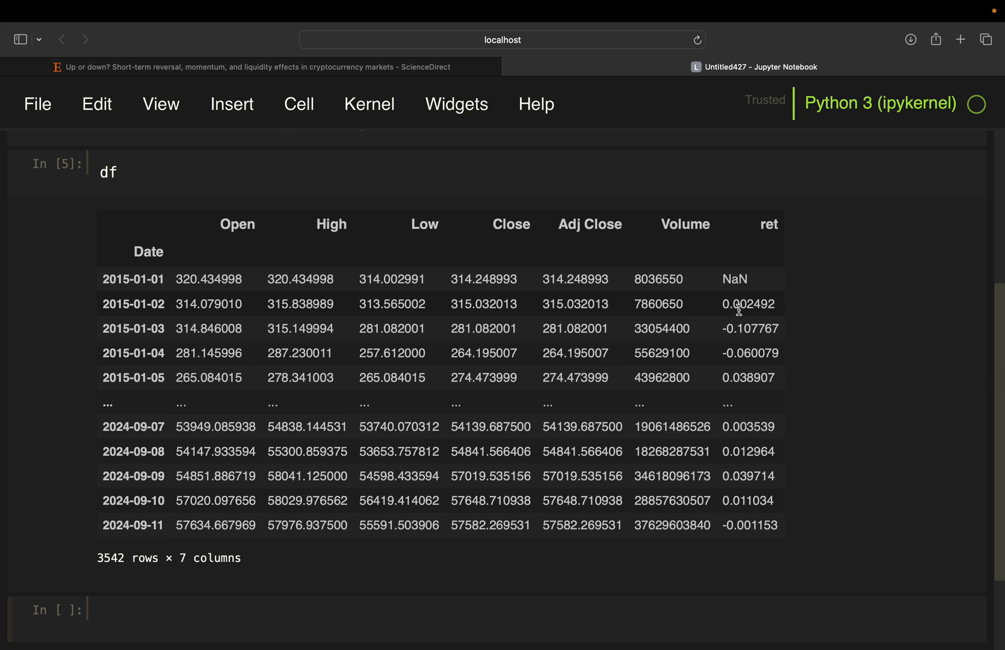
pyautogui.moveTo(619, 293)
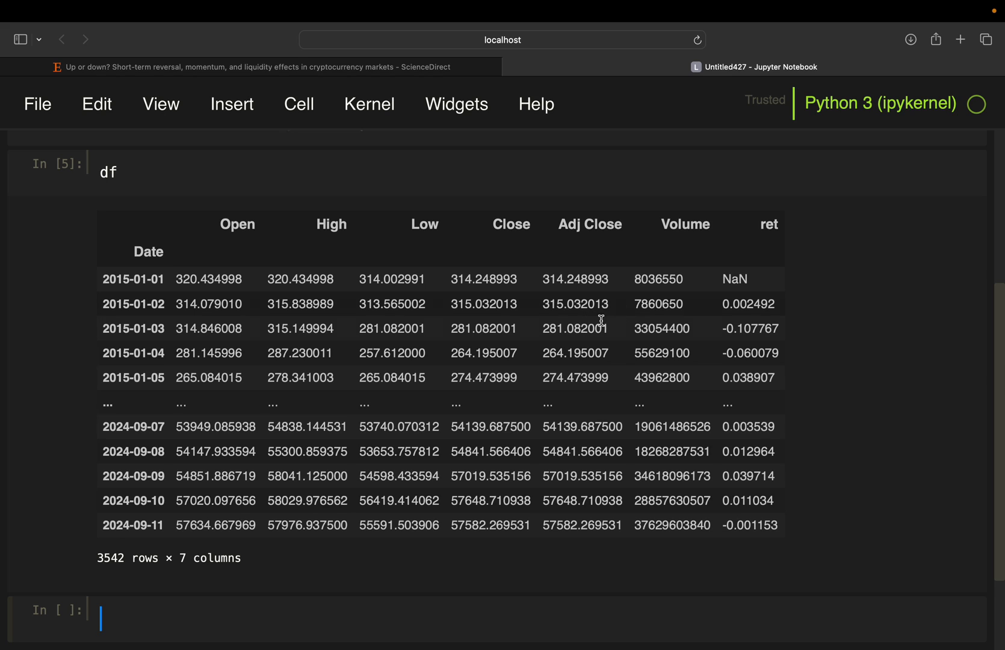
pyautogui.moveTo(605, 321)
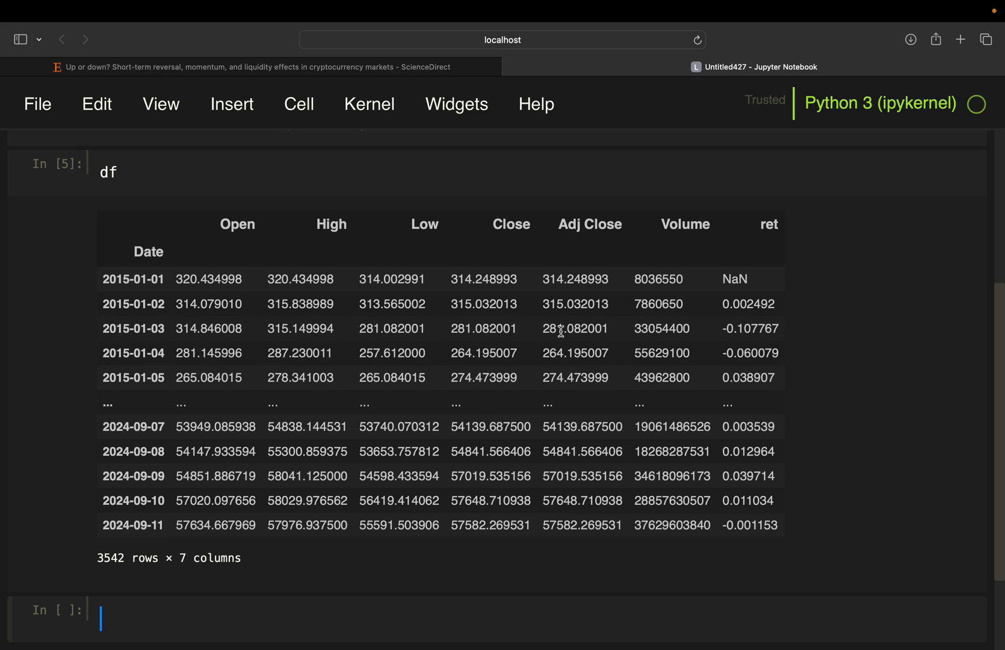
pyautogui.moveTo(718, 335)
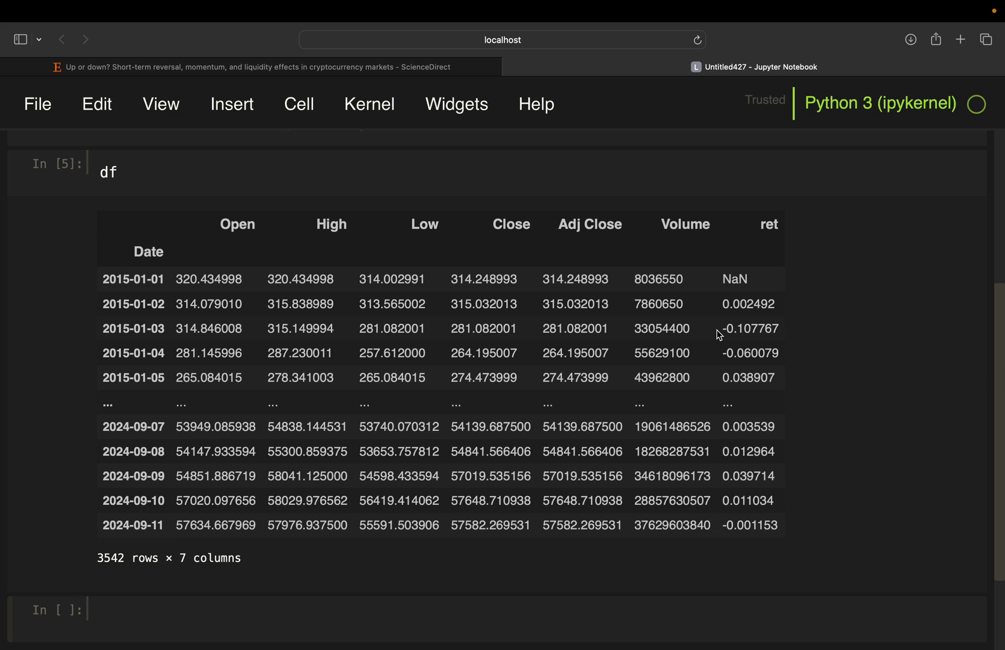
pyautogui.moveTo(108, 273)
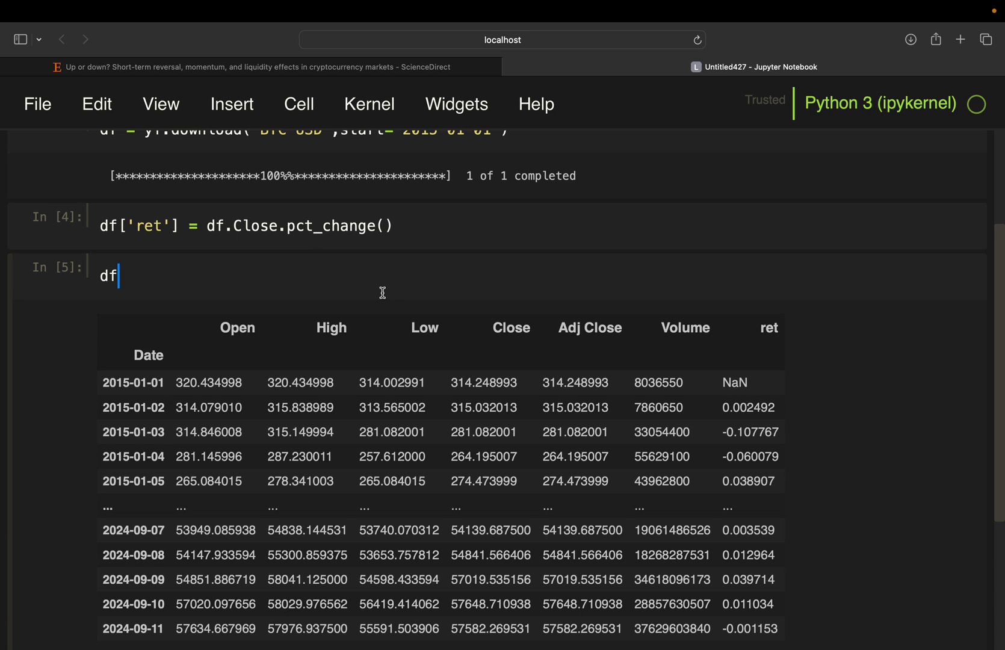
# Overwrite df with df.dropna() so the Bitcoin table starts on 2015-01-02
pyautogui.write('.dropna')
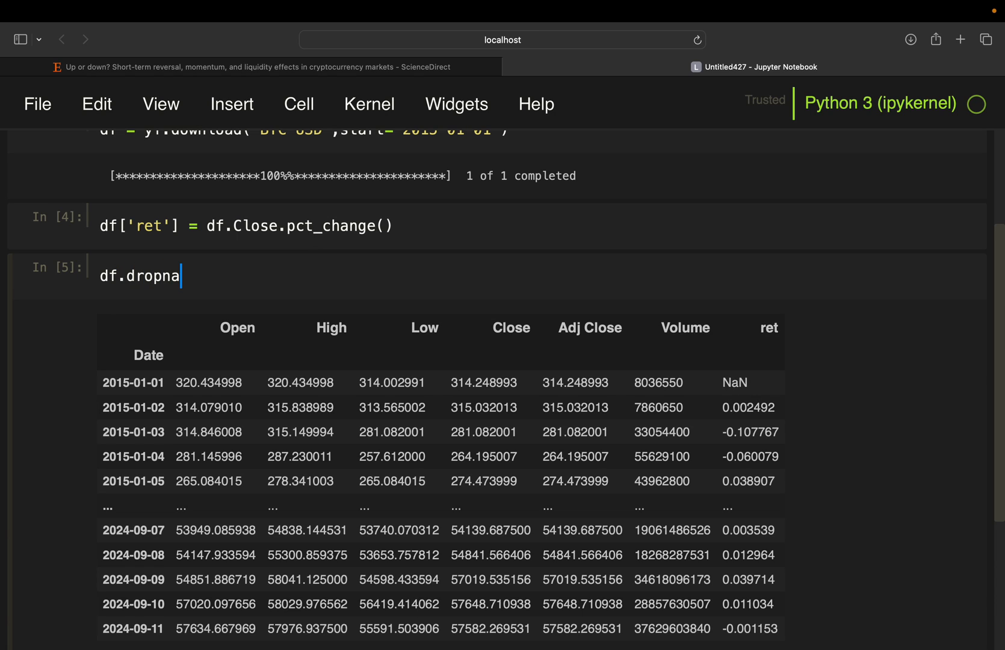
pyautogui.write('()')
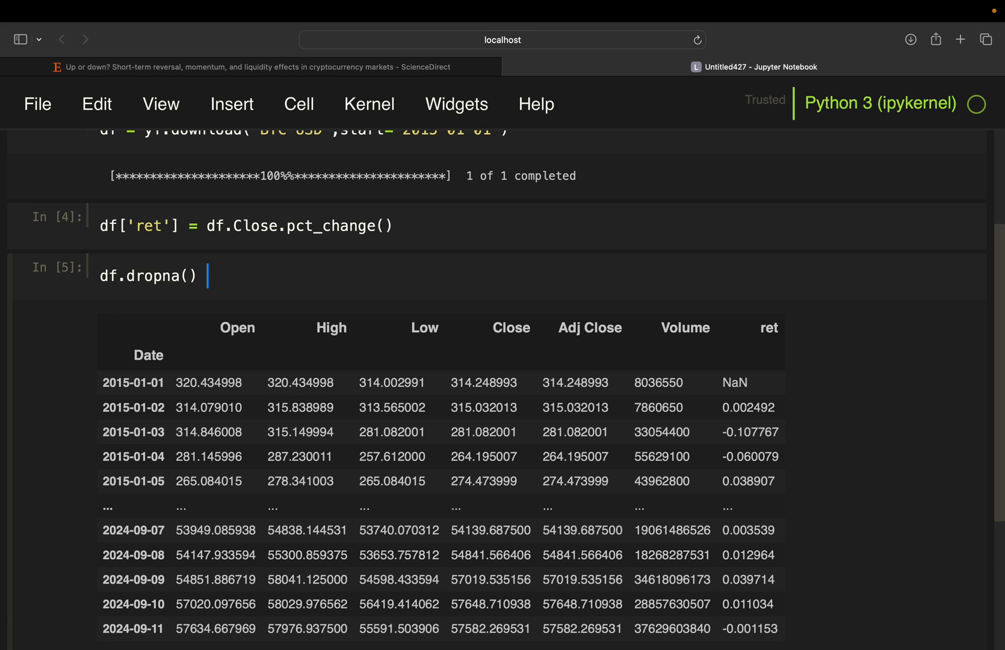
pyautogui.write('df =')
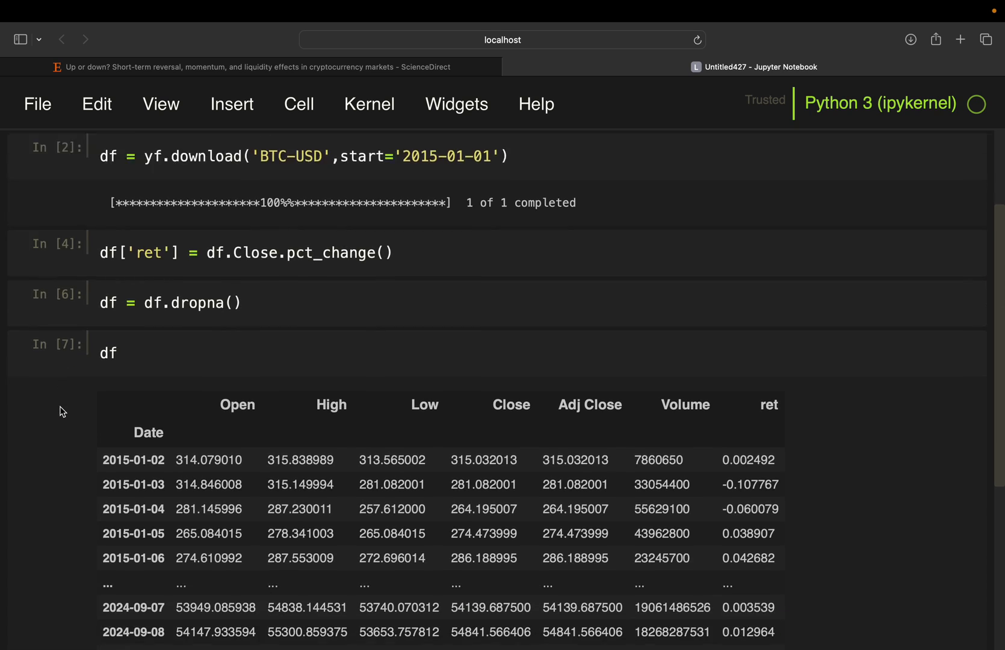
pyautogui.scroll(-3)
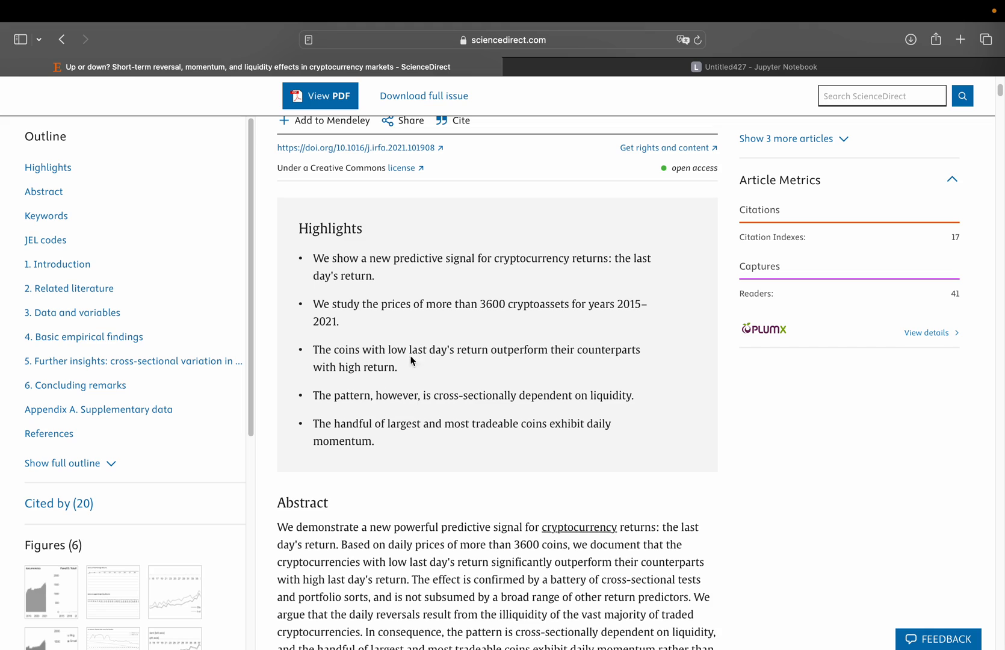
pyautogui.moveTo(407, 349)
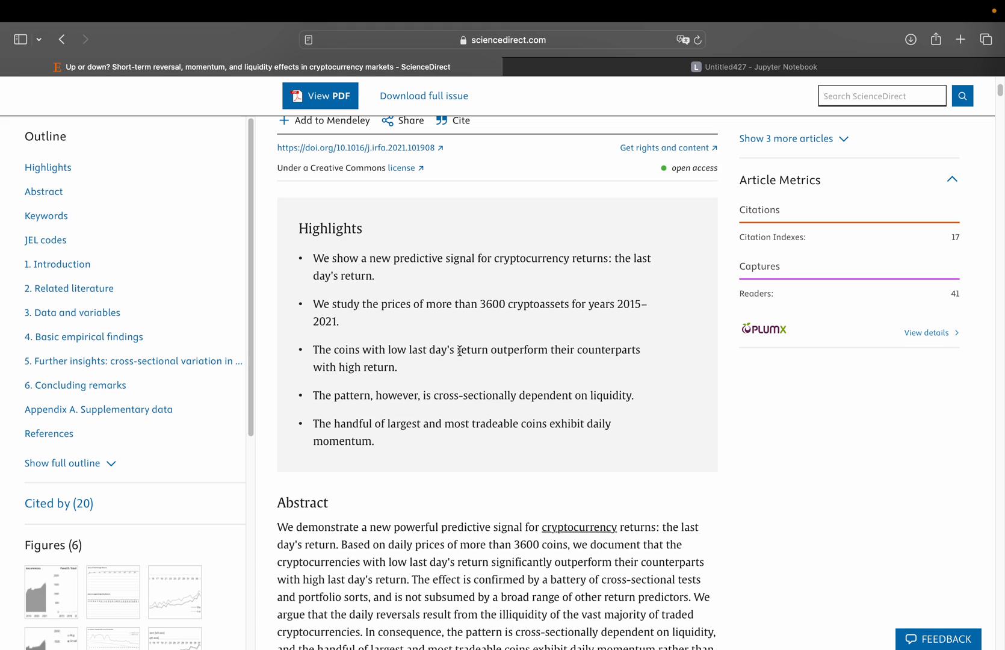
pyautogui.moveTo(531, 202)
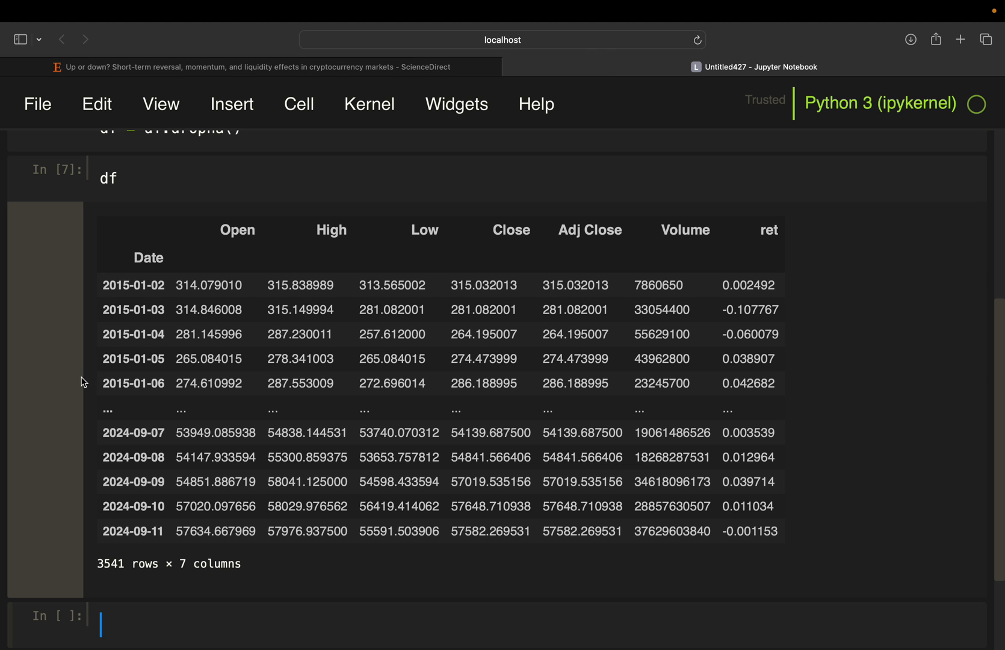
pyautogui.moveTo(83, 382)
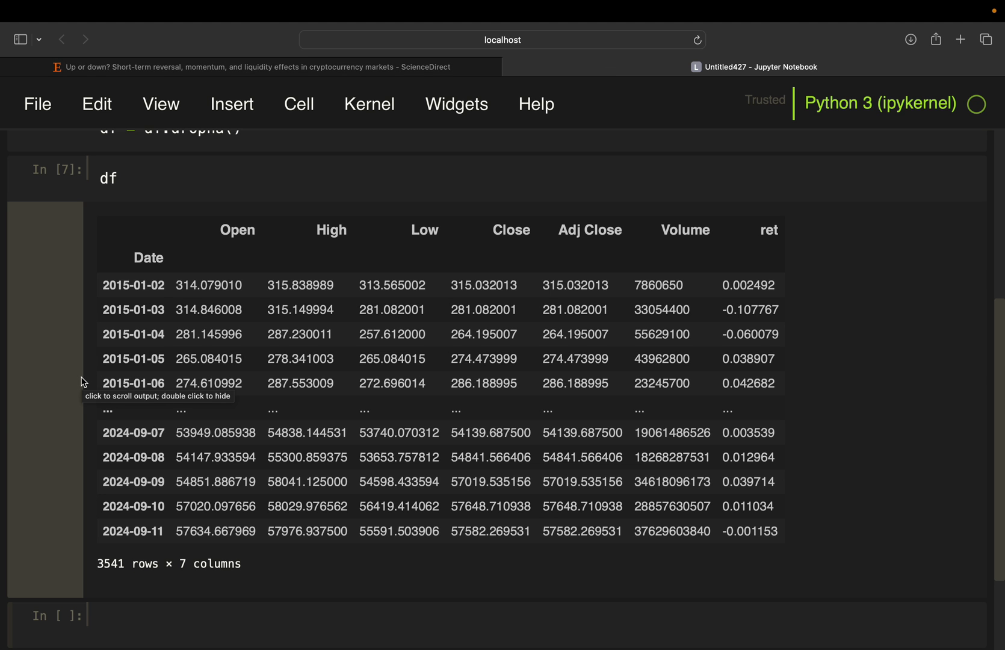
pyautogui.moveTo(170, 378)
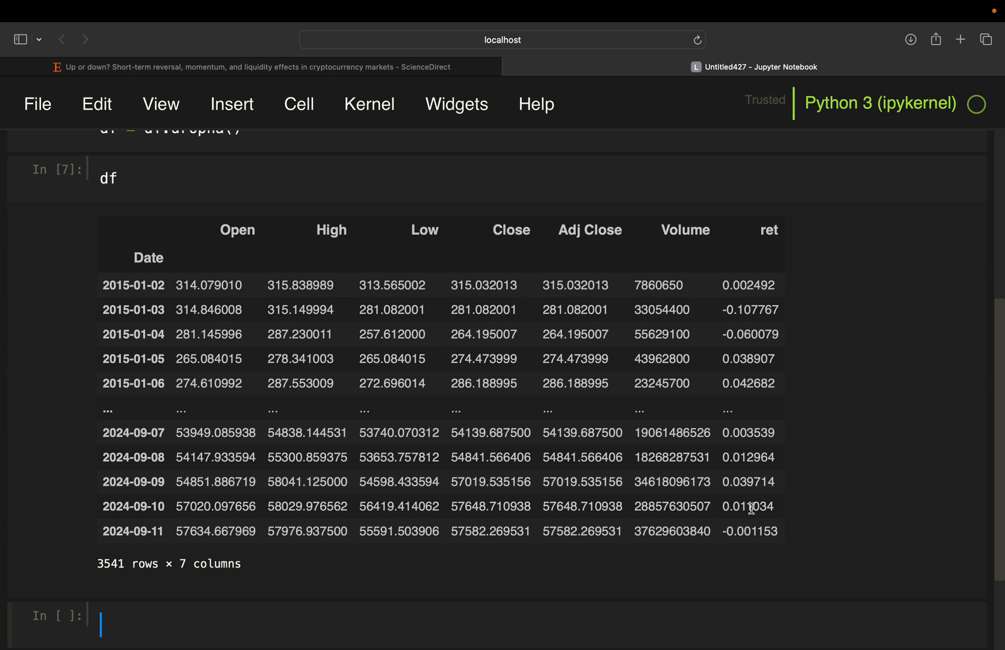
pyautogui.moveTo(825, 287)
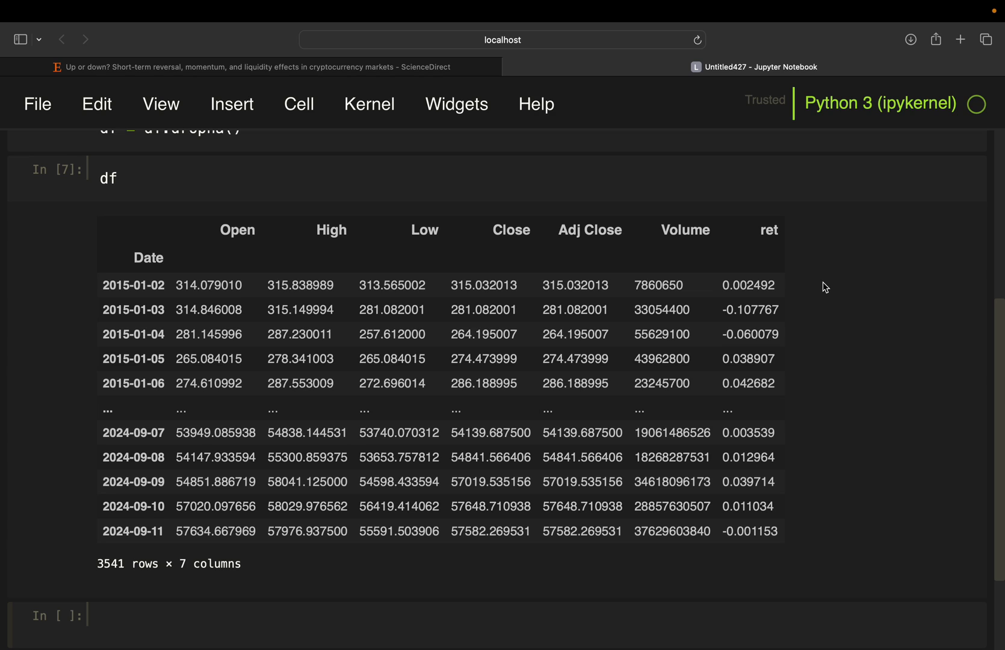
# Select the blank cell below the 3541-row df output and save the notebook
pyautogui.click(256, 623)
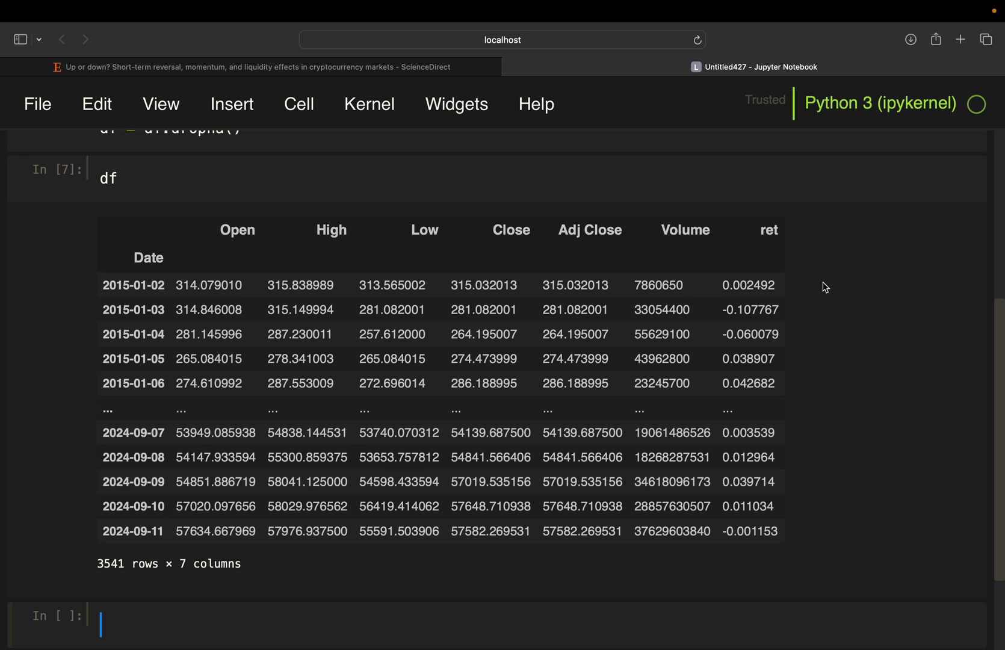
pyautogui.press('cmd+s')
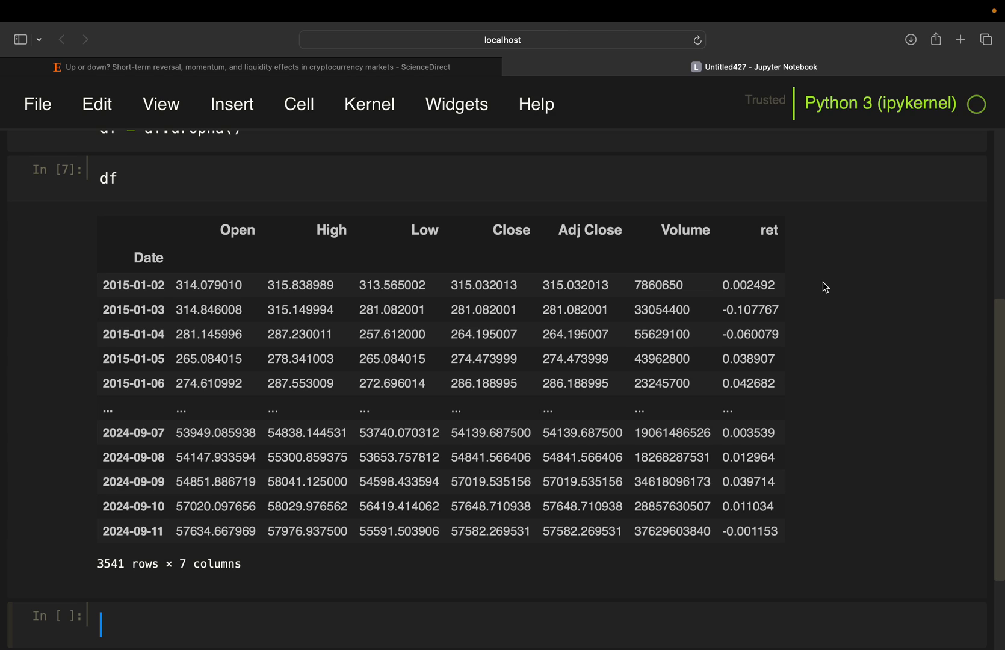
# Compute np.percentile(df.ret,10) in the empty cell and inspect the result
pyautogui.scroll(-3)
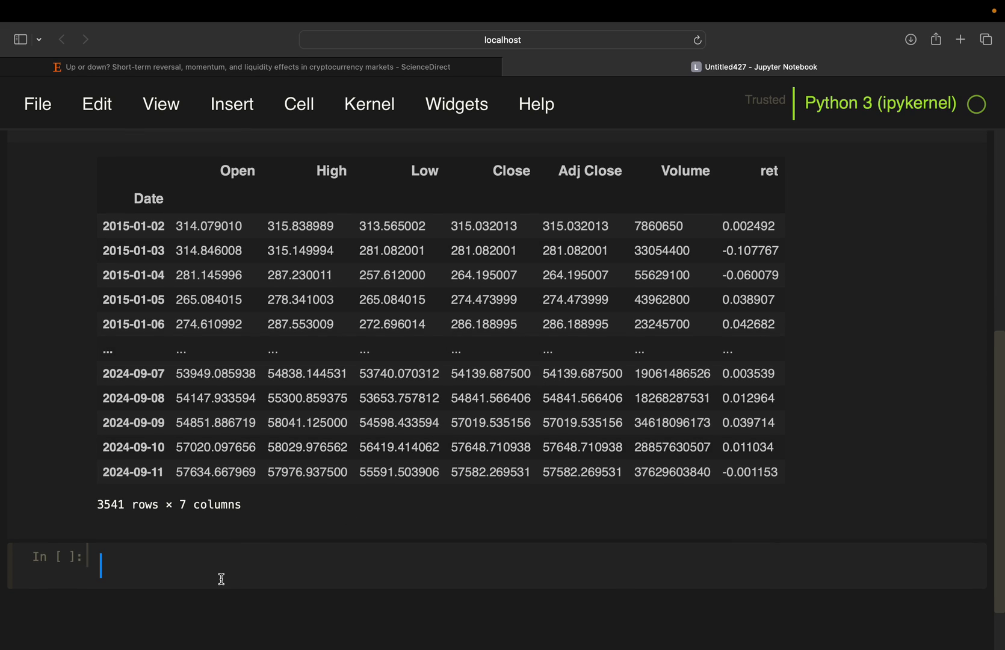
pyautogui.write('np.')
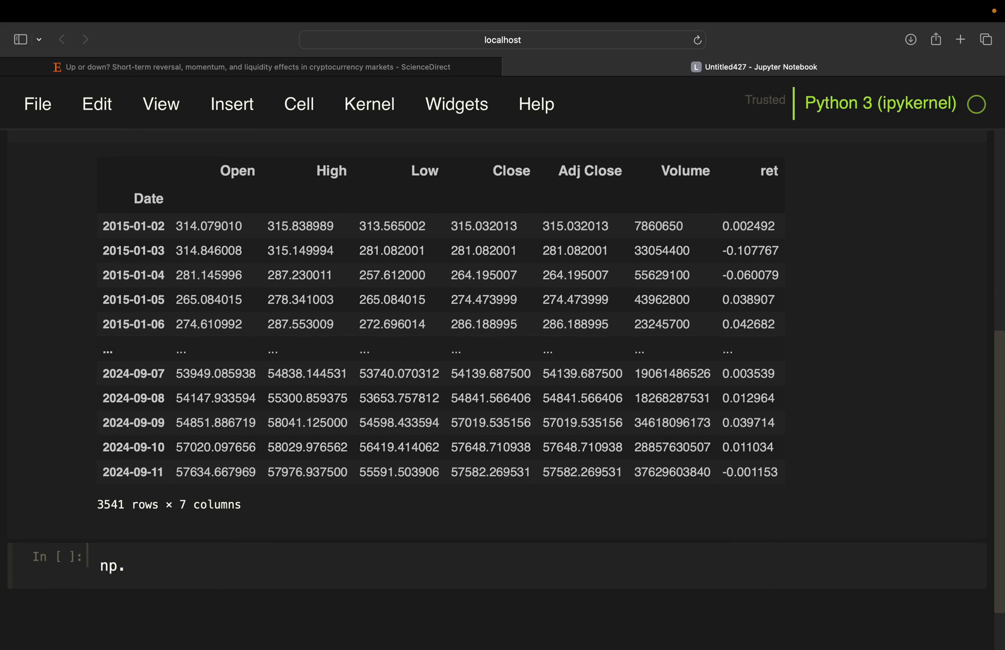
pyautogui.write('percentile()')
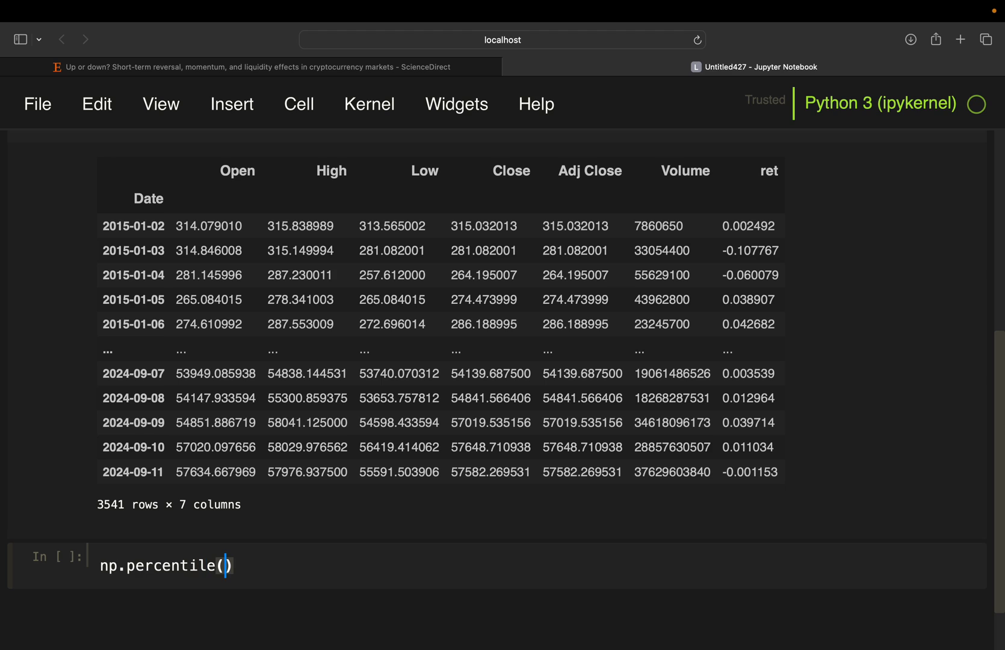
pyautogui.write('d')
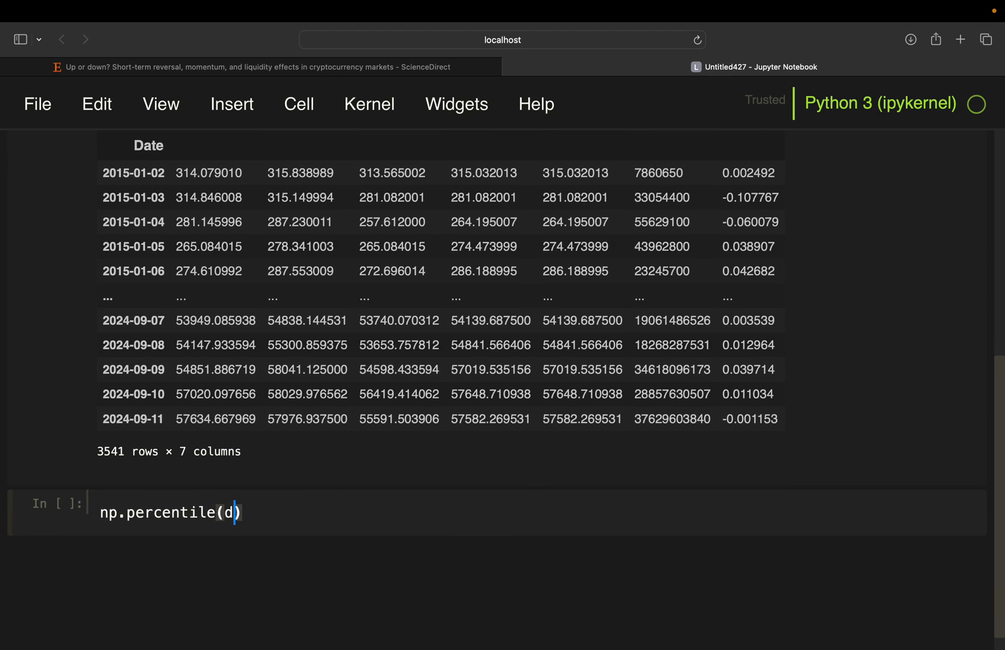
pyautogui.write('f.ret,')
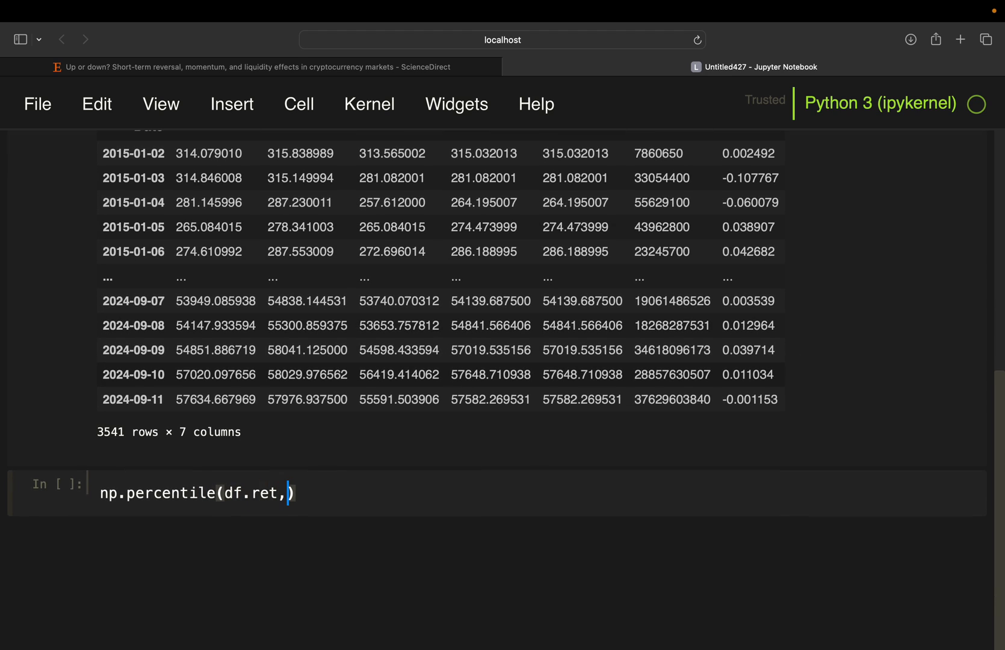
pyautogui.write('10')
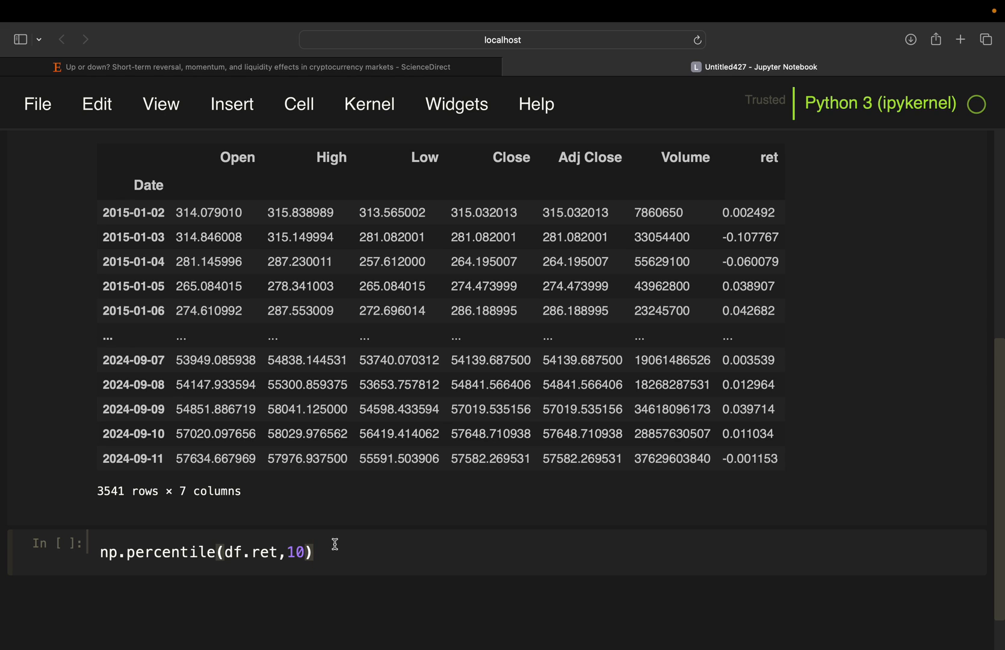
pyautogui.moveTo(788, 372)
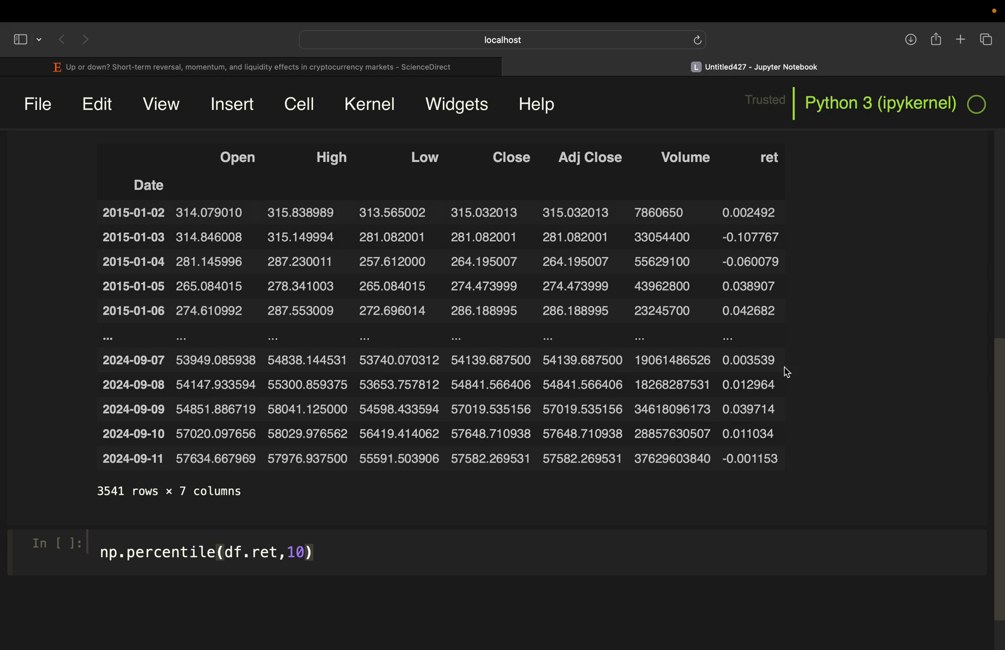
pyautogui.click(312, 552)
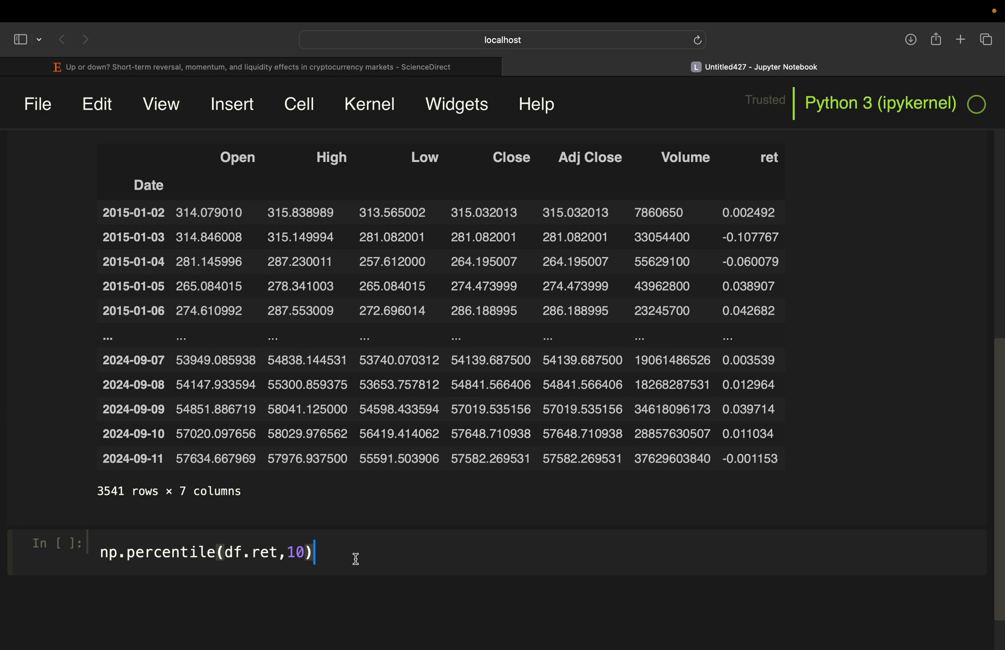
pyautogui.moveTo(356, 547)
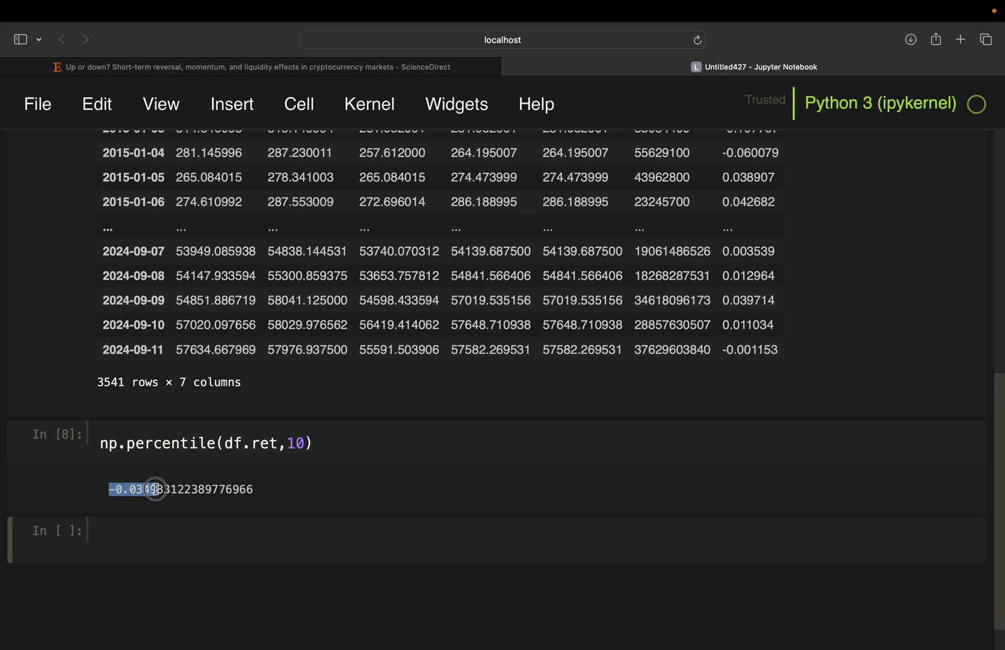
pyautogui.click(141, 508)
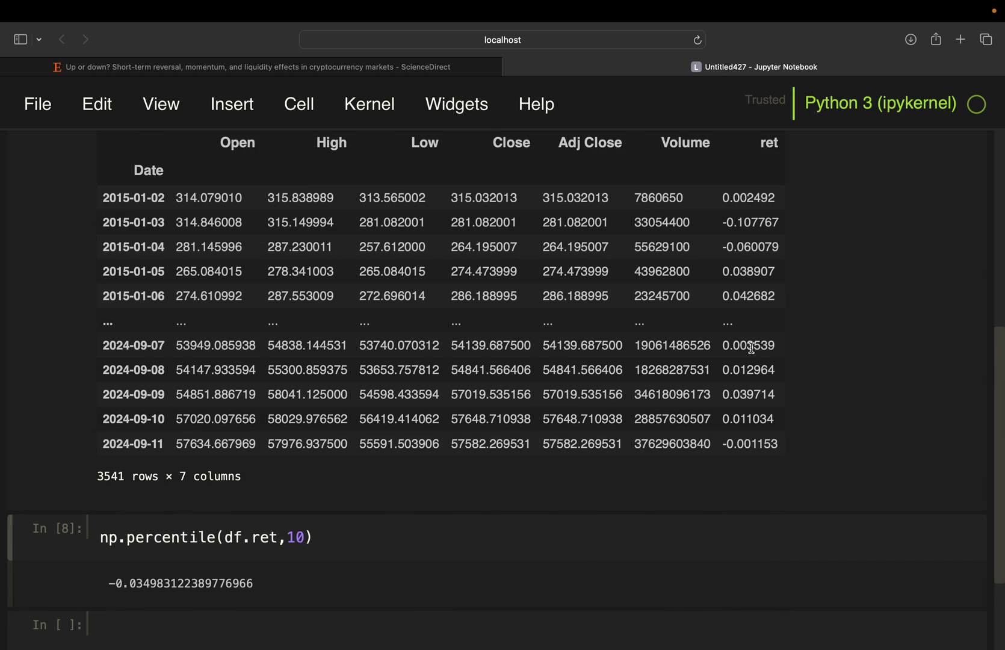
# Change the percentile argument to 90, then 20, then back to 10, and save
pyautogui.scroll(-3)
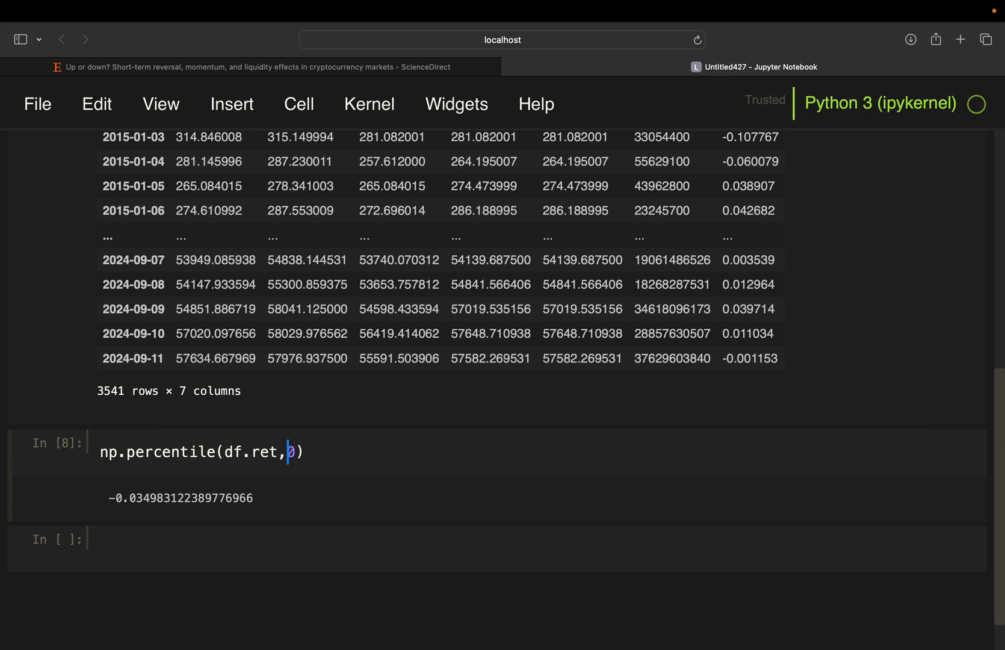
pyautogui.write('90')
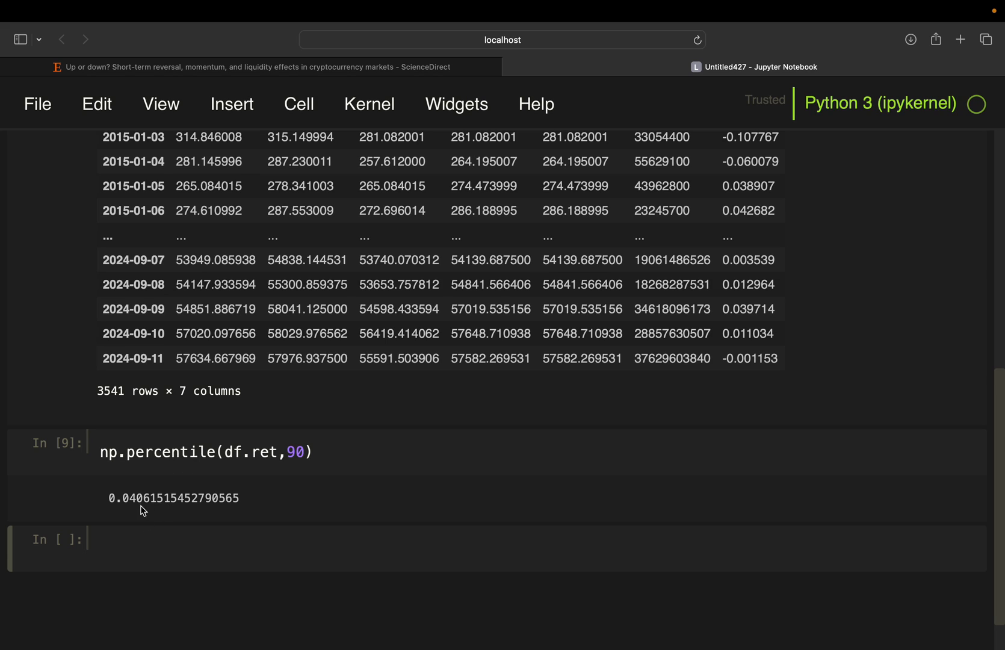
pyautogui.moveTo(145, 514)
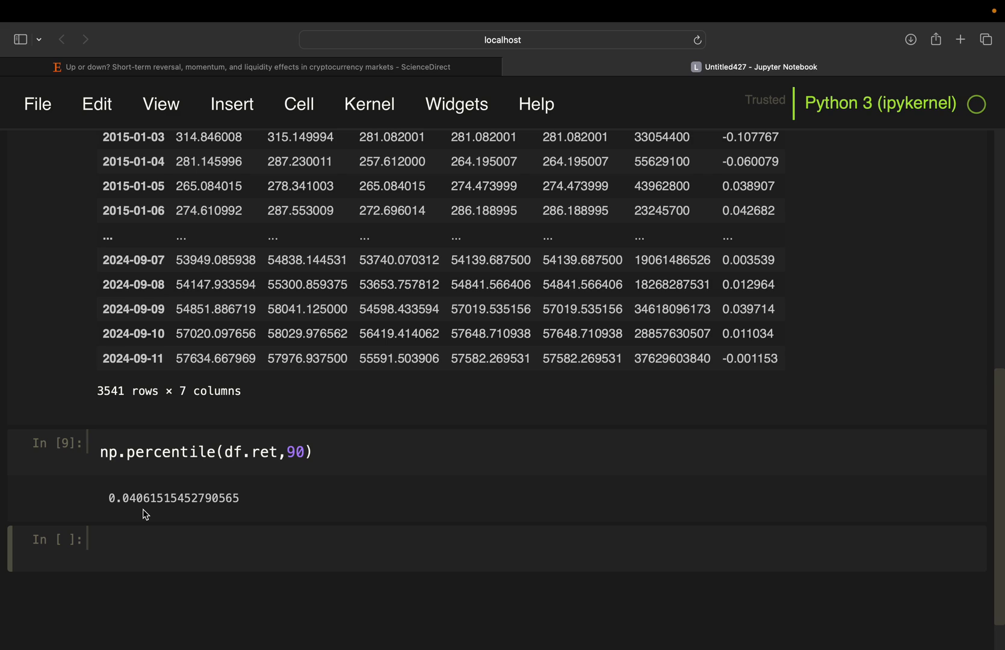
pyautogui.moveTo(156, 515)
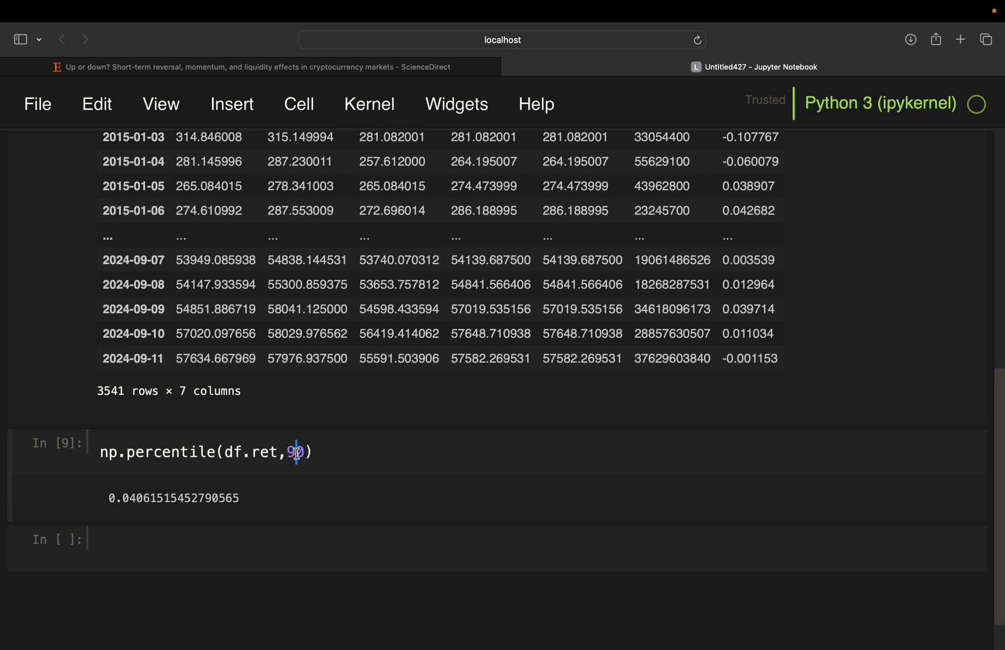
pyautogui.press('Backspace')
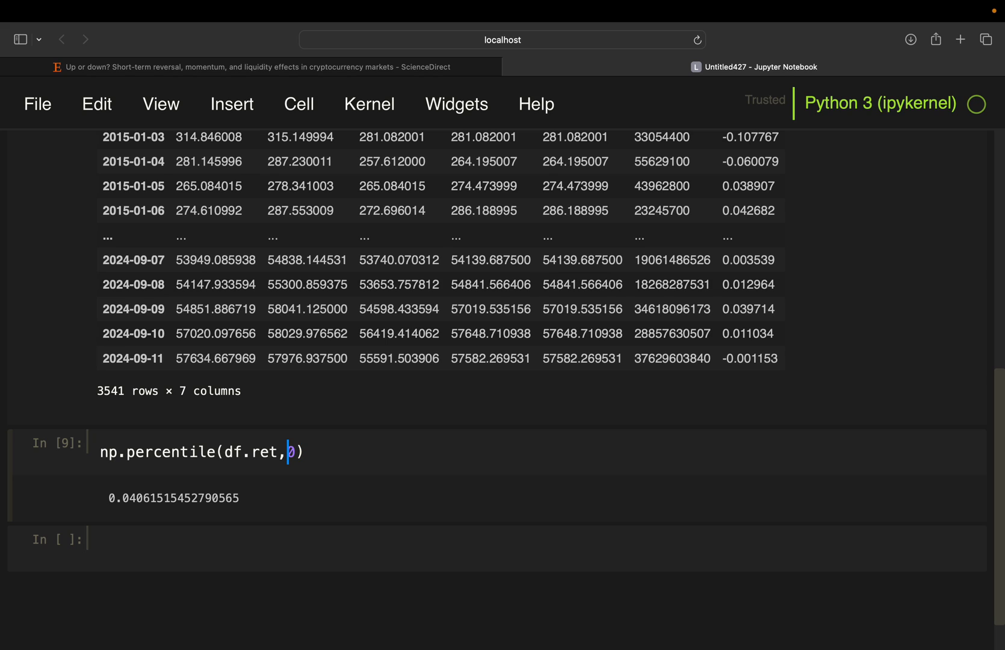
pyautogui.write('2')
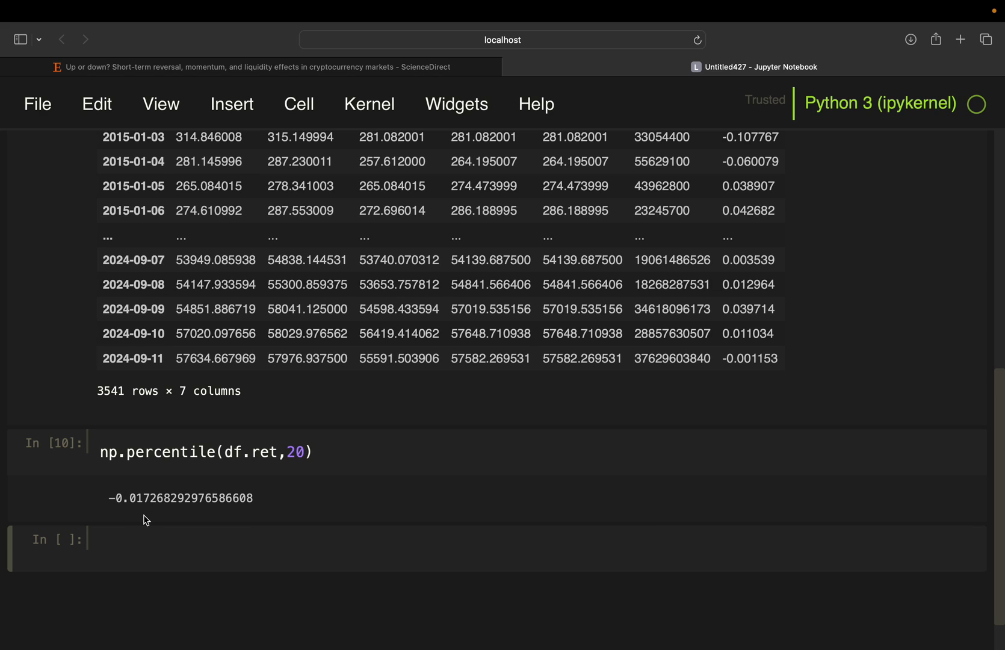
pyautogui.moveTo(296, 466)
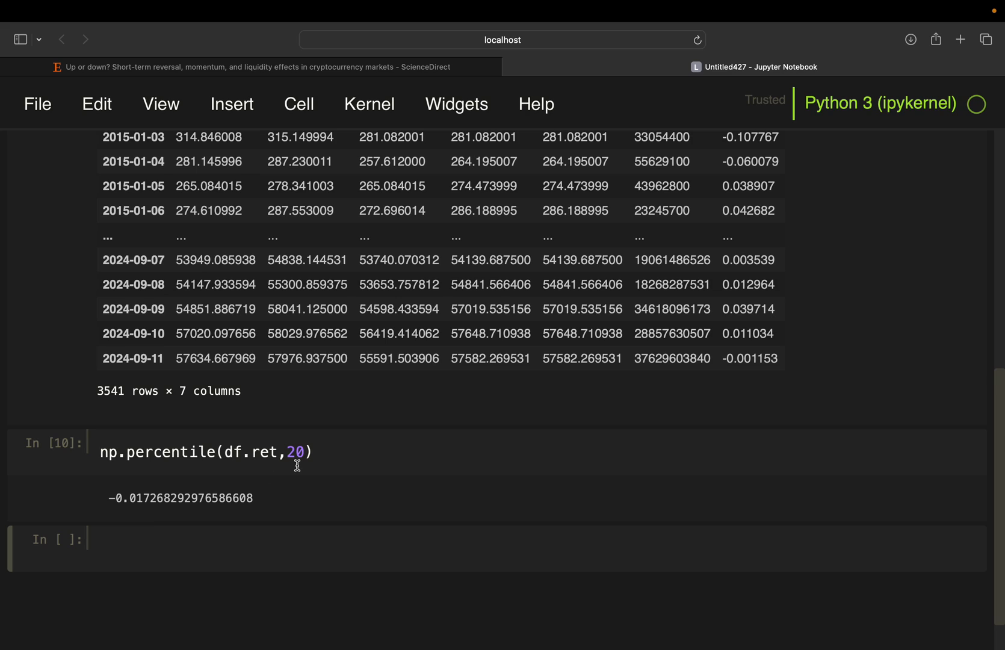
pyautogui.write('10')
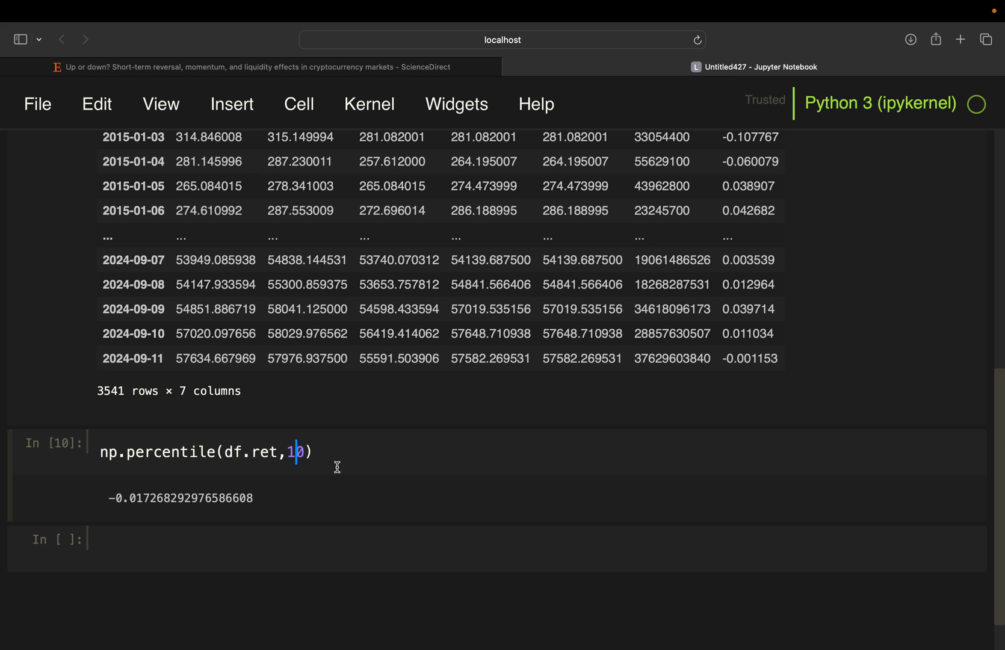
pyautogui.press('cmd+s')
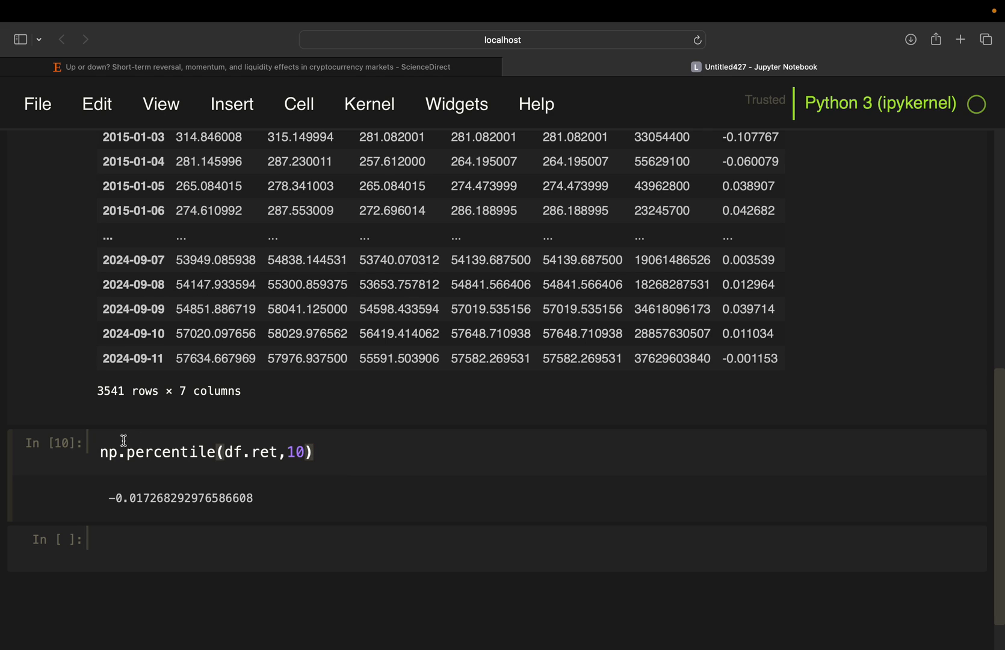
# Assign low_thresh and high_thresh as the 10th and 90th percentiles of df.ret
pyautogui.click(104, 451)
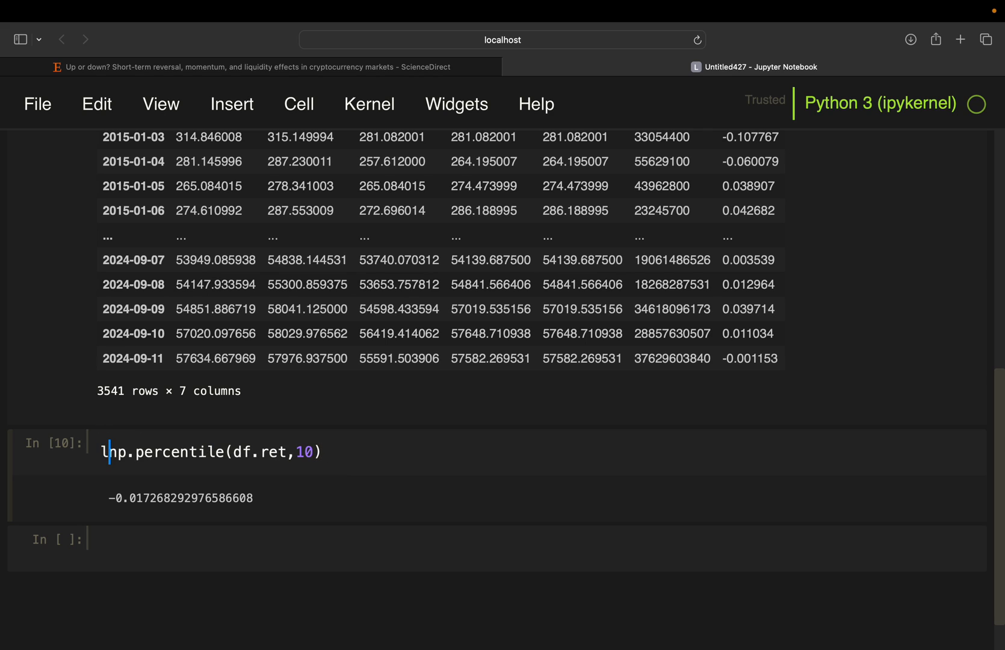
pyautogui.write('low_thresh =')
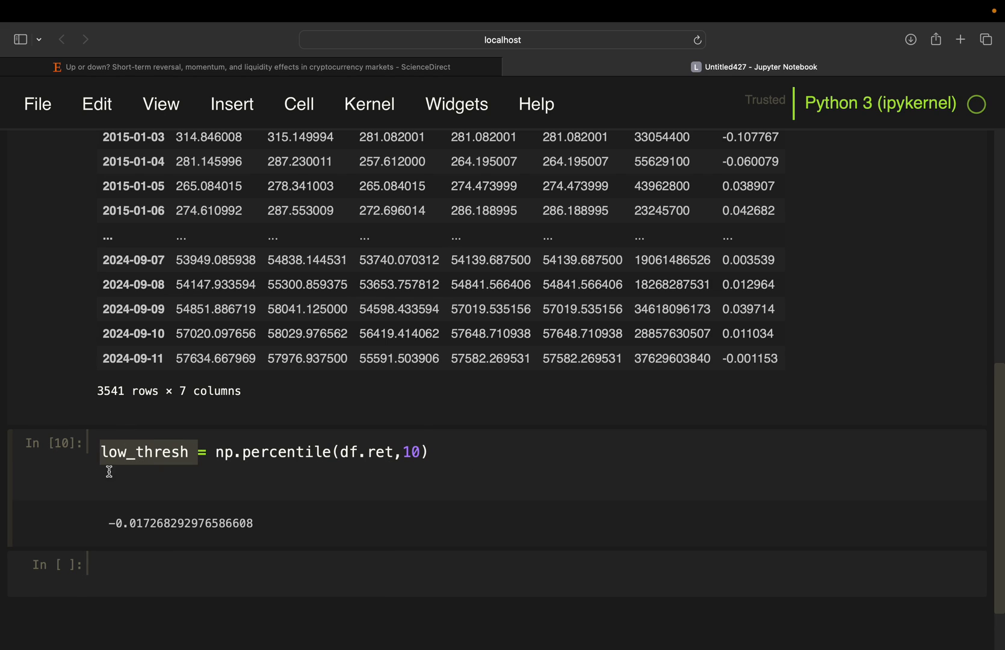
pyautogui.write('hi_thresh =')
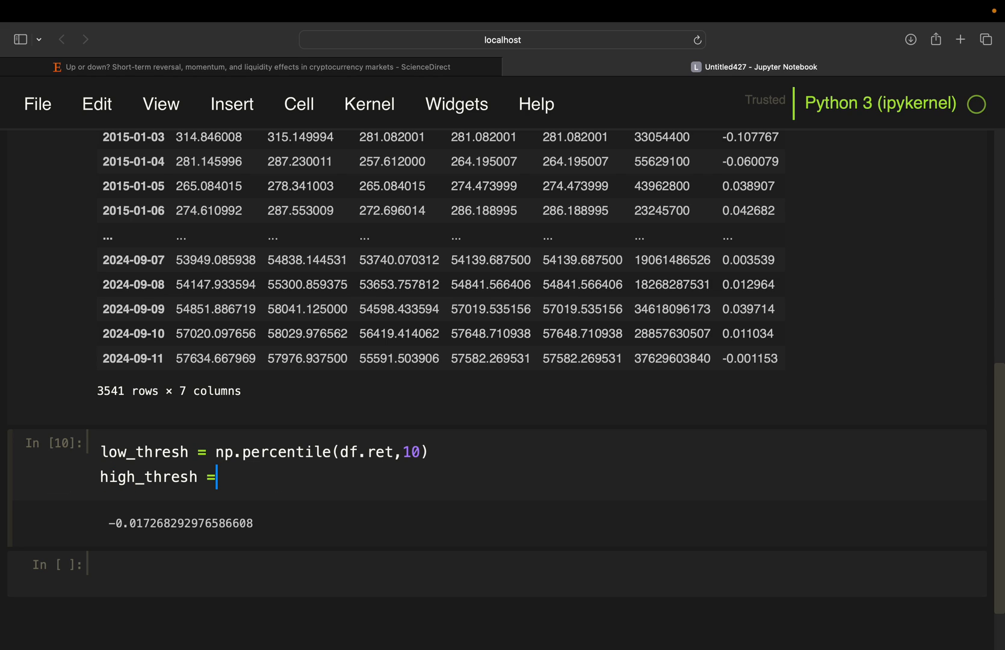
pyautogui.write('np.percentile(df.ret,10)')
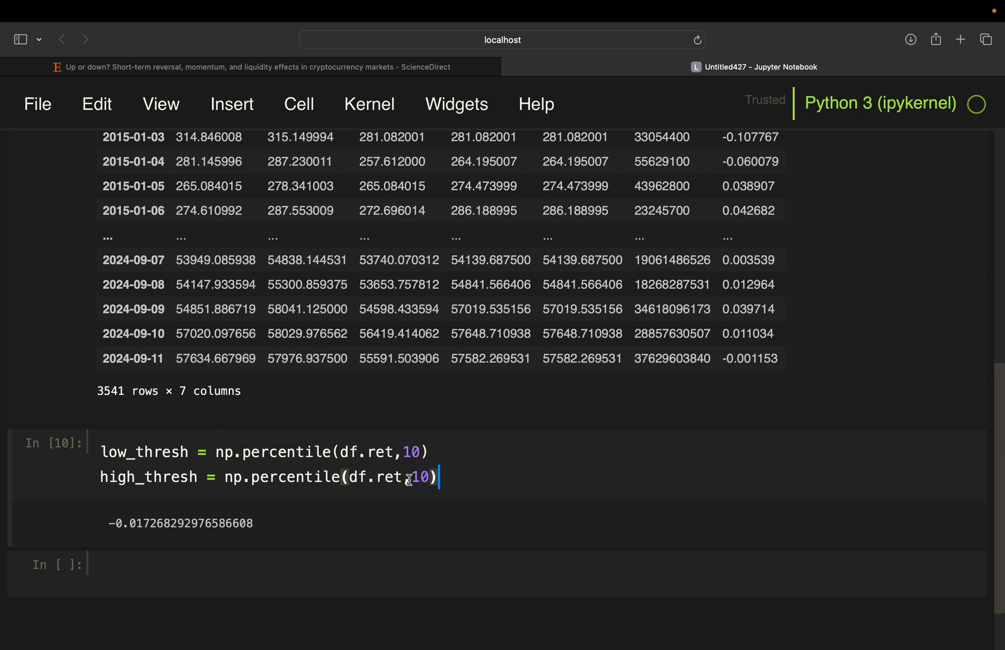
pyautogui.press('Backspace')
pyautogui.write('9')
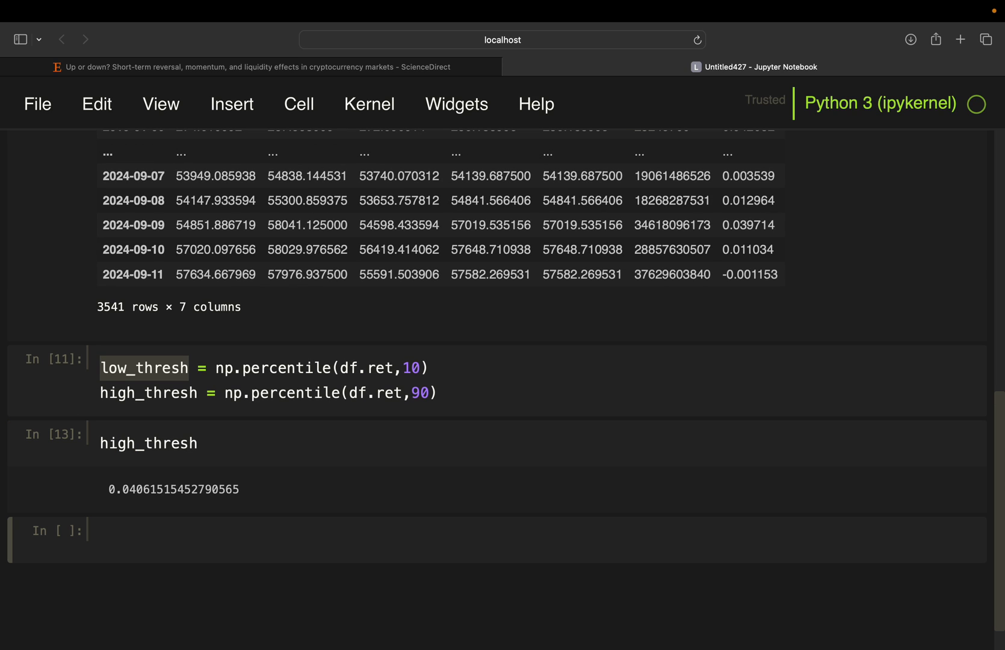
pyautogui.moveTo(73, 456)
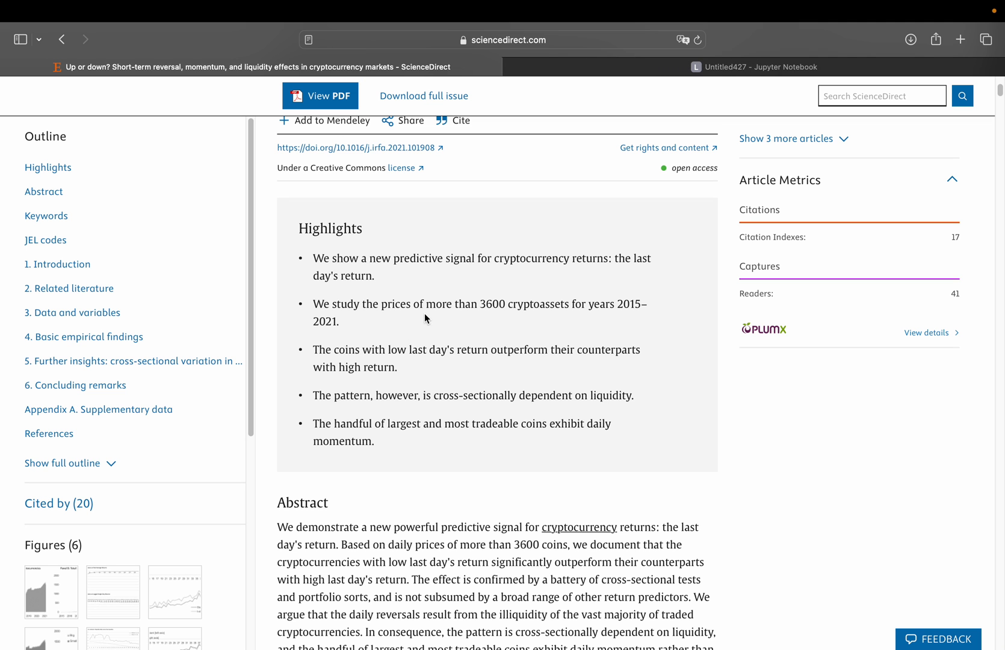
pyautogui.moveTo(427, 358)
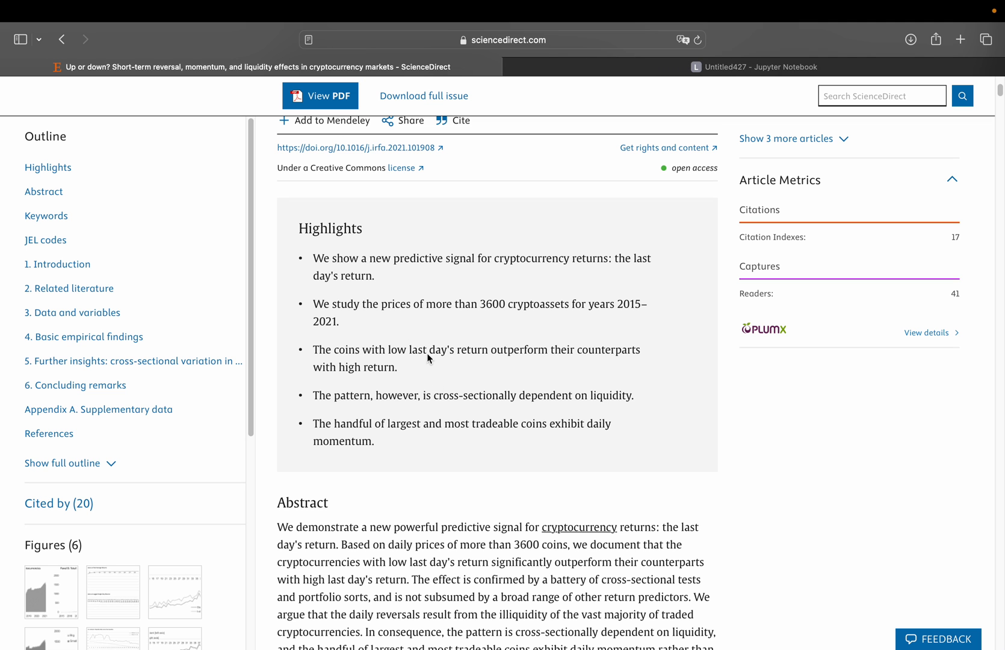
pyautogui.moveTo(440, 361)
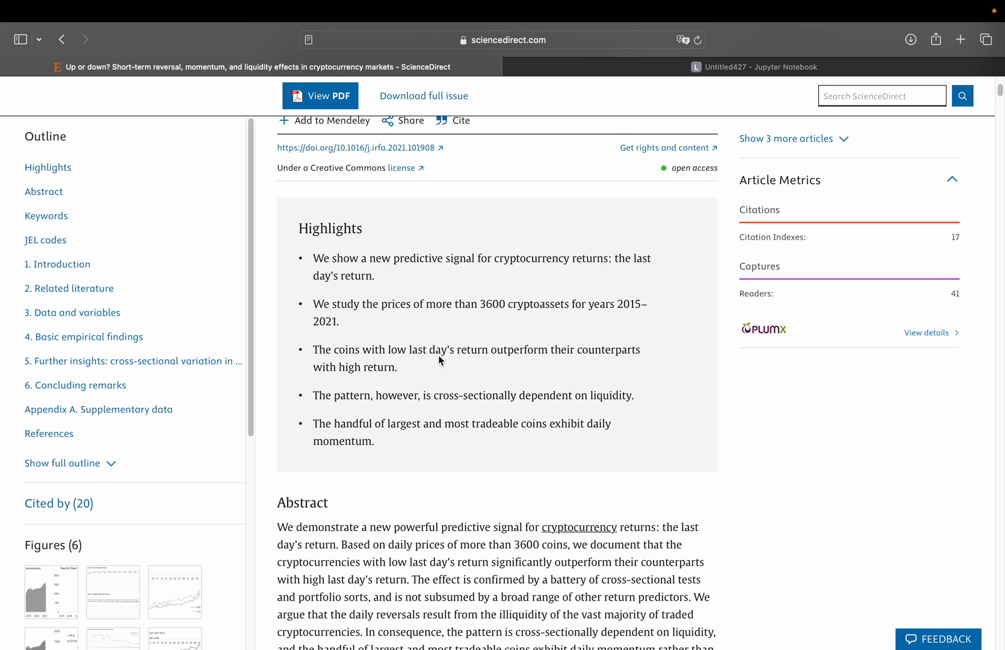
pyautogui.click(753, 66)
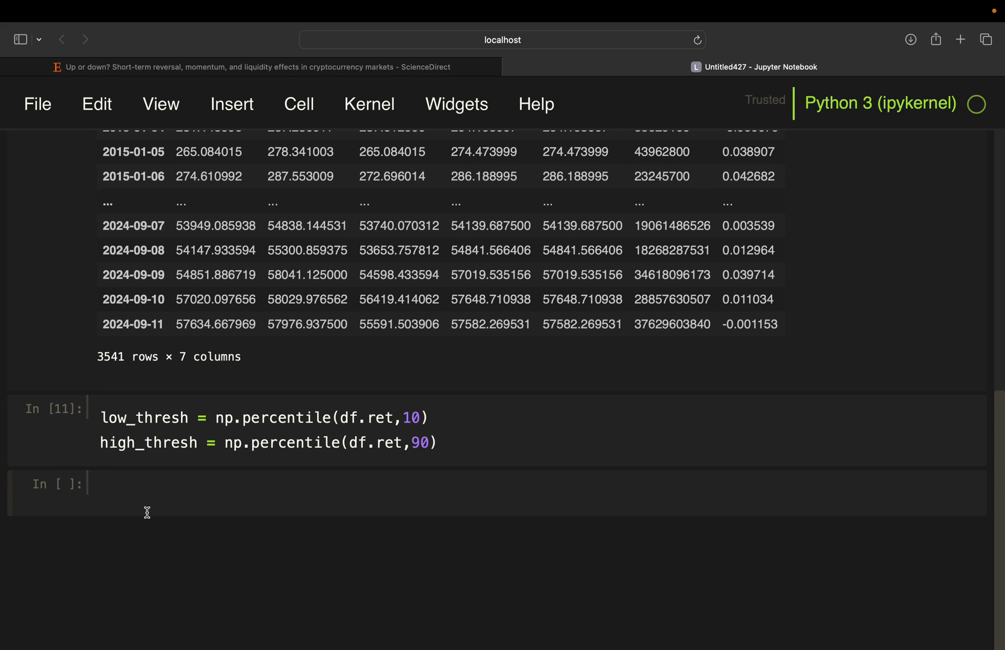
# Begin df['signal'] = np.where( with the condition df.ret <= low_thresh
pyautogui.write('df[]')
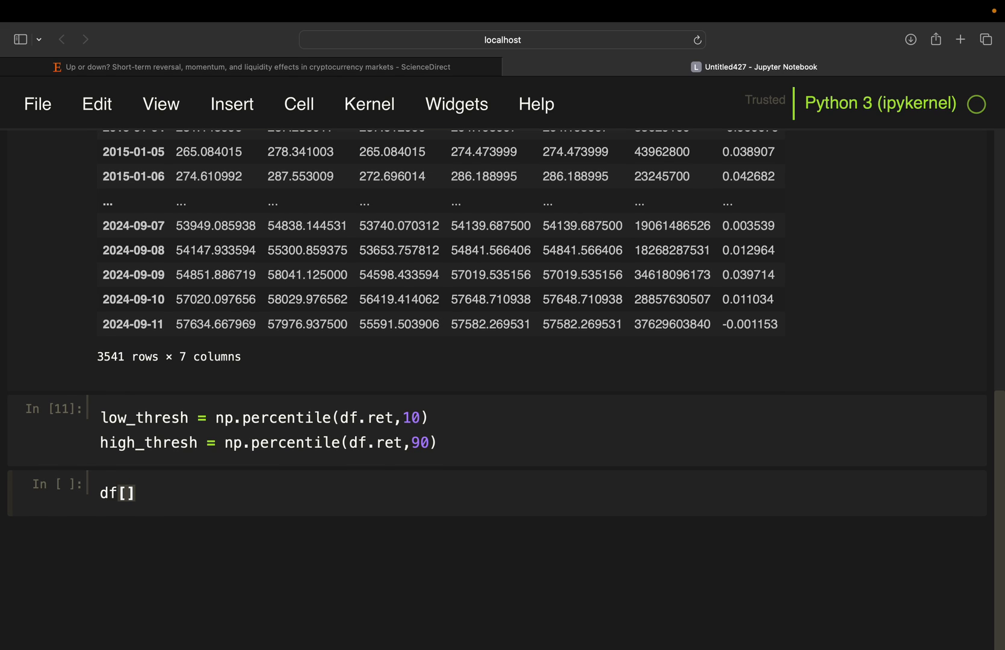
pyautogui.write("'signal'")
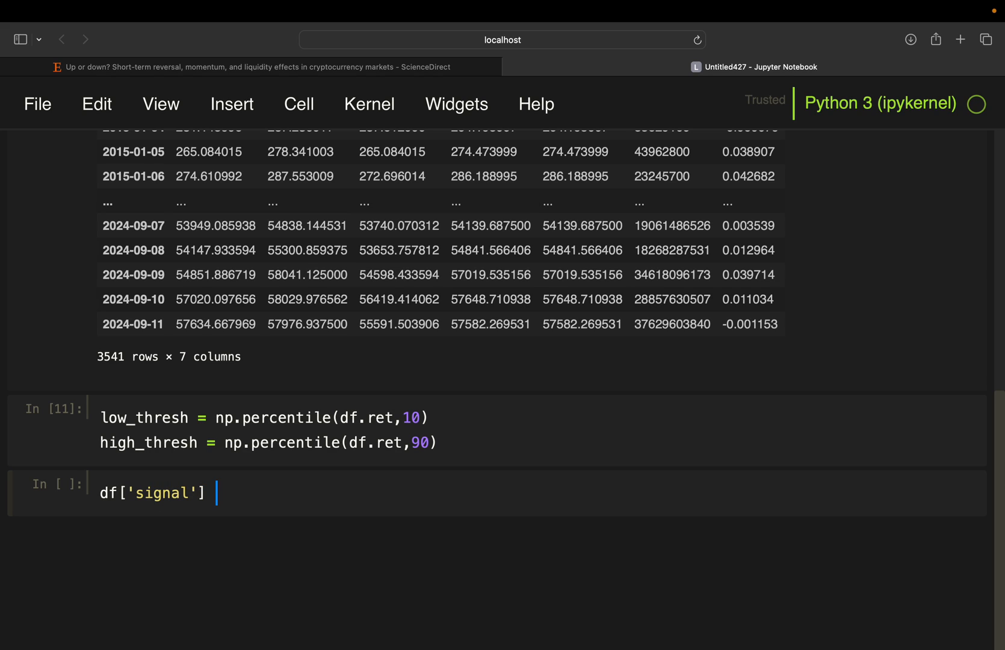
pyautogui.write('=')
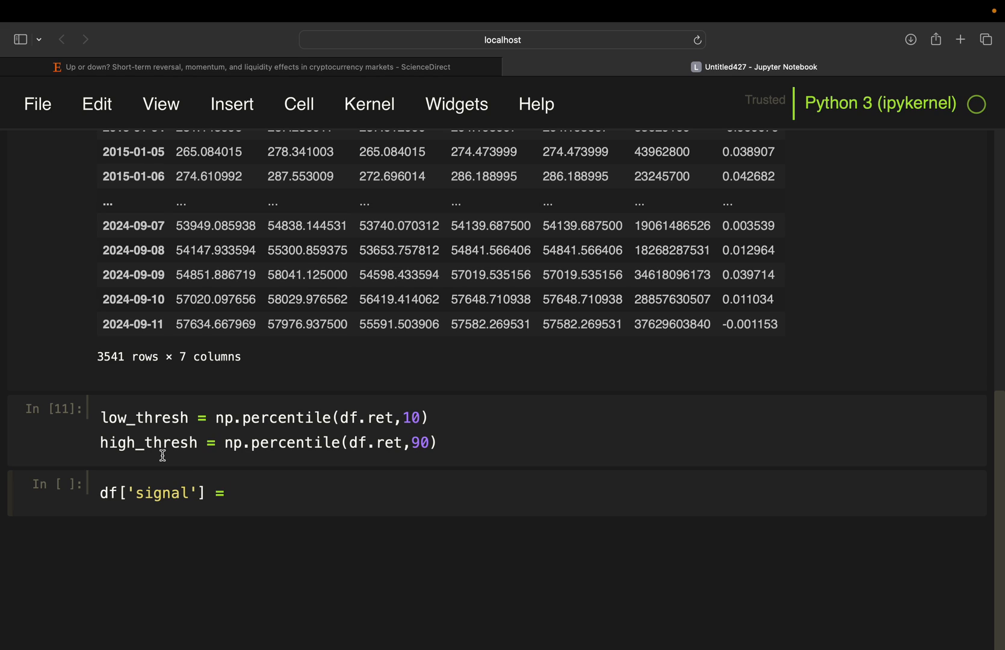
pyautogui.click(235, 492)
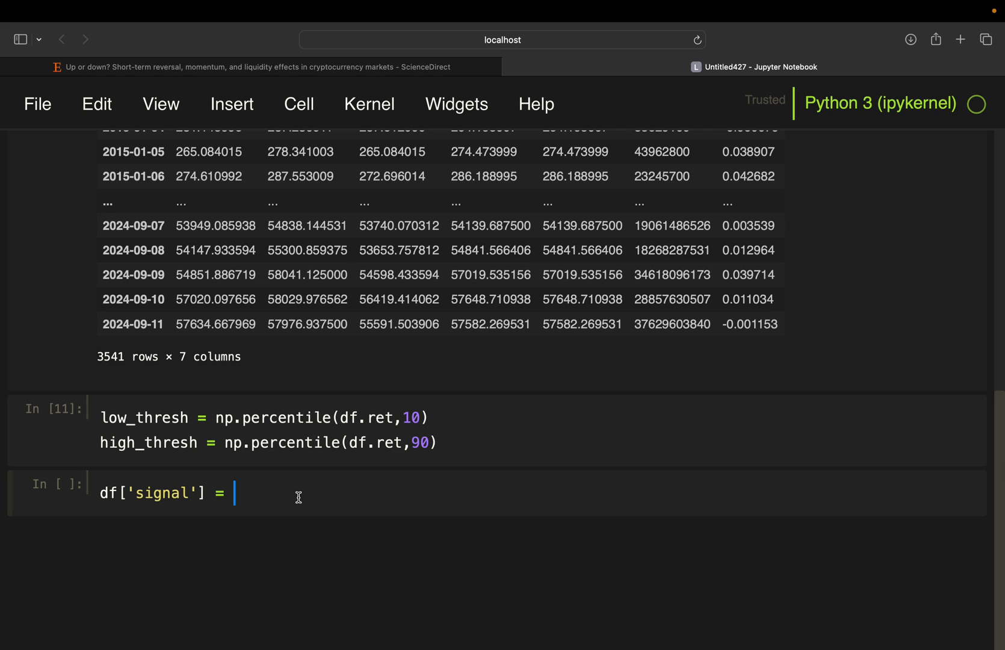
pyautogui.write('np.')
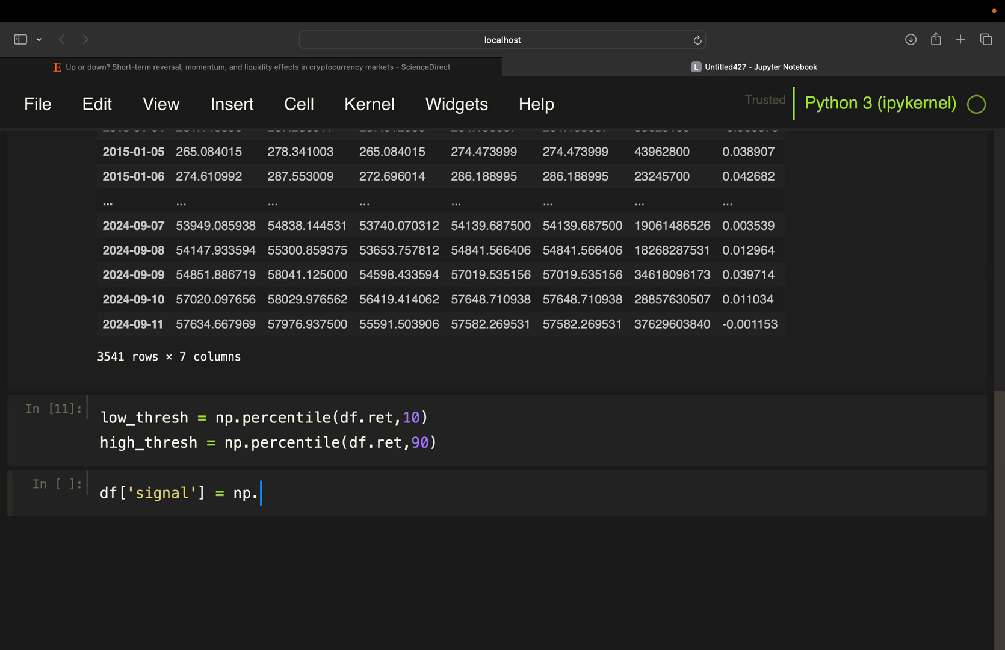
pyautogui.write('where(')
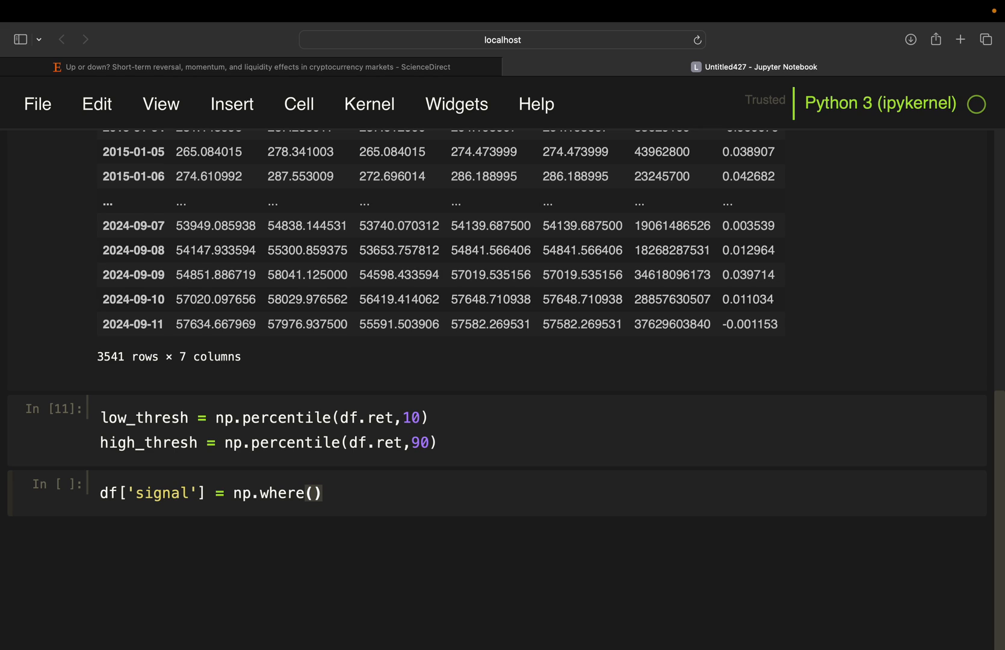
pyautogui.click(314, 493)
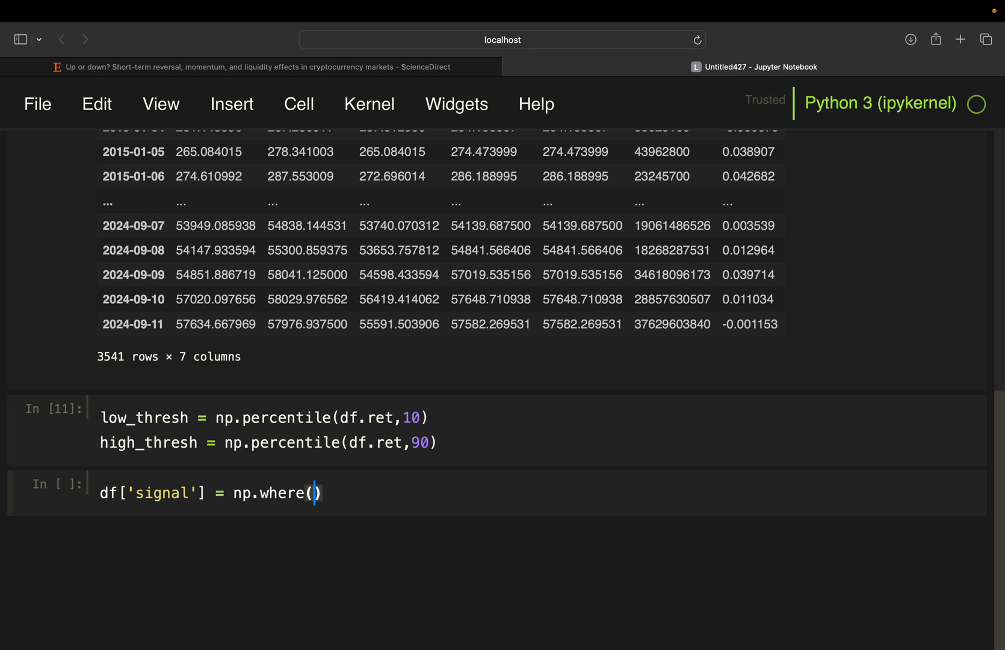
pyautogui.write('df.')
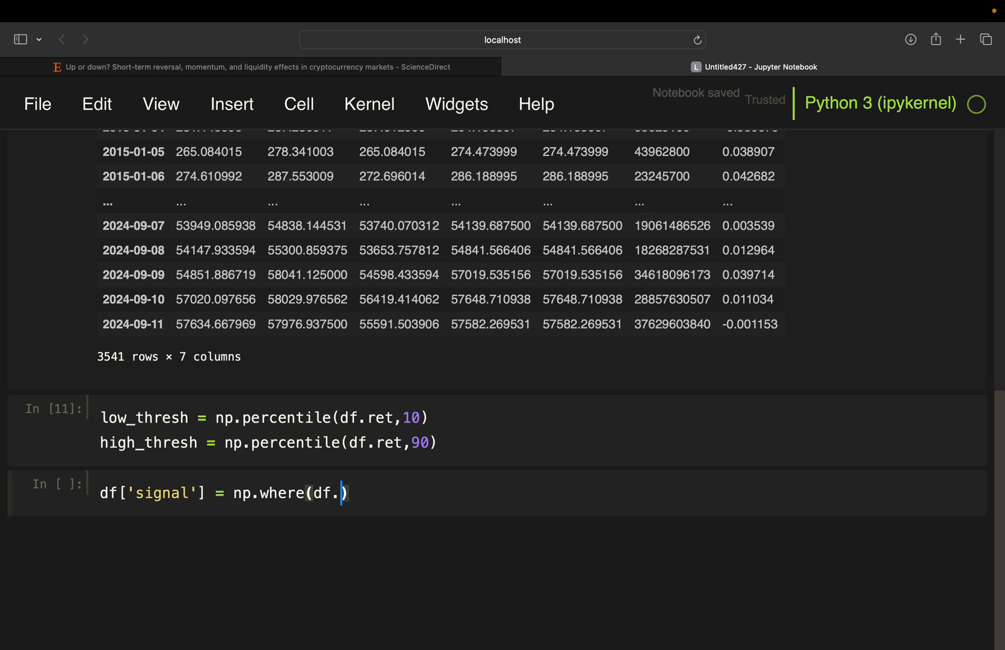
pyautogui.write('ret')
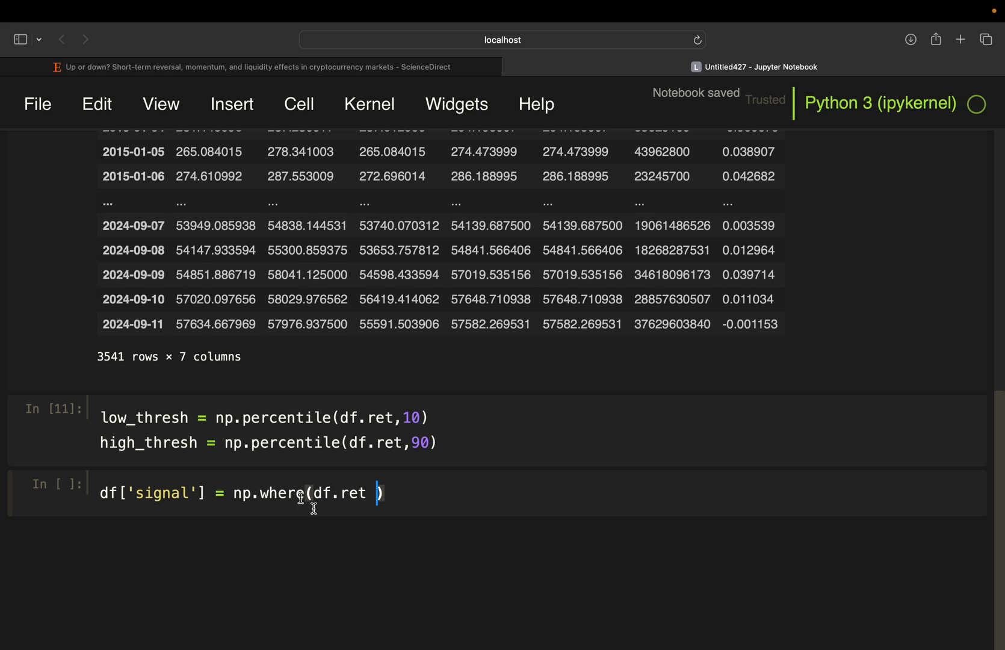
pyautogui.write('<0')
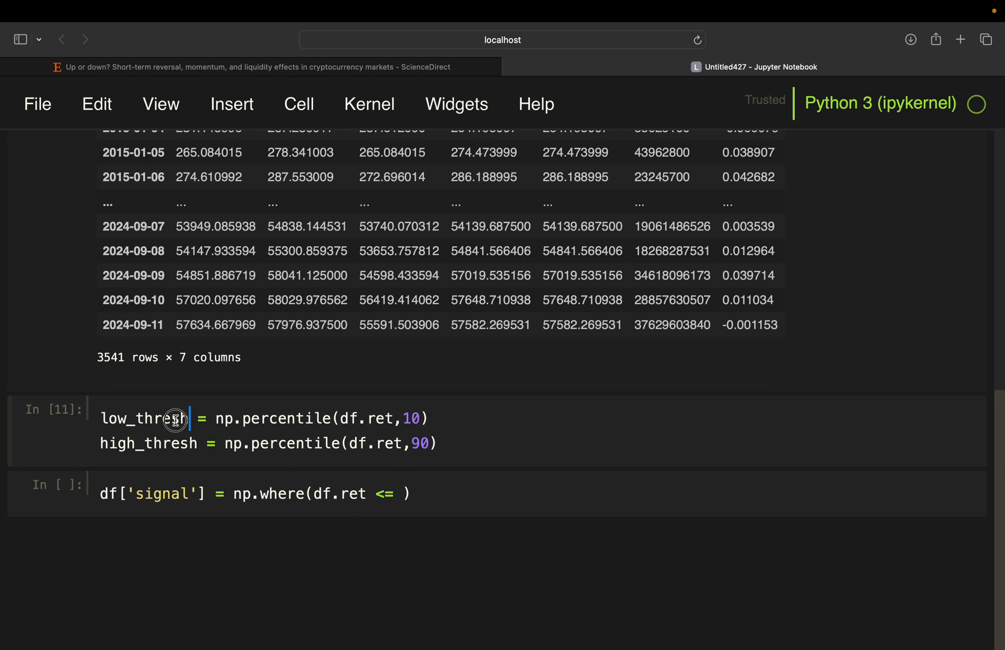
pyautogui.write('low_thresh')
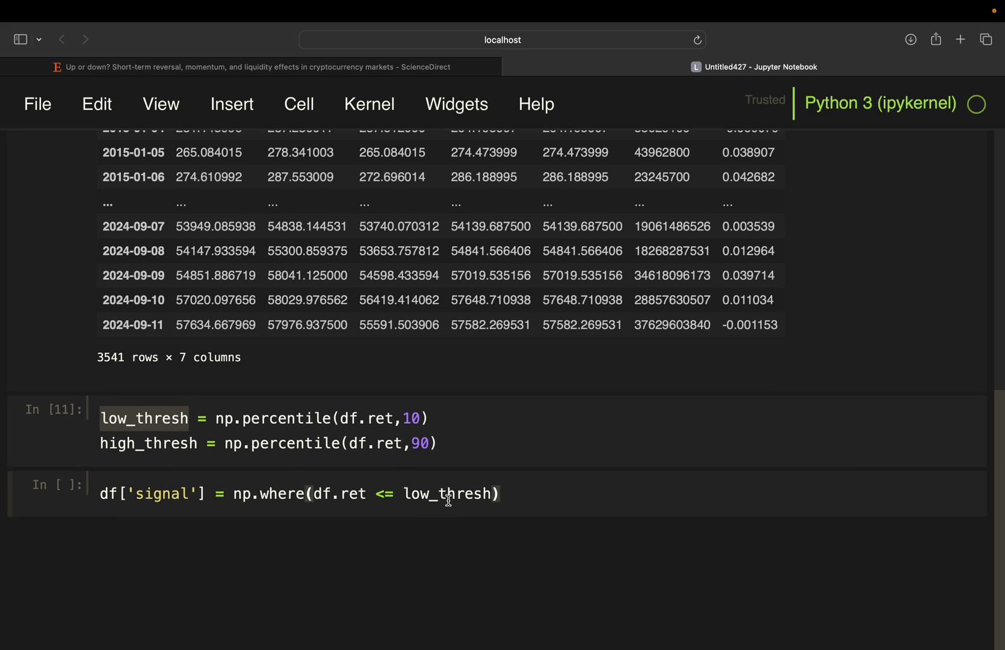
# Finish the signal formula: 1 for low returns, nested np.where giving -1 above high_thresh, else 0
pyautogui.click(491, 493)
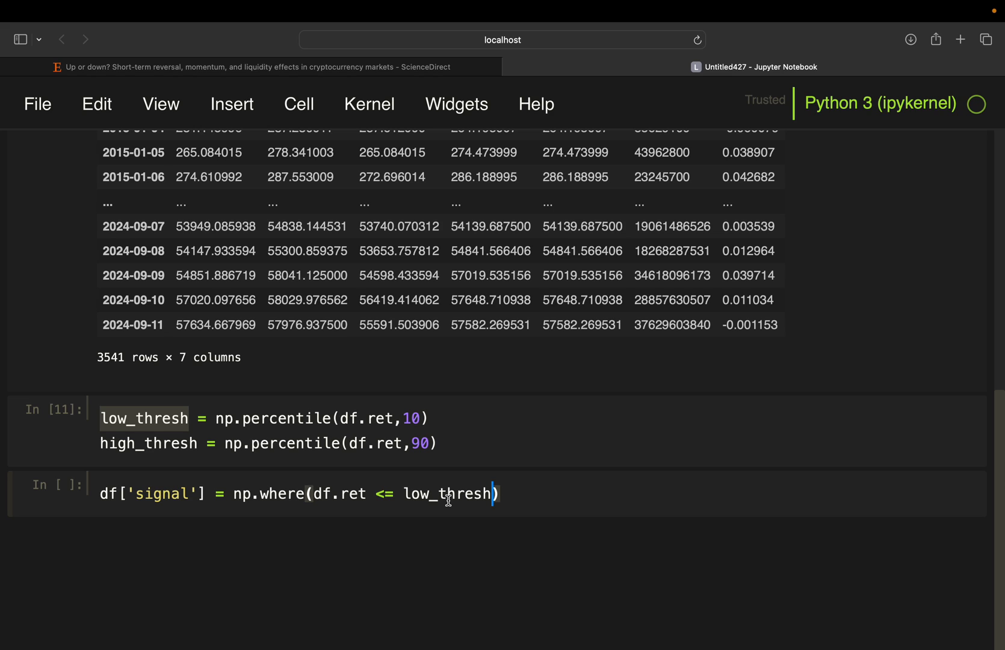
pyautogui.write(', 1')
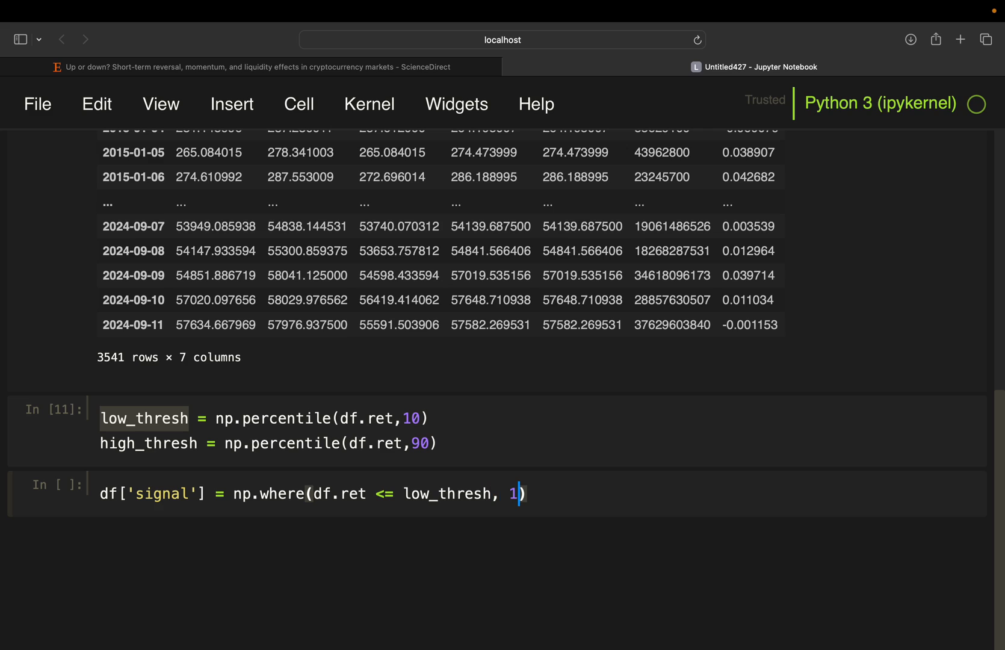
pyautogui.write(',')
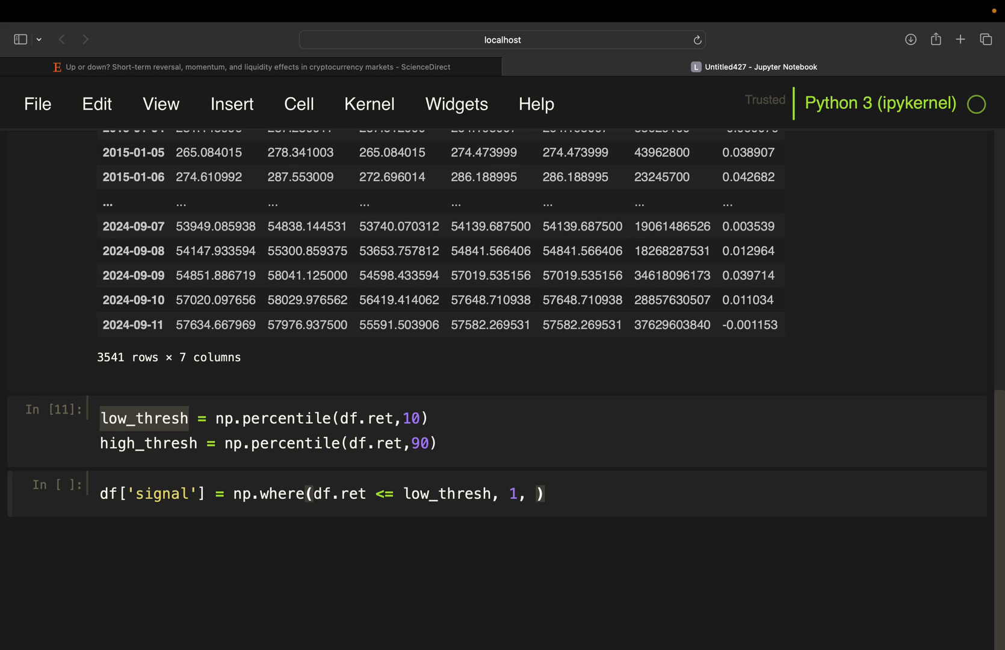
pyautogui.click(538, 493)
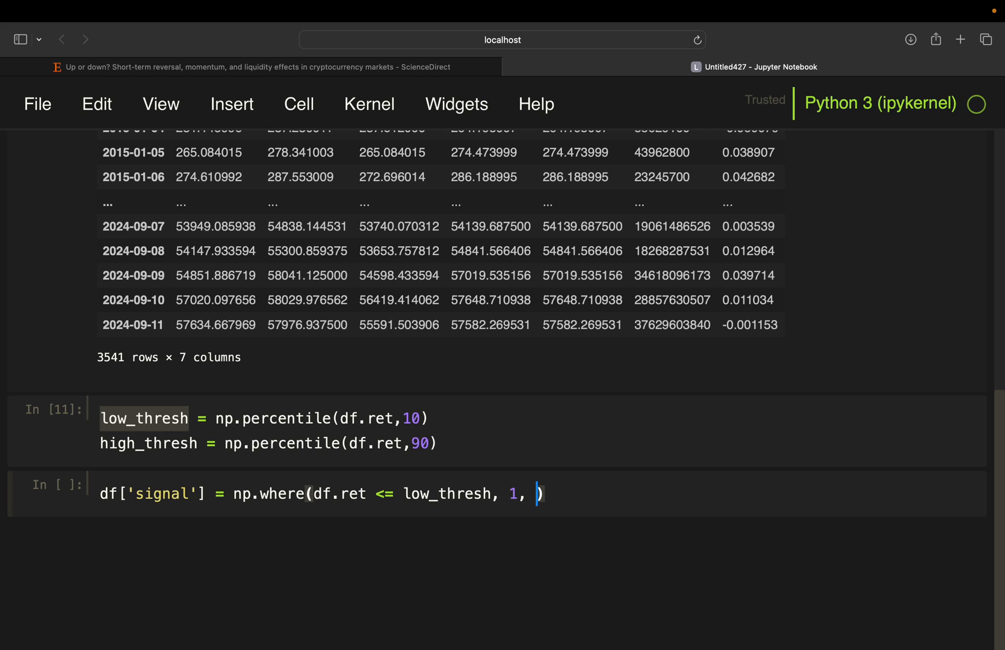
pyautogui.write('np.wher')
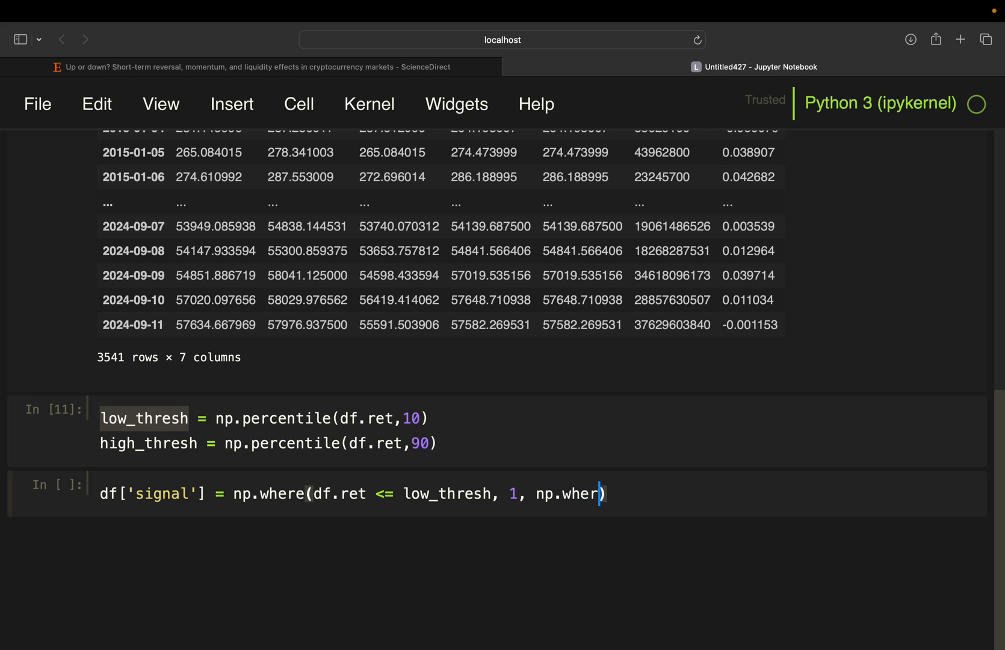
pyautogui.write('(df.er')
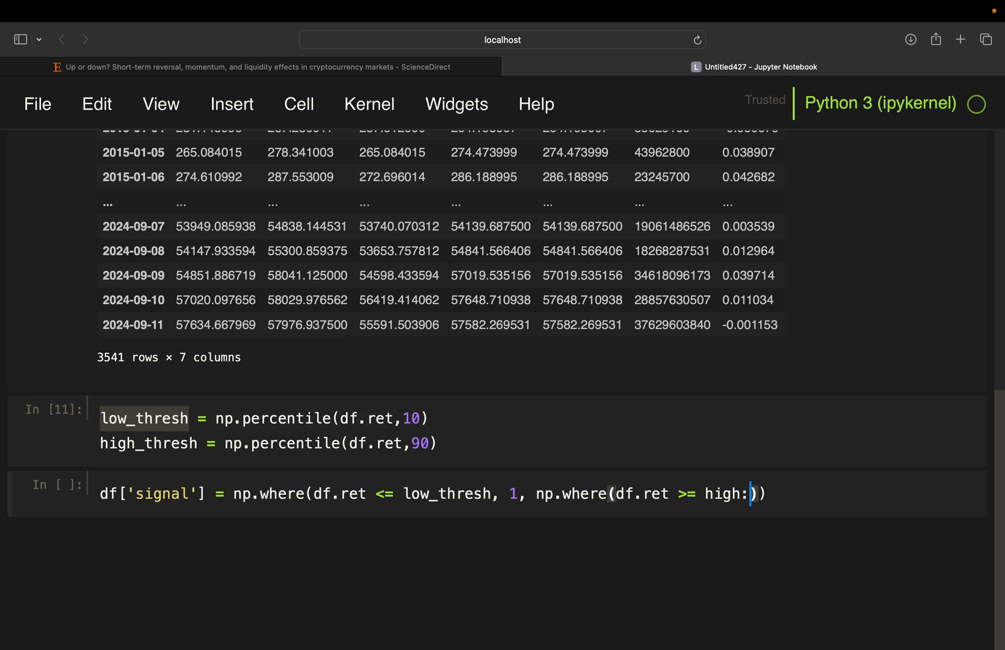
pyautogui.write('_tresh')
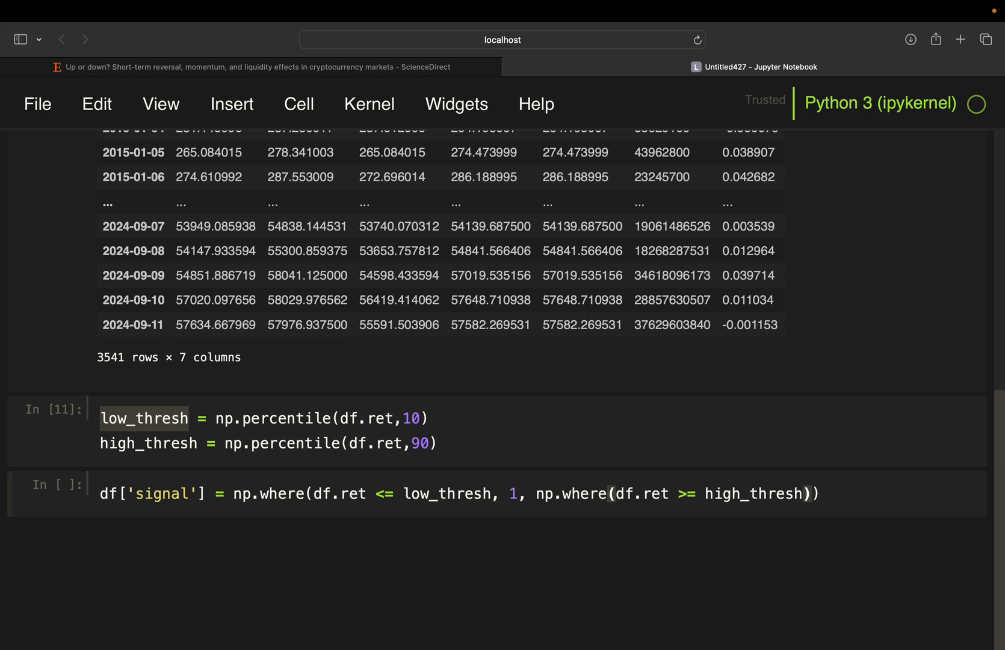
pyautogui.write(',-1')
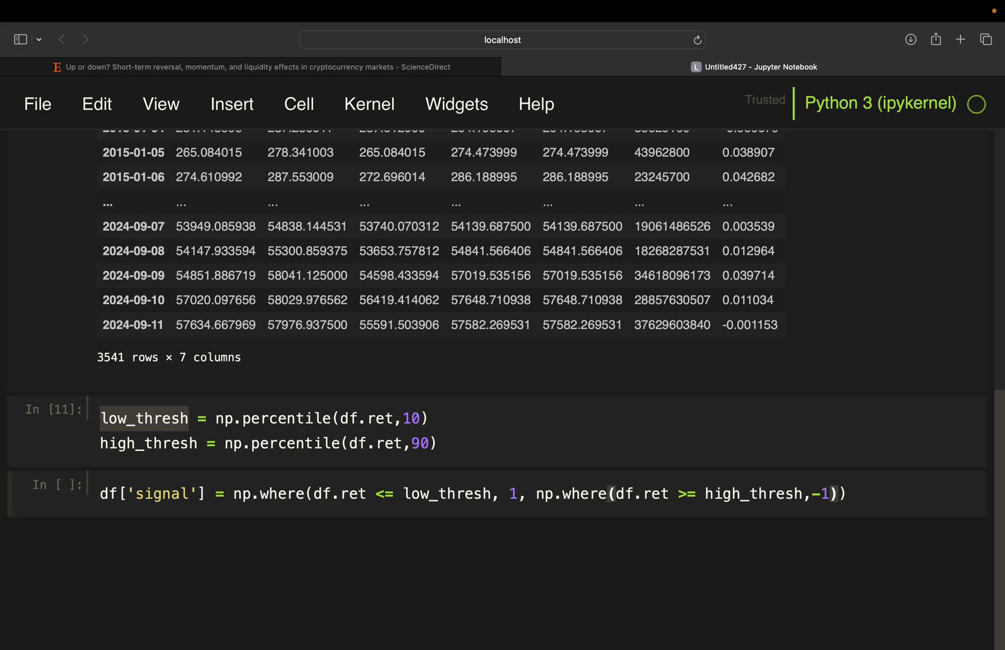
pyautogui.write(',0')
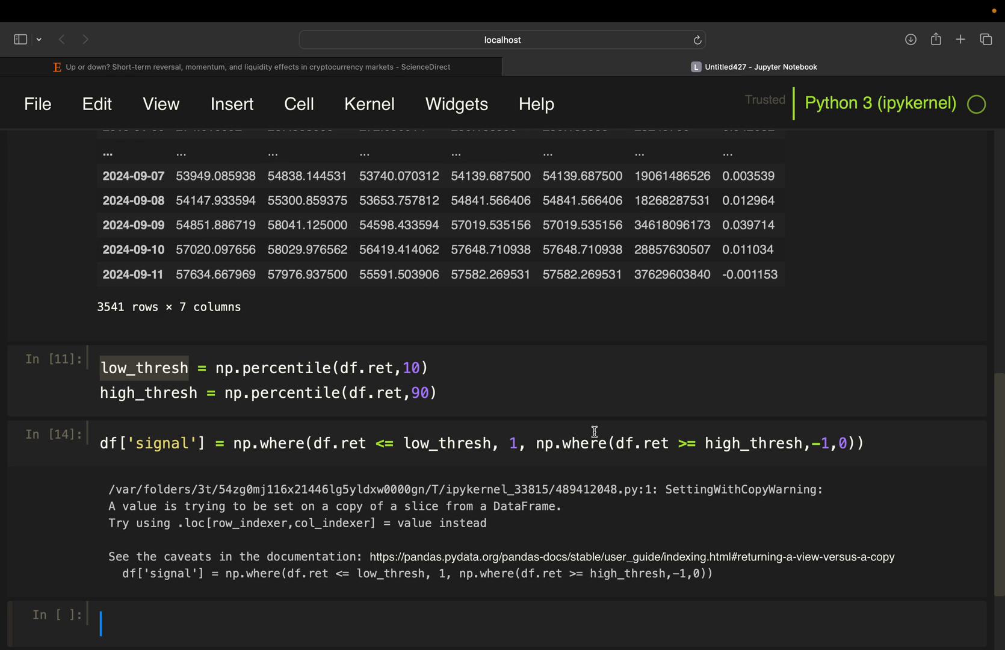
pyautogui.scroll(-3)
pyautogui.write('df')
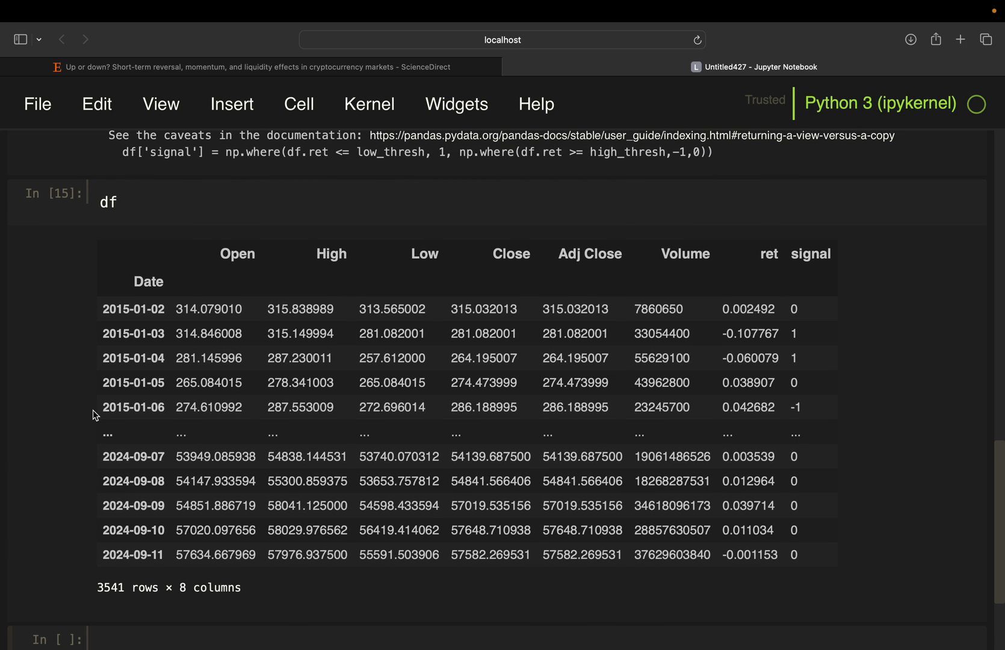
pyautogui.moveTo(756, 301)
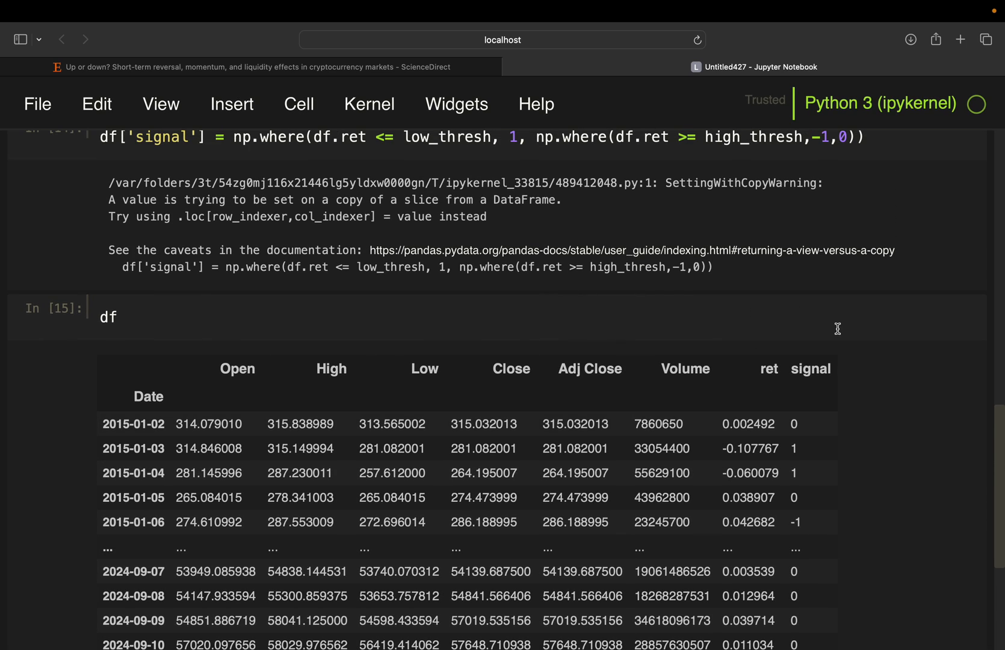
pyautogui.doubleClick(736, 448)
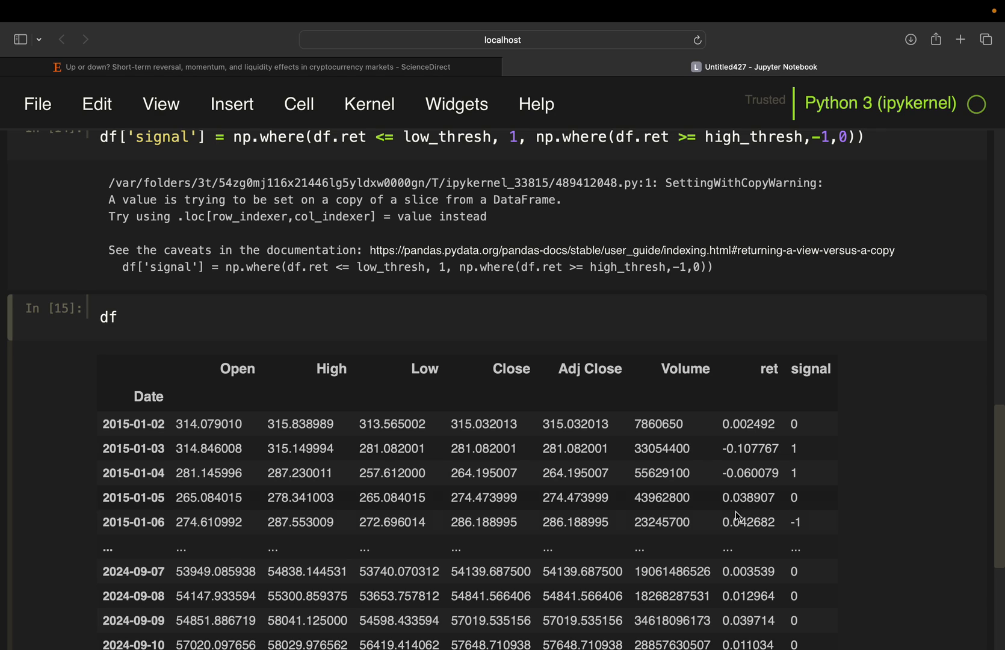
pyautogui.moveTo(736, 512)
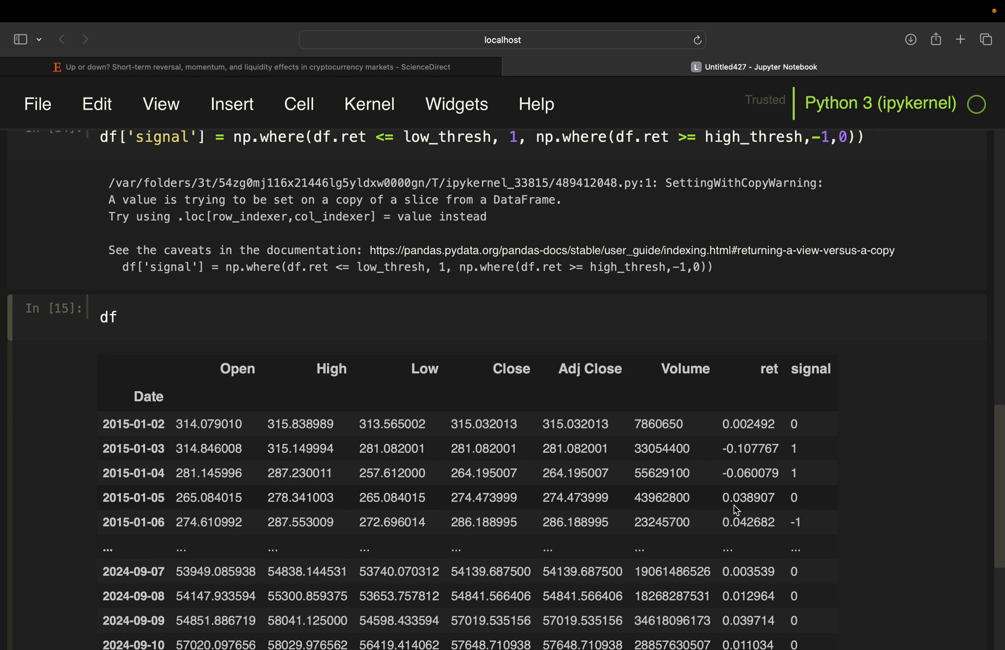
pyautogui.moveTo(732, 502)
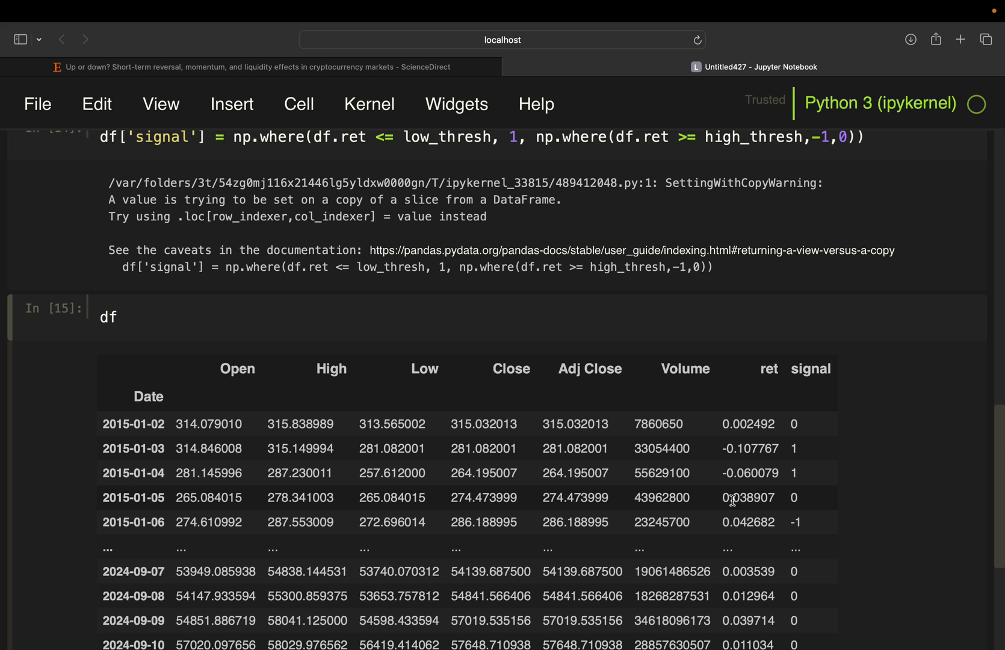
pyautogui.moveTo(740, 519)
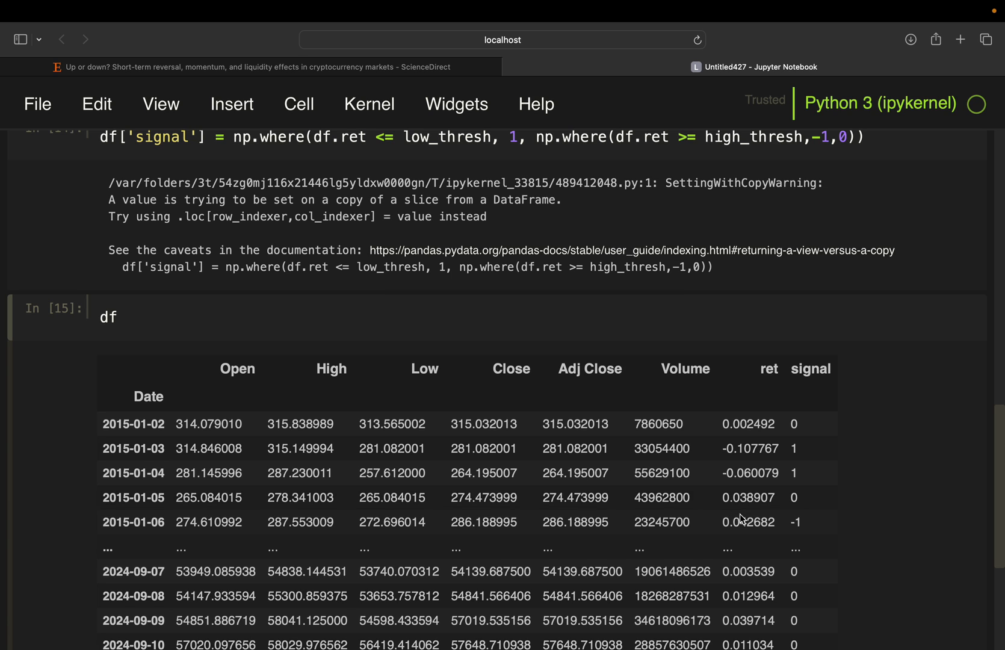
pyautogui.scroll(-3)
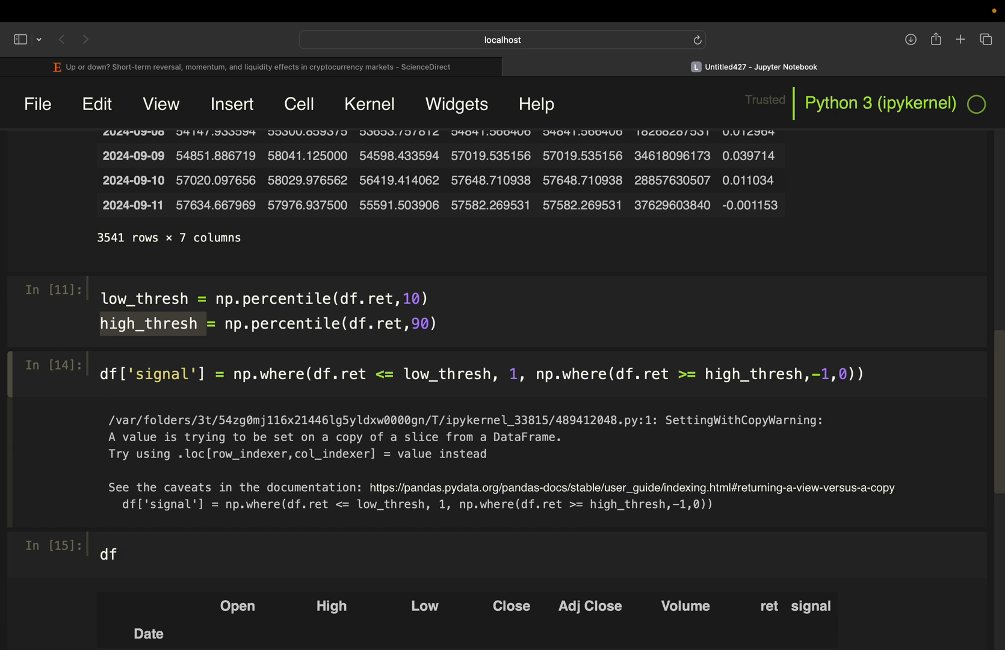
pyautogui.scroll(-3)
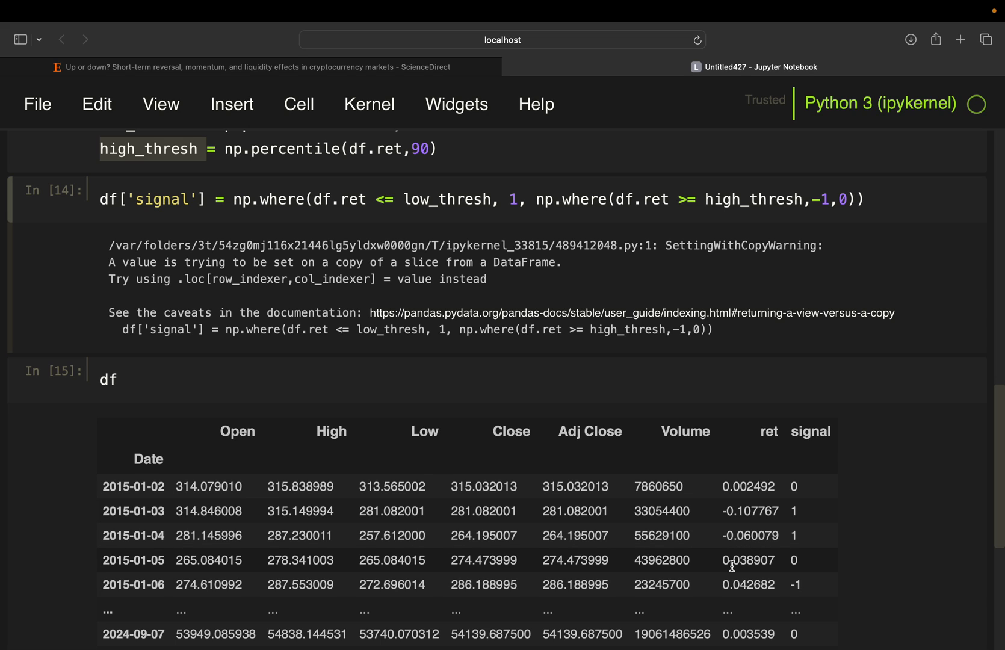
pyautogui.scroll(-3)
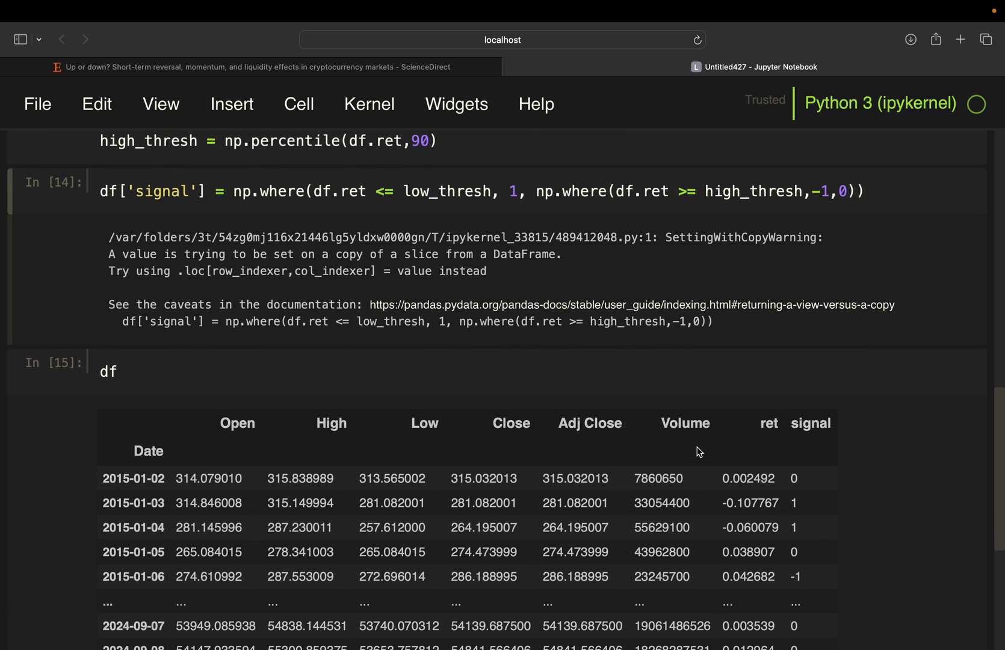
pyautogui.moveTo(738, 567)
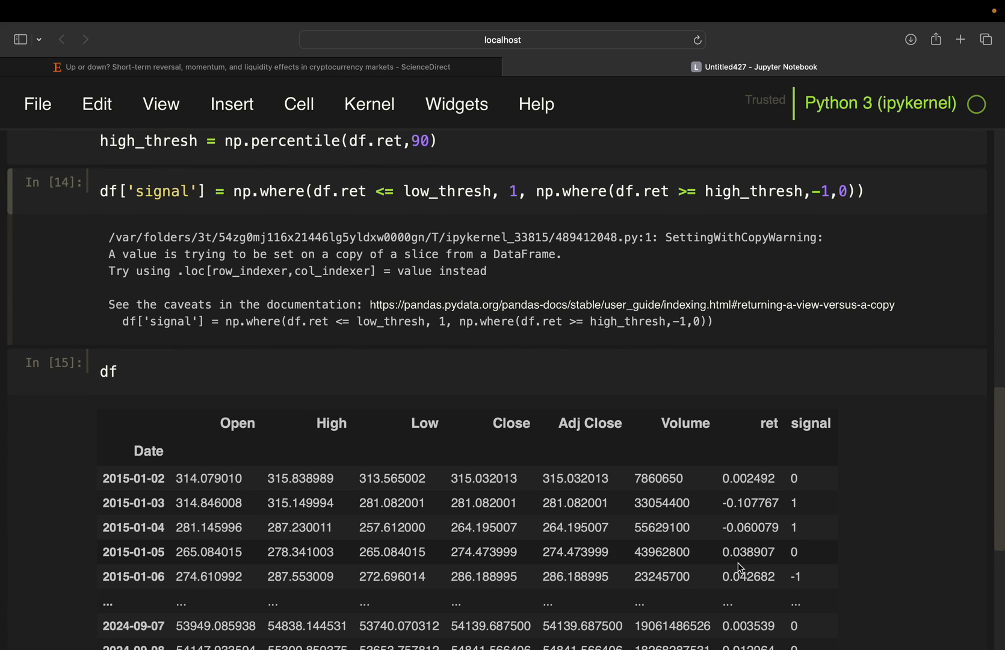
pyautogui.moveTo(793, 559)
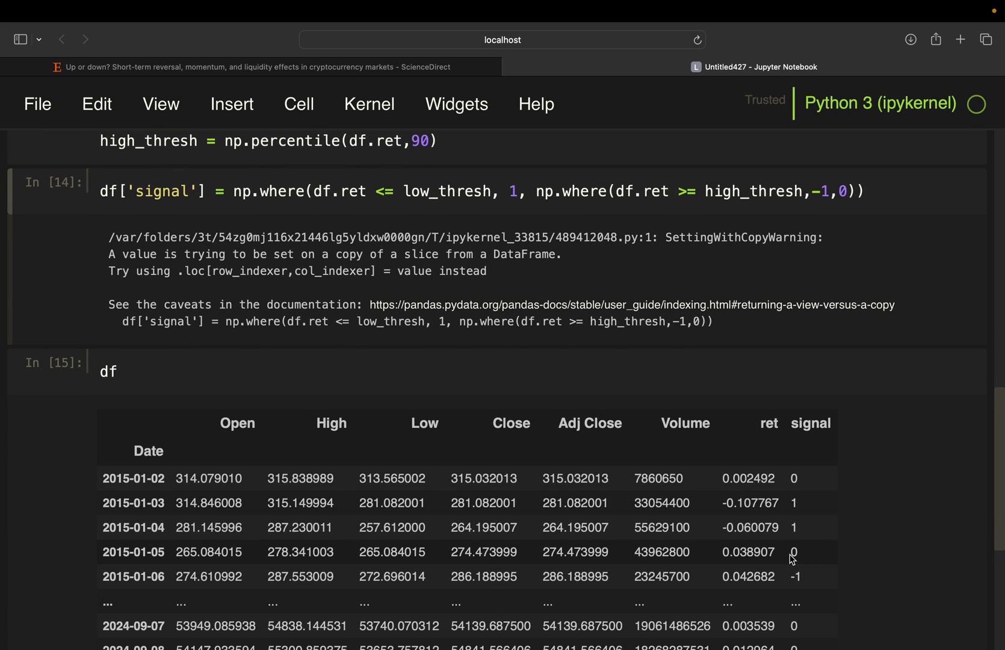
pyautogui.scroll(-3)
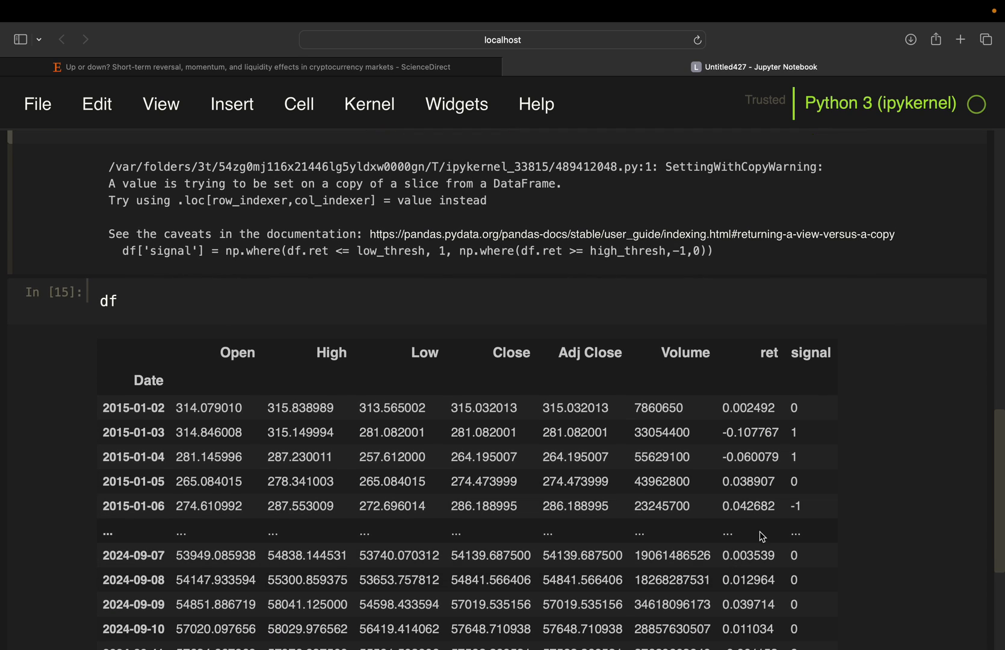
pyautogui.moveTo(745, 519)
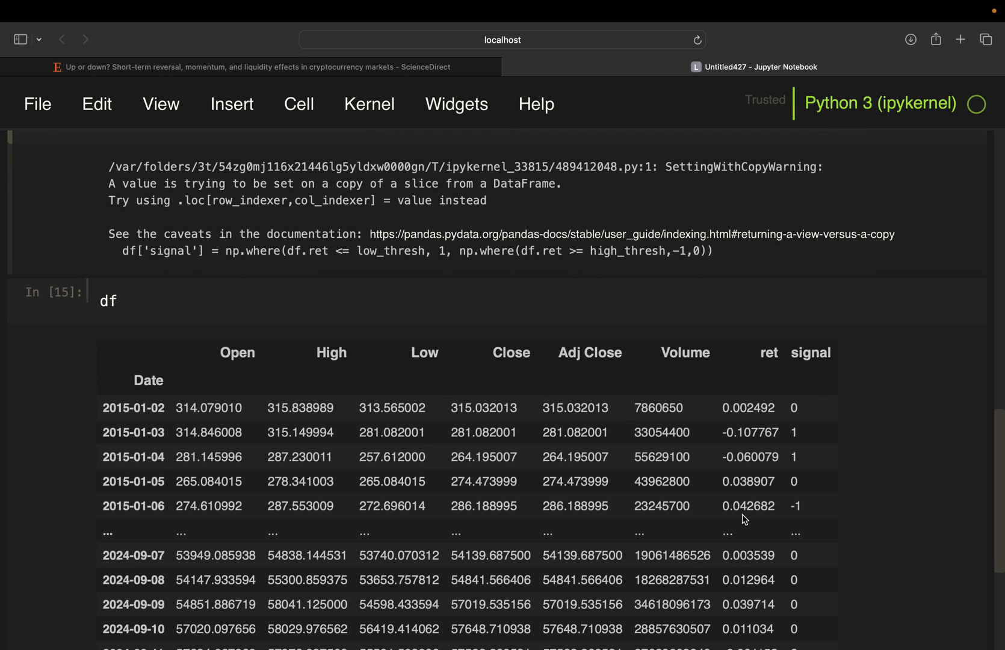
pyautogui.moveTo(738, 510)
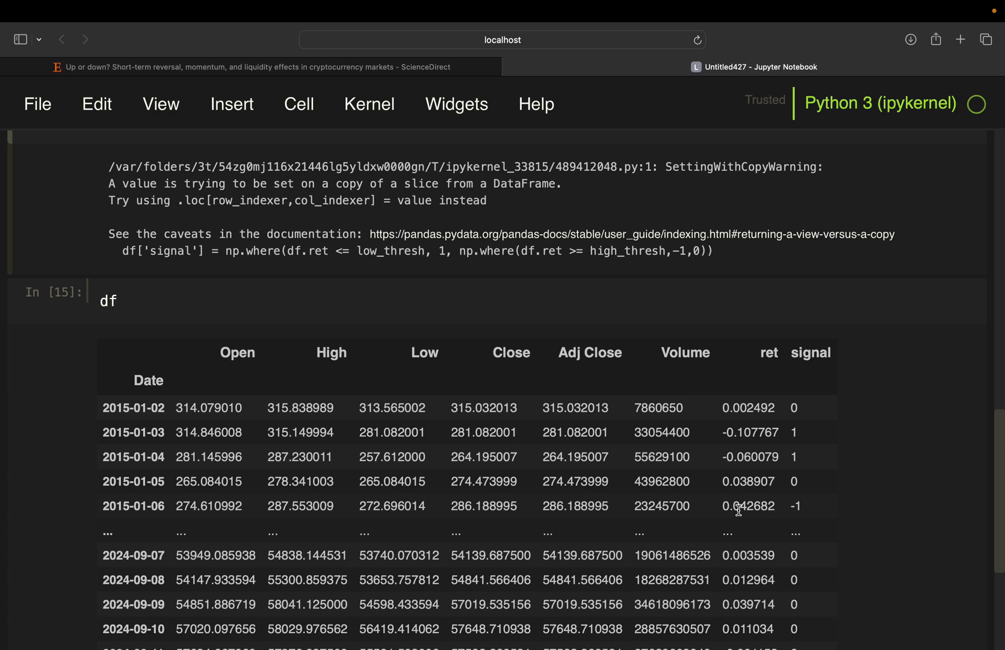
pyautogui.moveTo(759, 507)
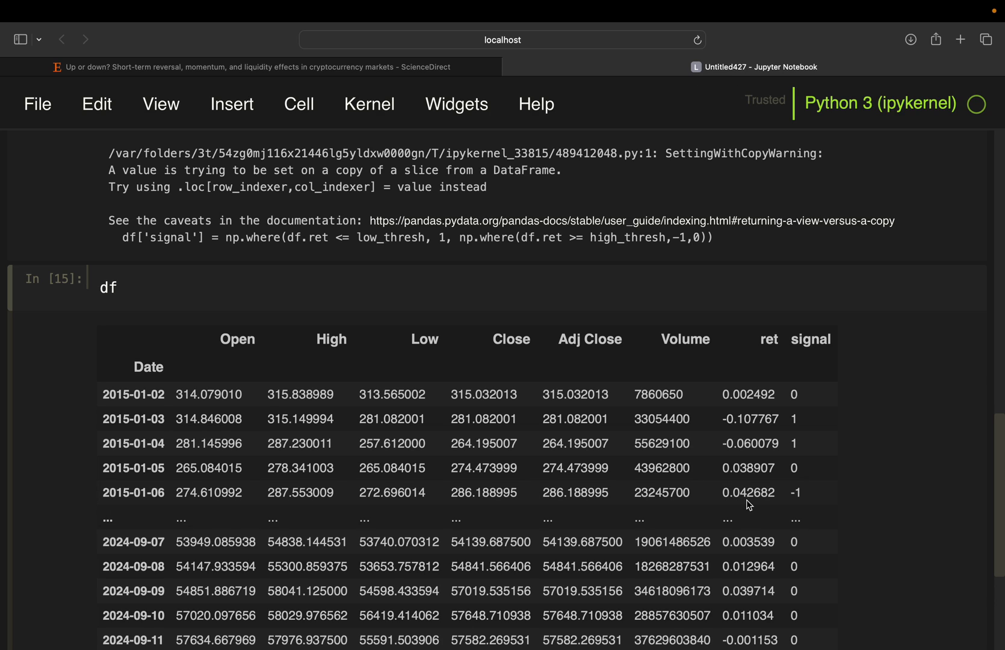
pyautogui.moveTo(790, 504)
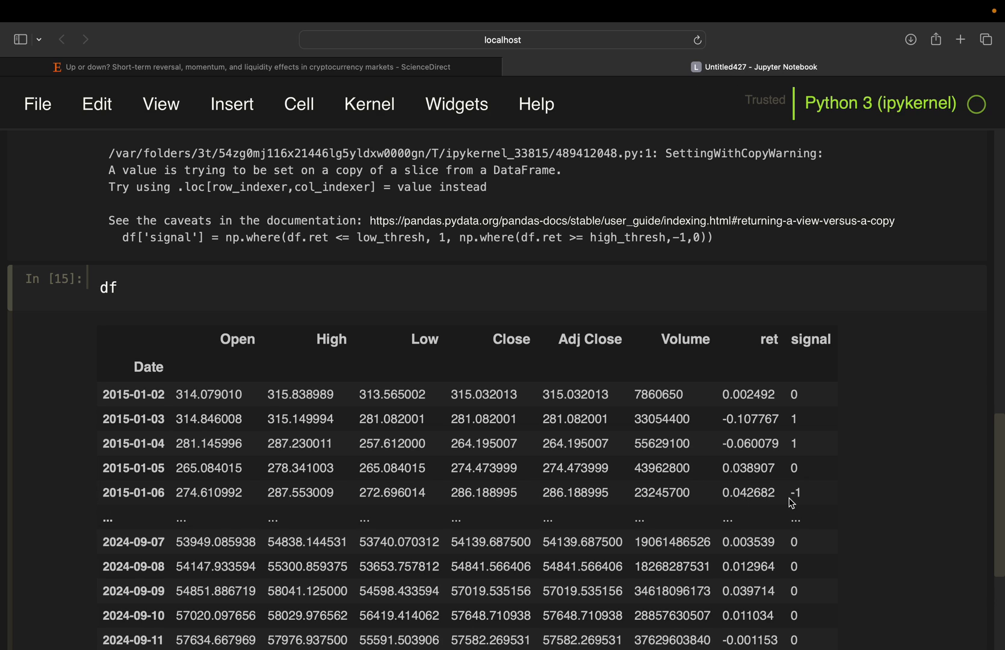
pyautogui.moveTo(780, 505)
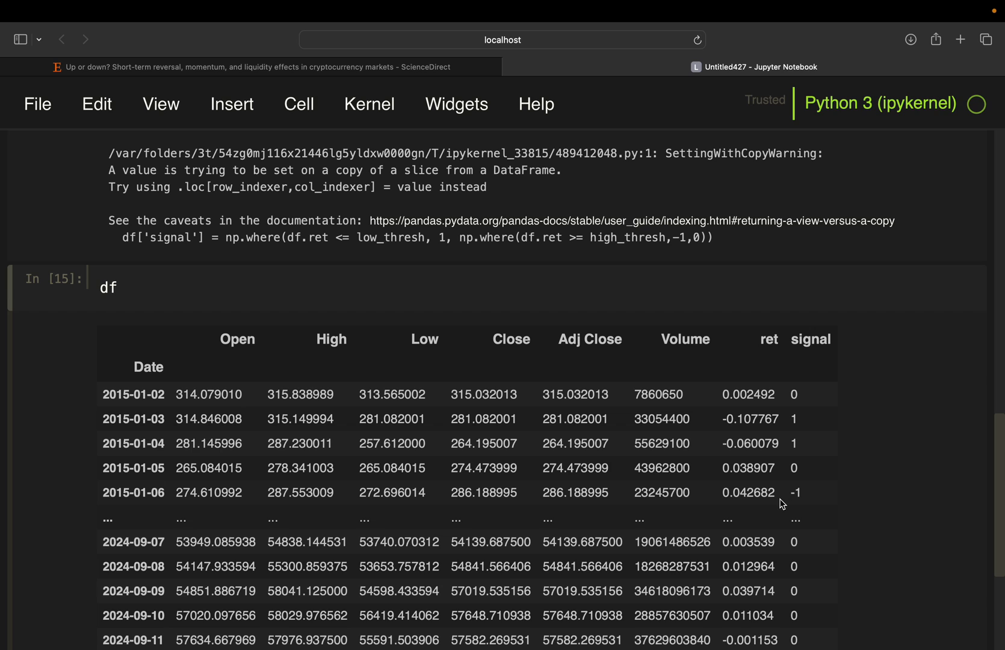
pyautogui.moveTo(738, 496)
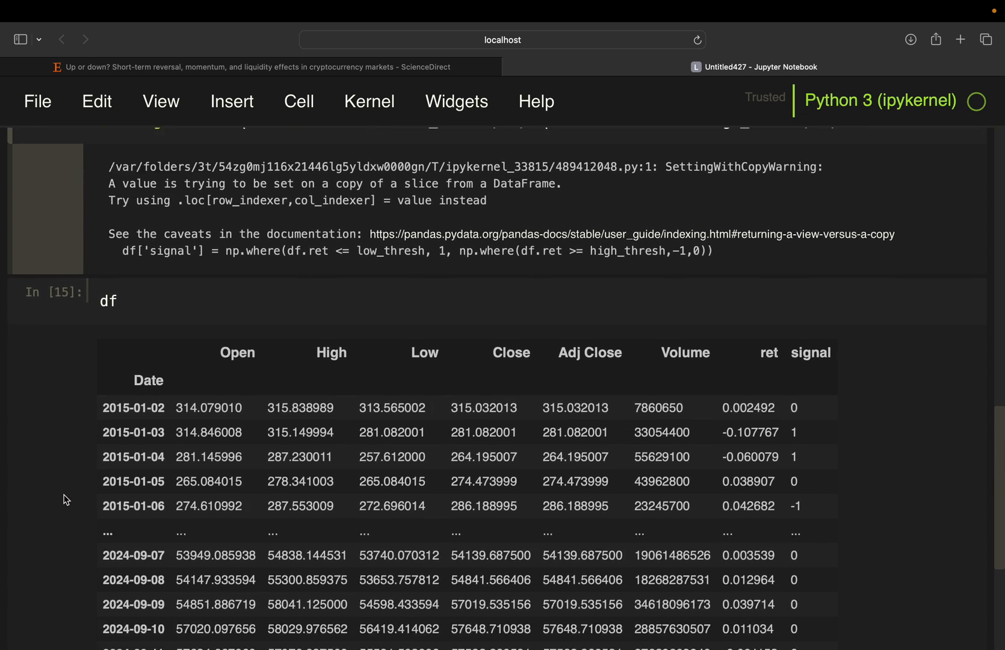
pyautogui.scroll(-3)
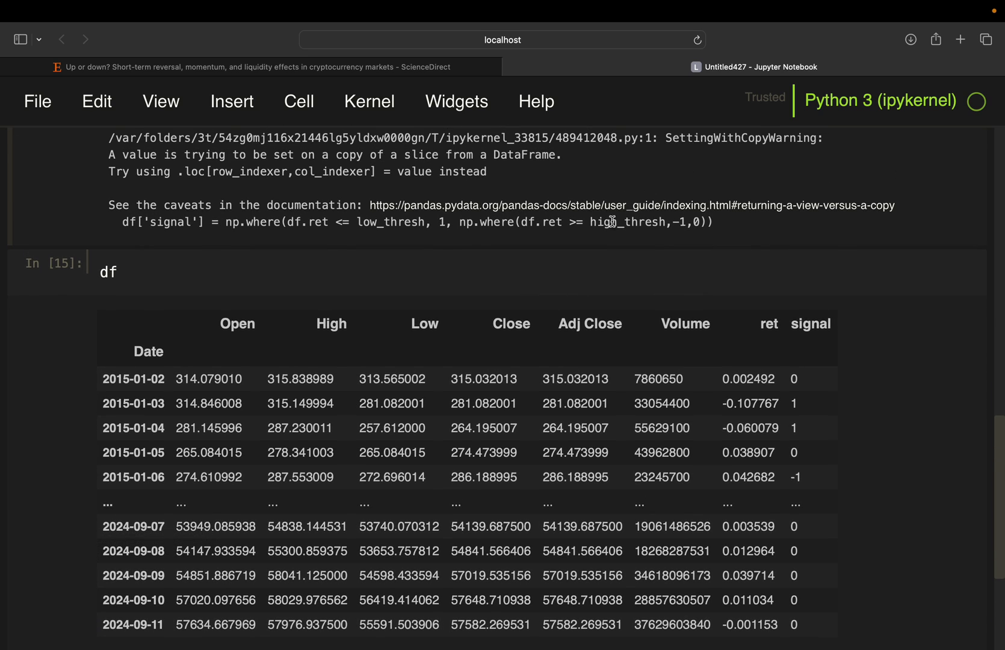
pyautogui.moveTo(588, 265)
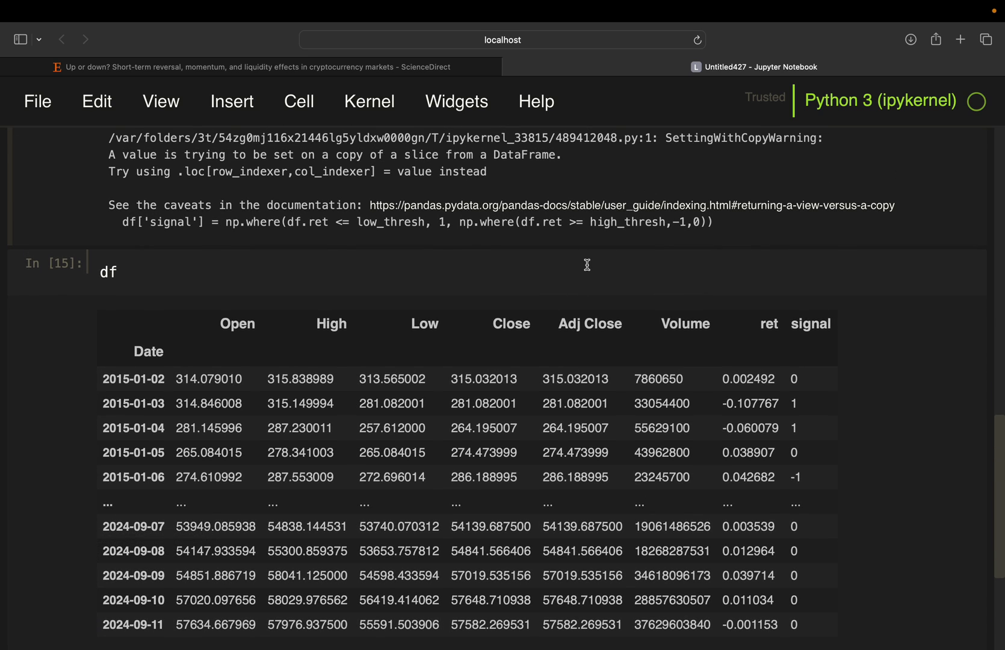
pyautogui.moveTo(594, 132)
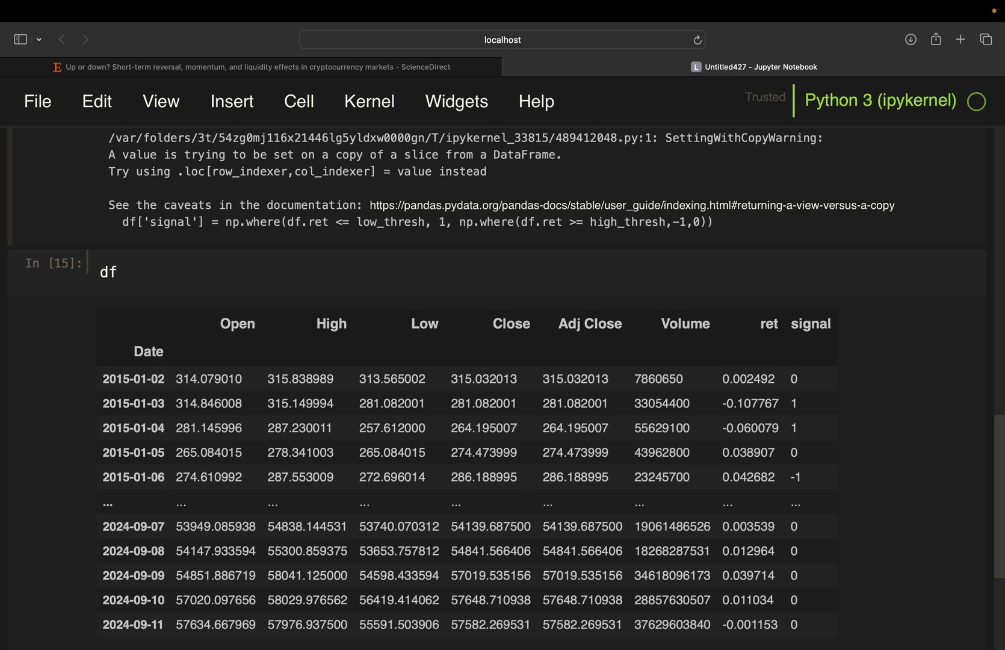
pyautogui.moveTo(740, 409)
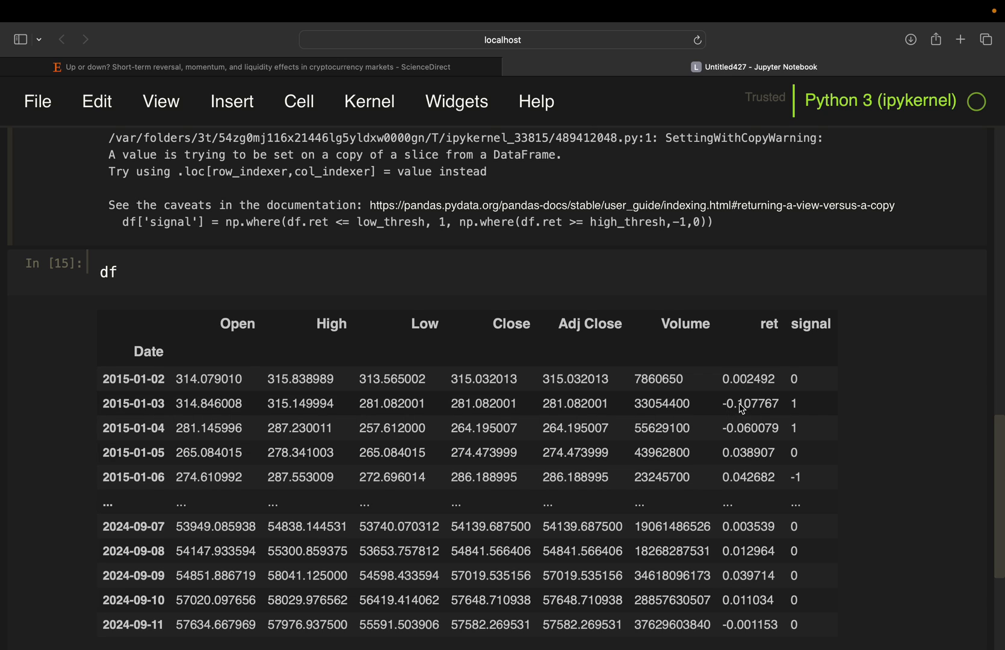
pyautogui.moveTo(841, 381)
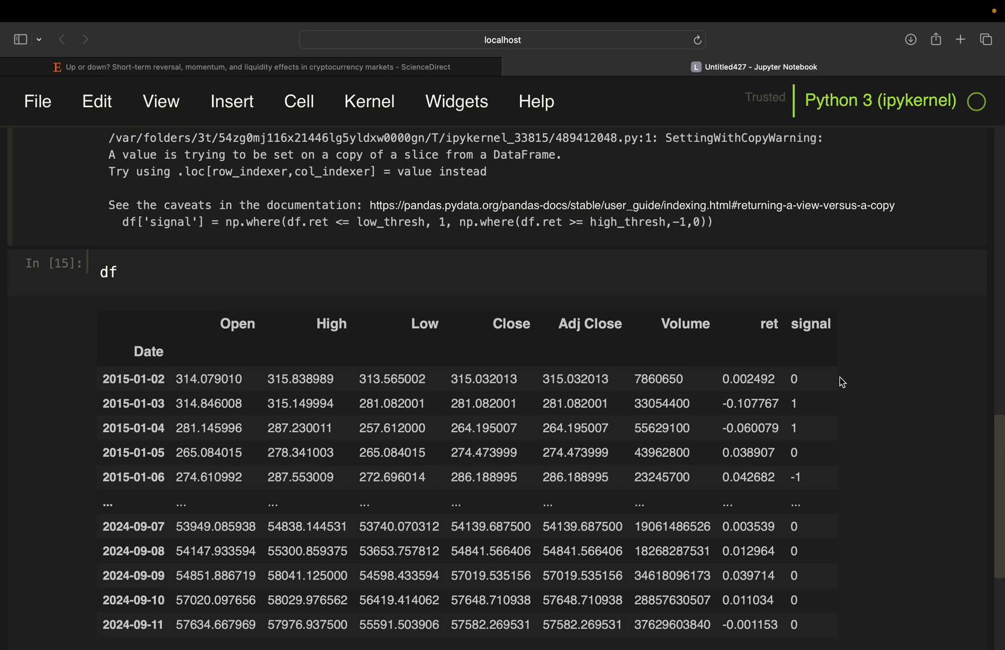
pyautogui.scroll(-3)
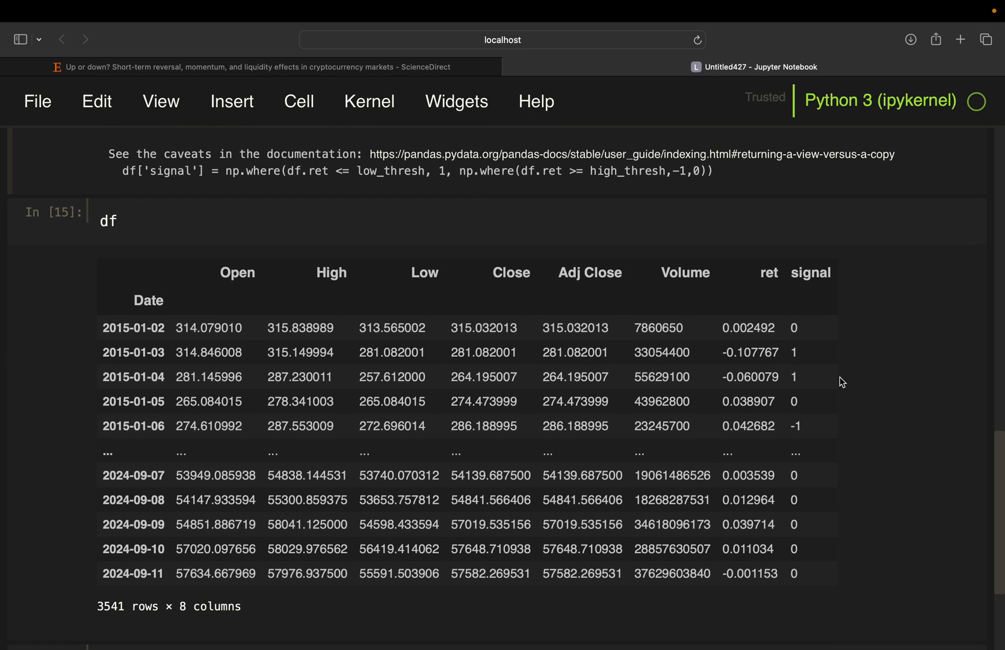
pyautogui.moveTo(890, 351)
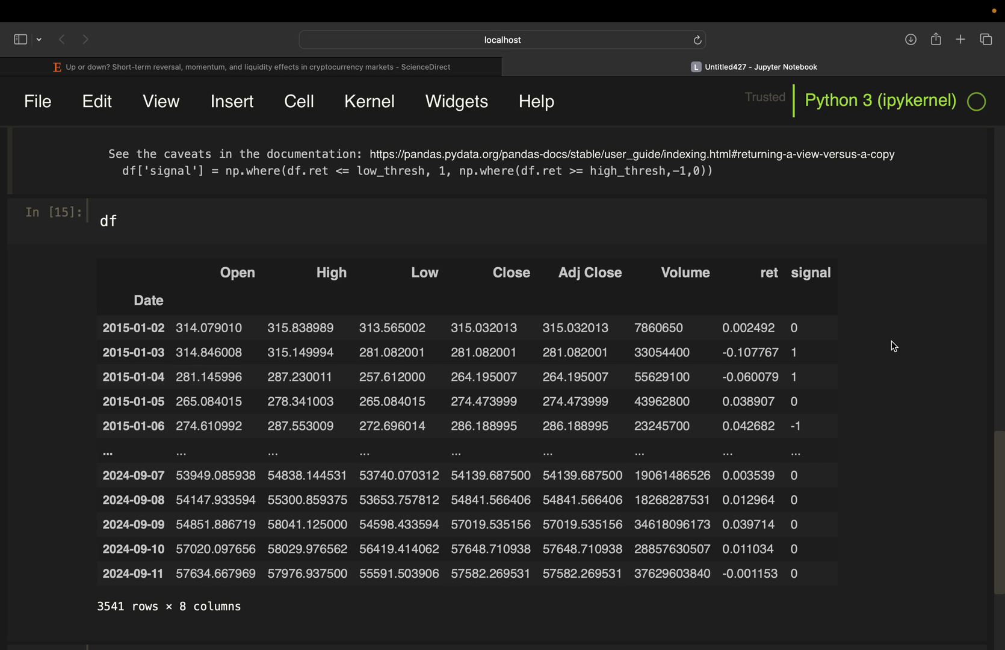
pyautogui.moveTo(801, 363)
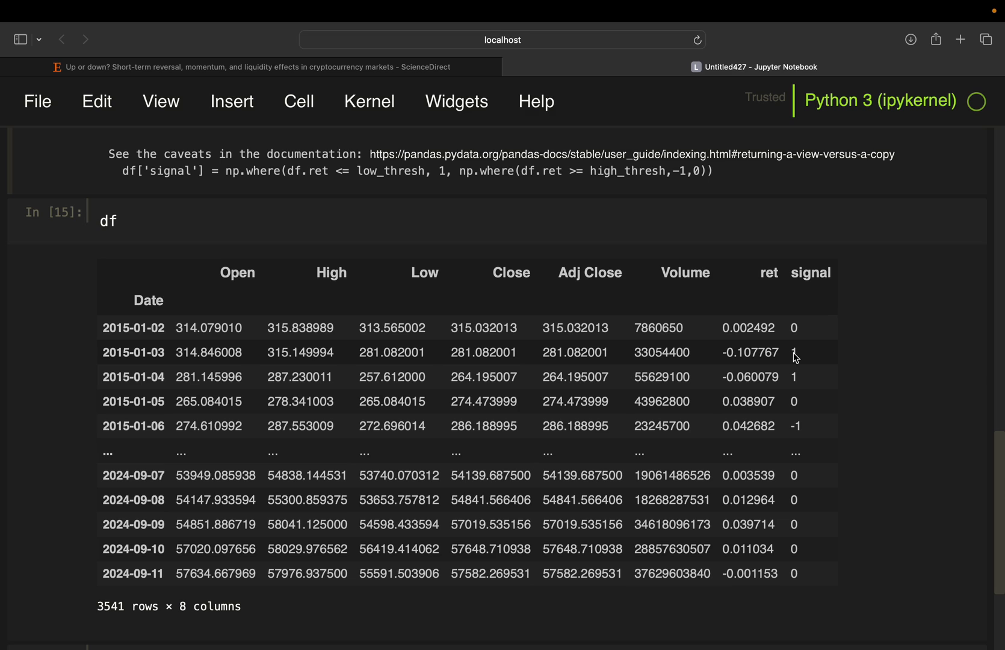
pyautogui.moveTo(757, 334)
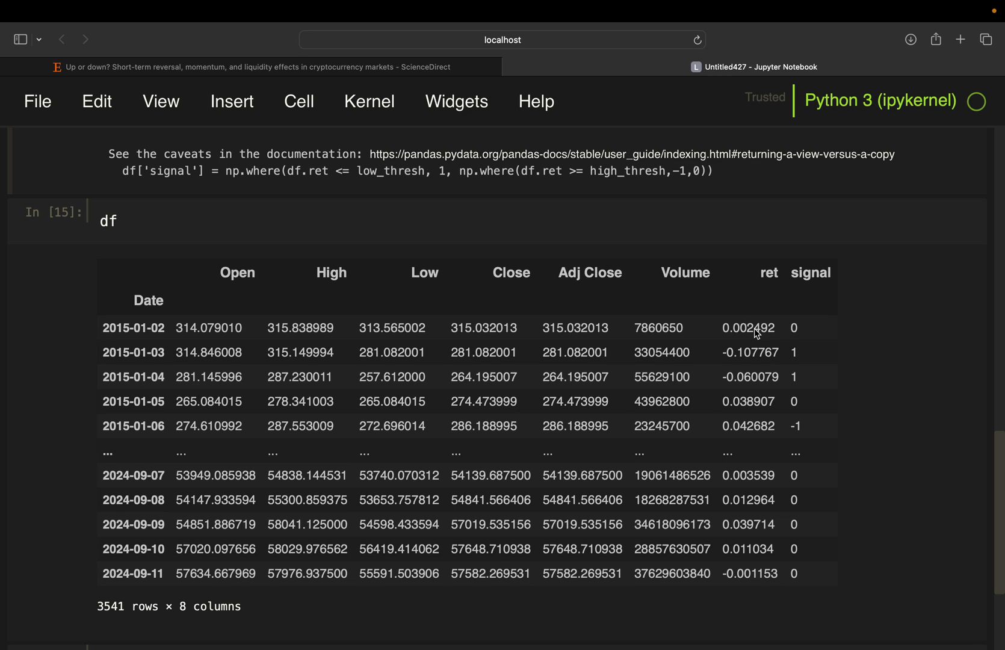
pyautogui.moveTo(779, 339)
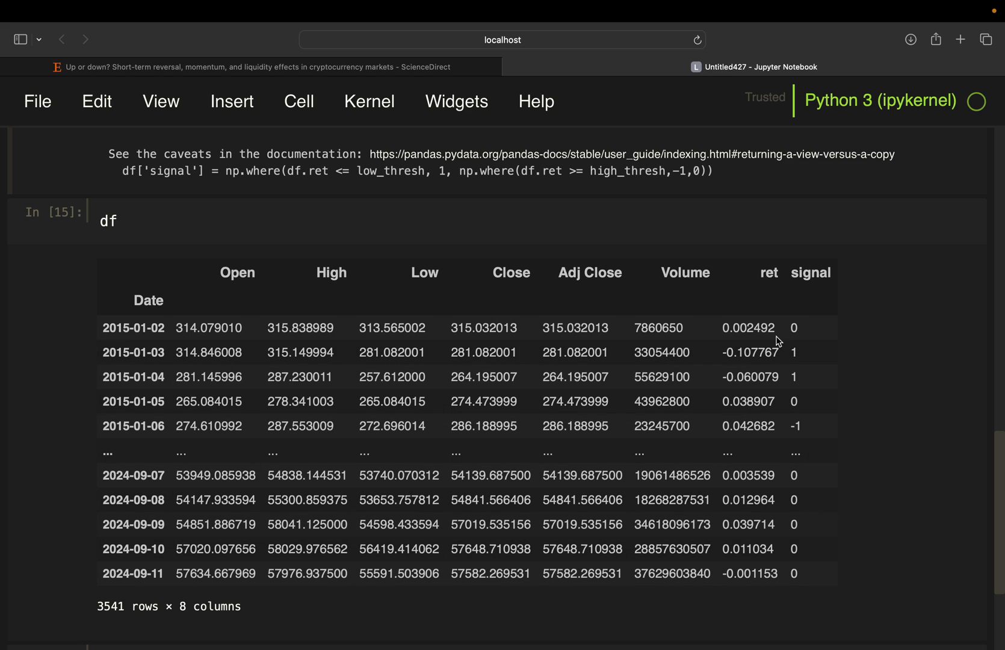
pyautogui.moveTo(737, 464)
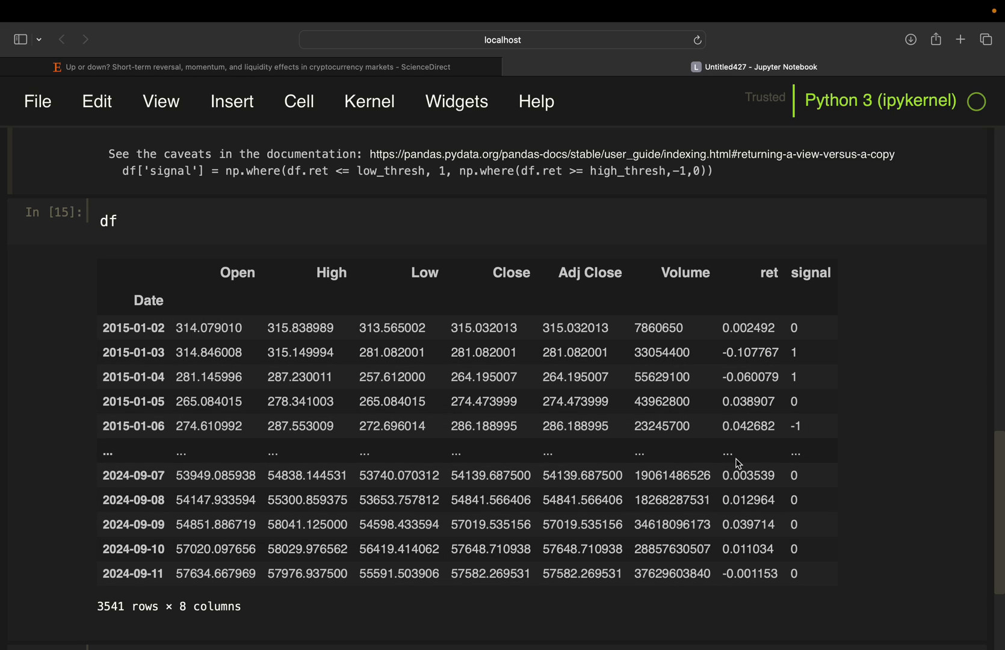
pyautogui.moveTo(219, 220)
pyautogui.write("['n")
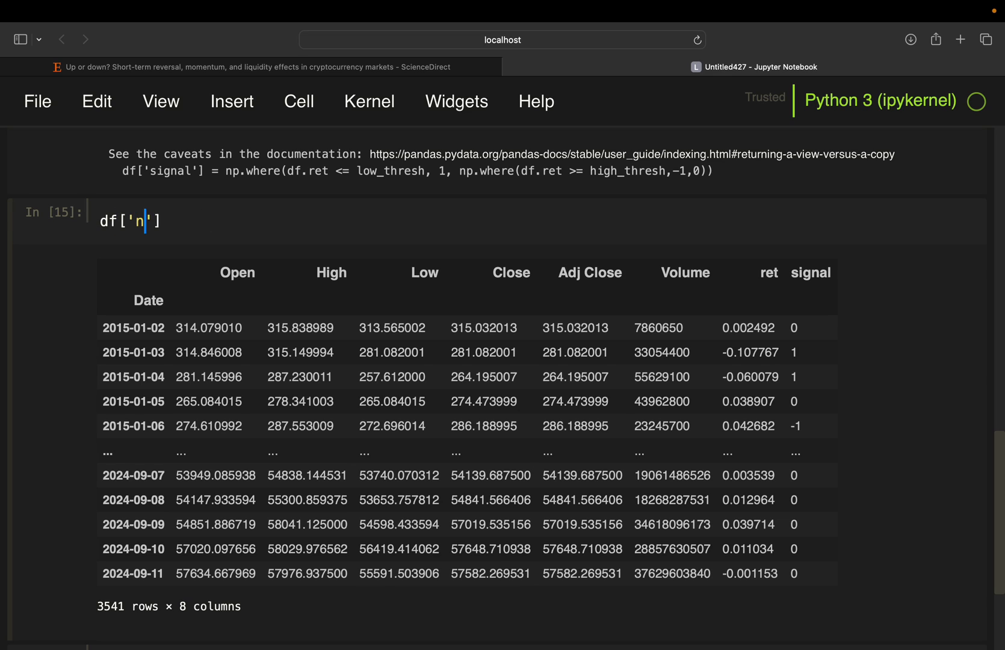
# Write df['next_d_ret'] = df.ret.shift(-1) to store each day's following return
pyautogui.write('ext_d_ret')
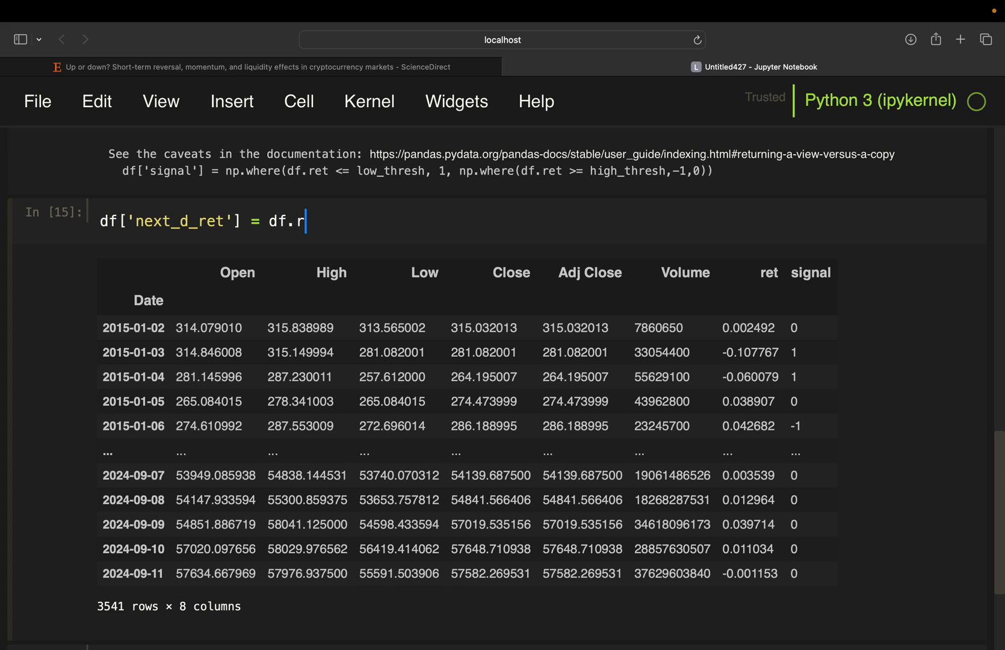
pyautogui.write('et.shift()')
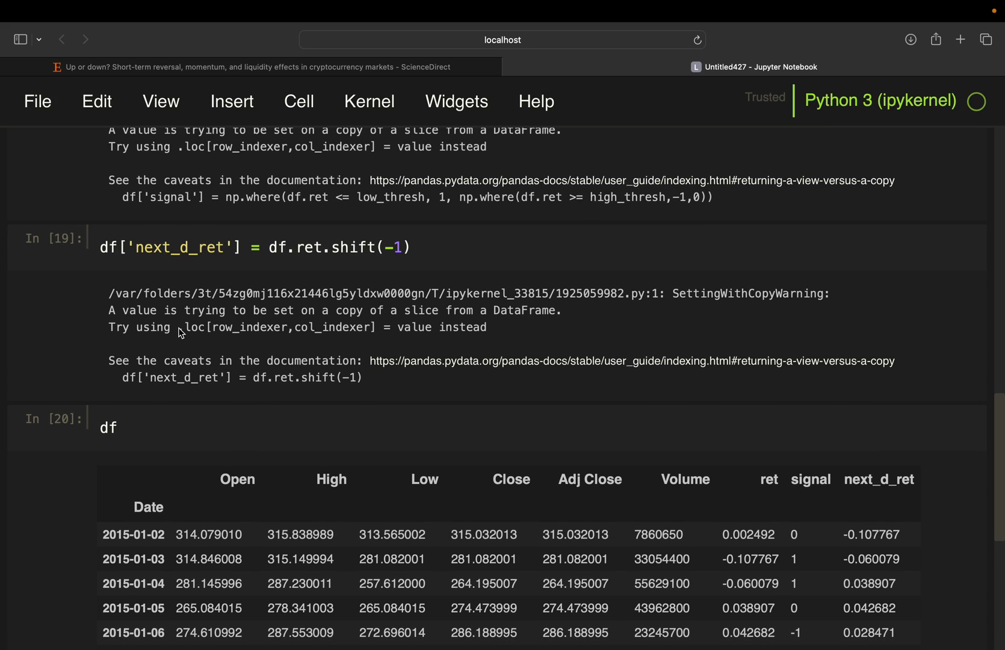
pyautogui.moveTo(297, 347)
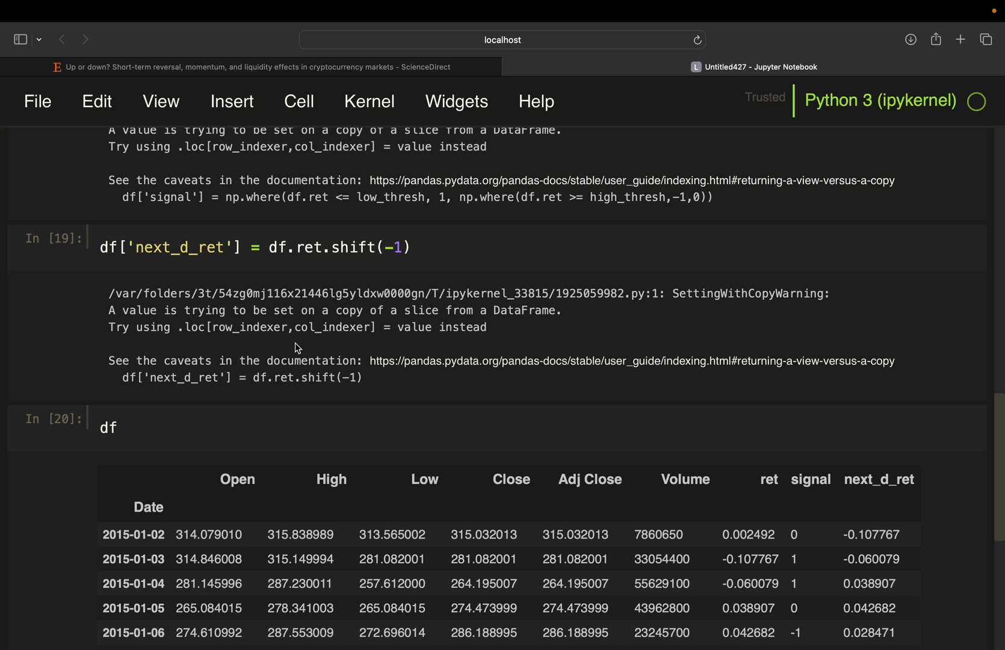
pyautogui.moveTo(294, 371)
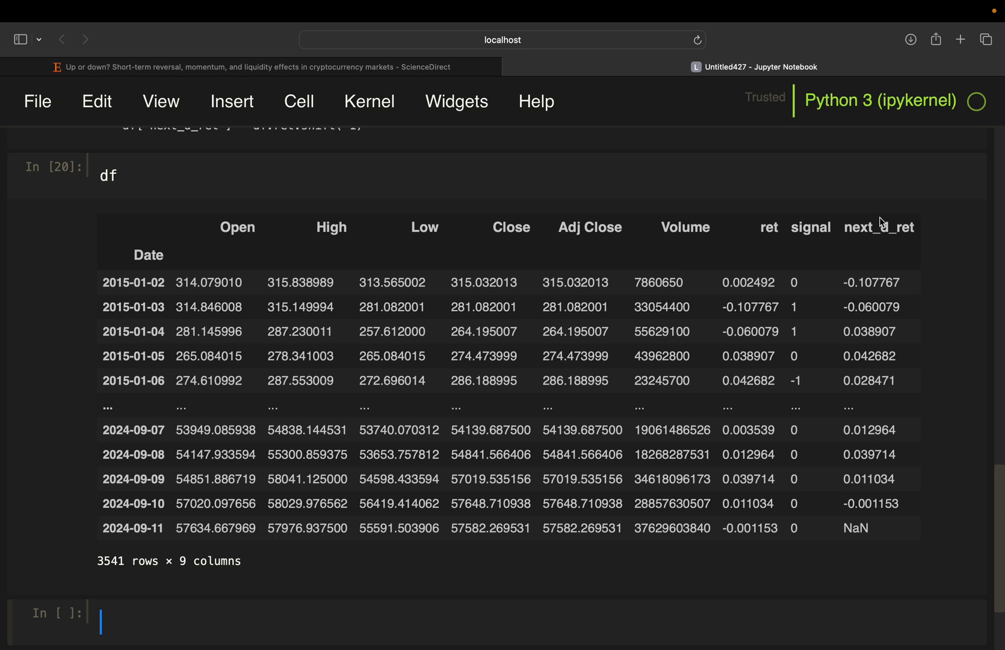
pyautogui.moveTo(907, 243)
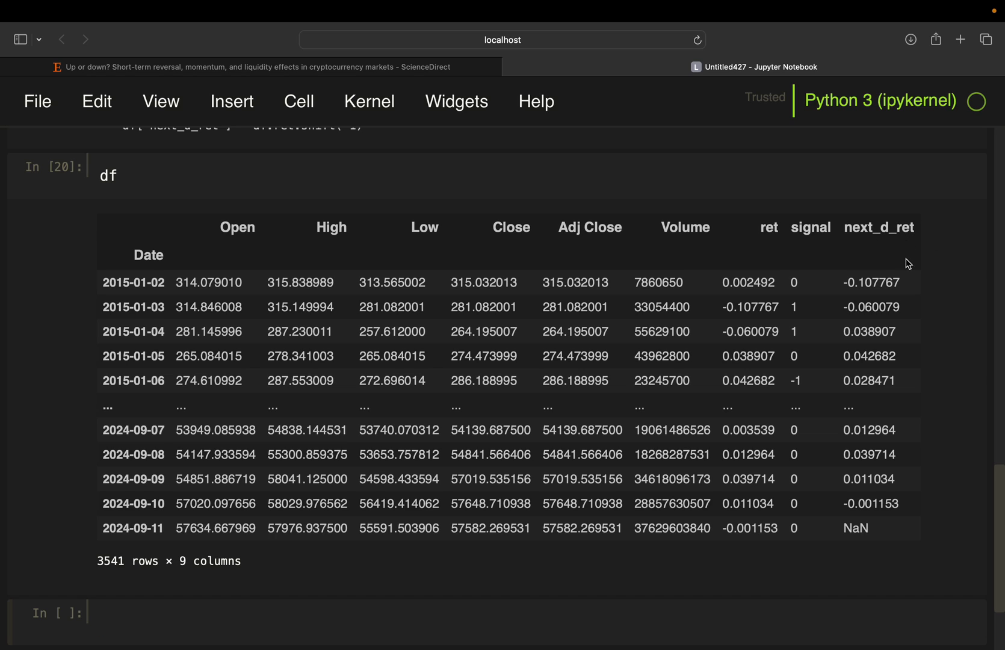
pyautogui.moveTo(752, 309)
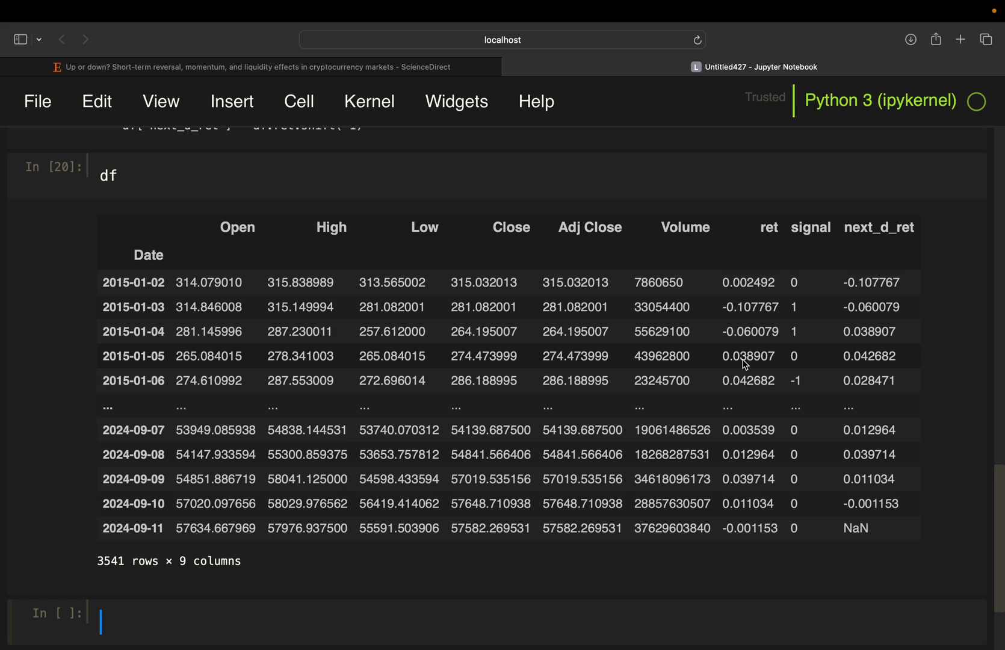
pyautogui.moveTo(889, 276)
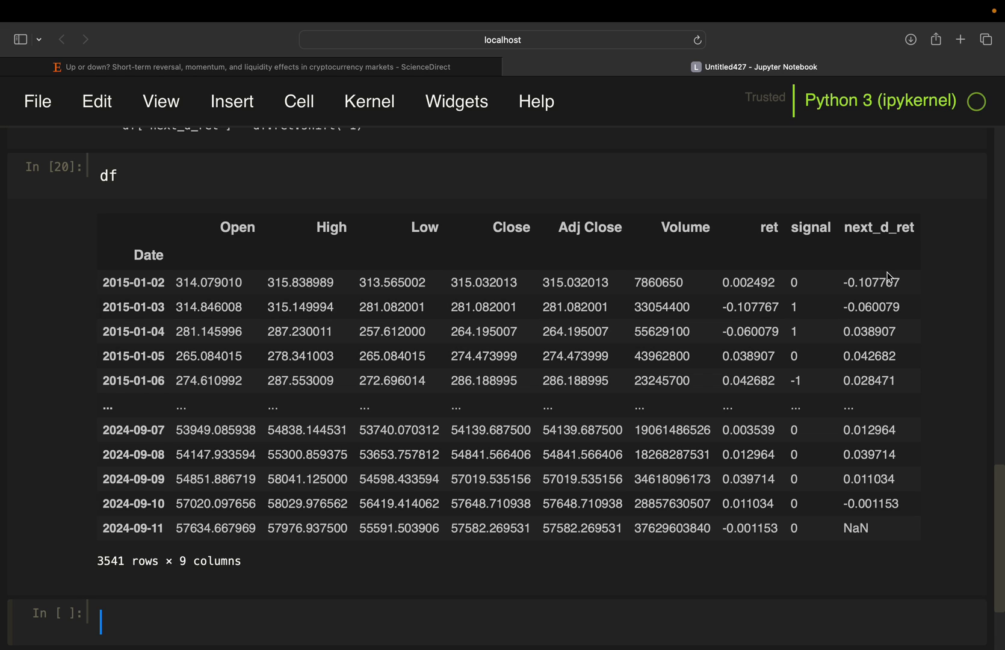
pyautogui.moveTo(790, 286)
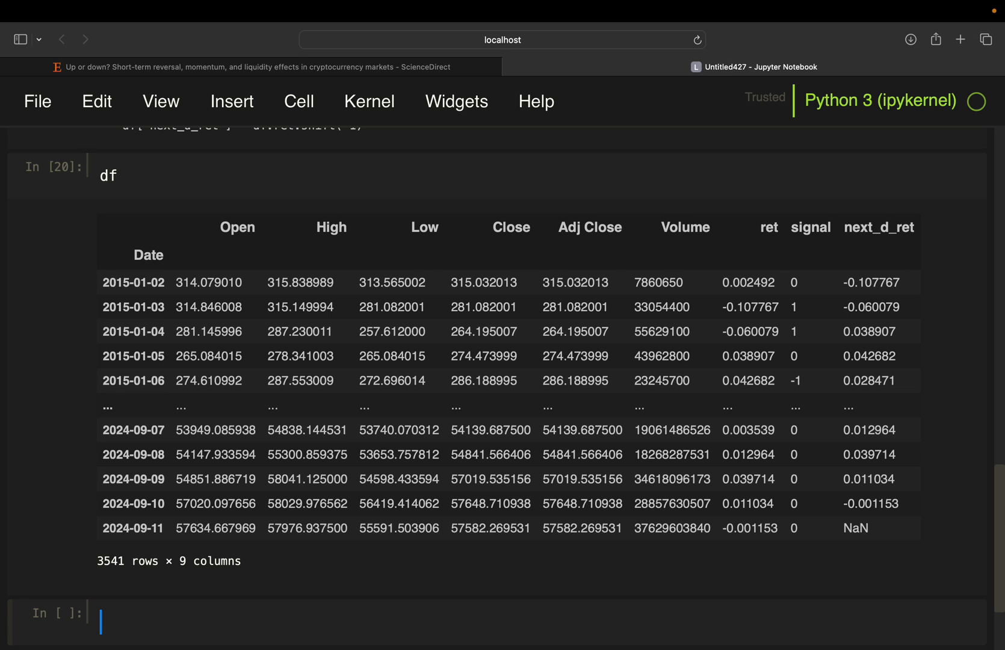
# Type df[df.signal == 1] in a new cell to select buy-signal rows, unrun
pyautogui.scroll(-3)
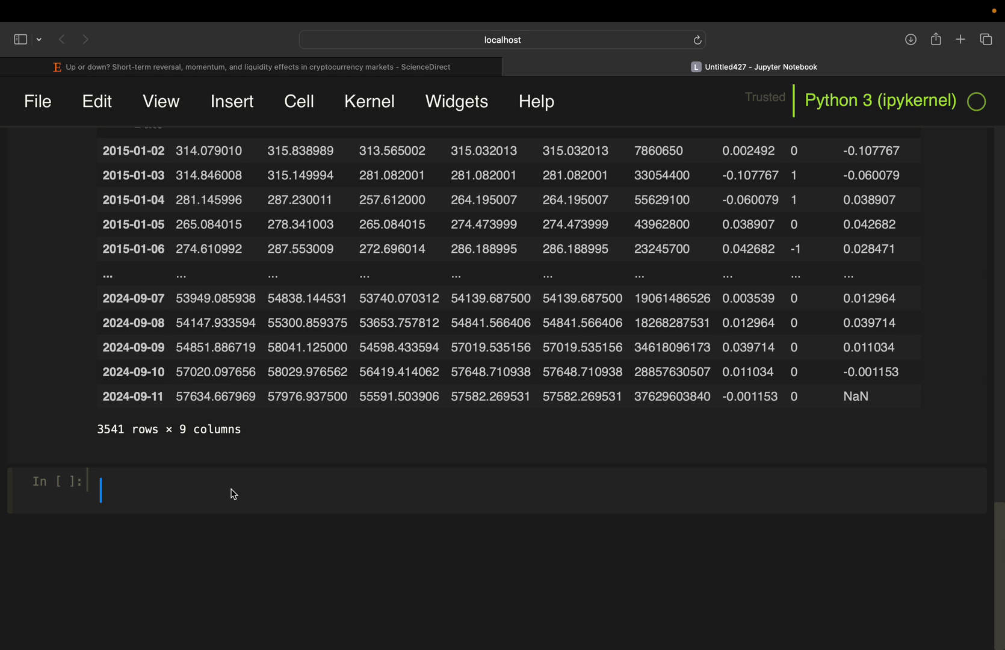
pyautogui.write('df[]')
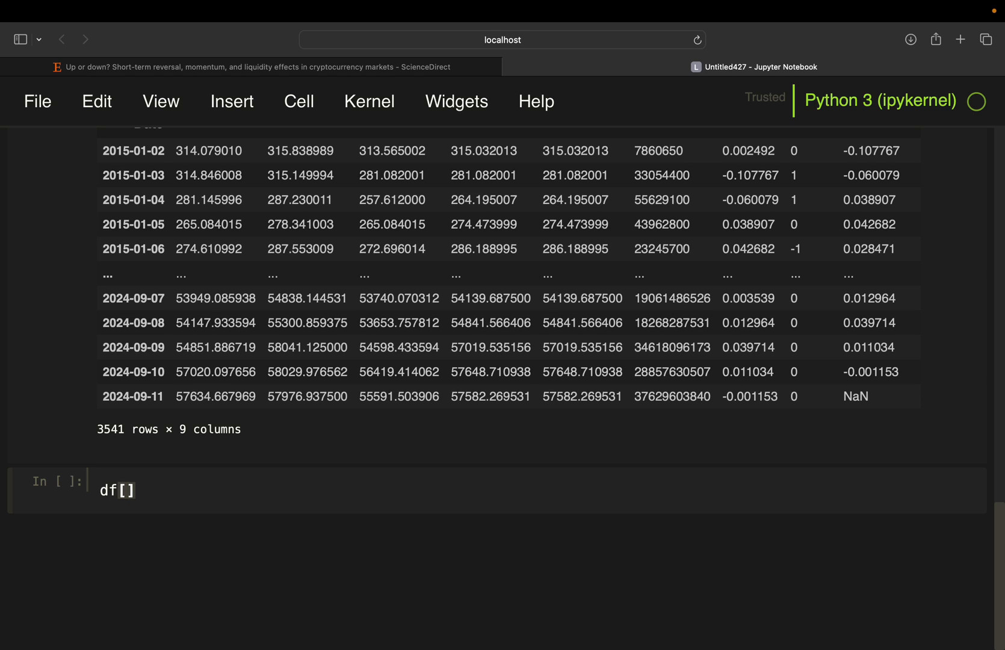
pyautogui.write('df.signal')
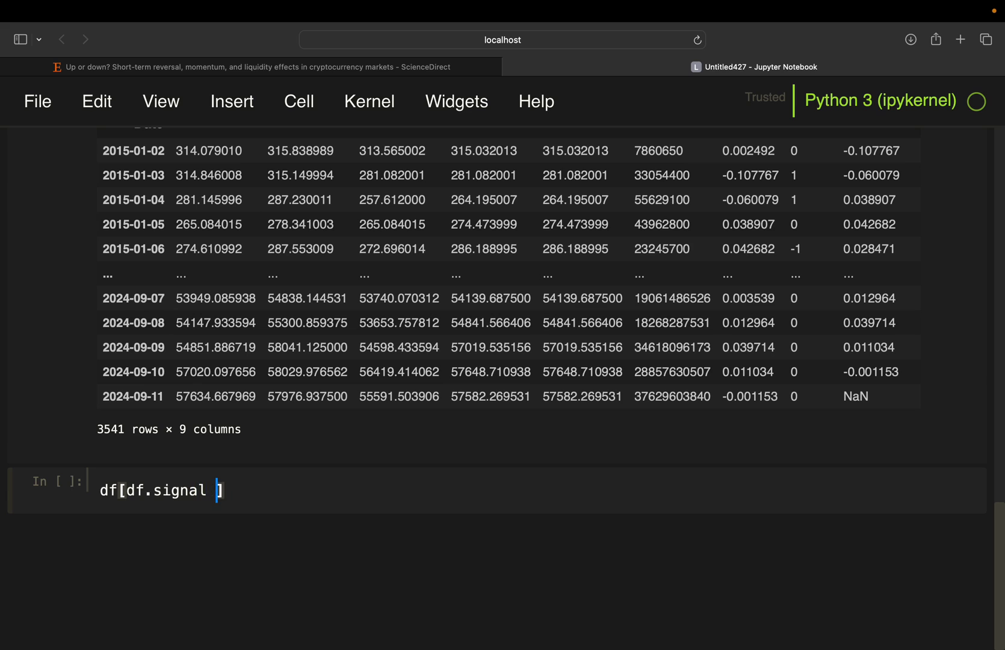
pyautogui.write('== 1')
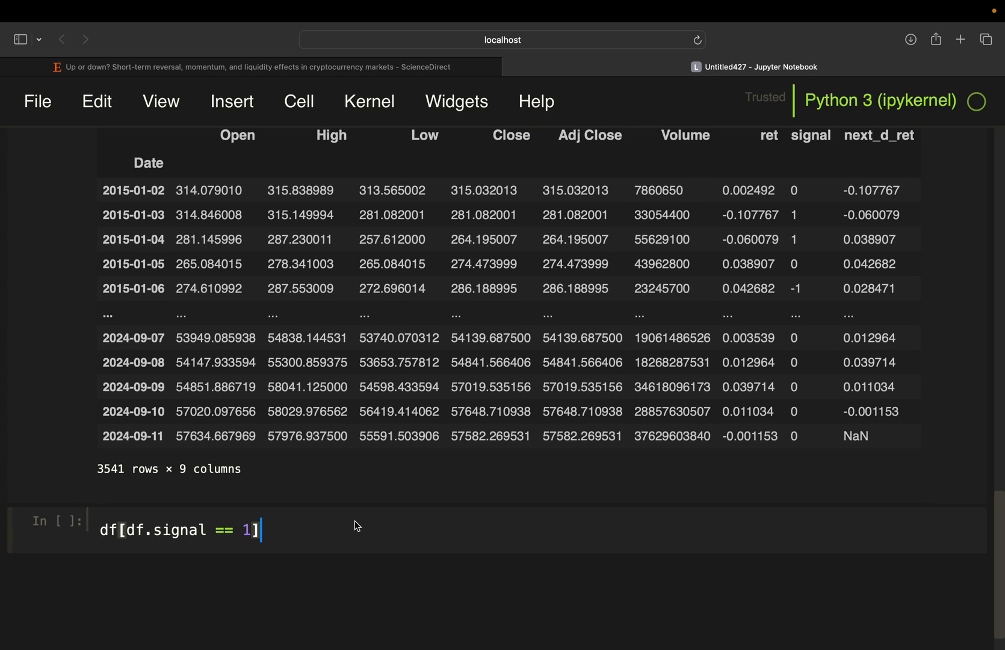
# Glance at the paper's low-return outperformance highlight, then return to the notebook
pyautogui.click(257, 67)
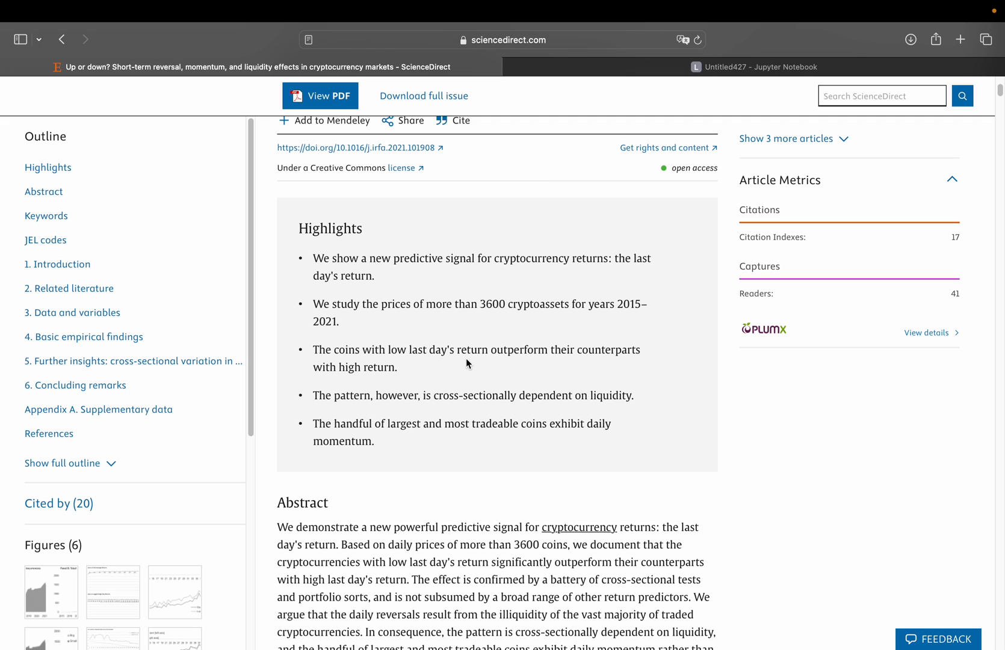
pyautogui.moveTo(472, 358)
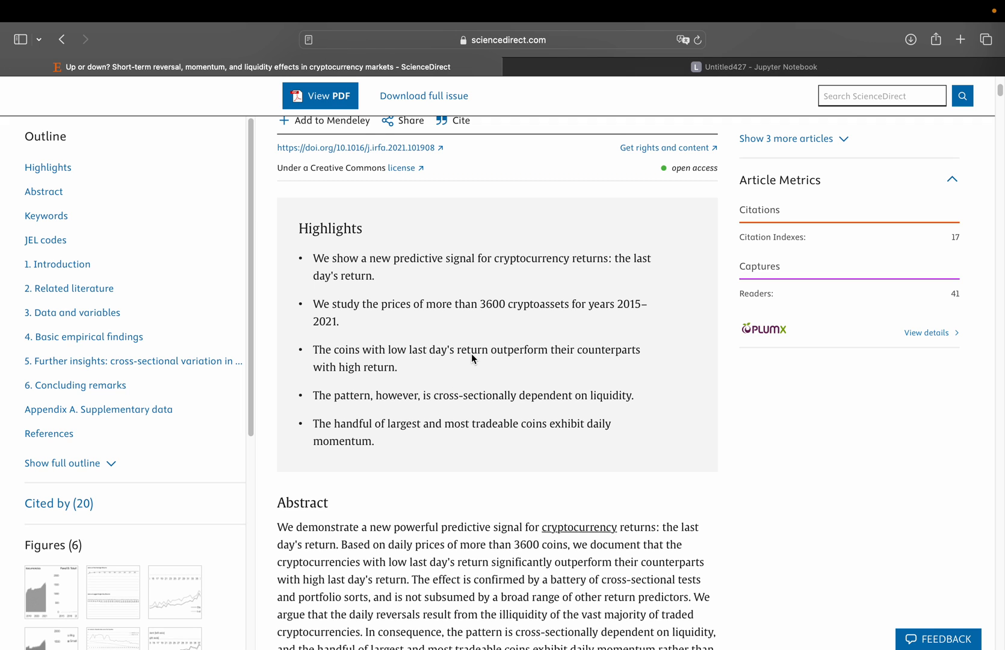
pyautogui.click(753, 67)
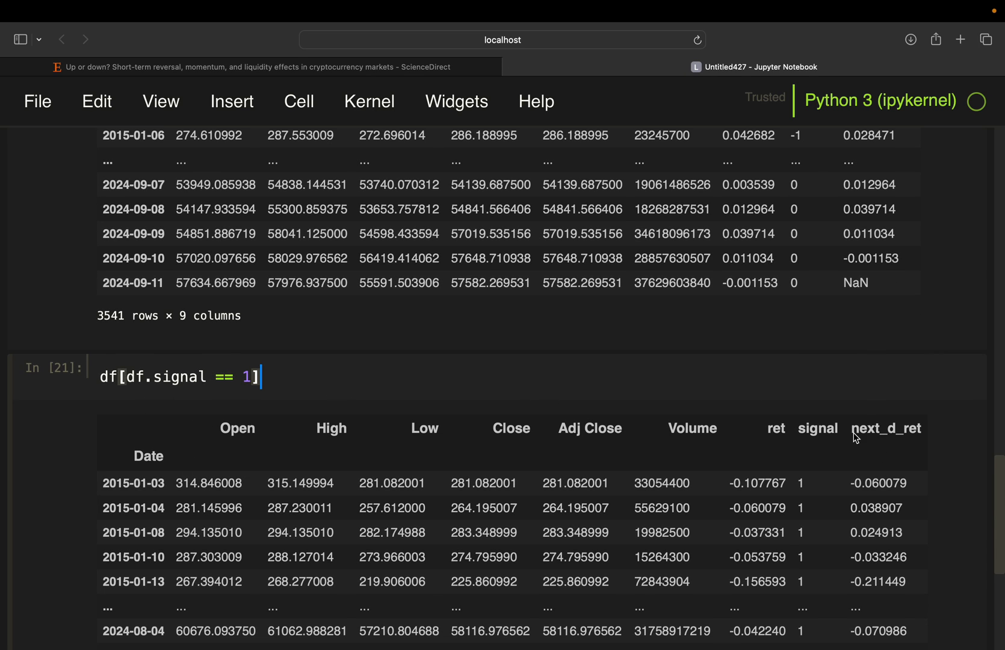
# Copy the next_d_ret column name and add an empty bracket pair after the filter
pyautogui.doubleClick(885, 428)
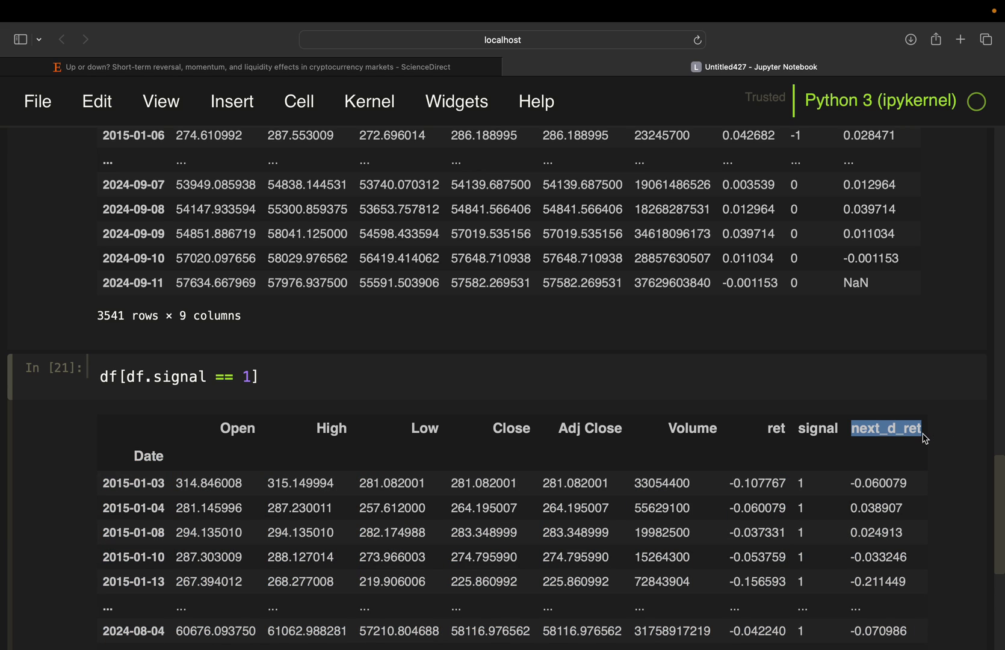
pyautogui.write('[]')
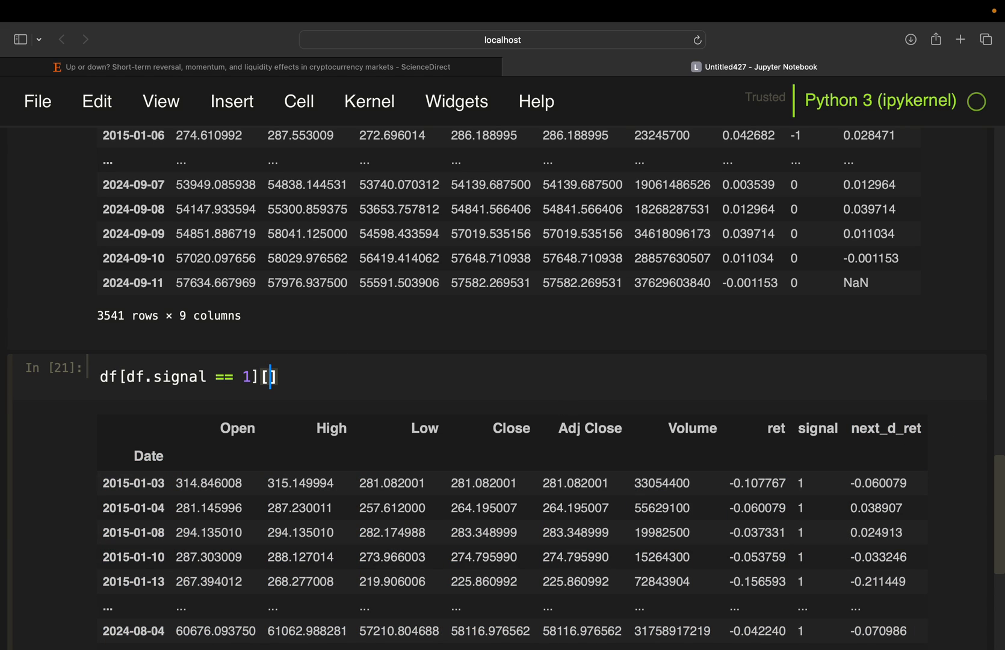
pyautogui.moveTo(760, 477)
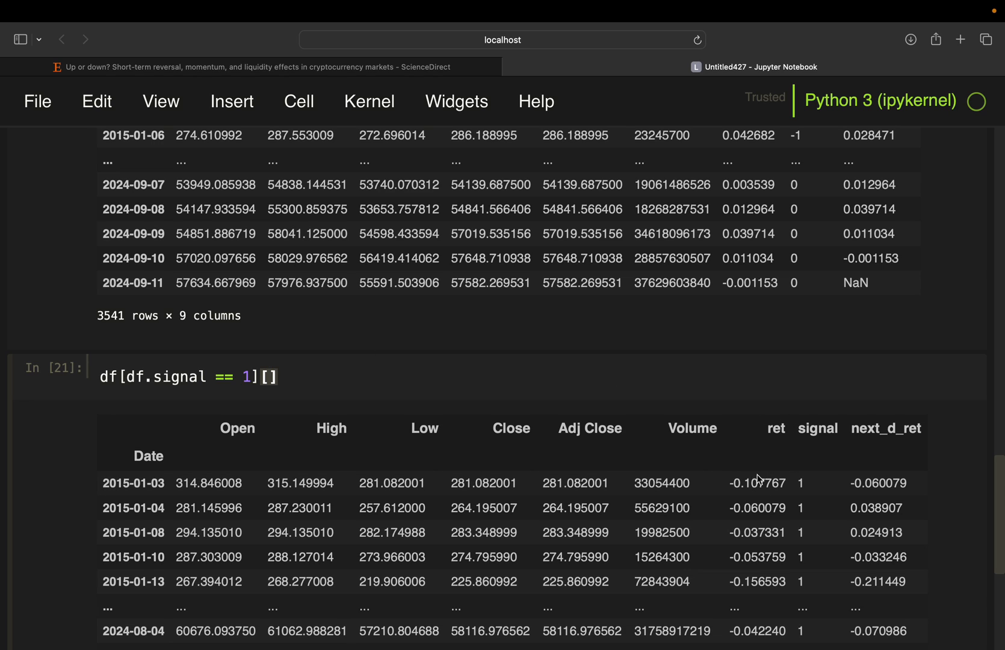
pyautogui.moveTo(784, 468)
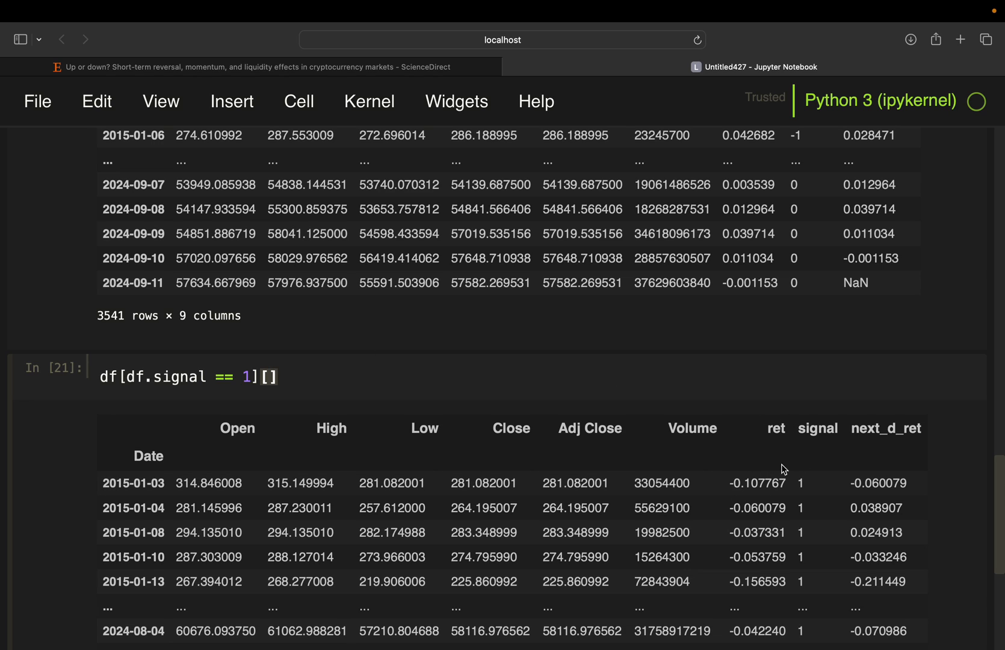
pyautogui.moveTo(897, 417)
pyautogui.write("'next_d_ret'")
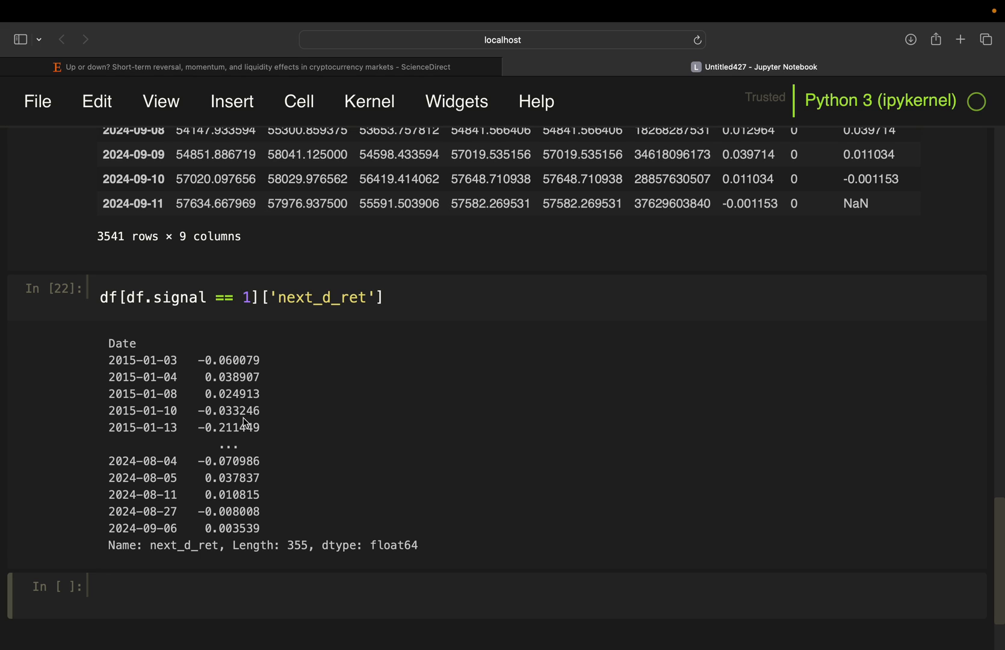
# Assign low_ret_grp (signal 1) and high_ret_grp (signal -1) returns, then display low_ret_grp
pyautogui.click(99, 297)
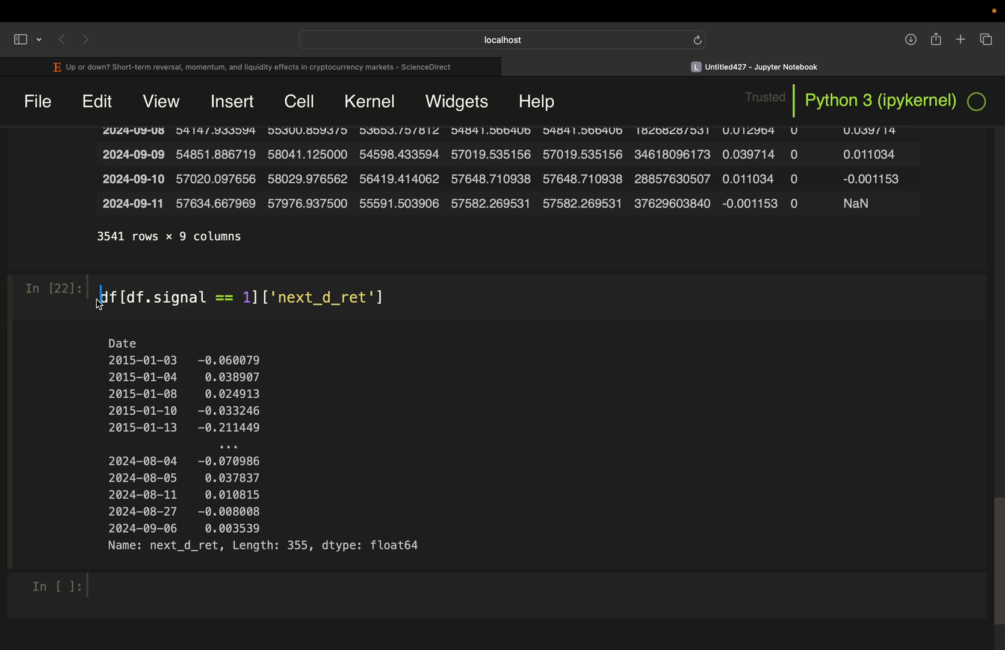
pyautogui.write('low_ret_grp =')
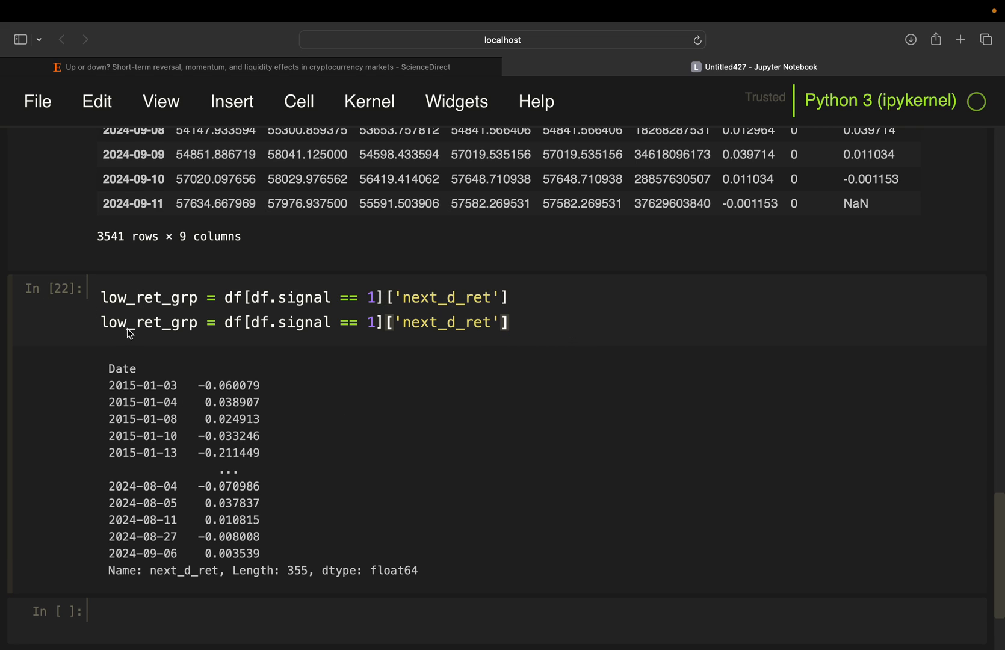
pyautogui.write('high')
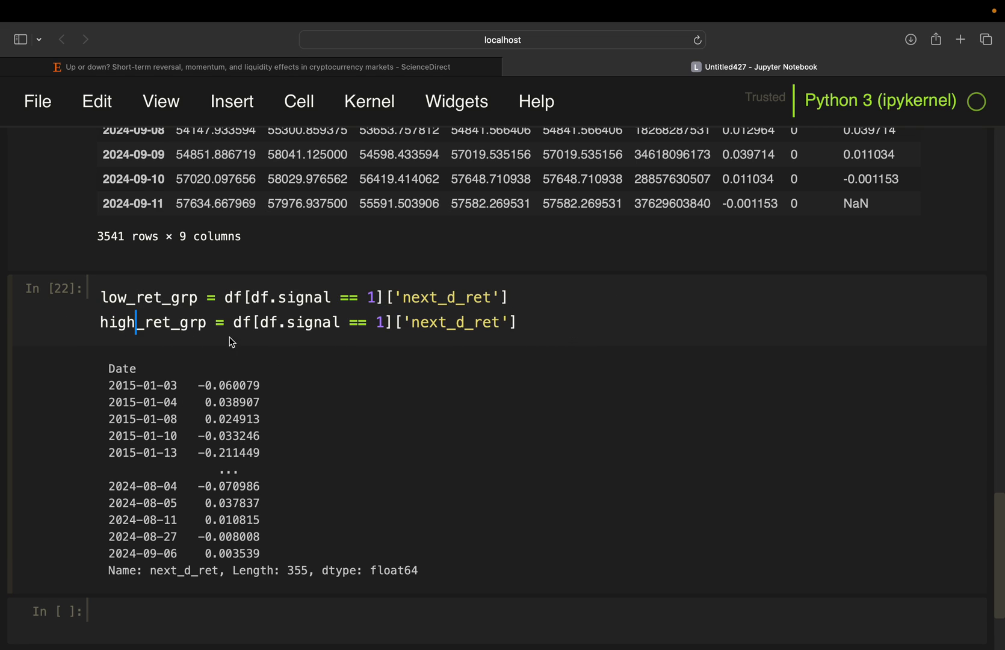
pyautogui.moveTo(376, 327)
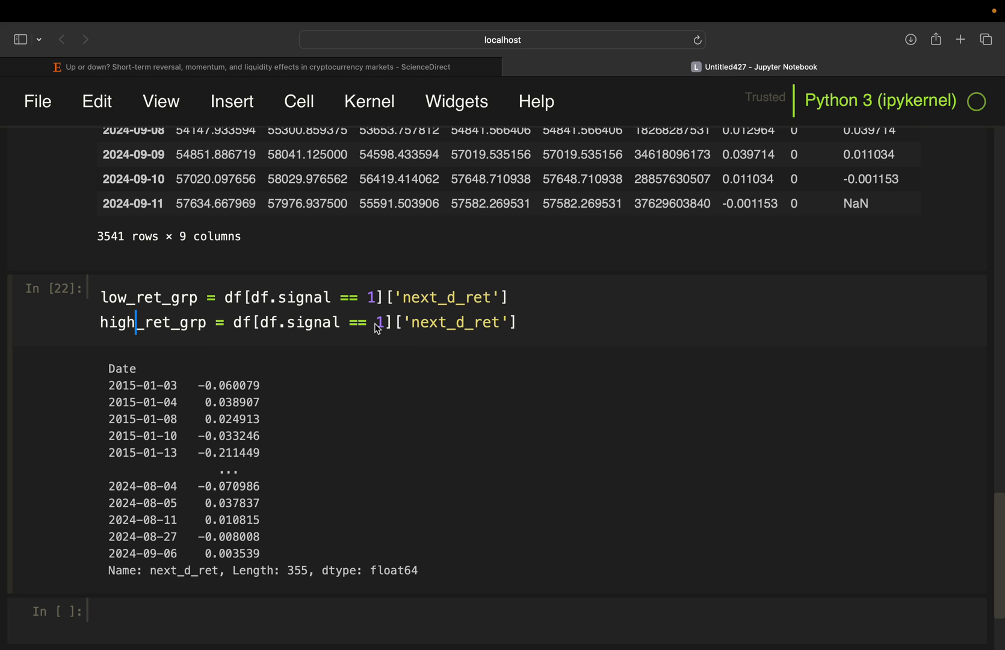
pyautogui.write('-')
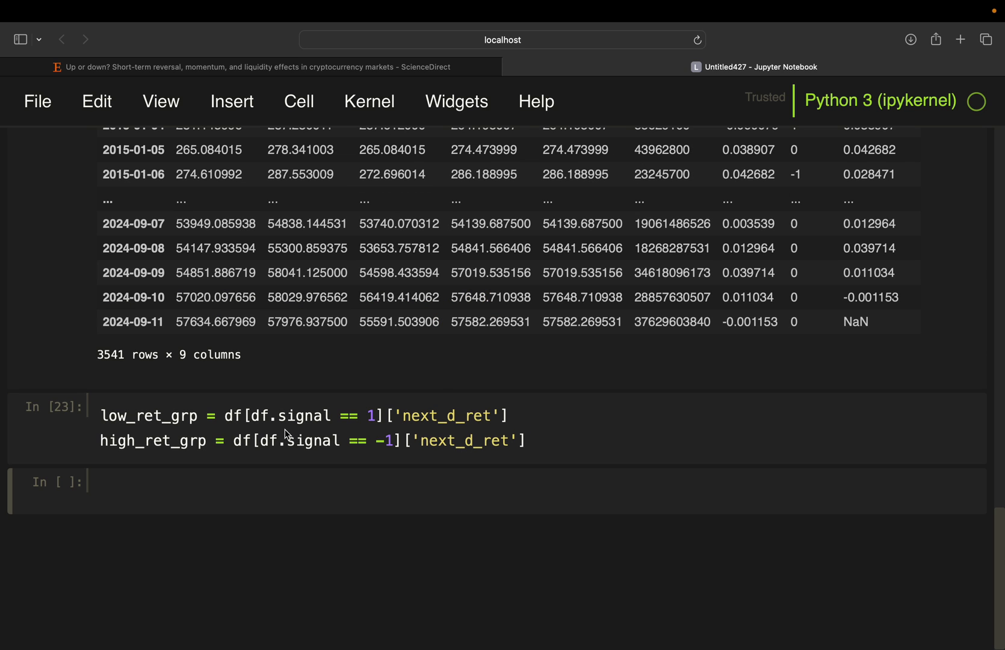
pyautogui.write('low_ret_grp')
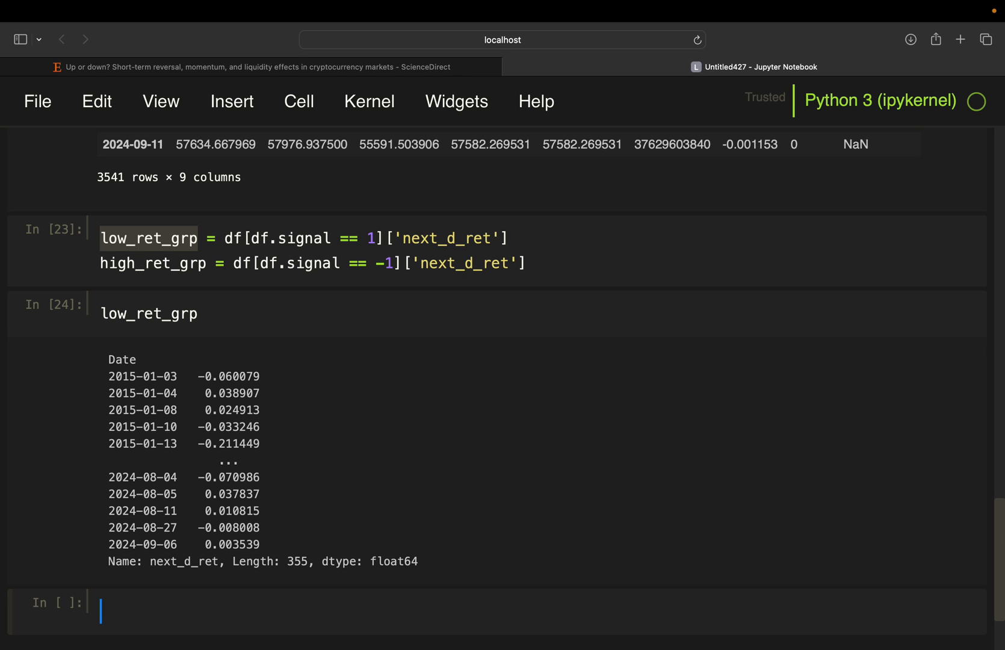
pyautogui.moveTo(208, 323)
pyautogui.write('high')
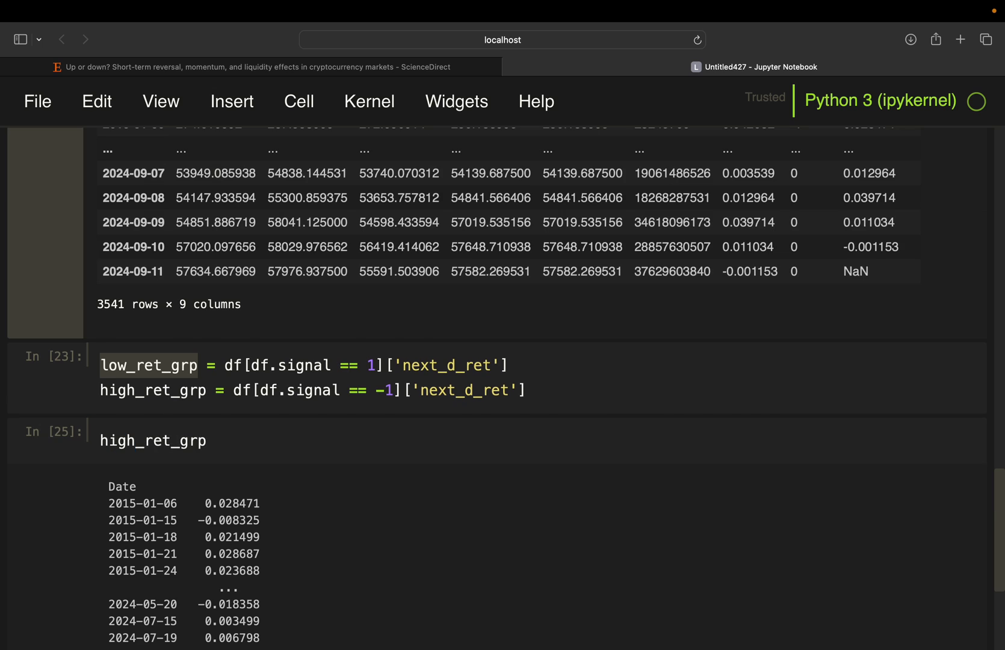
# Compute low_ret_grp.mean() ≈ 0.00371 and high_ret_grp.mean() ≈ 0.00282 in new cells
pyautogui.scroll(-3)
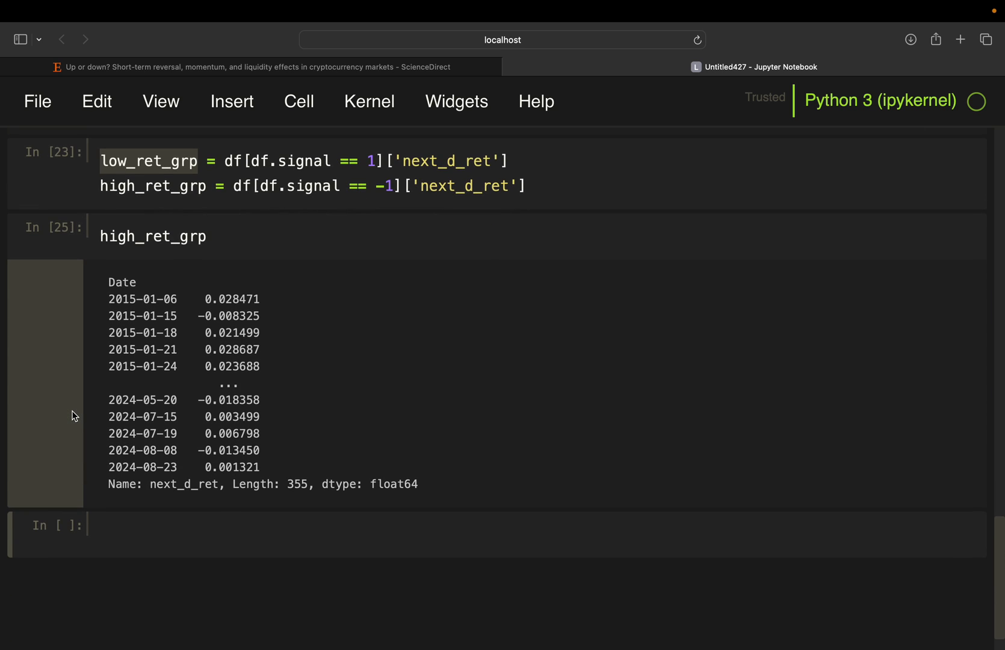
pyautogui.click(196, 161)
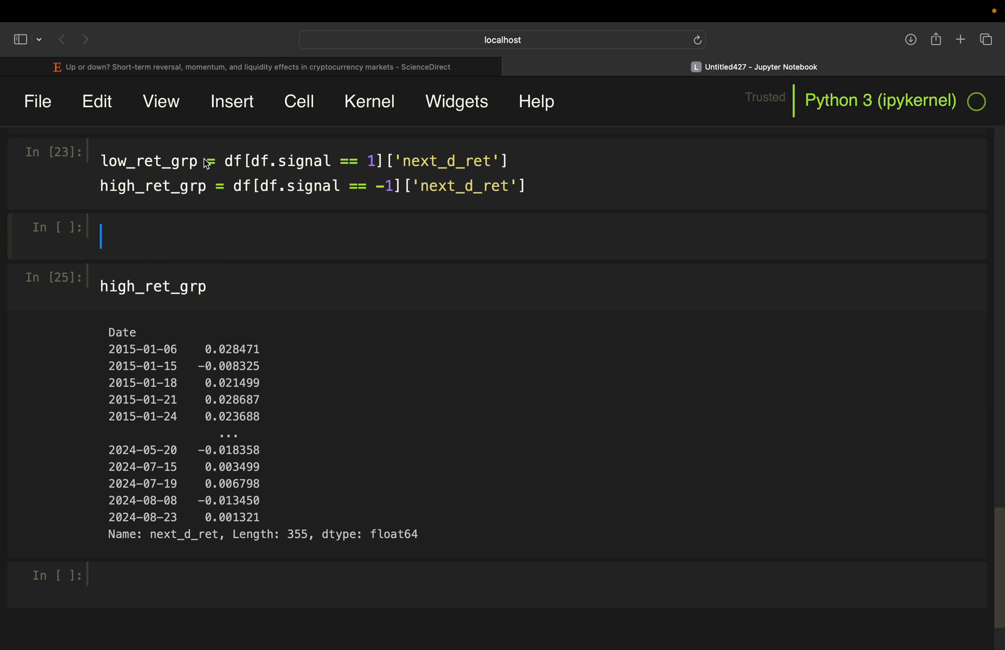
pyautogui.write('low_ret_grp.mean(')
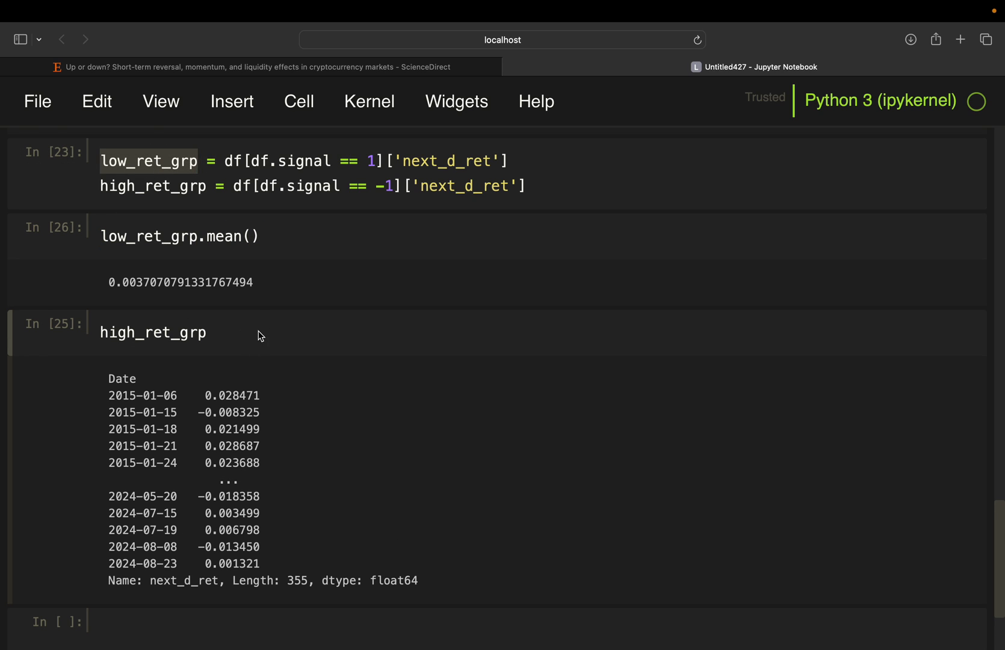
pyautogui.write('.mean()')
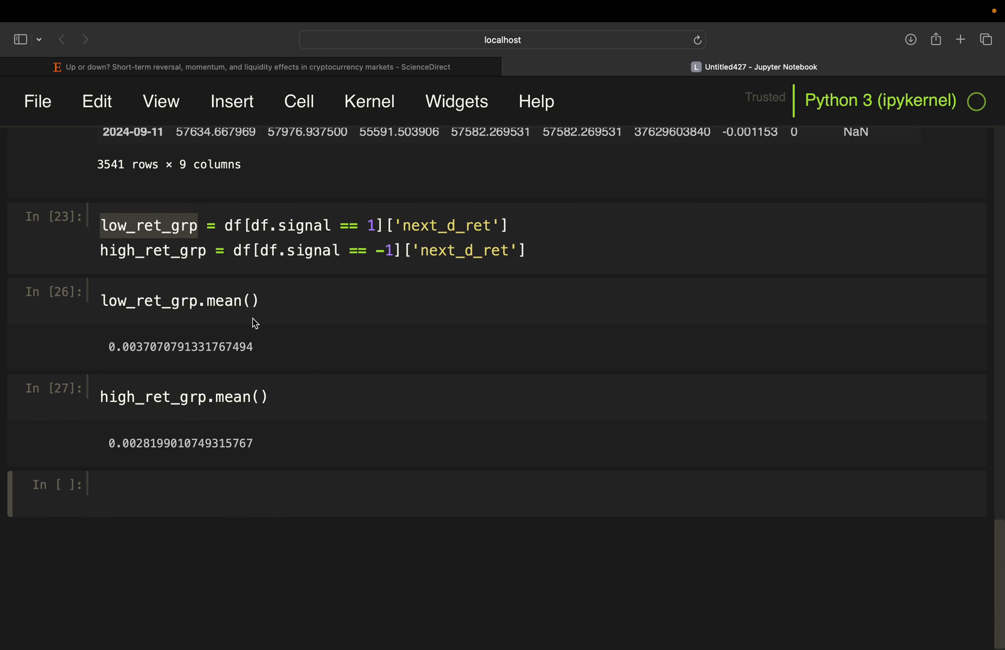
pyautogui.click(208, 396)
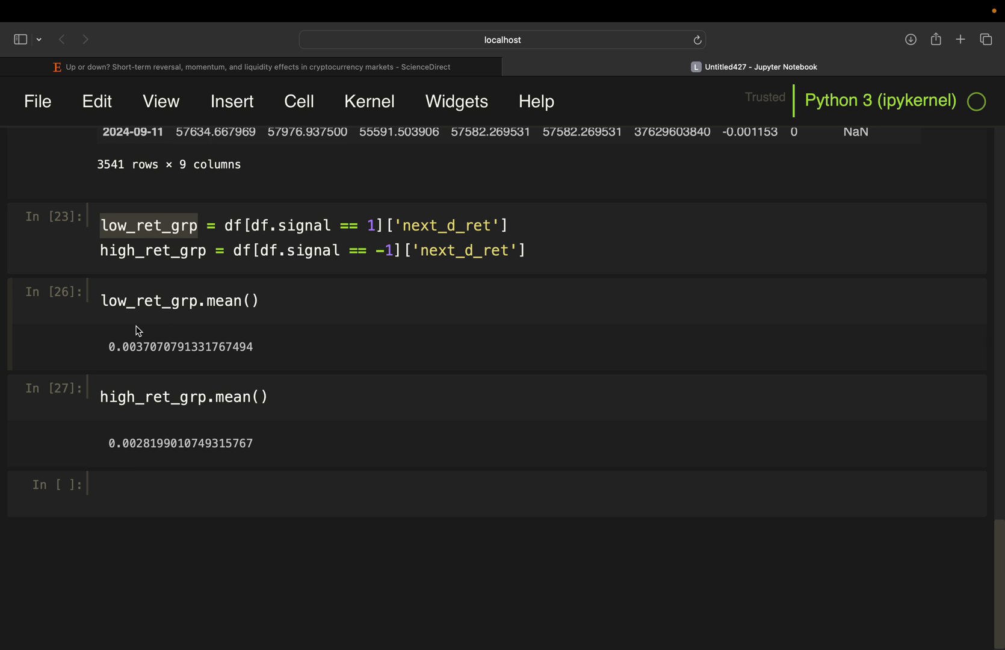
pyautogui.moveTo(134, 349)
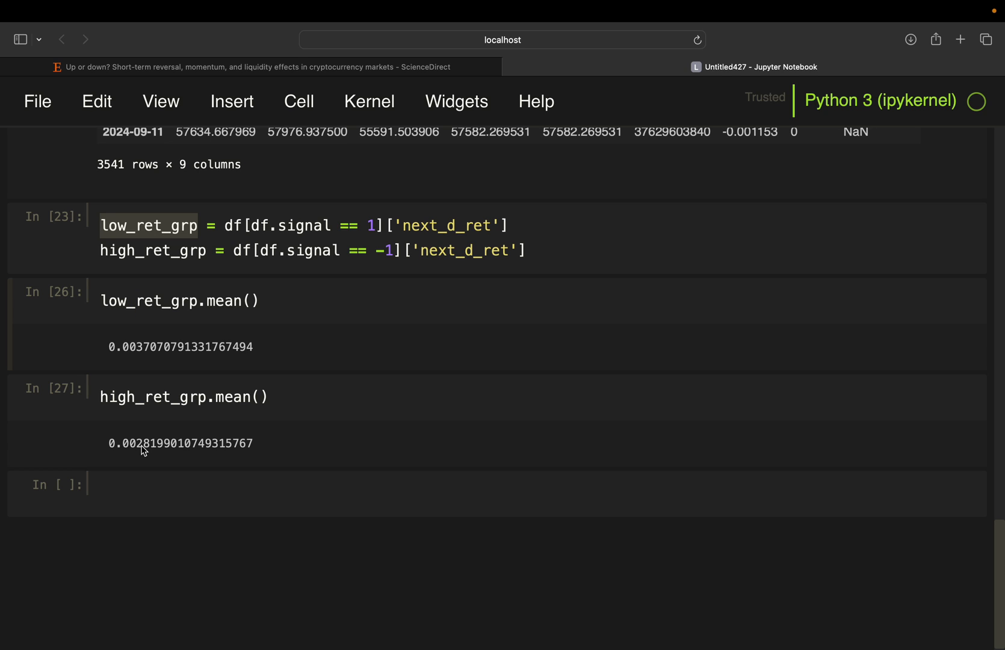
pyautogui.moveTo(268, 99)
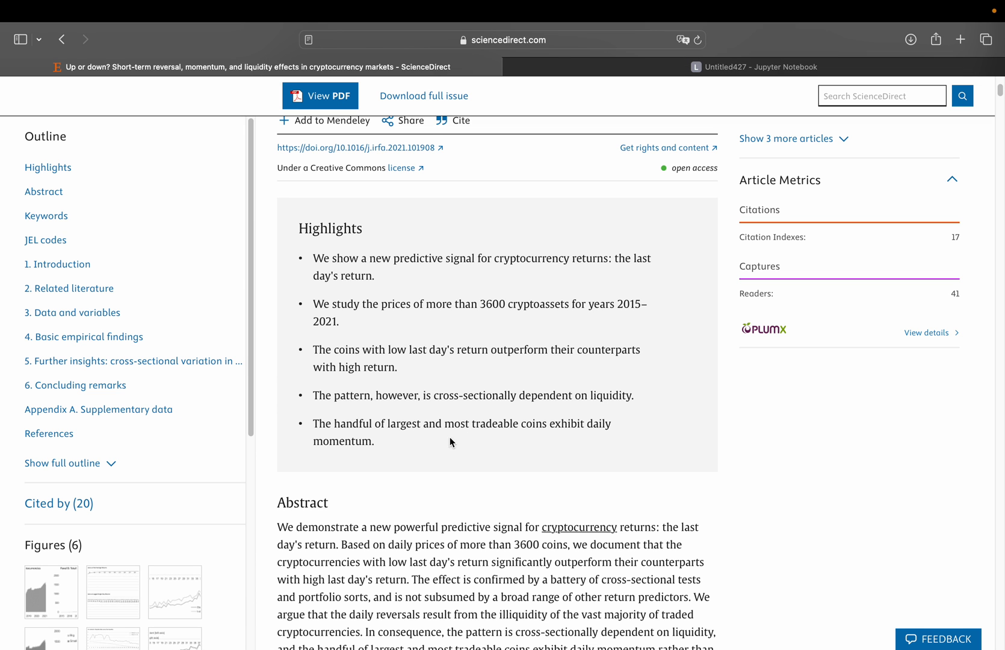
pyautogui.moveTo(430, 427)
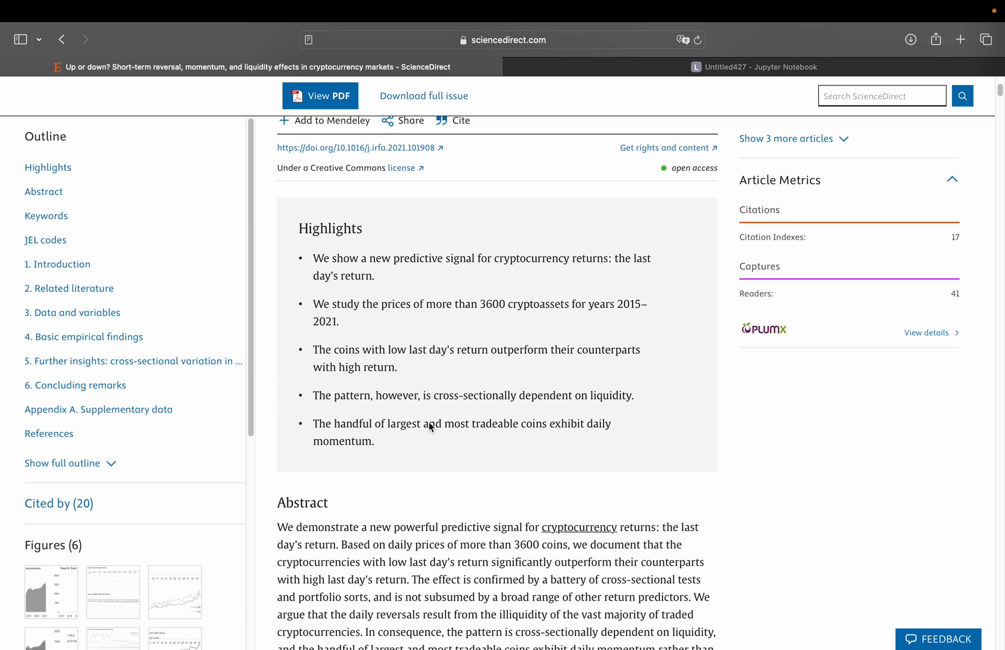
pyautogui.moveTo(595, 435)
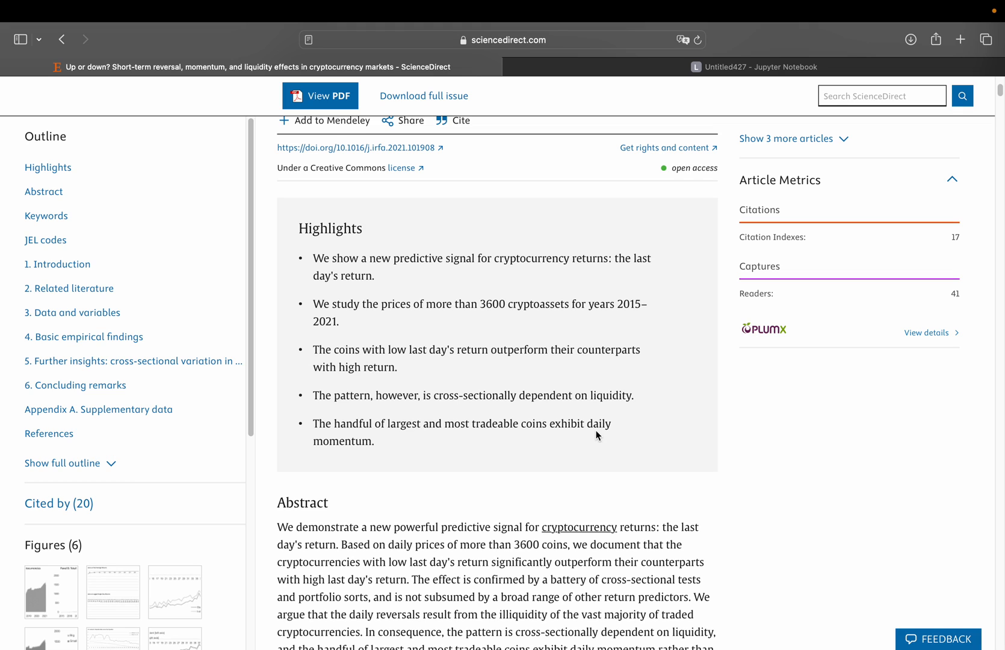
# Return to the Untitled427 notebook tab after reading the highlights
pyautogui.click(753, 66)
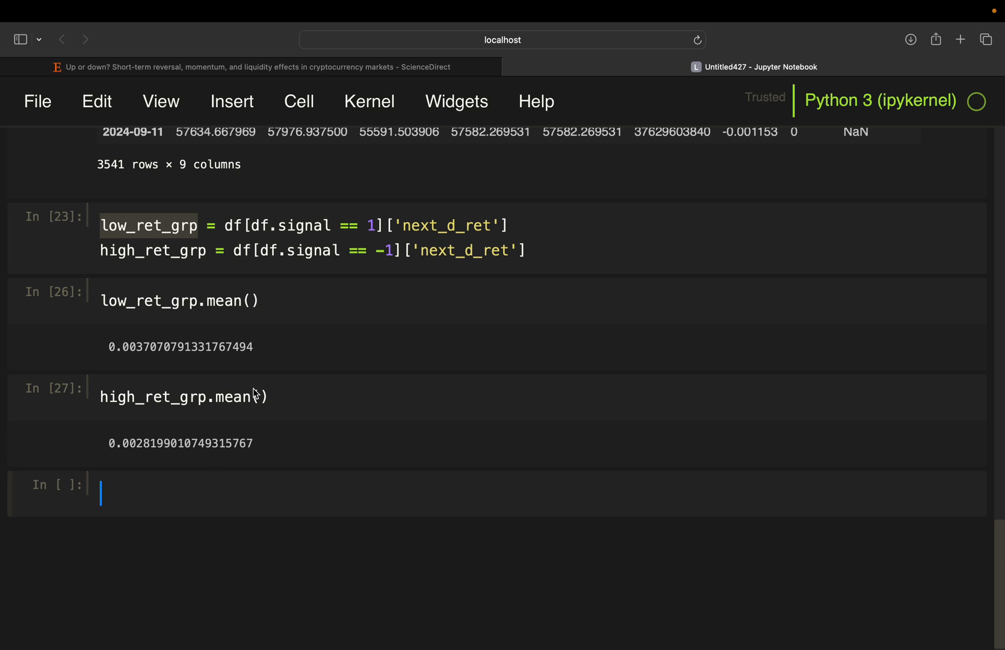
pyautogui.moveTo(237, 496)
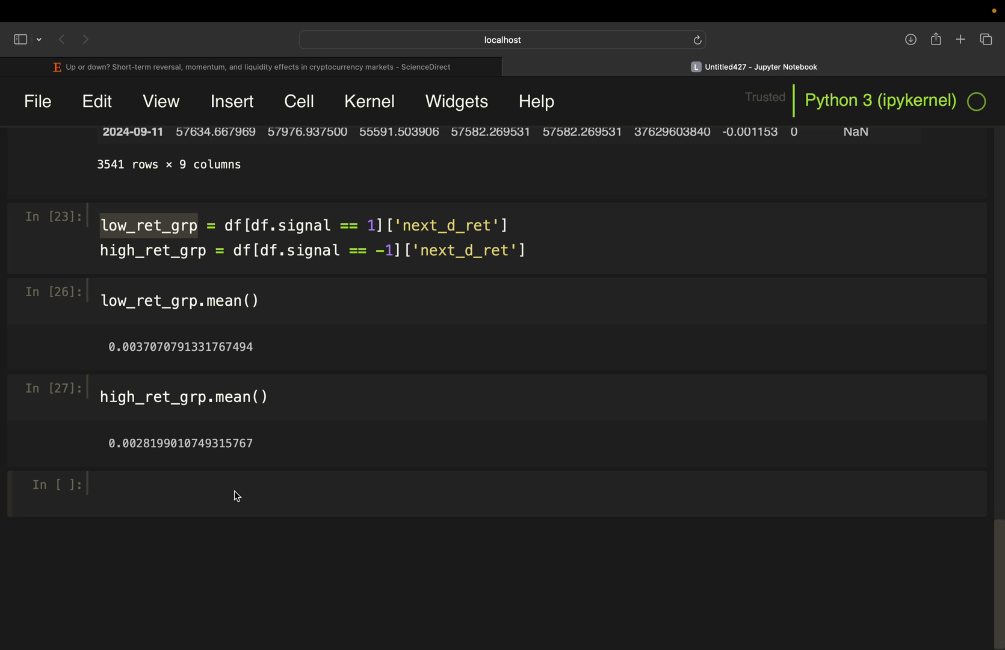
pyautogui.moveTo(146, 289)
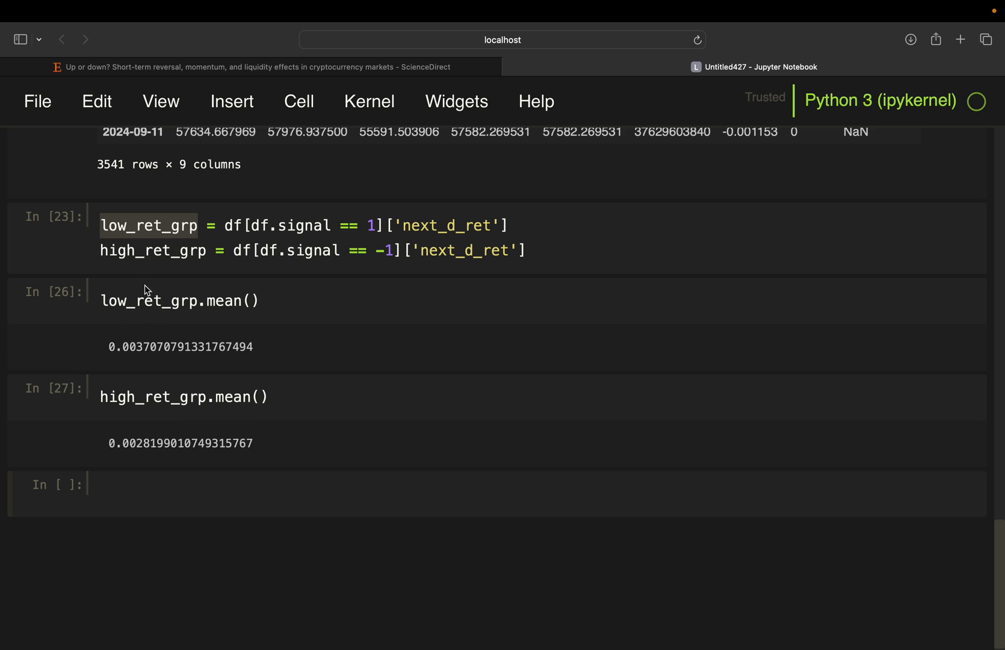
pyautogui.moveTo(147, 308)
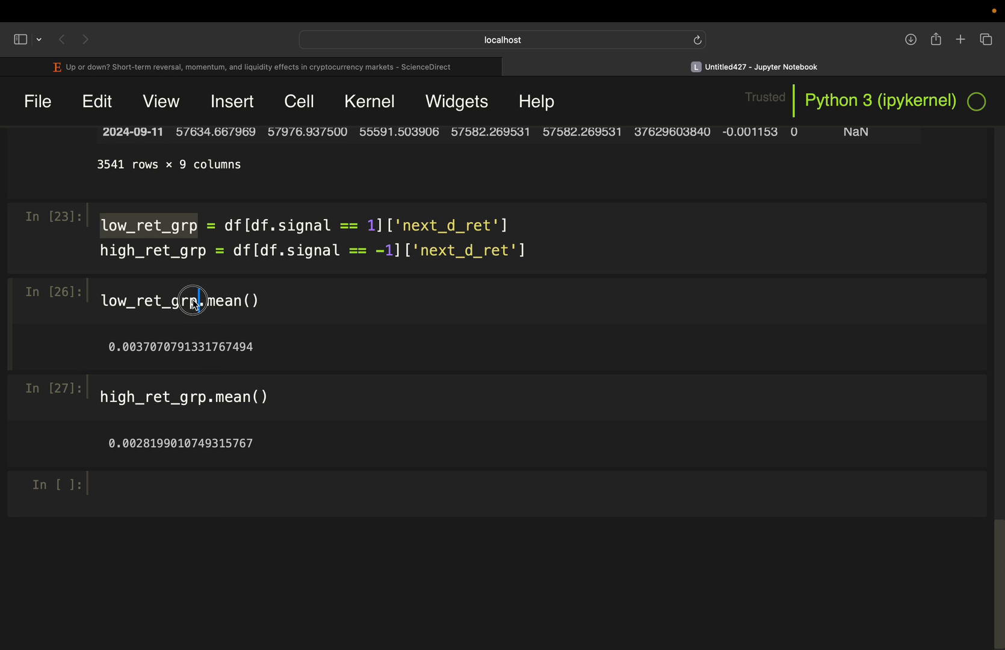
# Plot (low_ret_grp + 1).cumprod() and the high_ret_grp equivalent on one chart
pyautogui.write('low_ret_grp ü')
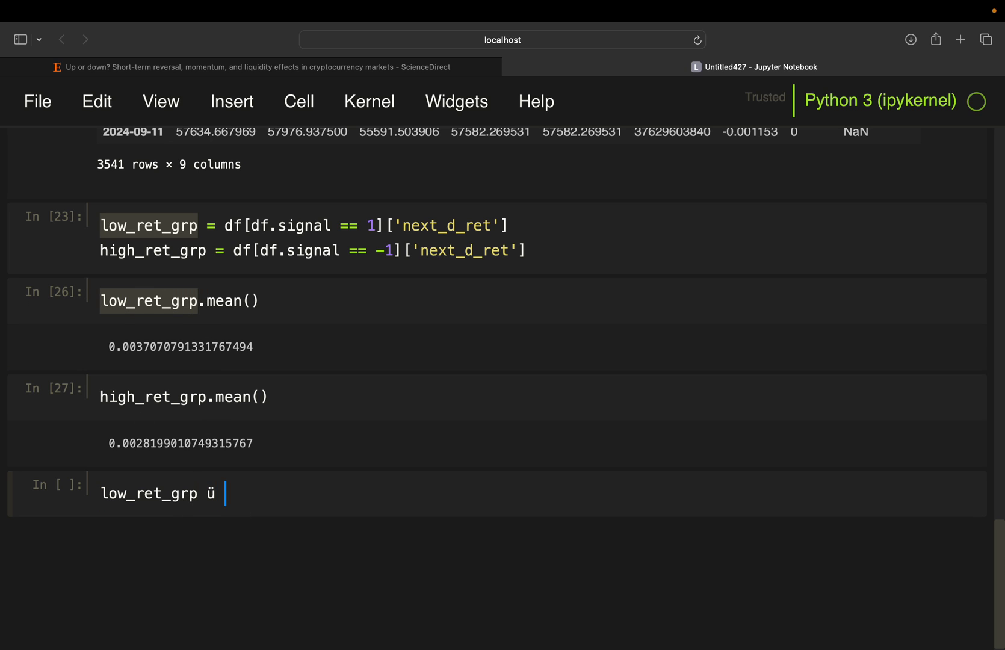
pyautogui.write('+1).')
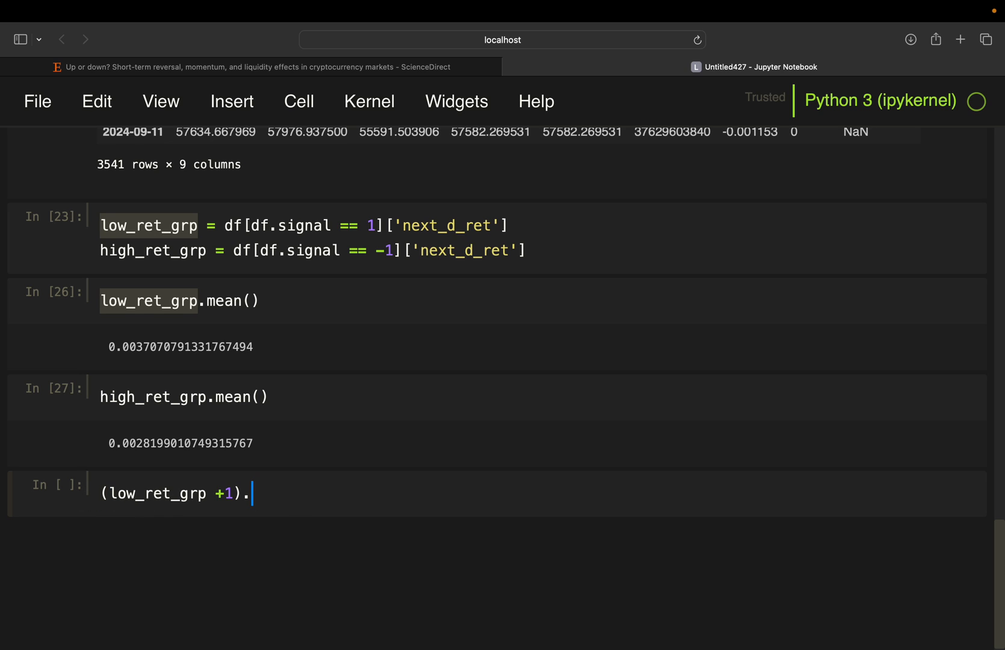
pyautogui.write('cumprod().plot()')
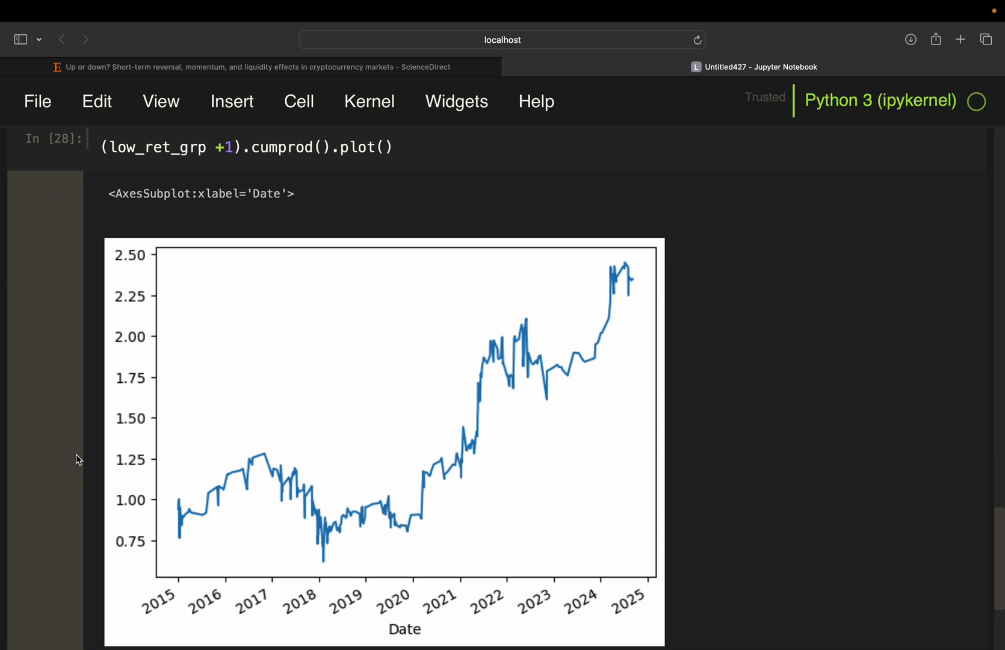
pyautogui.moveTo(123, 400)
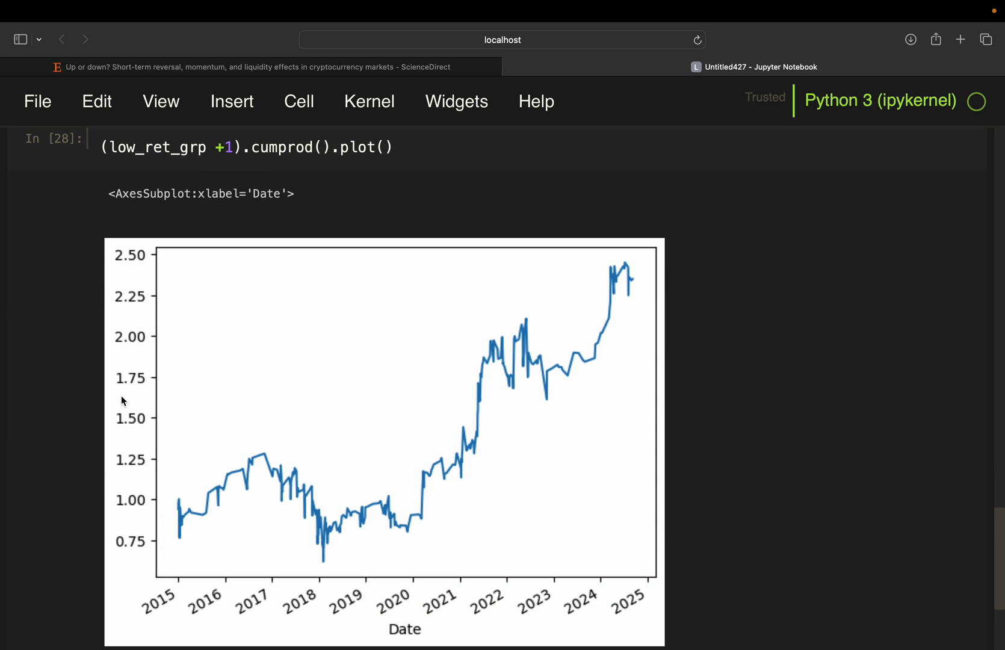
pyautogui.scroll(-3)
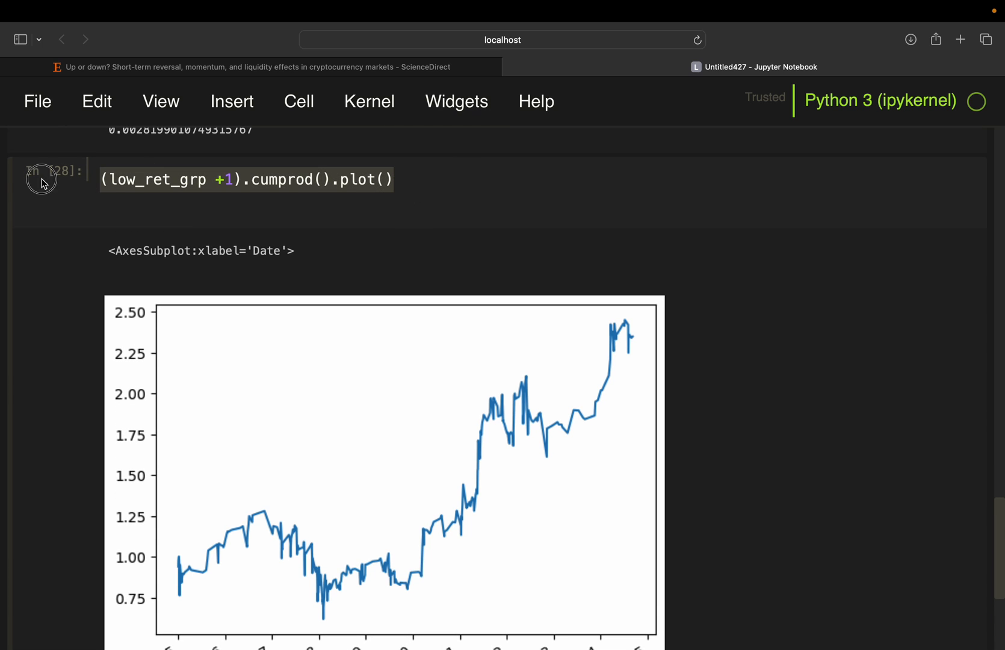
pyautogui.write('(l_ret_grp +1).cumprod().plot()')
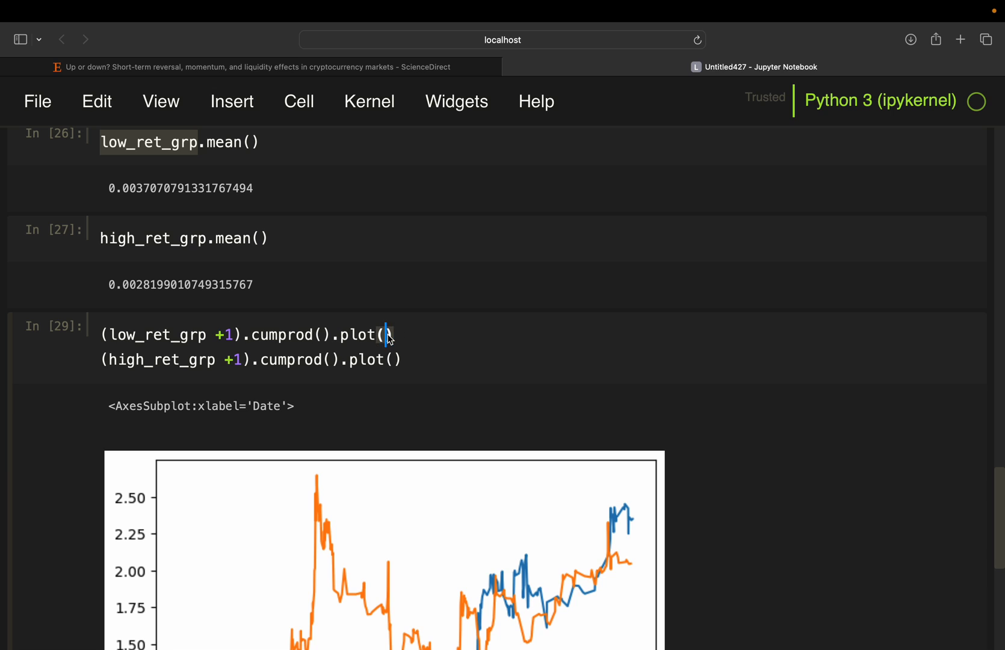
# Add label='low_ret' and label='high_ret' with legend=True to both plot calls
pyautogui.write('label =')
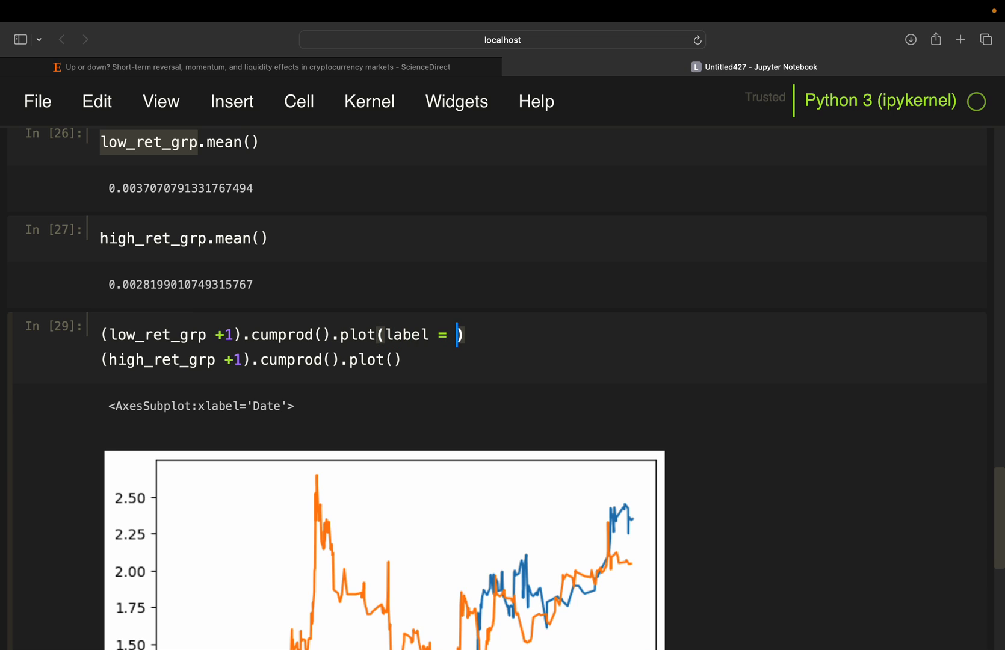
pyautogui.write("'low_ret'")
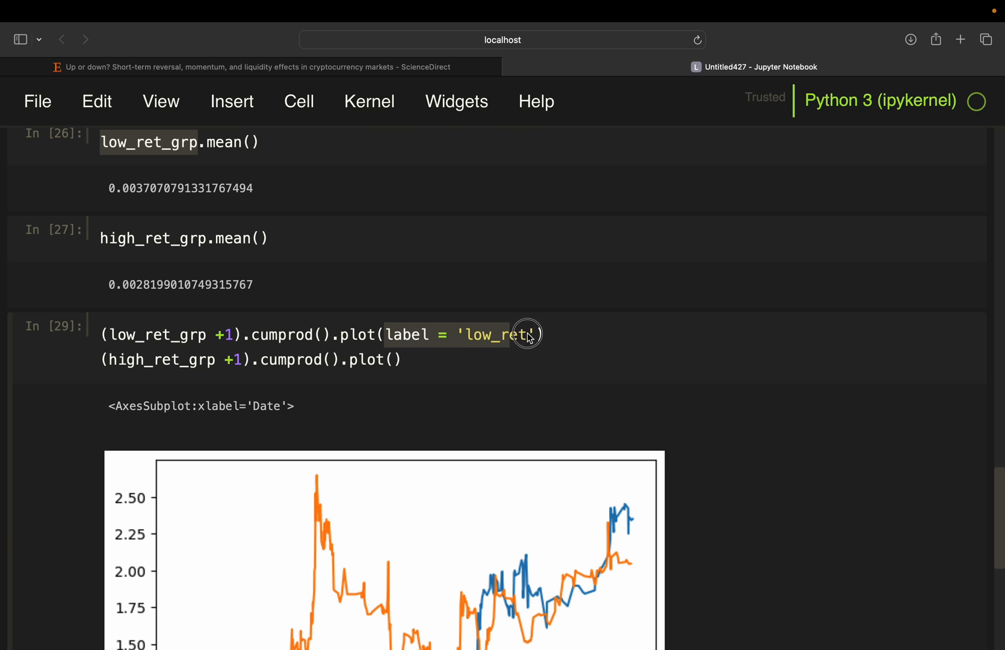
pyautogui.write("label = 'low_ret'")
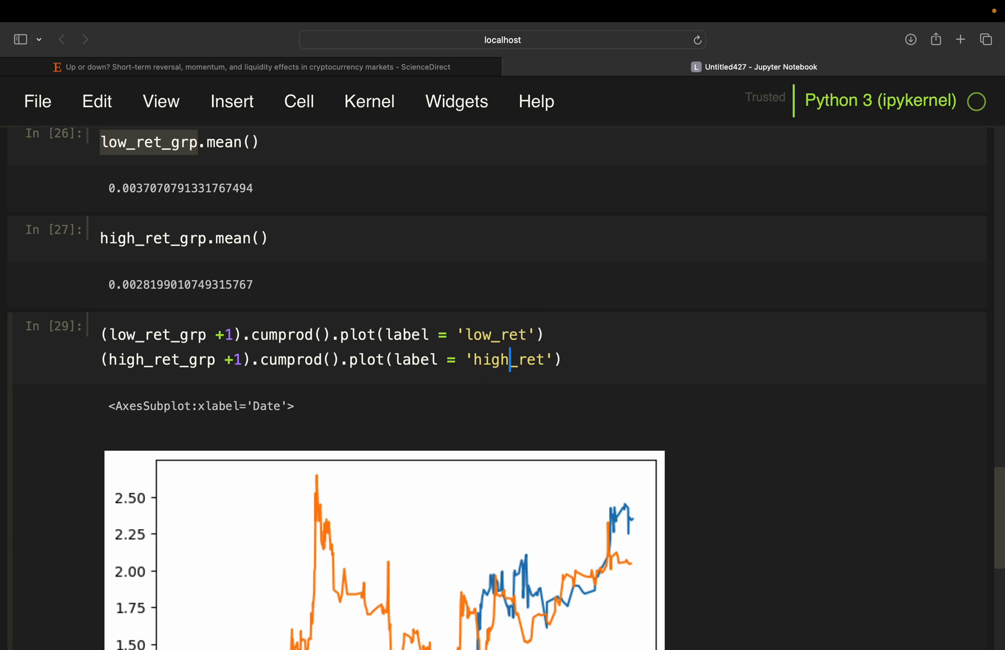
pyautogui.write(',le')
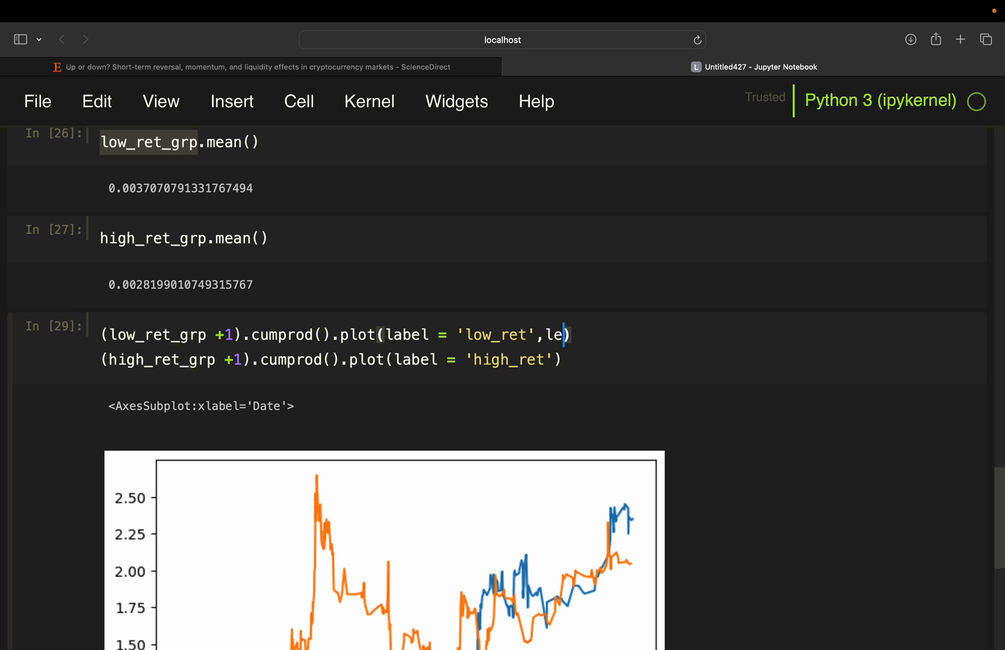
pyautogui.write('gend=True')
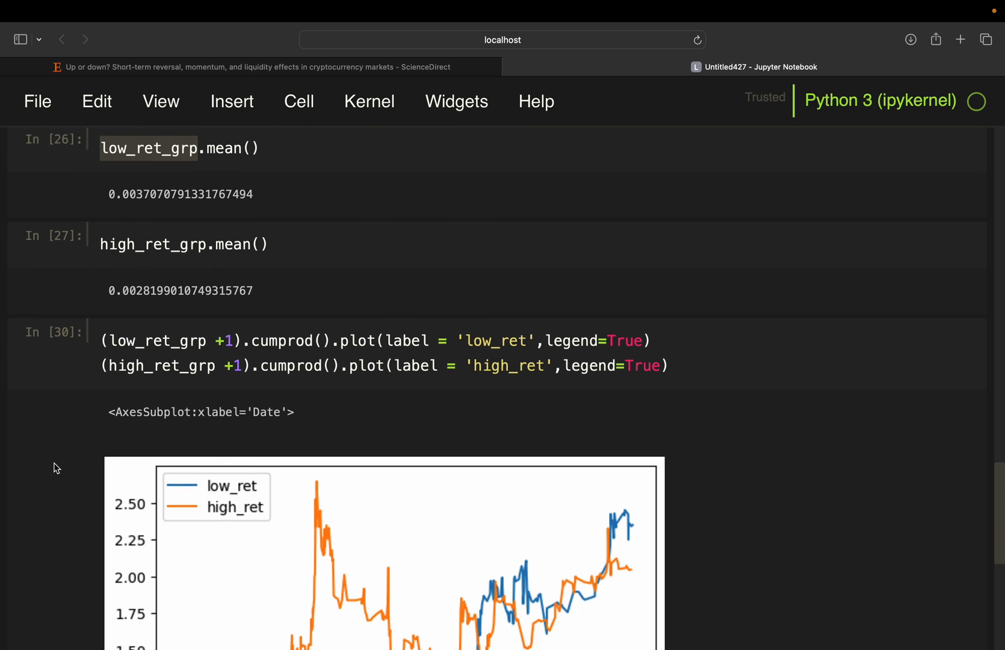
pyautogui.scroll(-3)
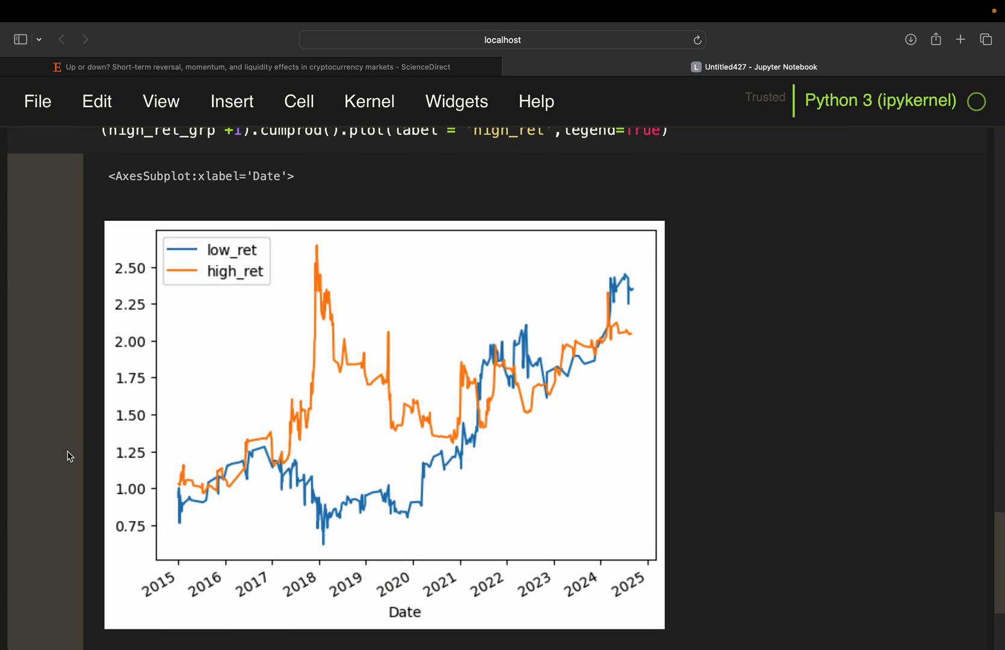
pyautogui.moveTo(399, 183)
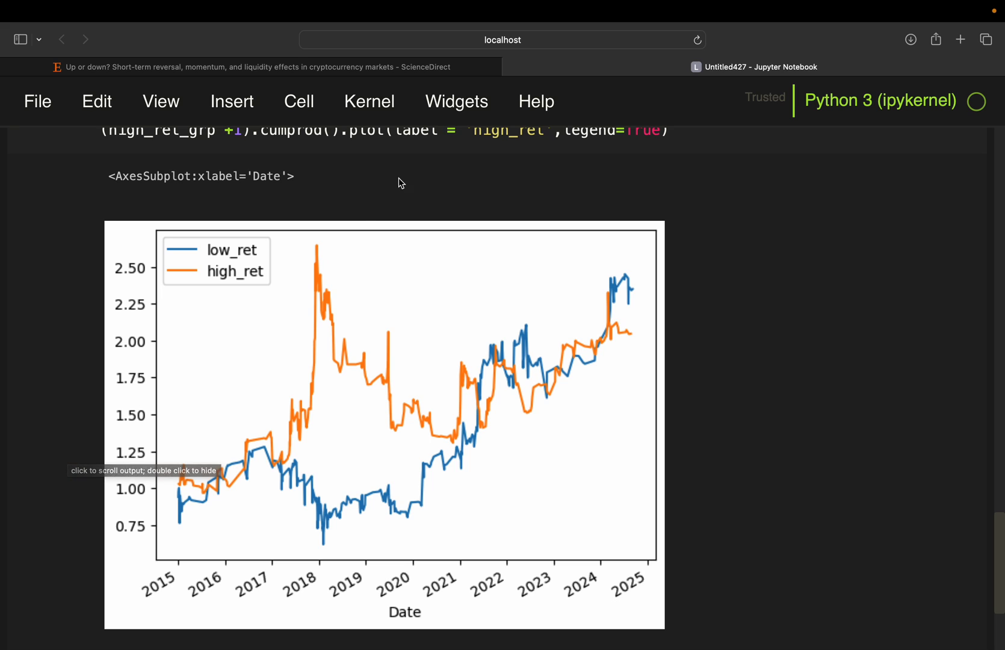
pyautogui.moveTo(427, 168)
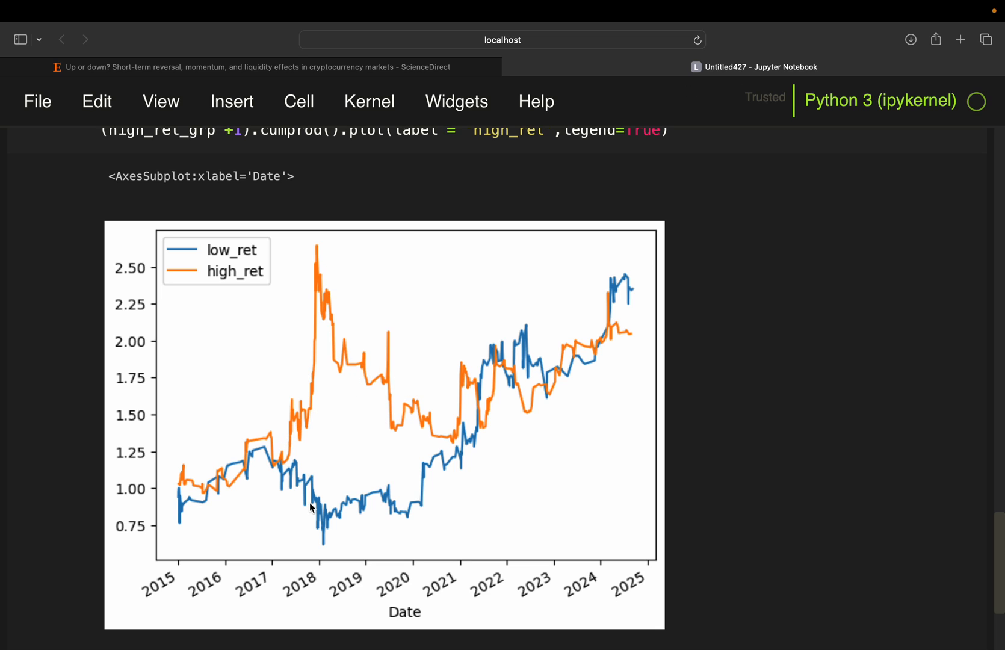
pyautogui.moveTo(180, 582)
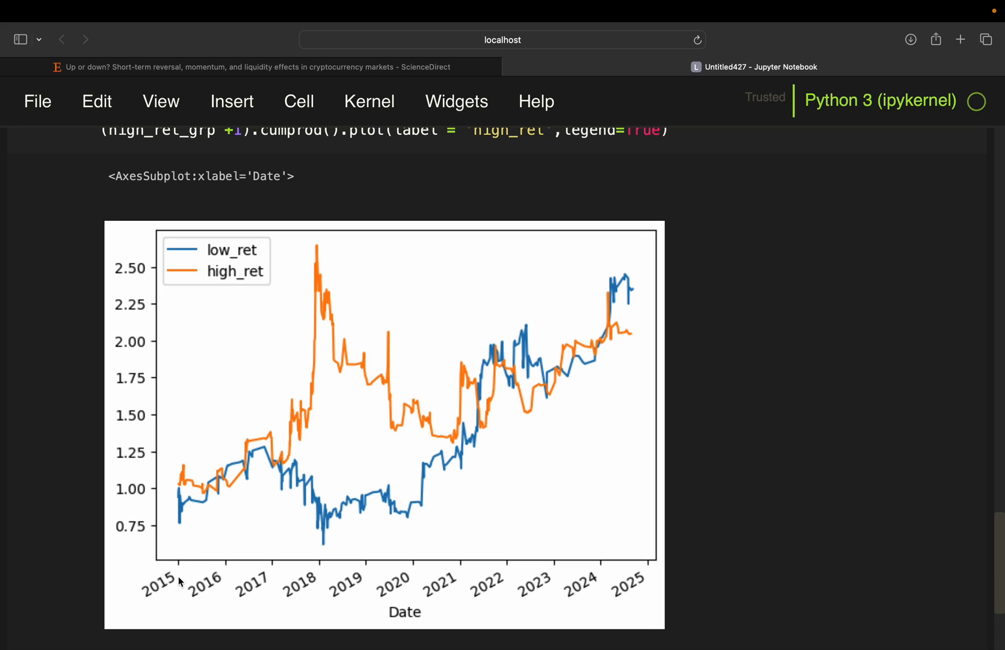
pyautogui.moveTo(242, 473)
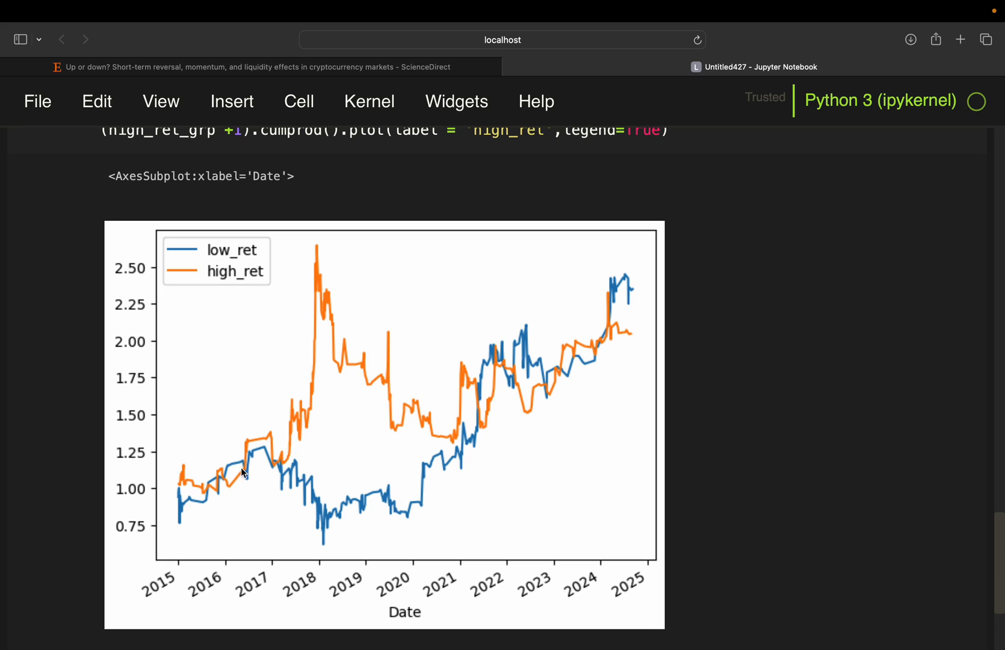
pyautogui.moveTo(259, 451)
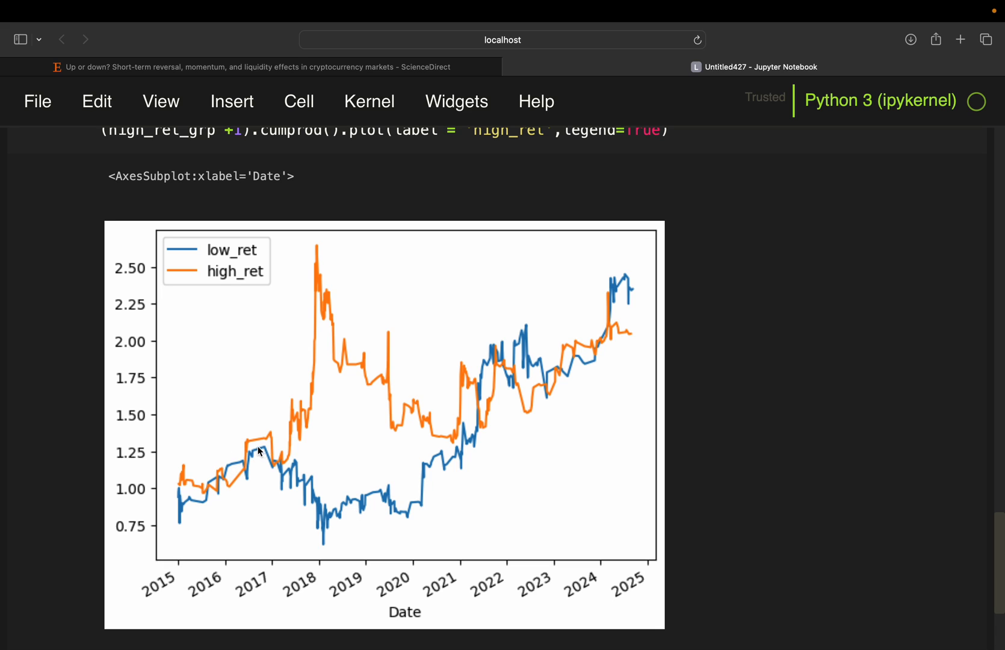
pyautogui.moveTo(215, 475)
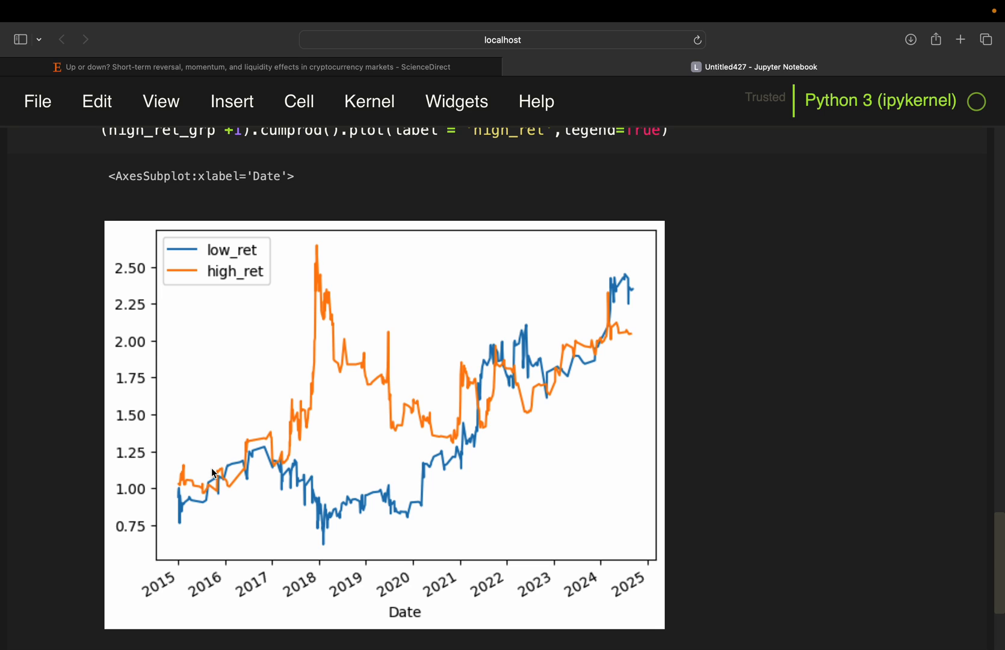
pyautogui.moveTo(225, 470)
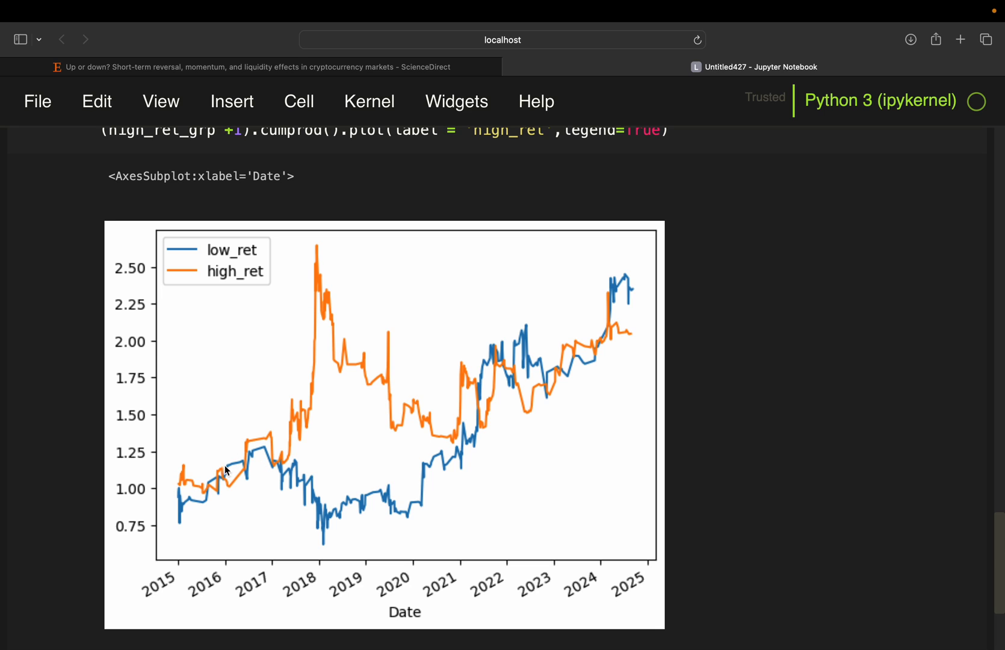
pyautogui.moveTo(247, 459)
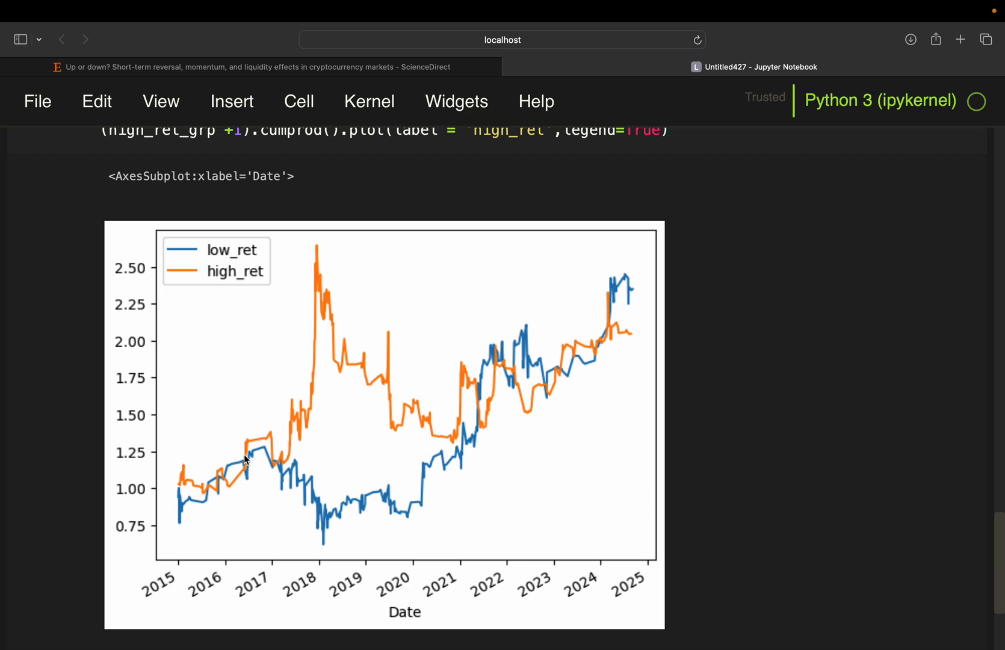
pyautogui.moveTo(418, 419)
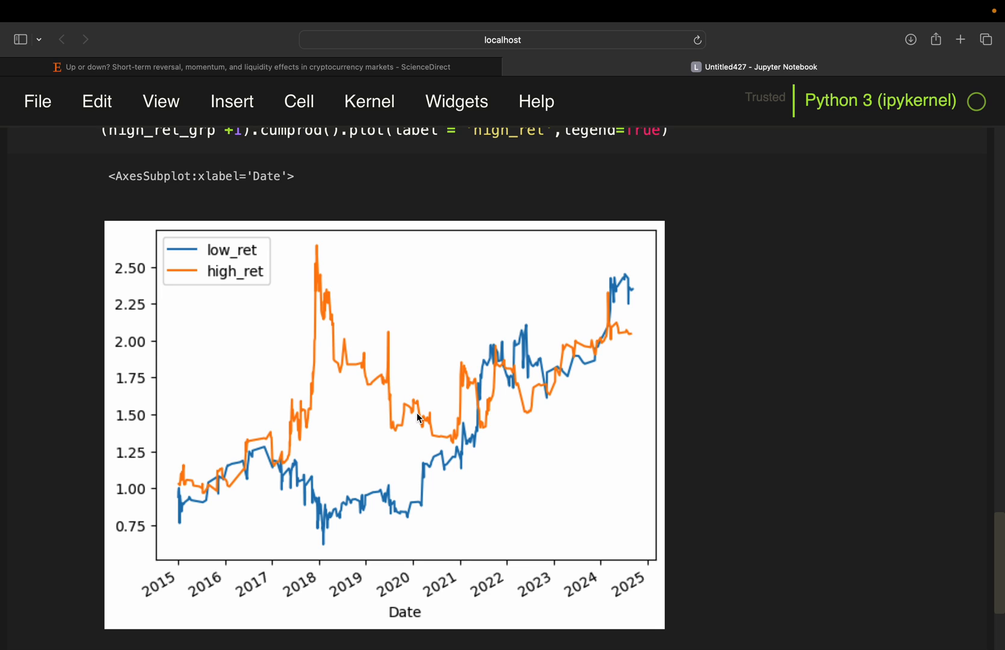
pyautogui.moveTo(206, 590)
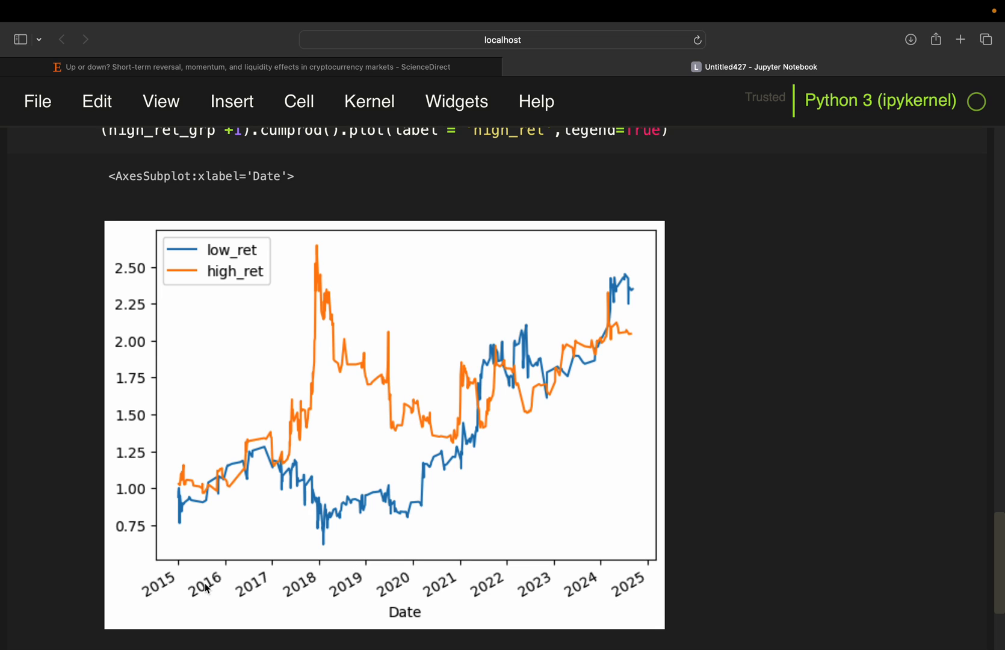
pyautogui.moveTo(277, 571)
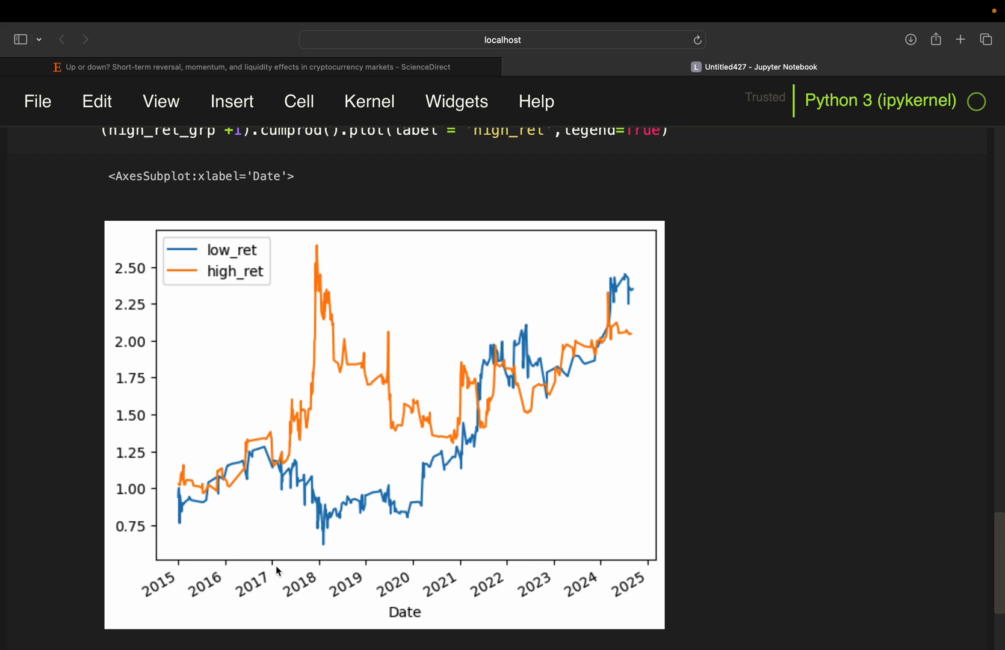
pyautogui.moveTo(458, 559)
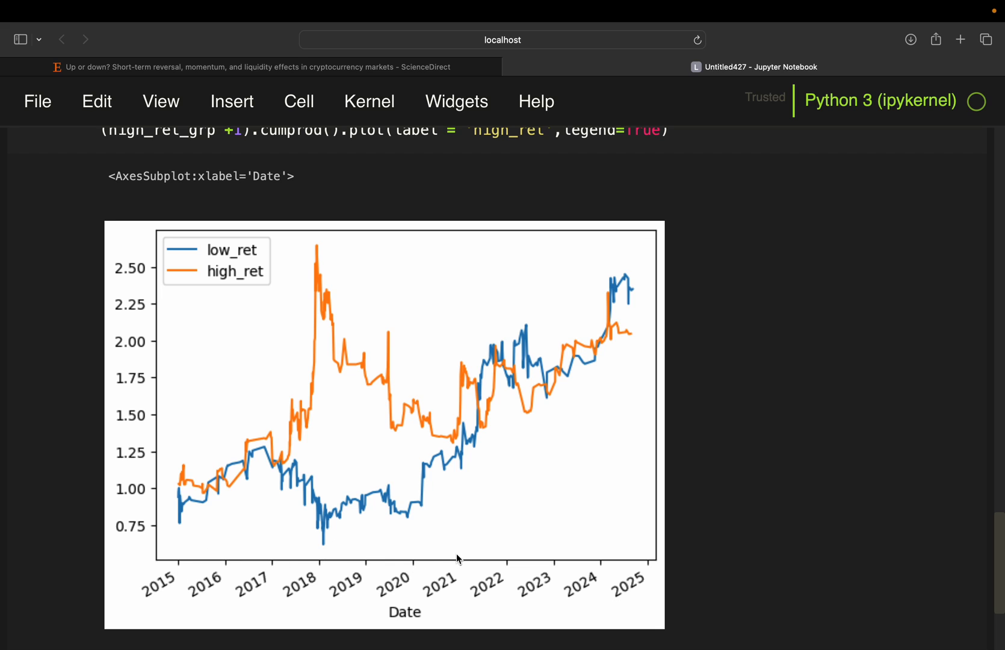
pyautogui.moveTo(410, 481)
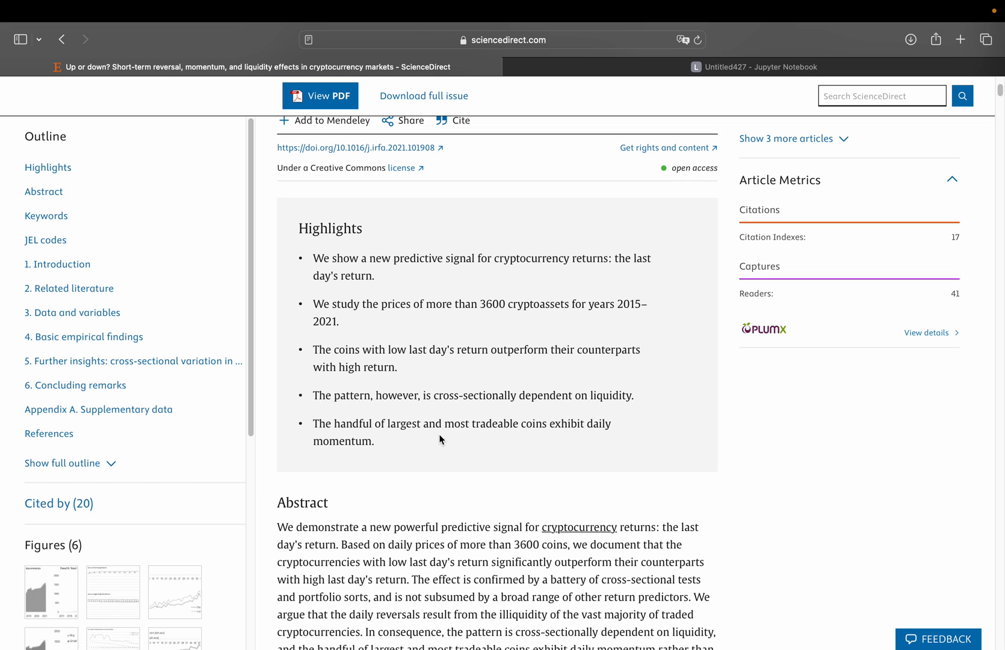
# Glance at the reversal article's highlights and abstract in the browser
pyautogui.click(753, 67)
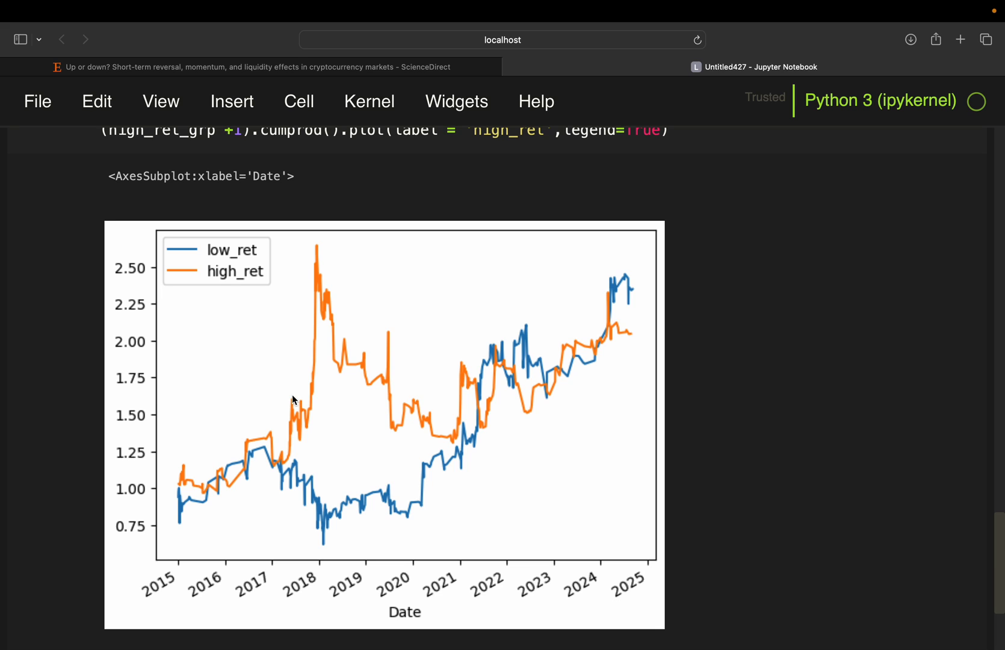
pyautogui.moveTo(289, 422)
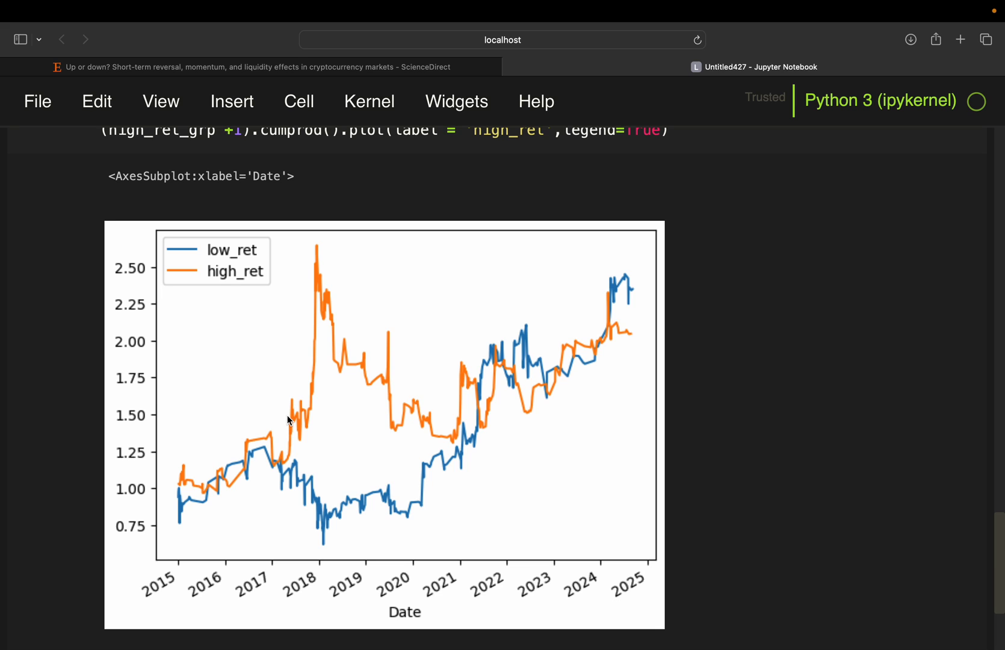
pyautogui.moveTo(446, 536)
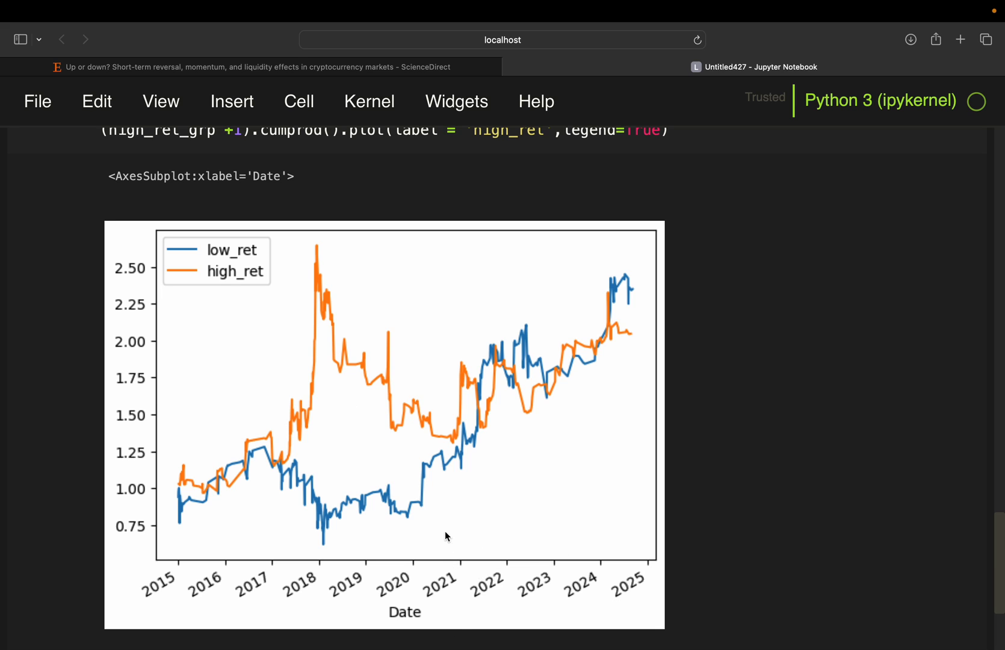
pyautogui.moveTo(469, 385)
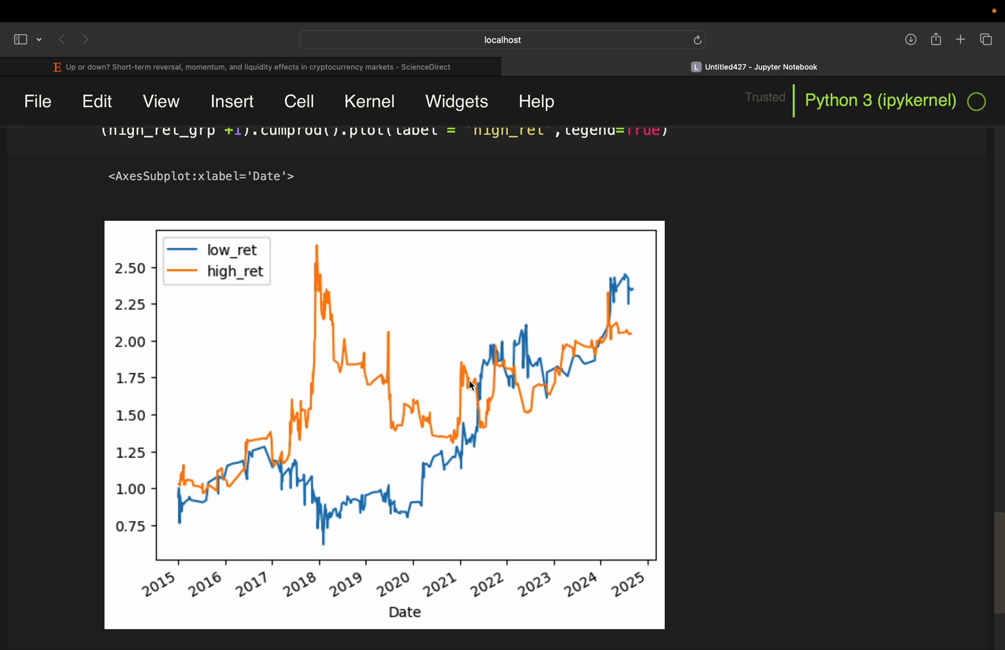
pyautogui.moveTo(553, 373)
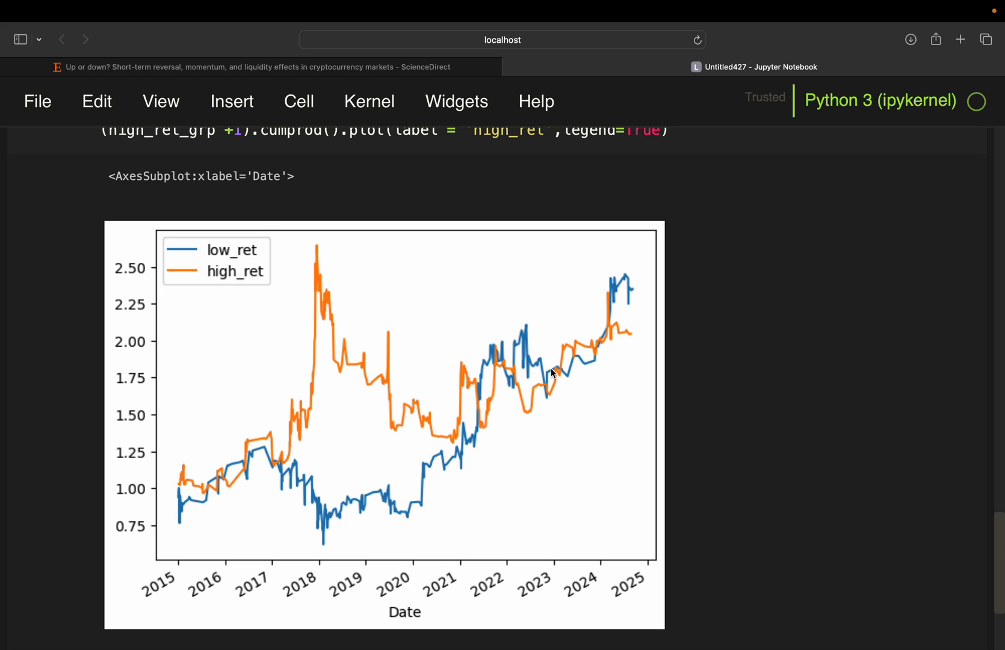
pyautogui.moveTo(634, 281)
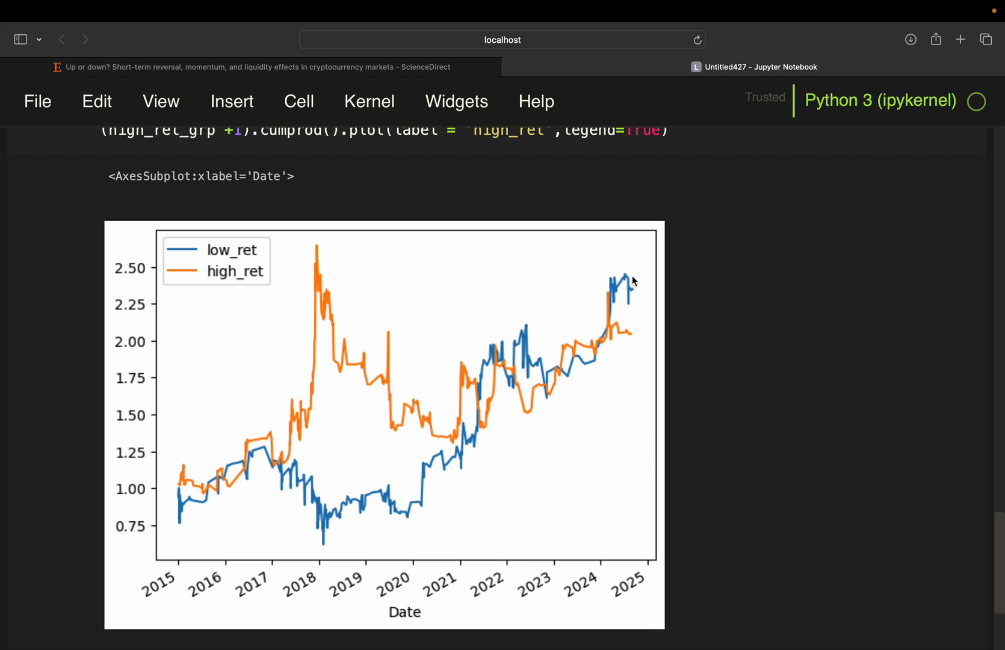
pyautogui.moveTo(615, 293)
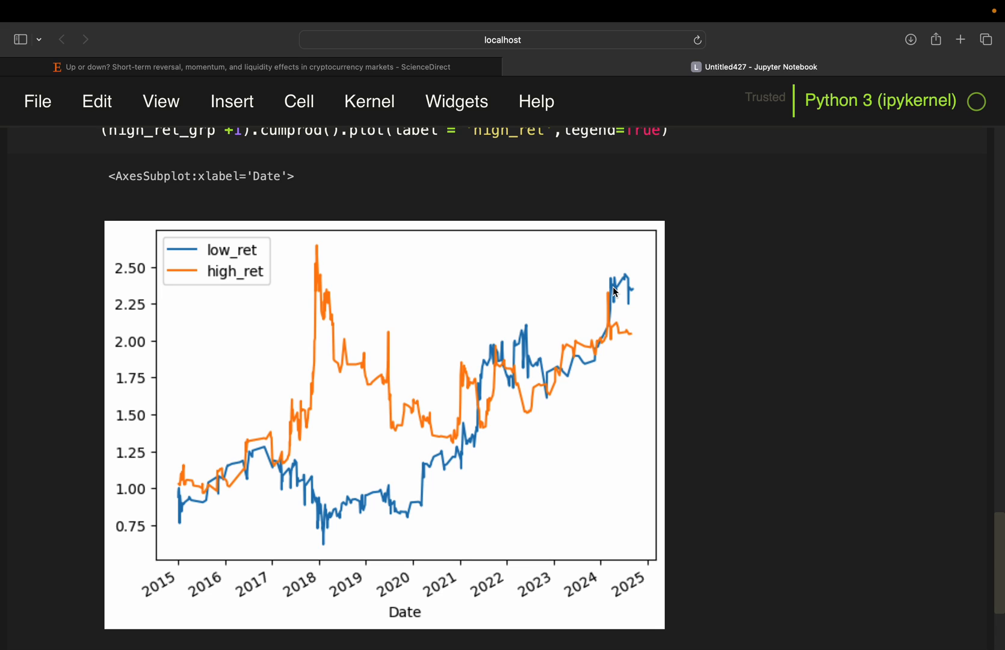
pyautogui.moveTo(635, 290)
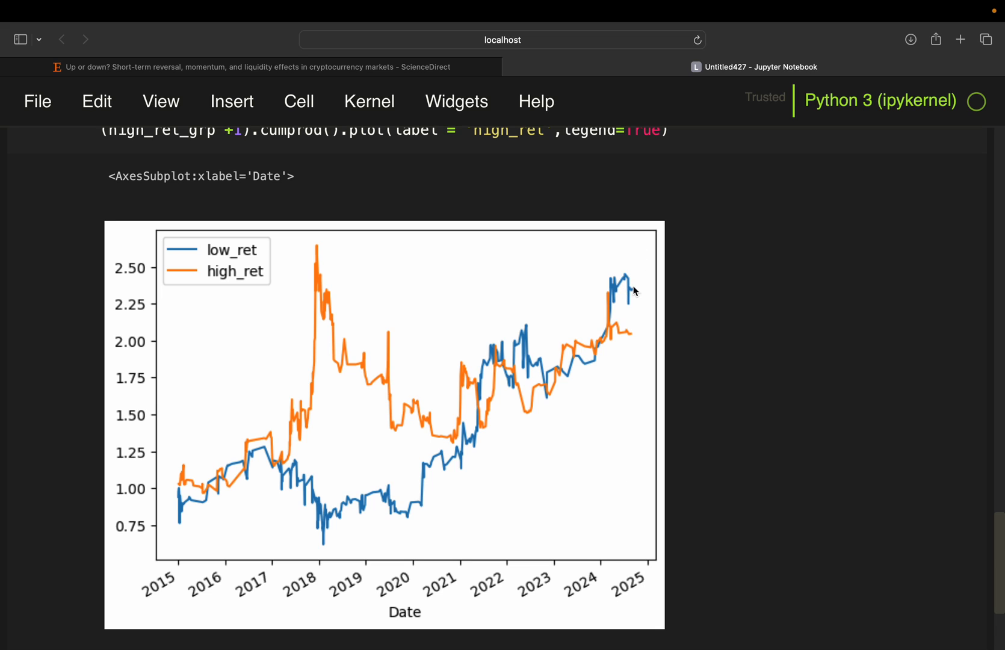
pyautogui.moveTo(623, 301)
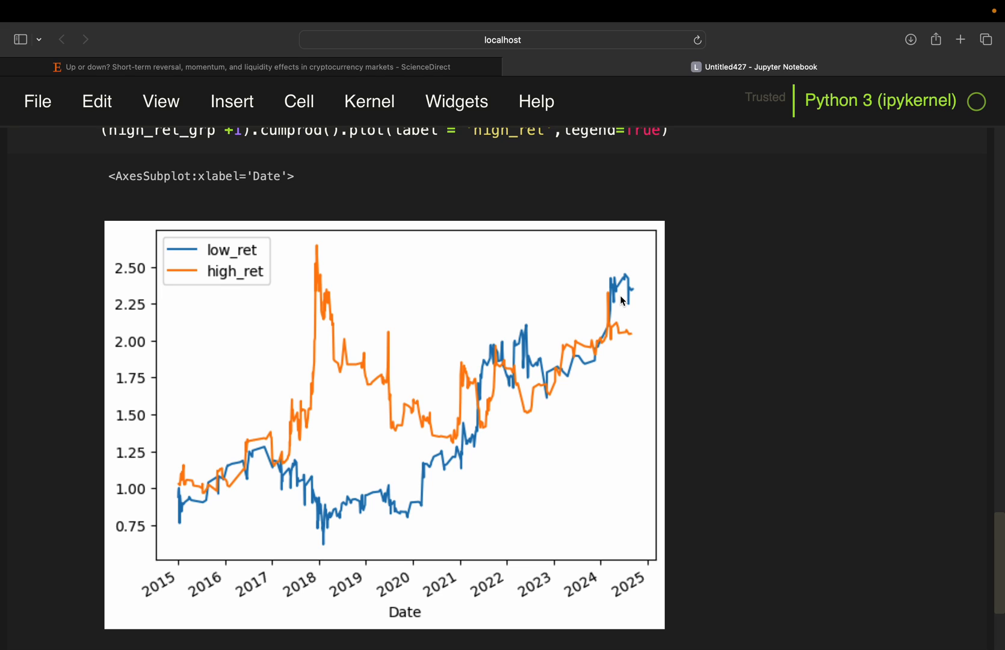
pyautogui.moveTo(165, 332)
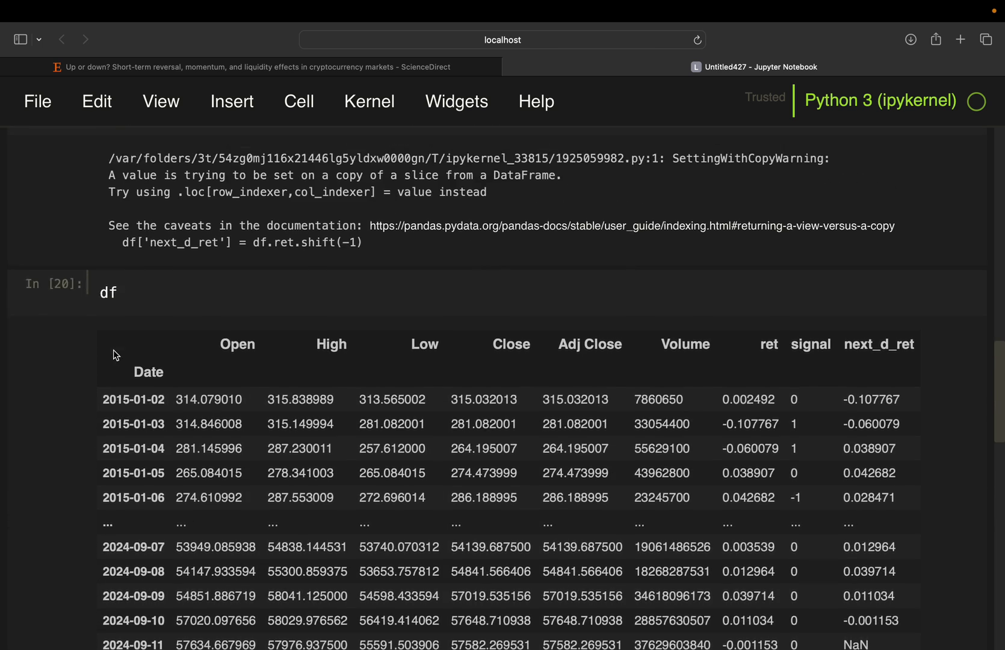
# Rerun the group means on 619 rows from 2023: low ≈ 0.00741, high ≈ 0.000279
pyautogui.scroll(3)
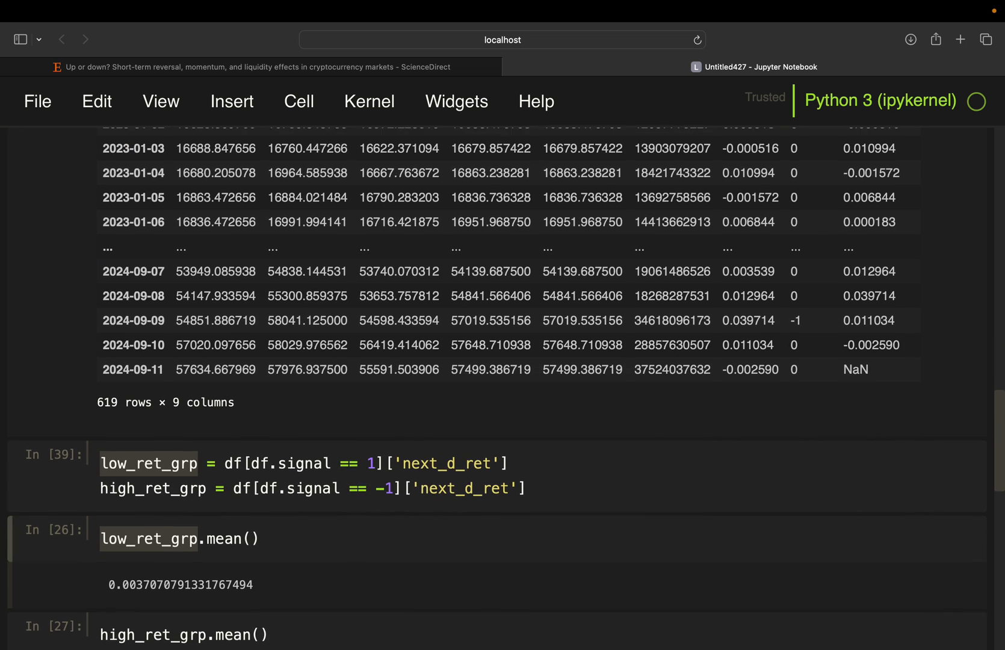
pyautogui.scroll(-3)
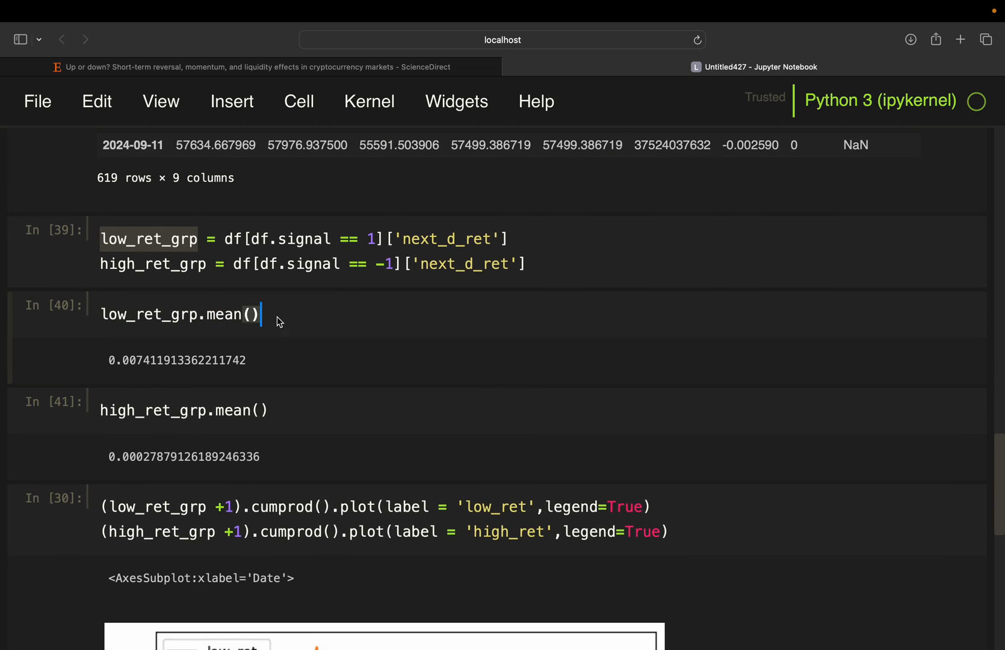
pyautogui.moveTo(154, 325)
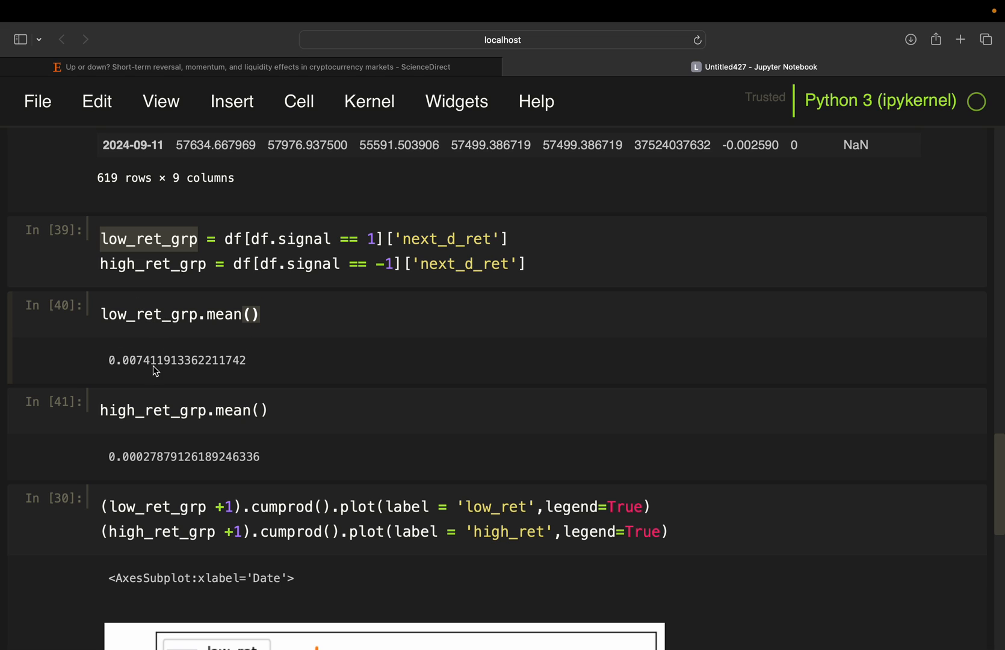
pyautogui.moveTo(149, 383)
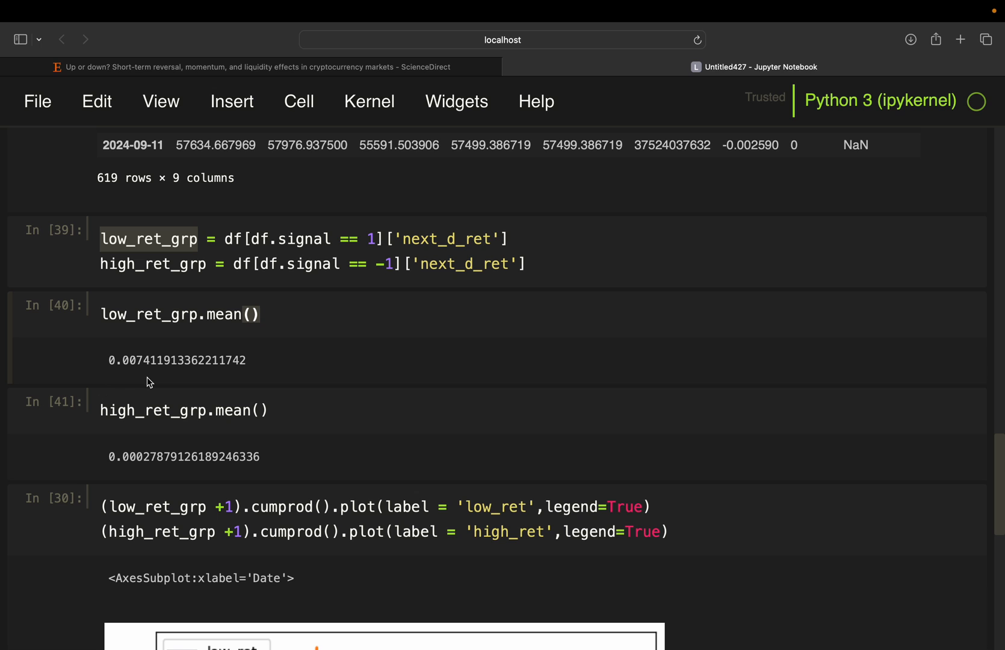
pyautogui.moveTo(152, 426)
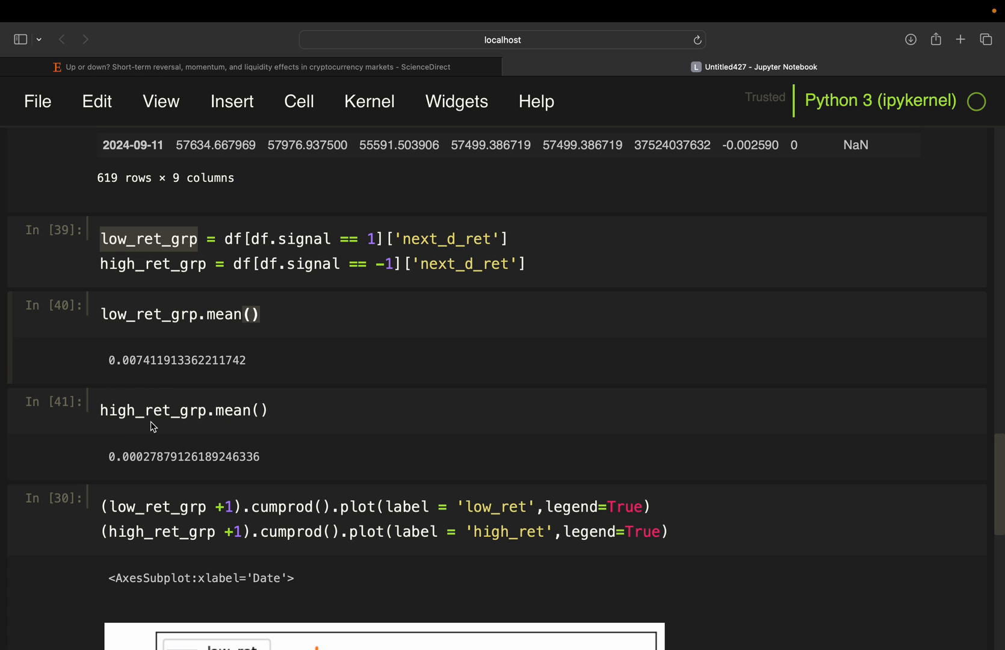
pyautogui.scroll(-3)
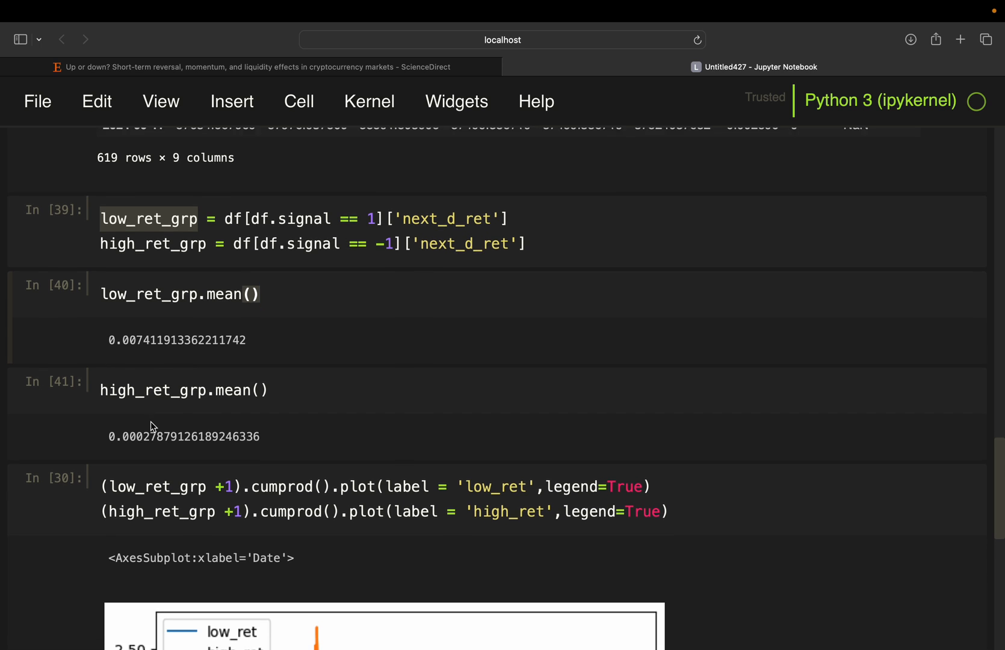
pyautogui.scroll(-3)
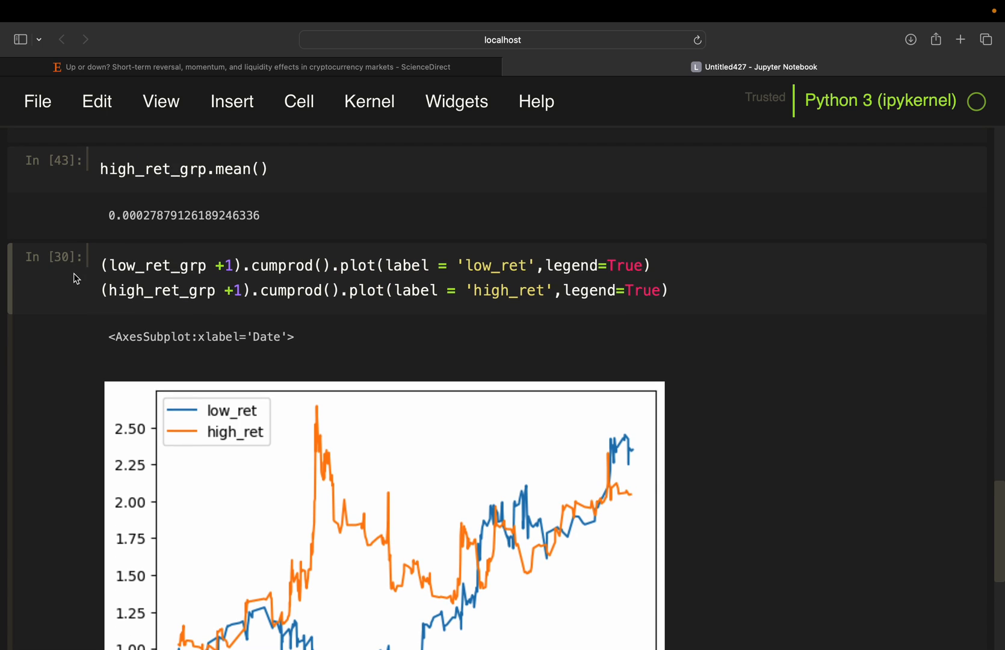
# Scroll down to the redrawn 2023–2024 cumulative returns chart (low_ret ~1.54, high_ret ~0.99)
pyautogui.scroll(-3)
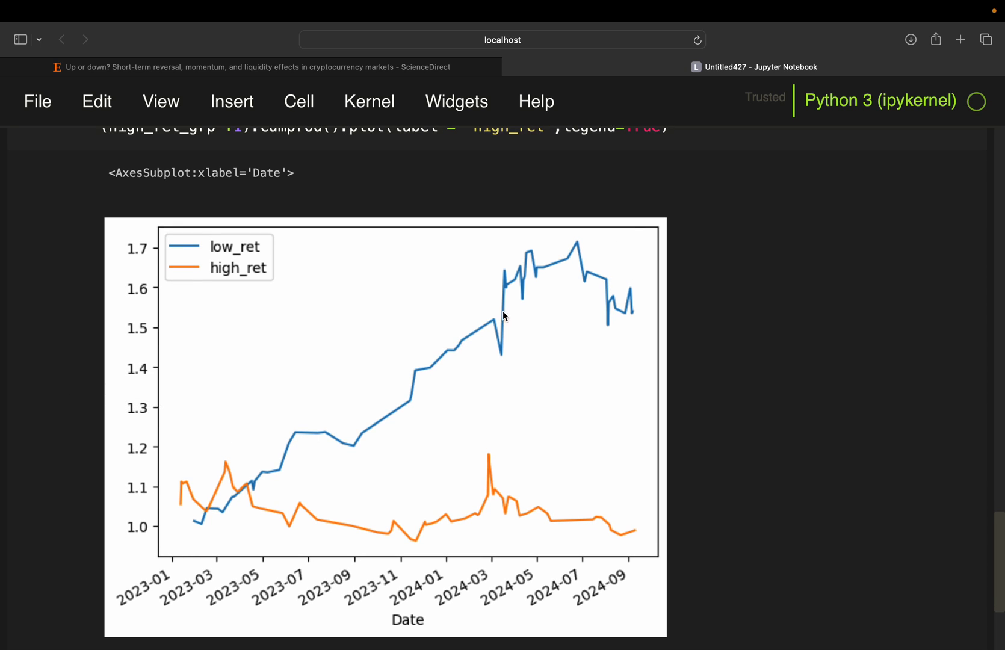
pyautogui.moveTo(465, 329)
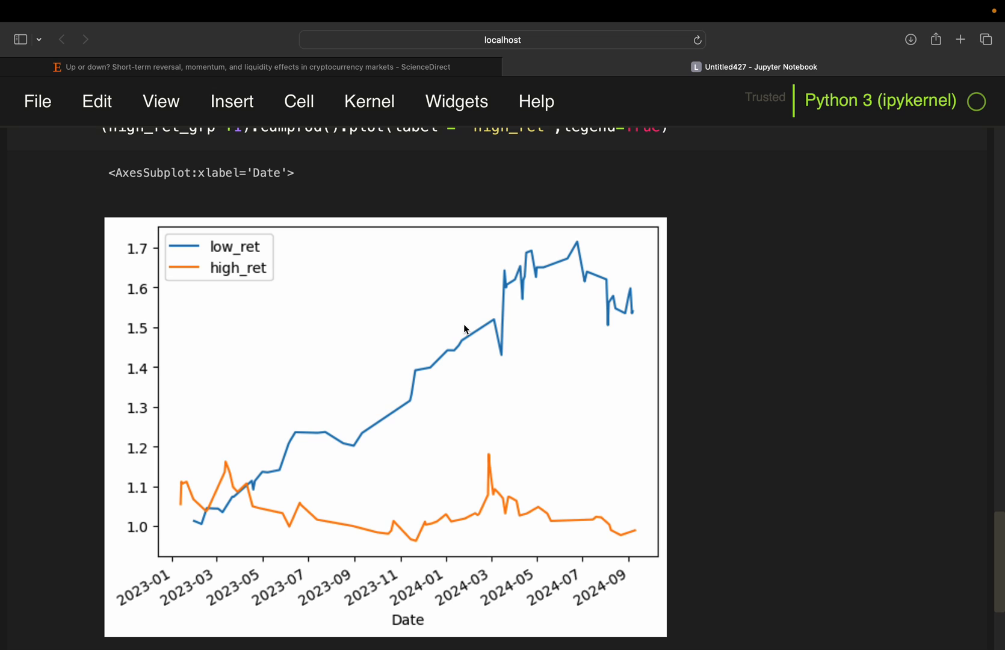
pyautogui.moveTo(571, 556)
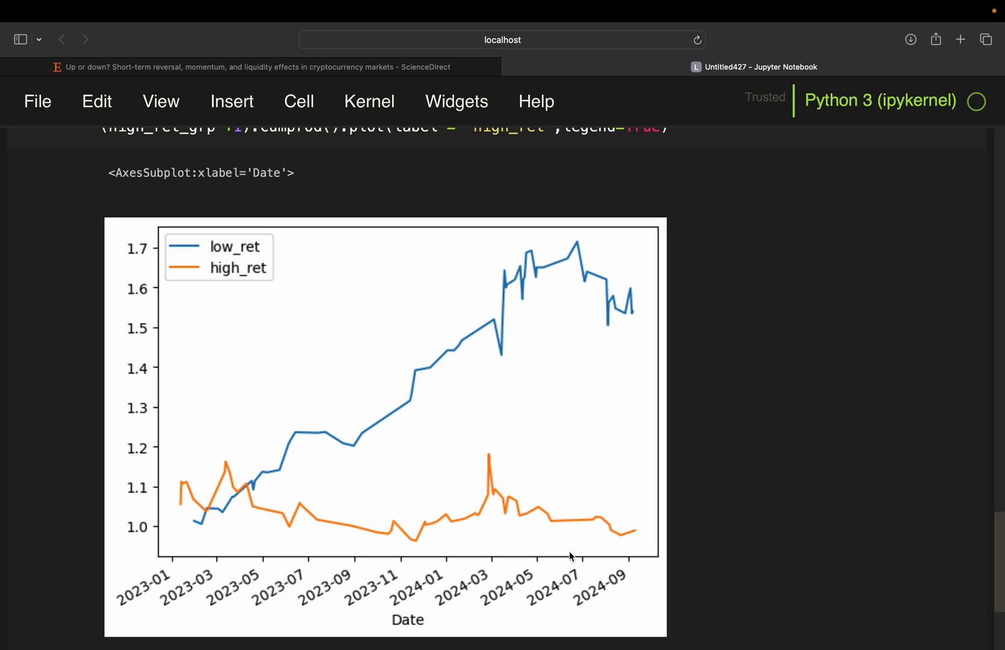